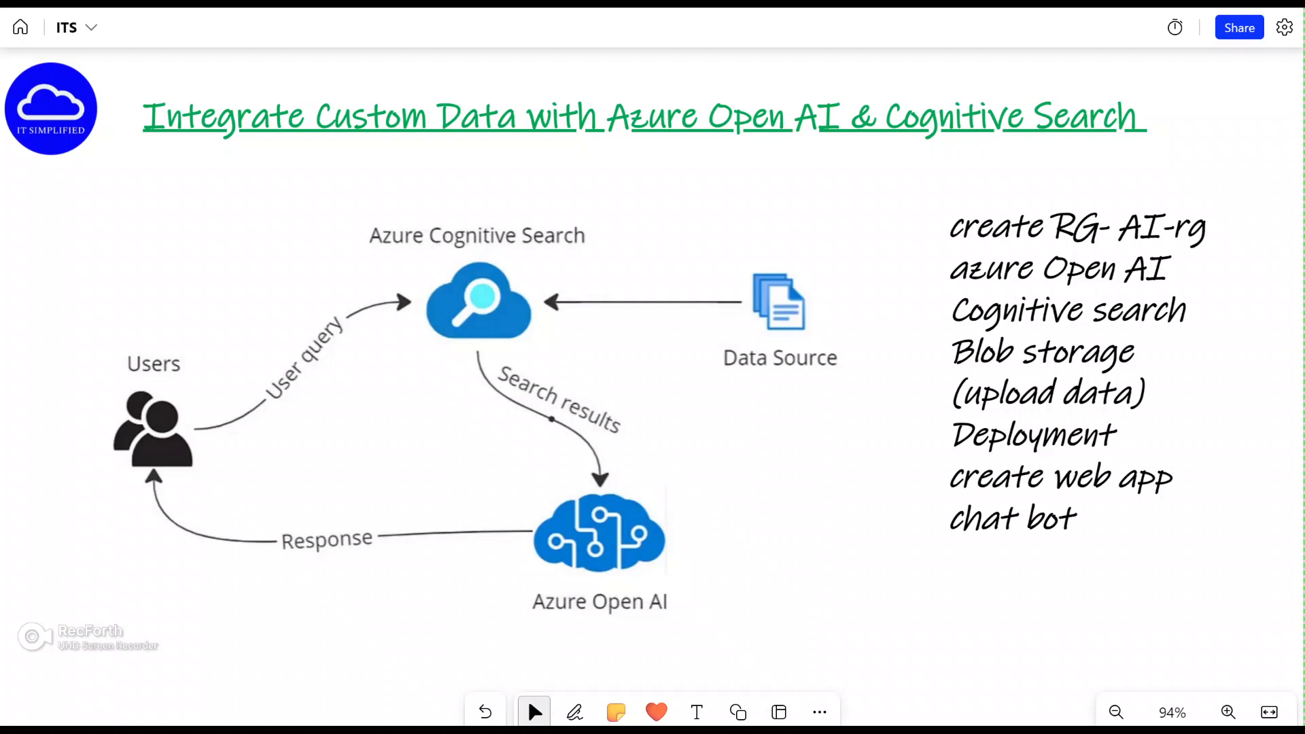
Step: Walk through the whiteboard integration plan and task list, then switch to the Azure portal dashboard
left_click(1082, 375)
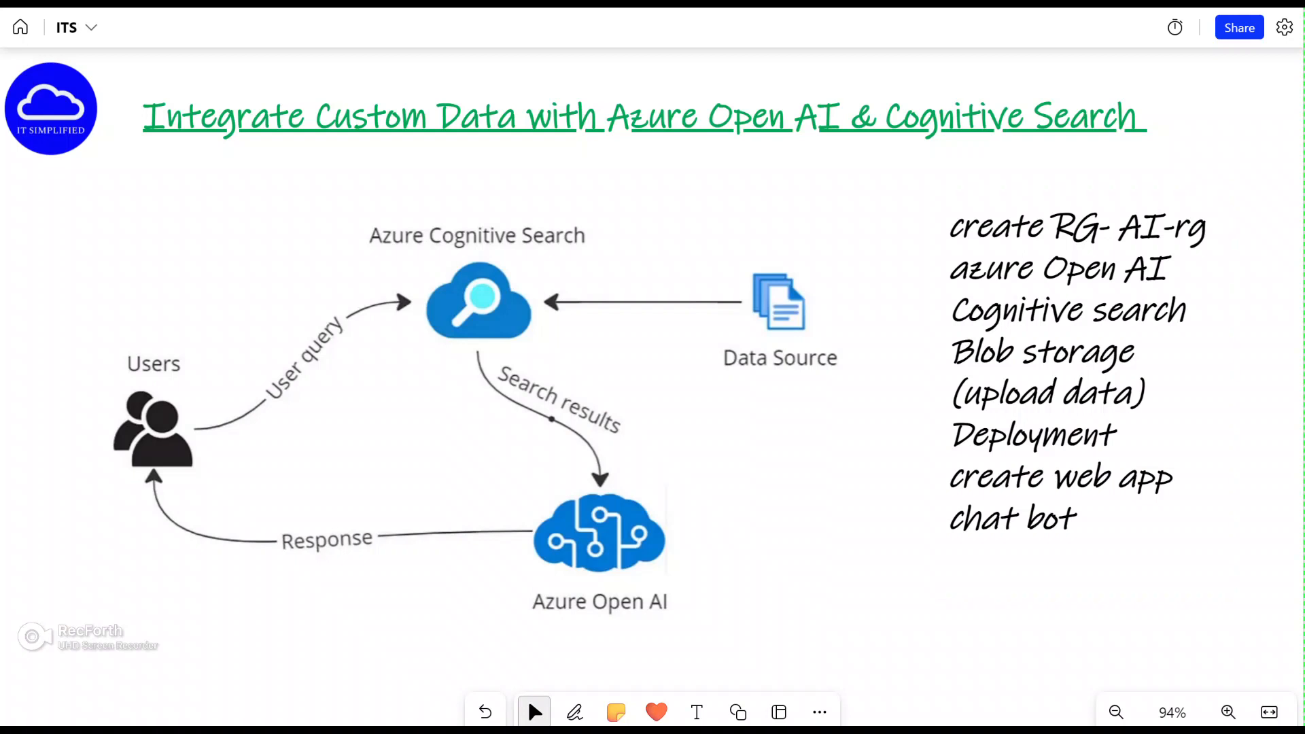
left_click(1074, 375)
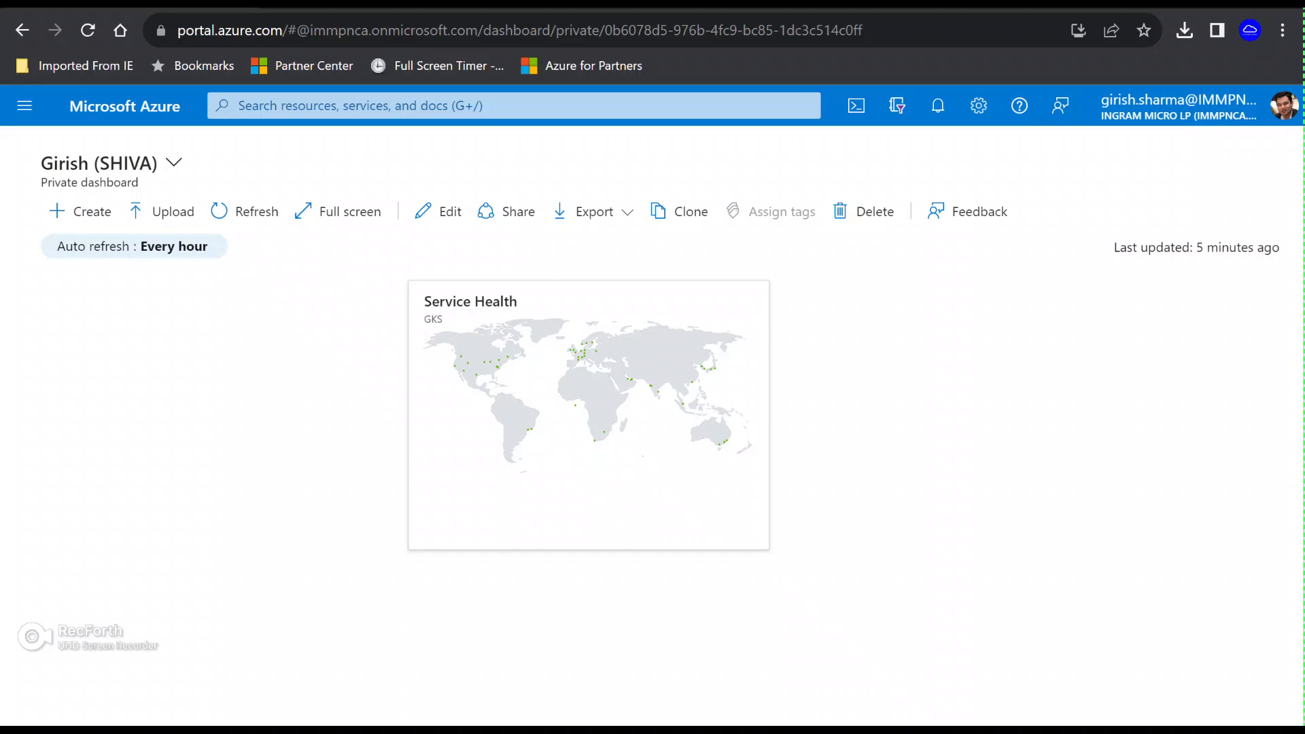
Step: Create resource group AI-rg in East US 2 and dismiss the creation notice
left_click(512, 105)
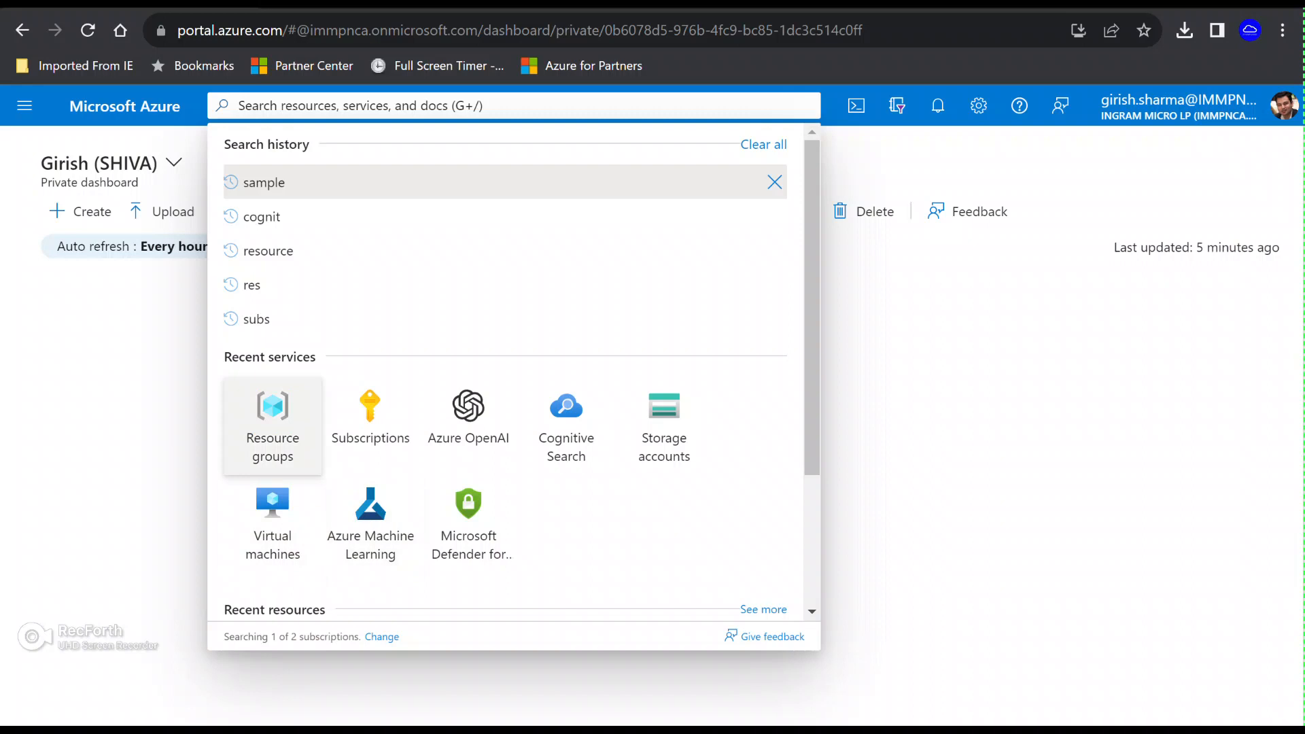
left_click(272, 427)
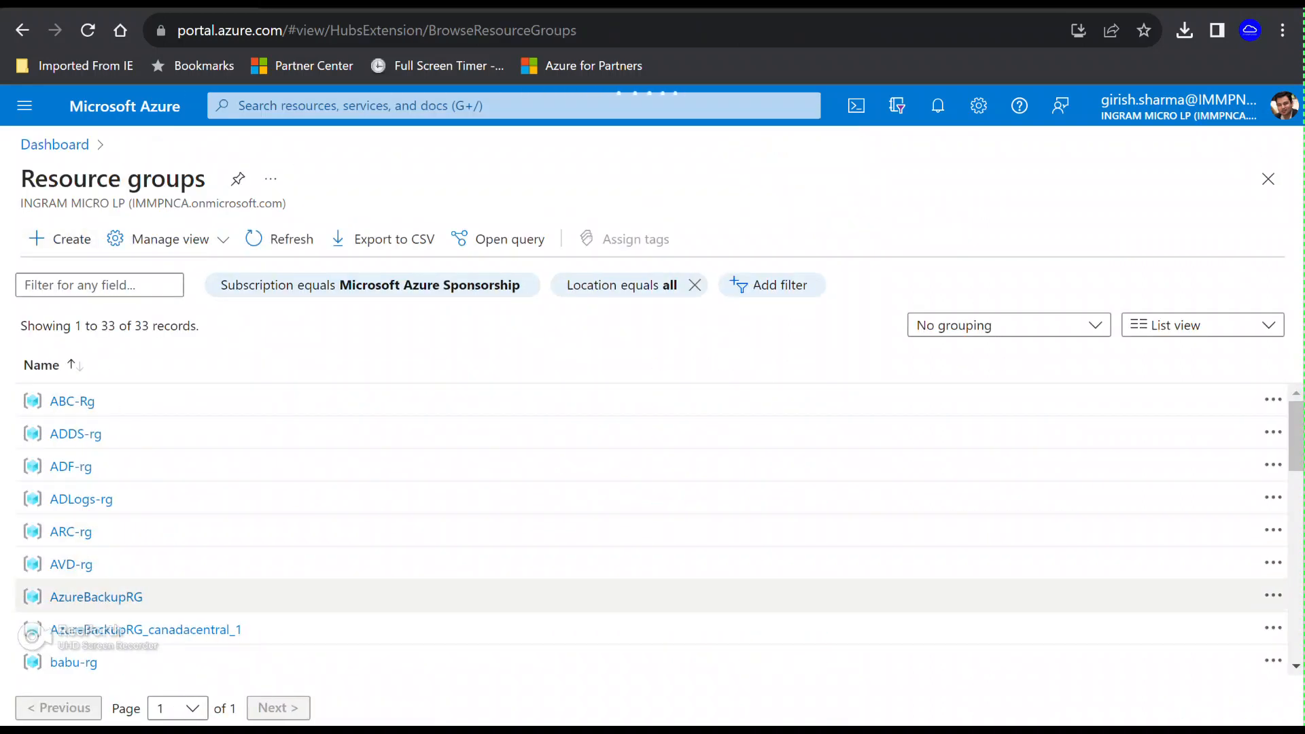
left_click(58, 239)
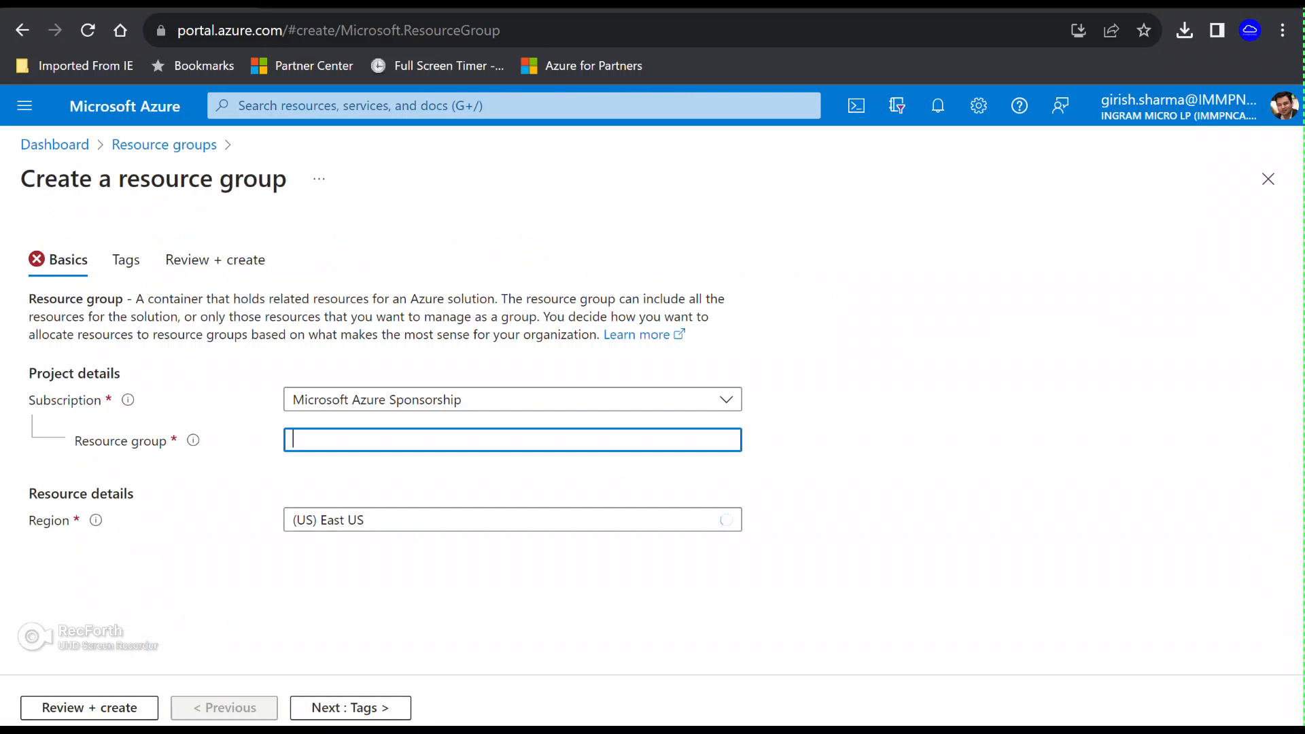
type("Al")
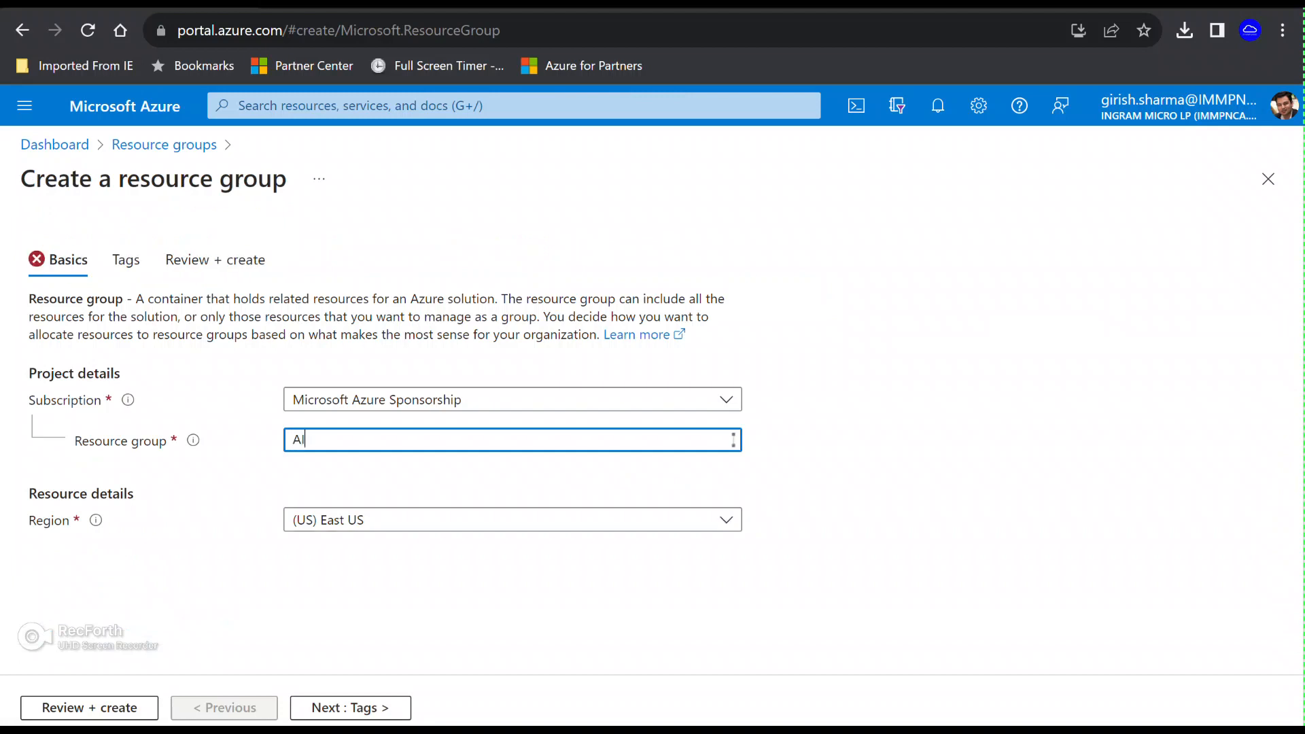
type("-rg")
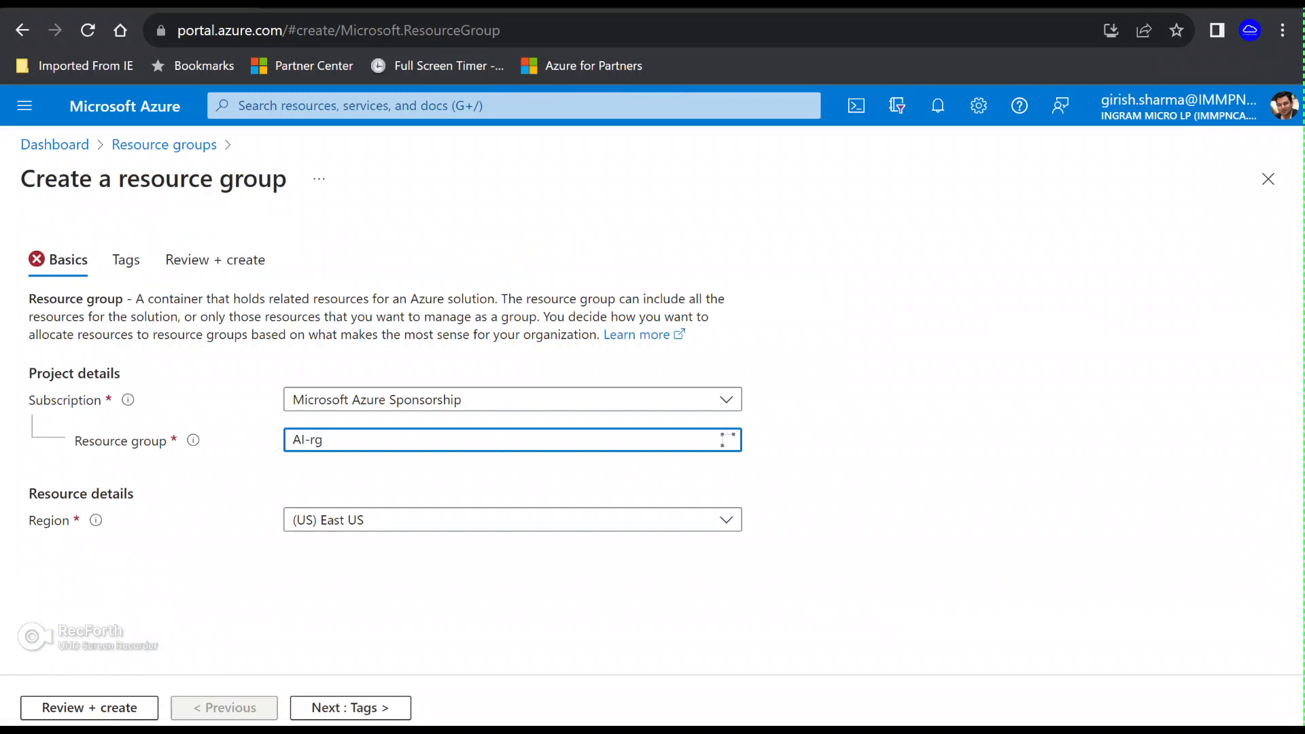
type("ea")
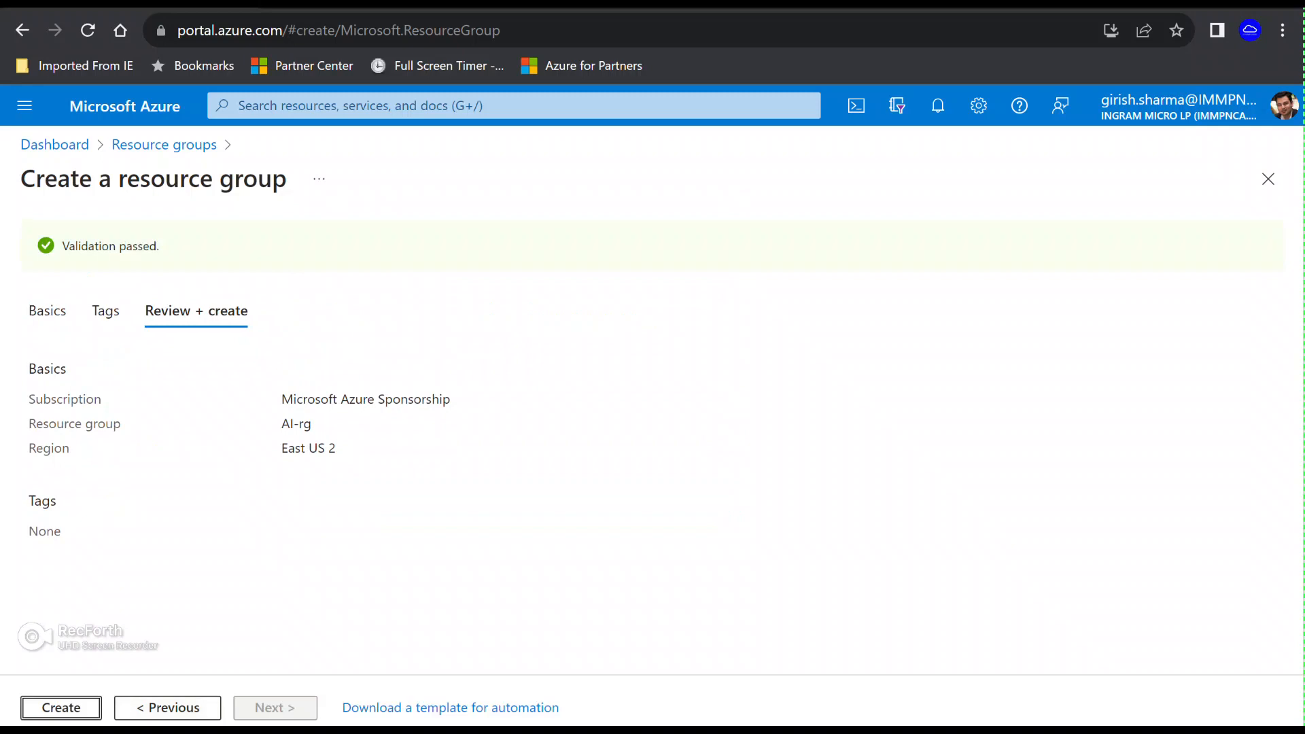
left_click(60, 708)
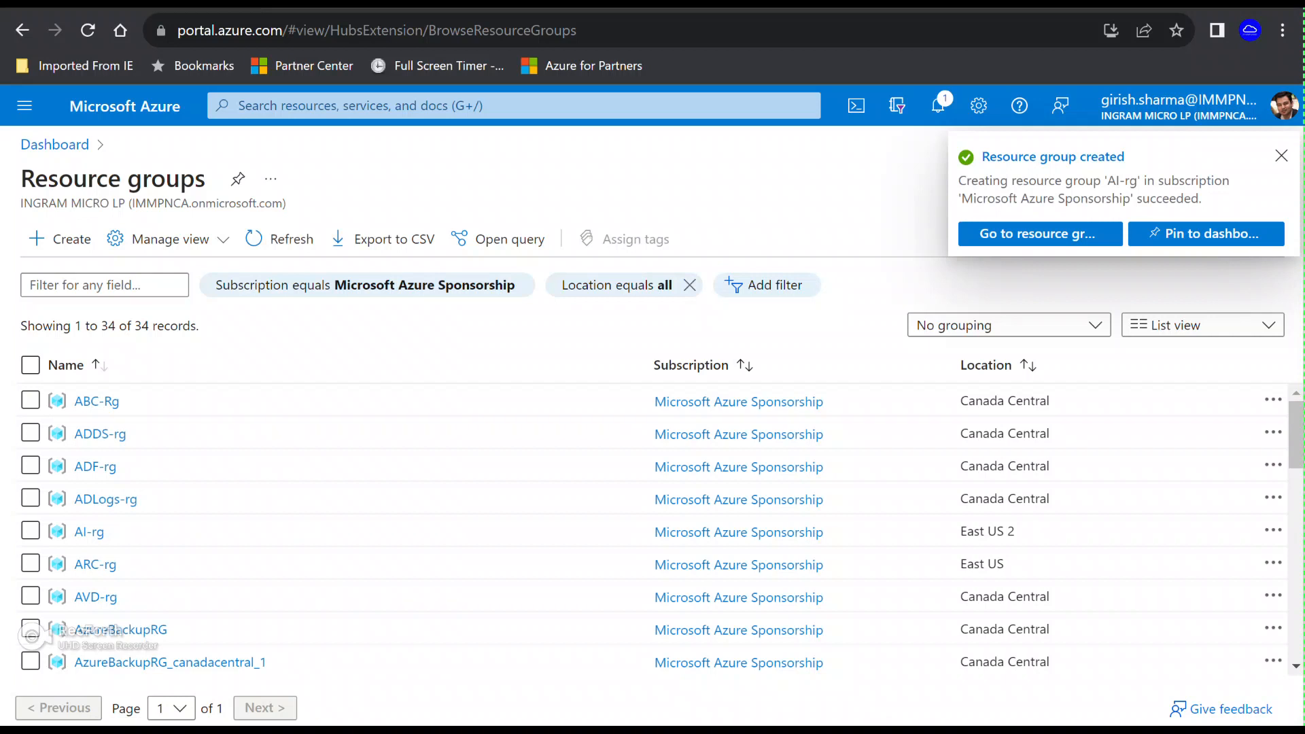
left_click(1280, 156)
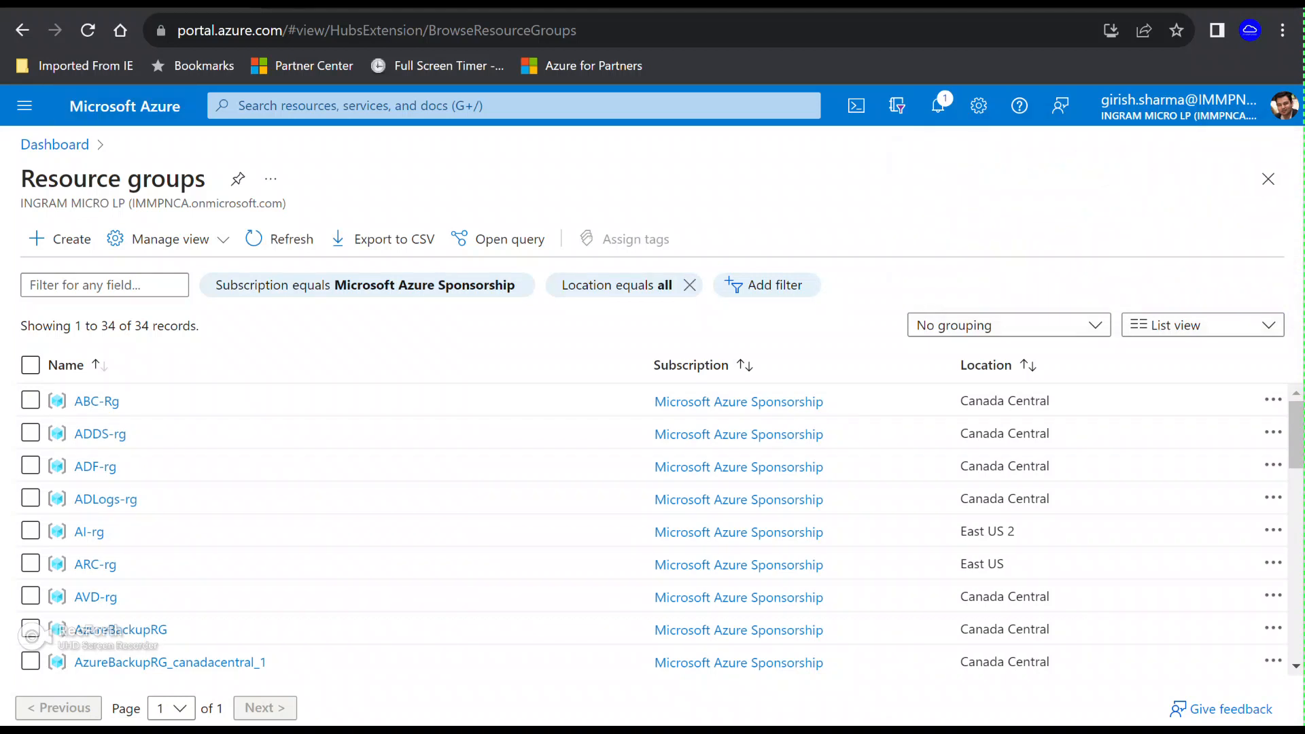
Step: Fill Azure OpenAI basics: AI-rg, East US 2, name myopenai505, Standard S0 tier
left_click(512, 105)
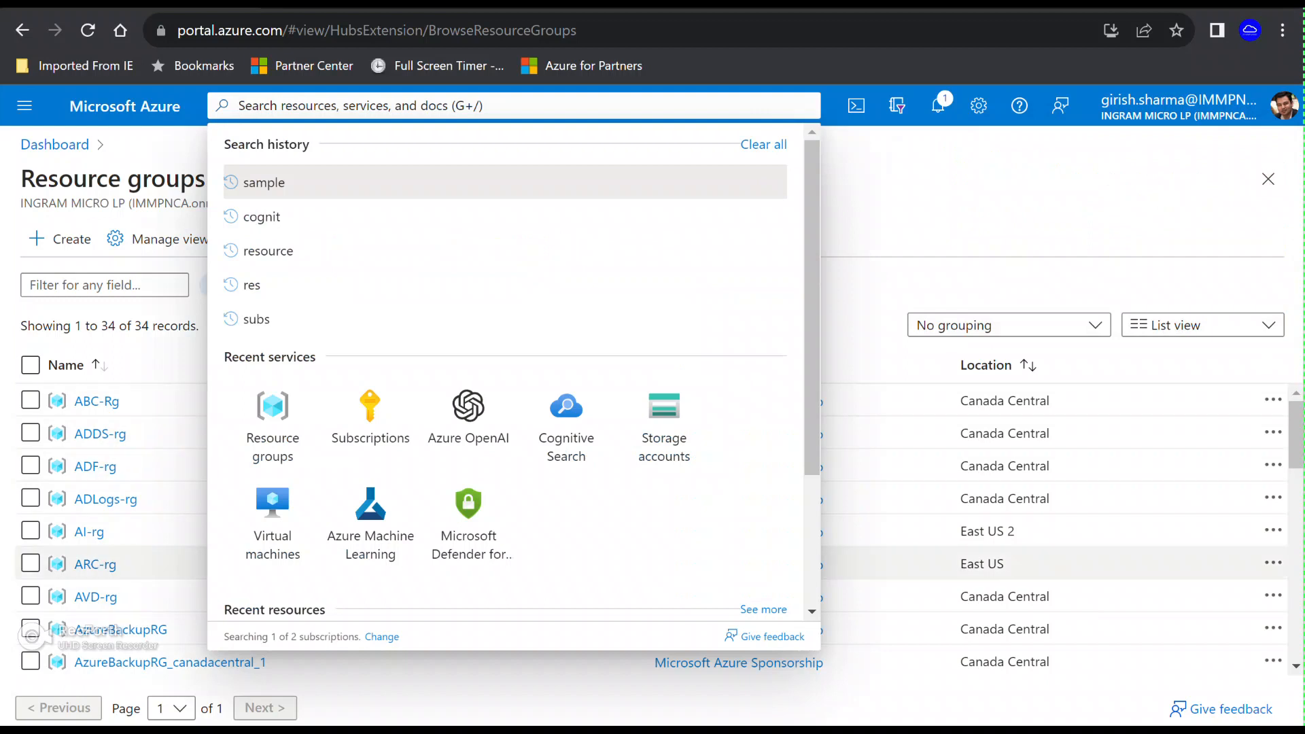
left_click(467, 416)
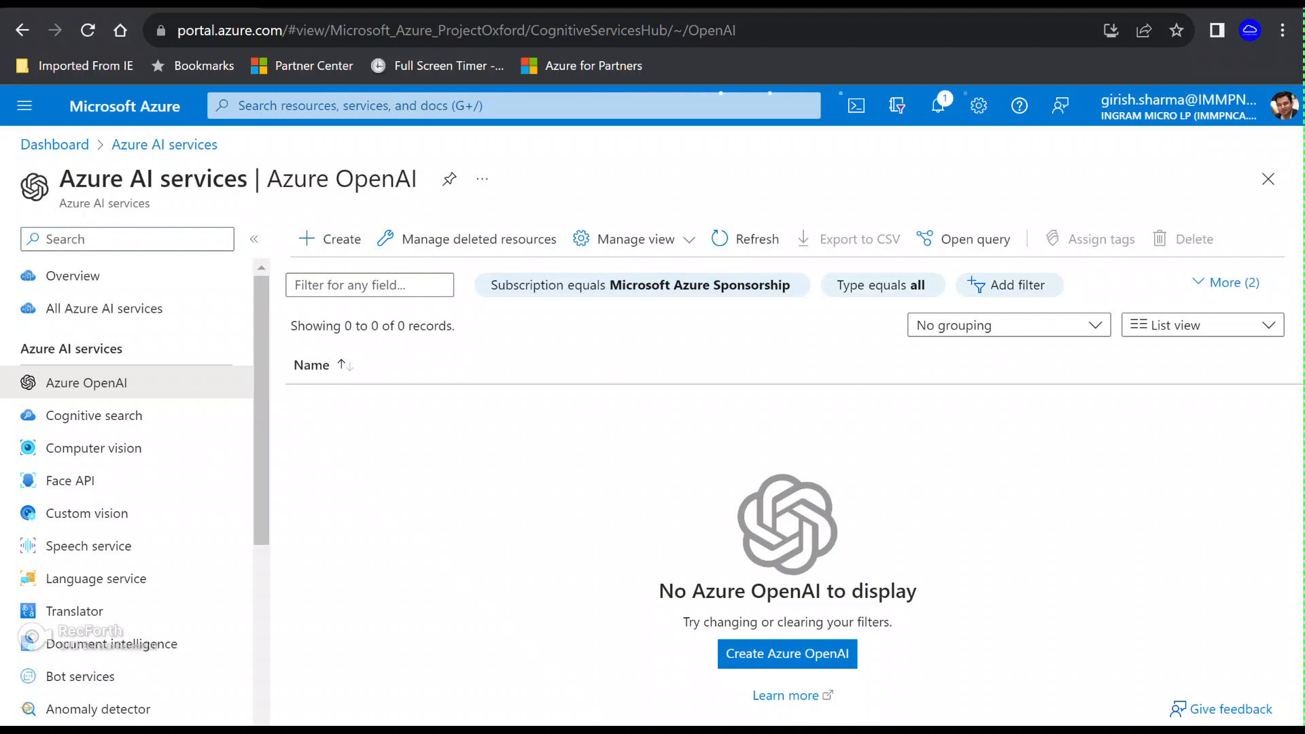
left_click(786, 653)
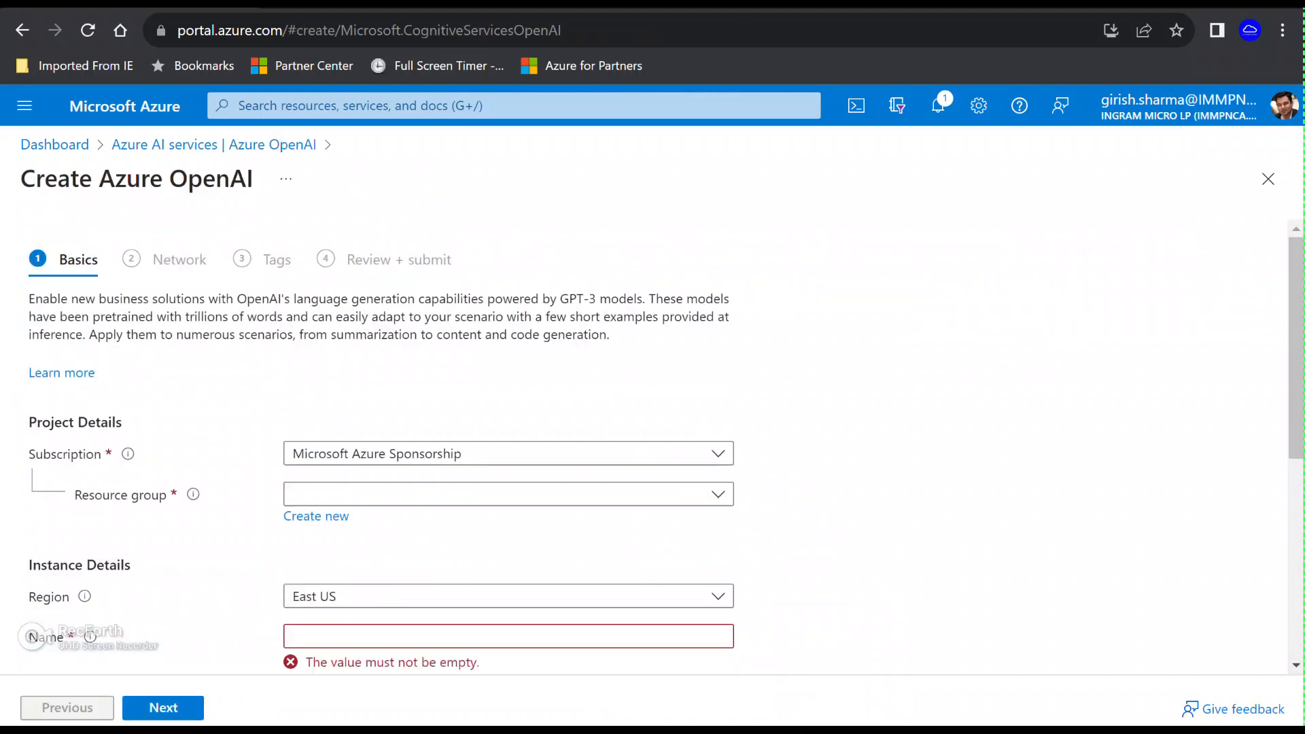
left_click(506, 493)
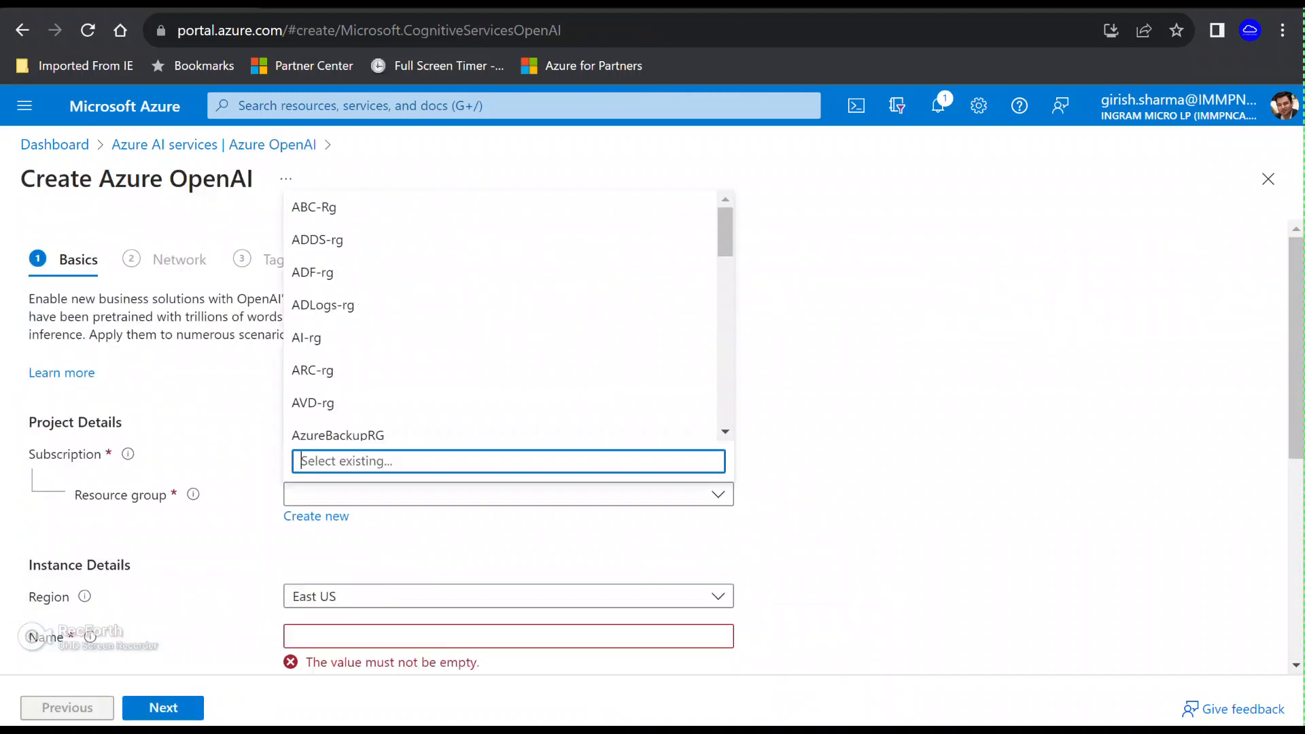
type("myop")
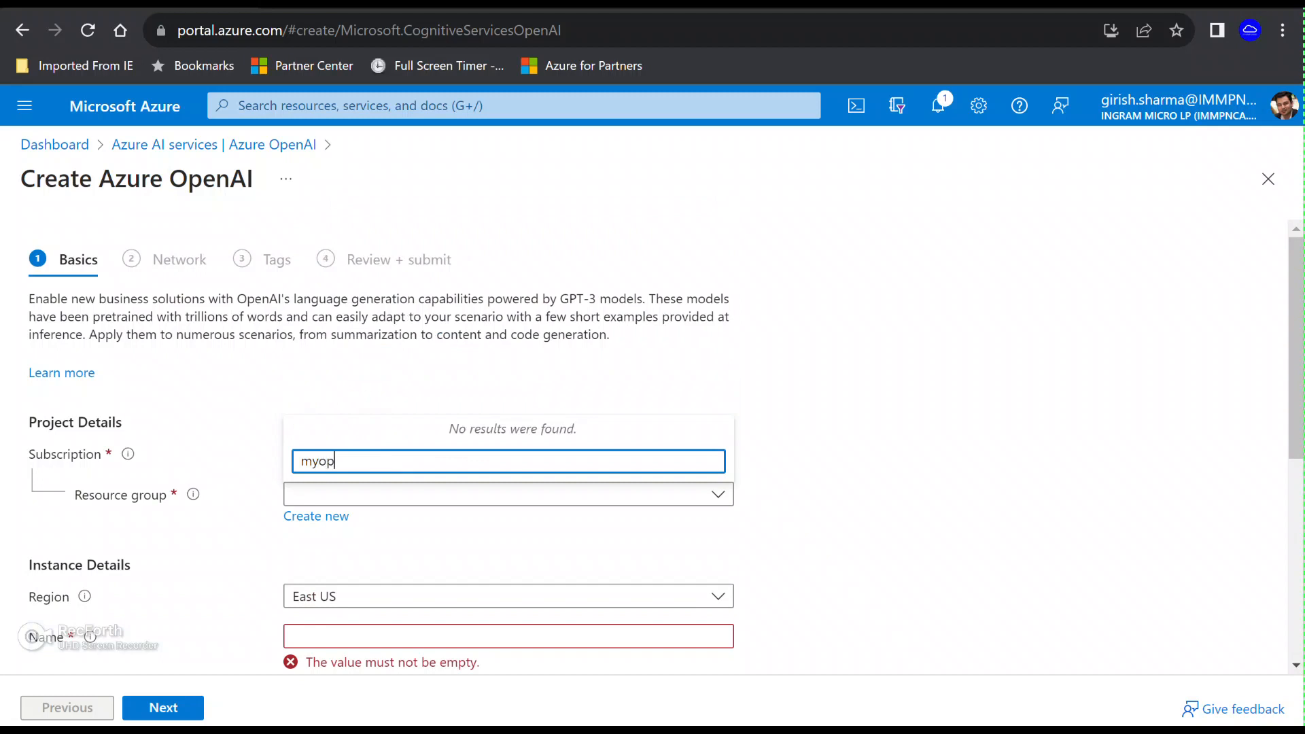
type("enai")
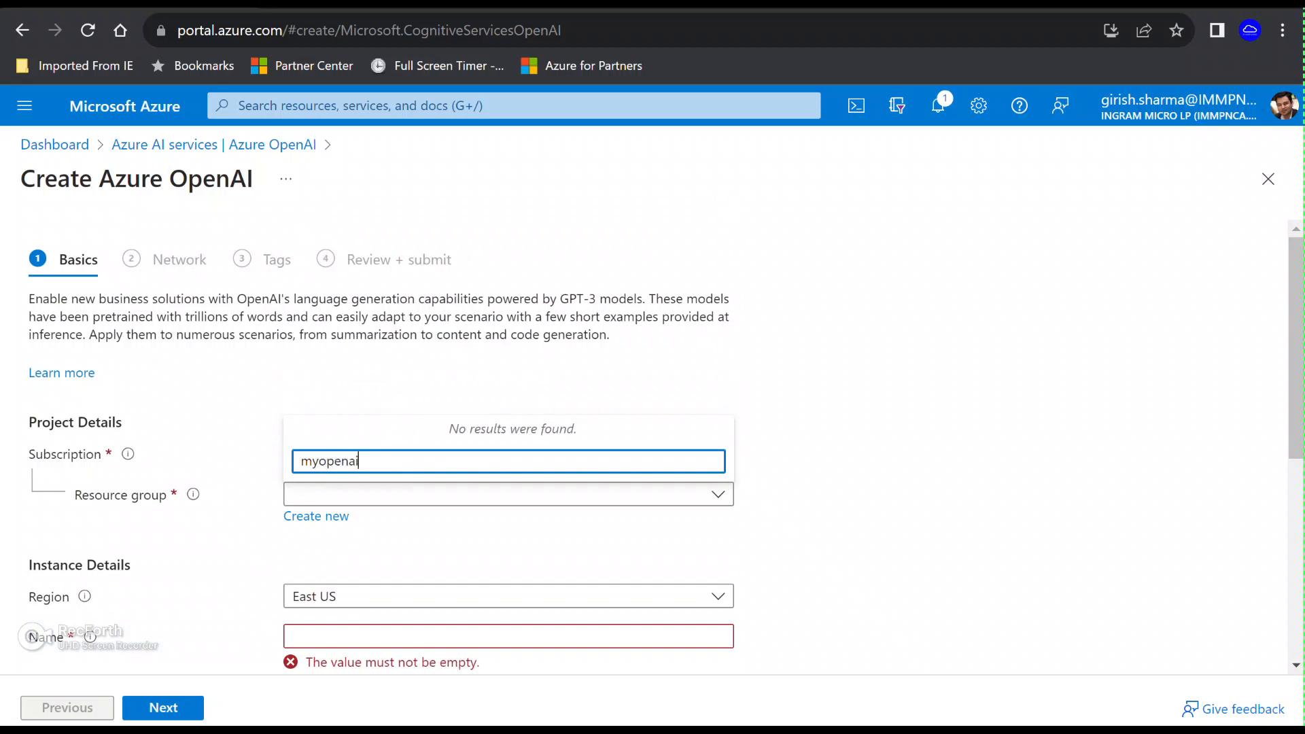
type("505")
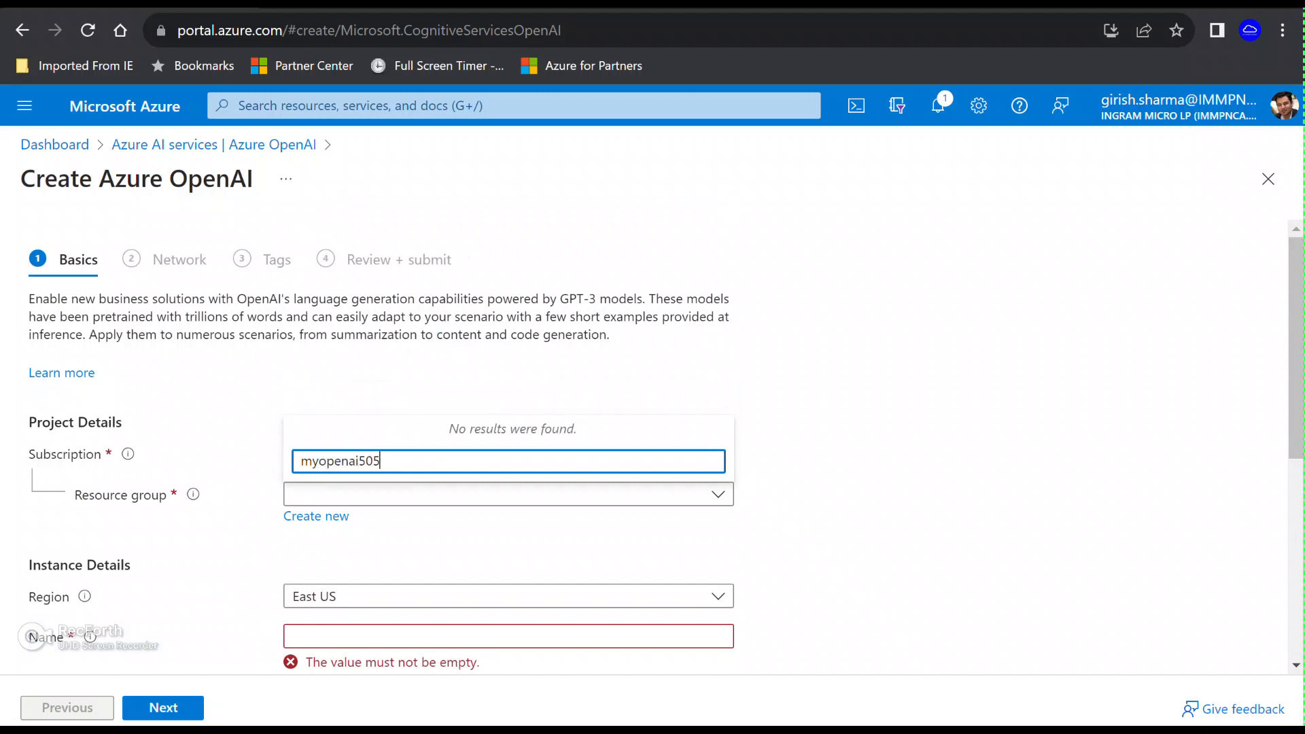
left_click(506, 392)
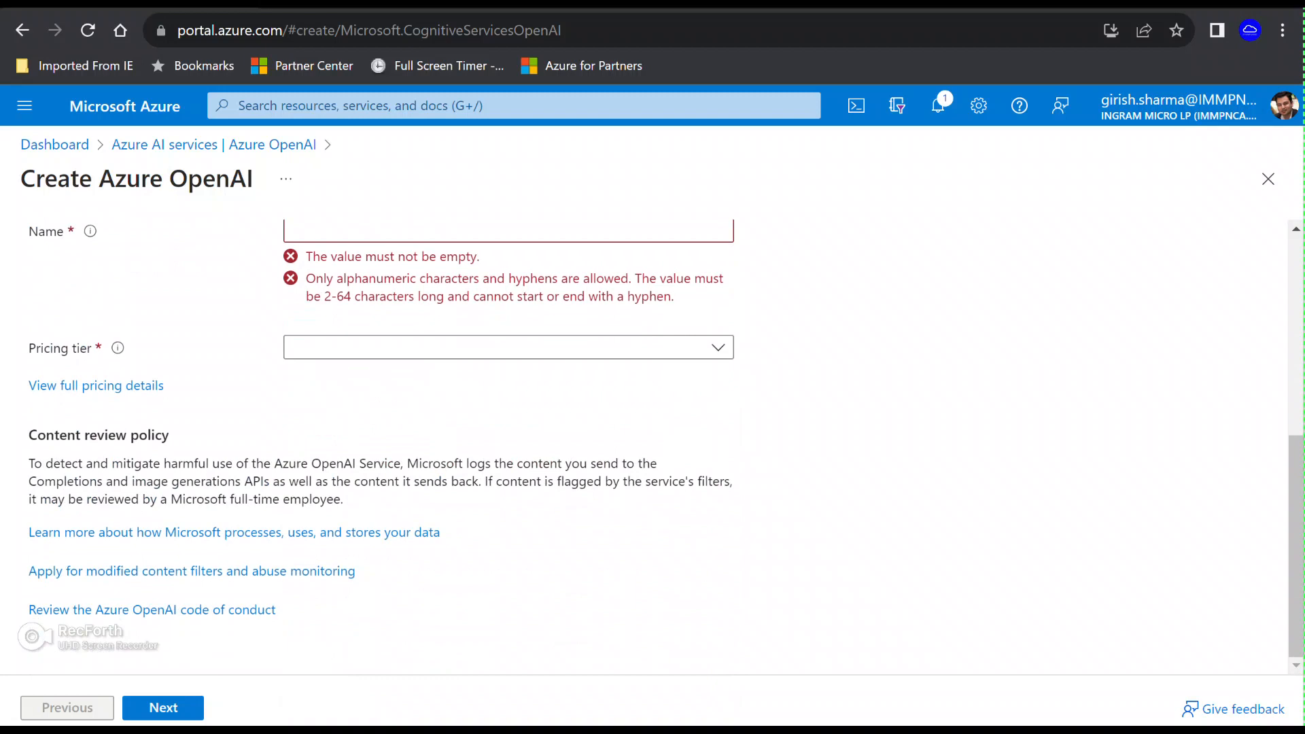
left_click(508, 347)
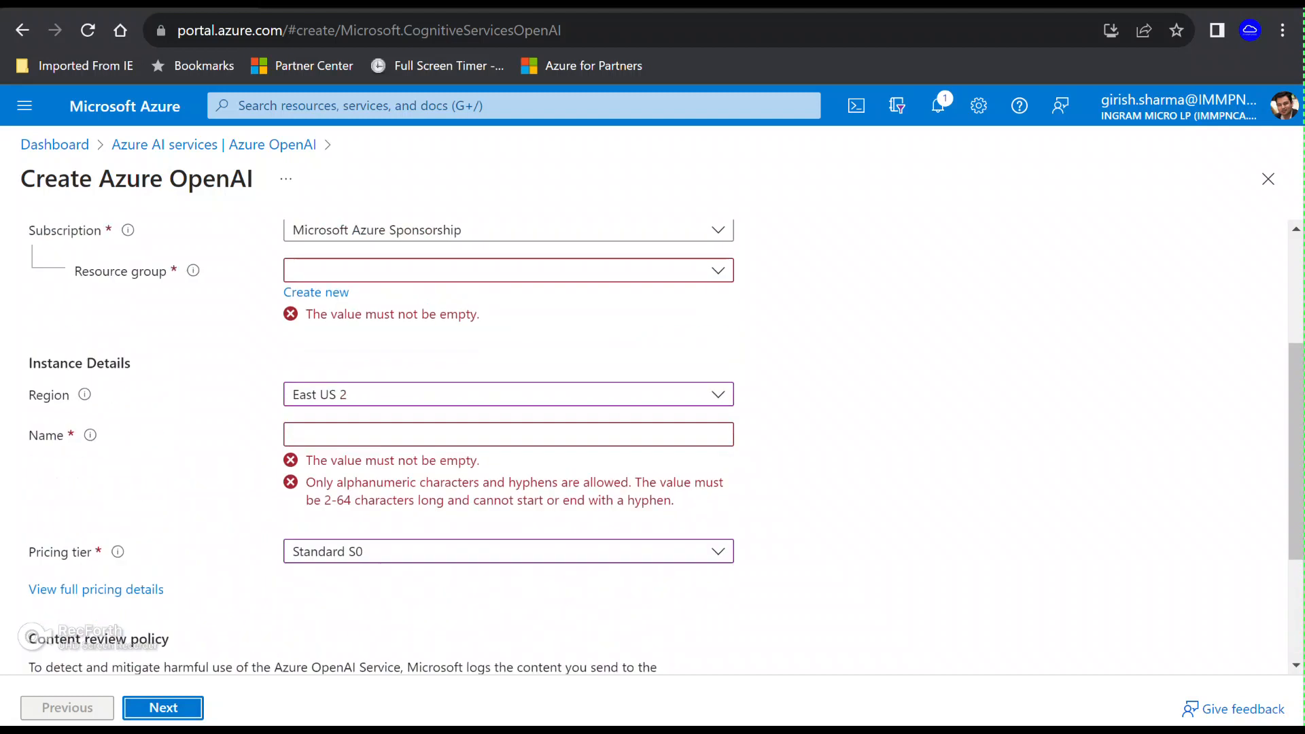
left_click(508, 434)
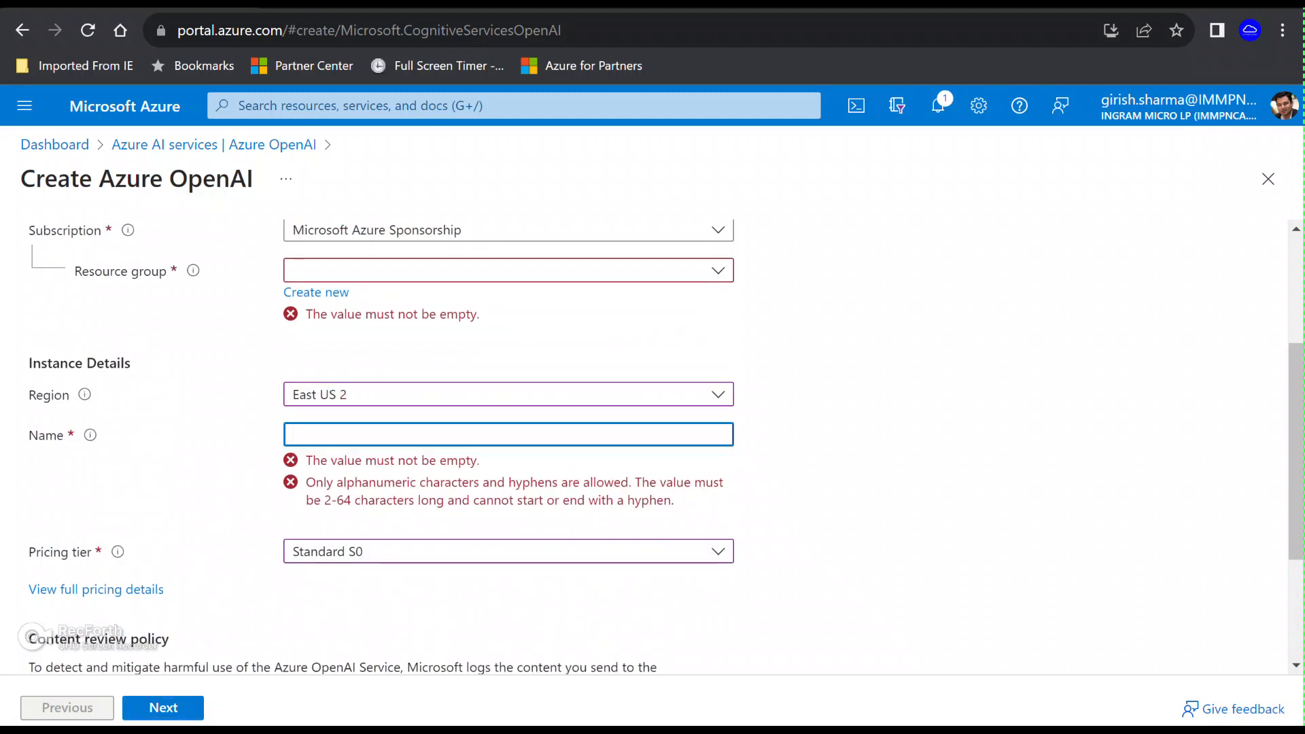
left_click(508, 270)
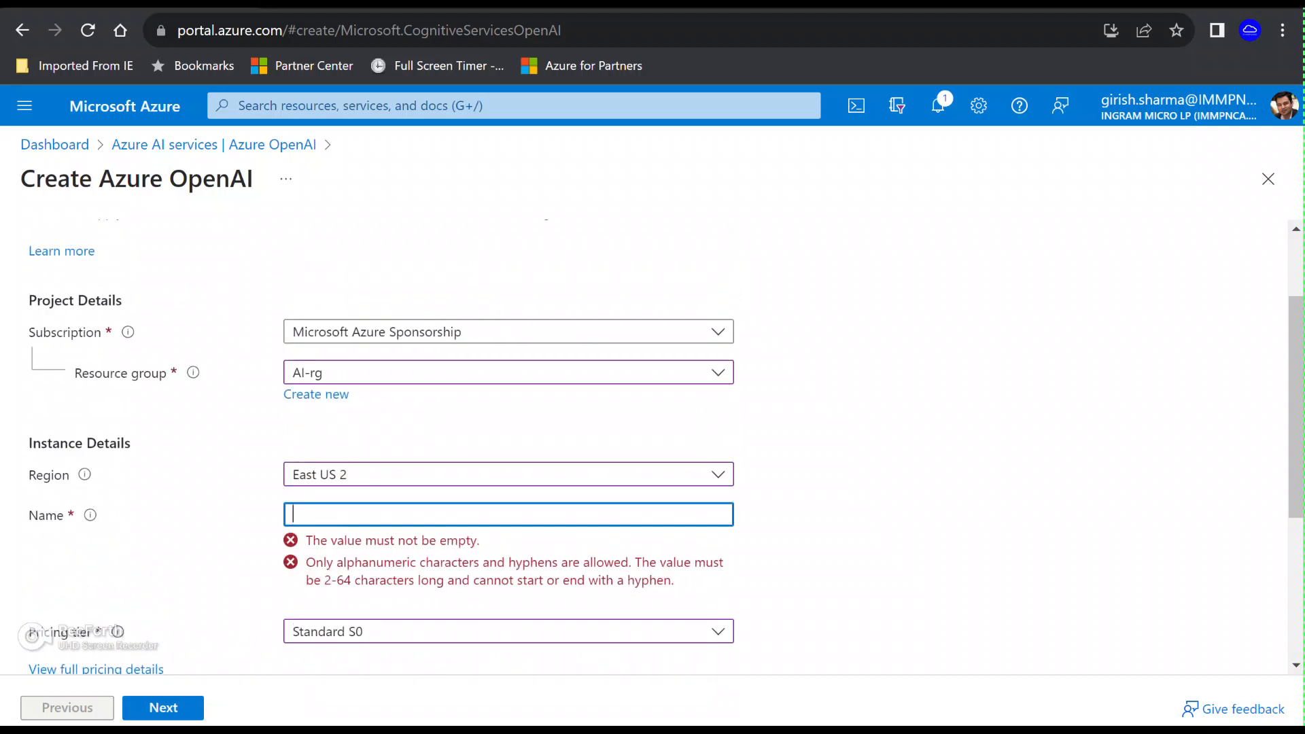
type("myopenai505")
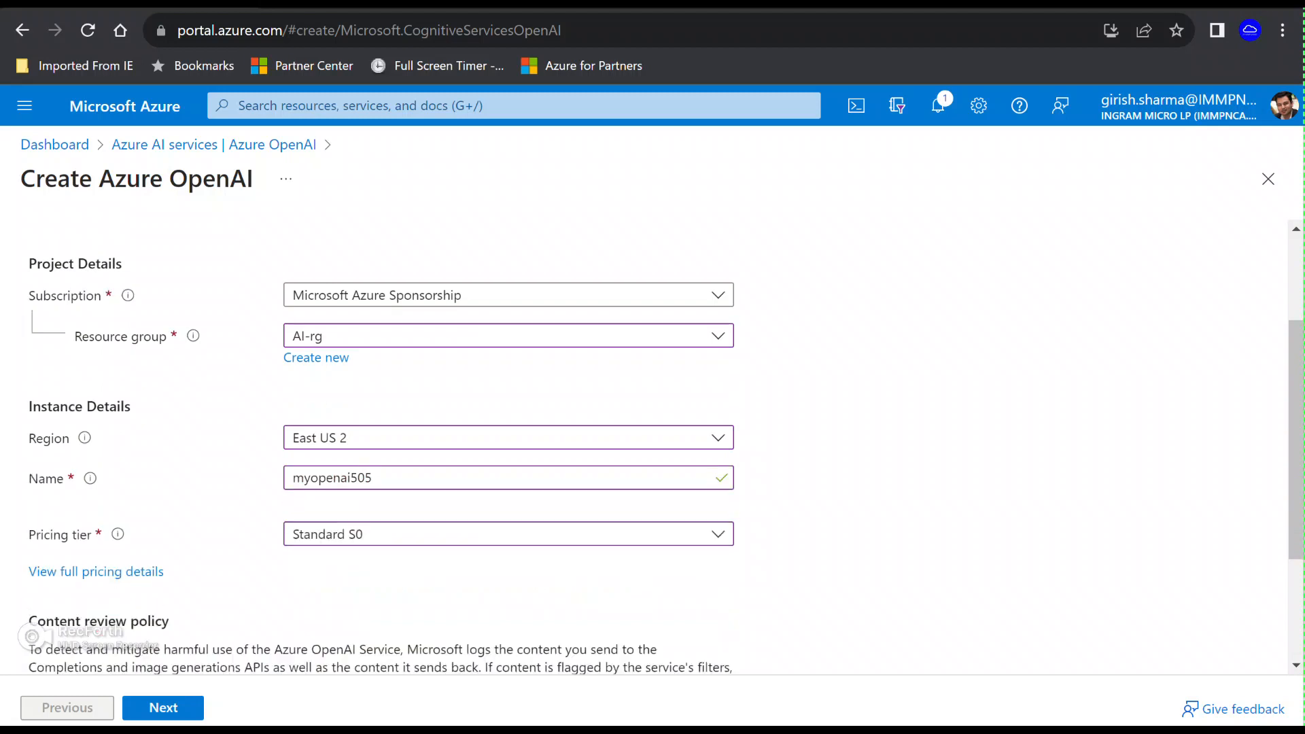
Step: Keep open network access and skip tags to reach Review + submit
left_click(163, 708)
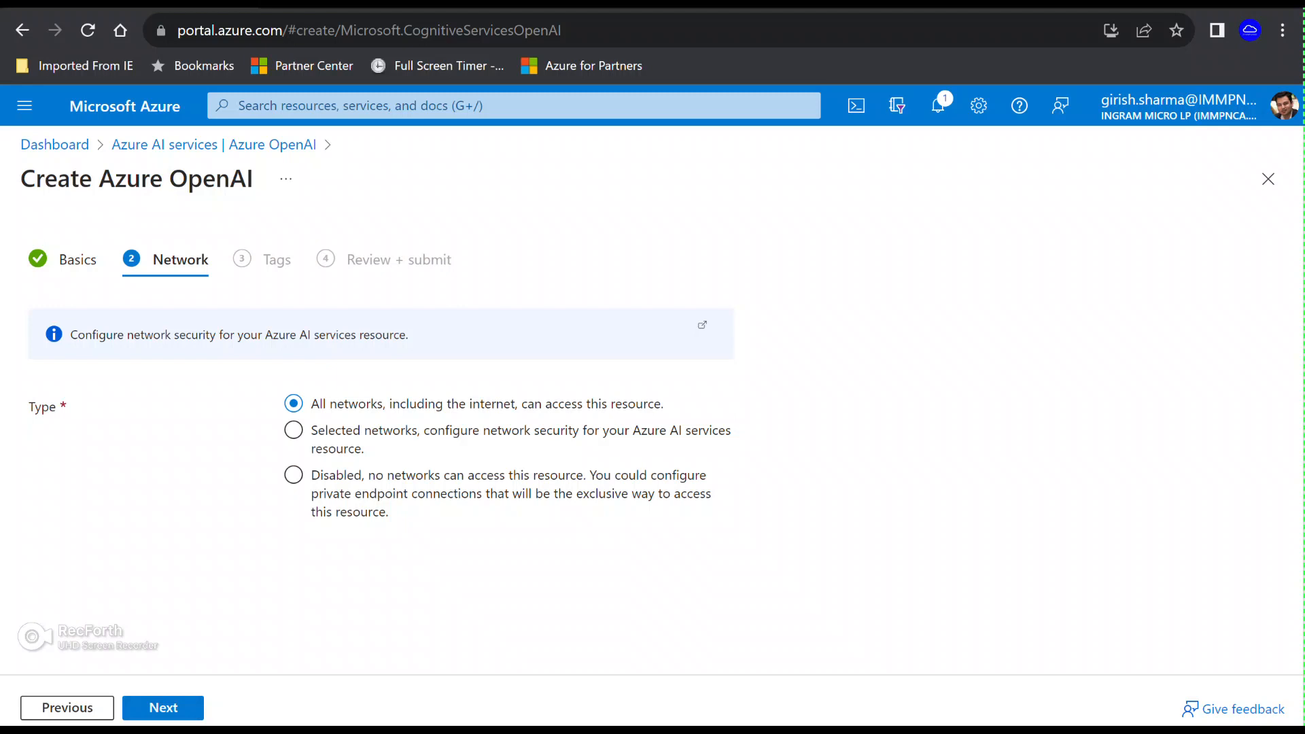
left_click(163, 707)
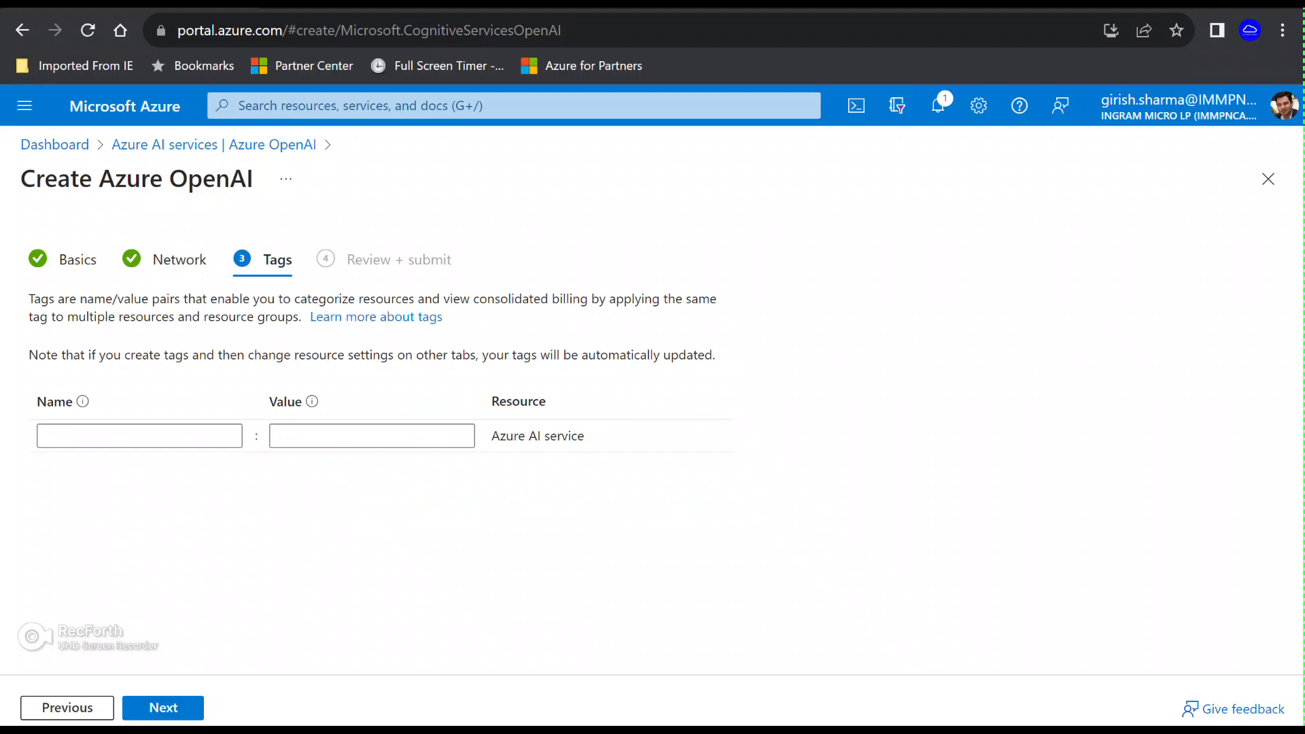
left_click(162, 708)
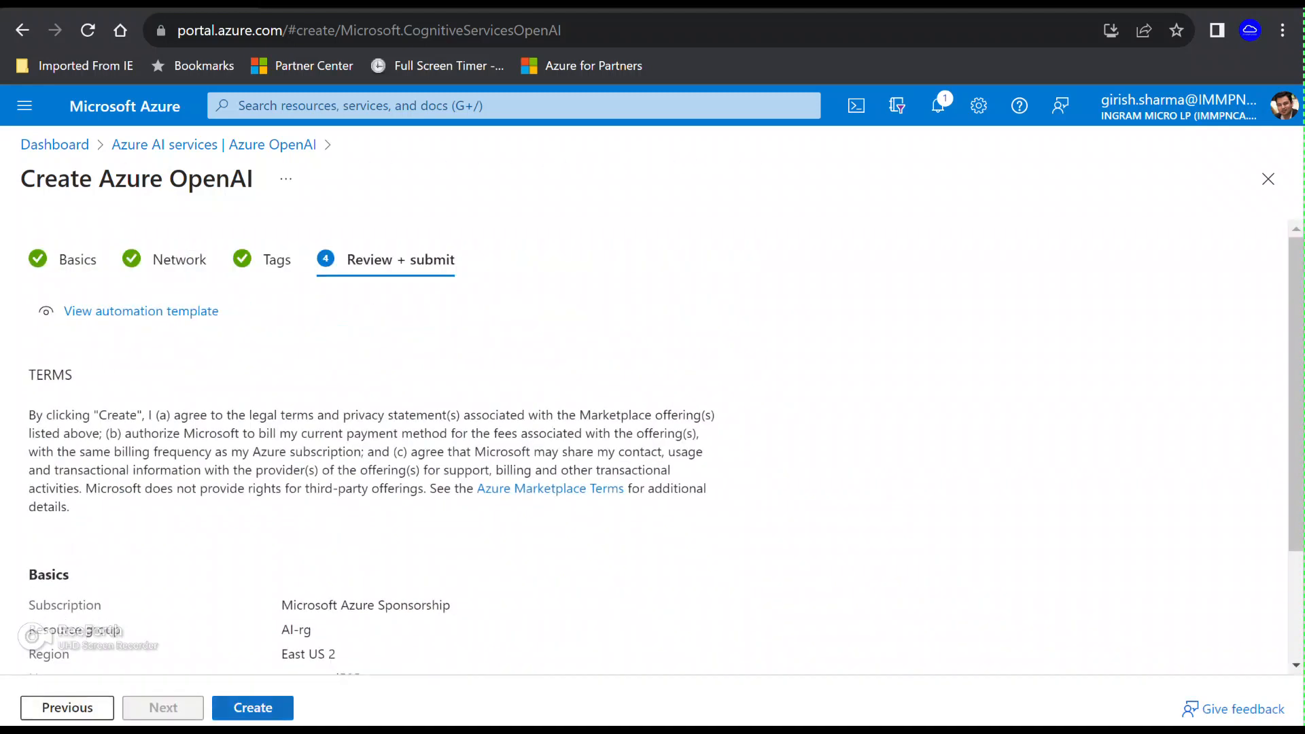
left_click(251, 708)
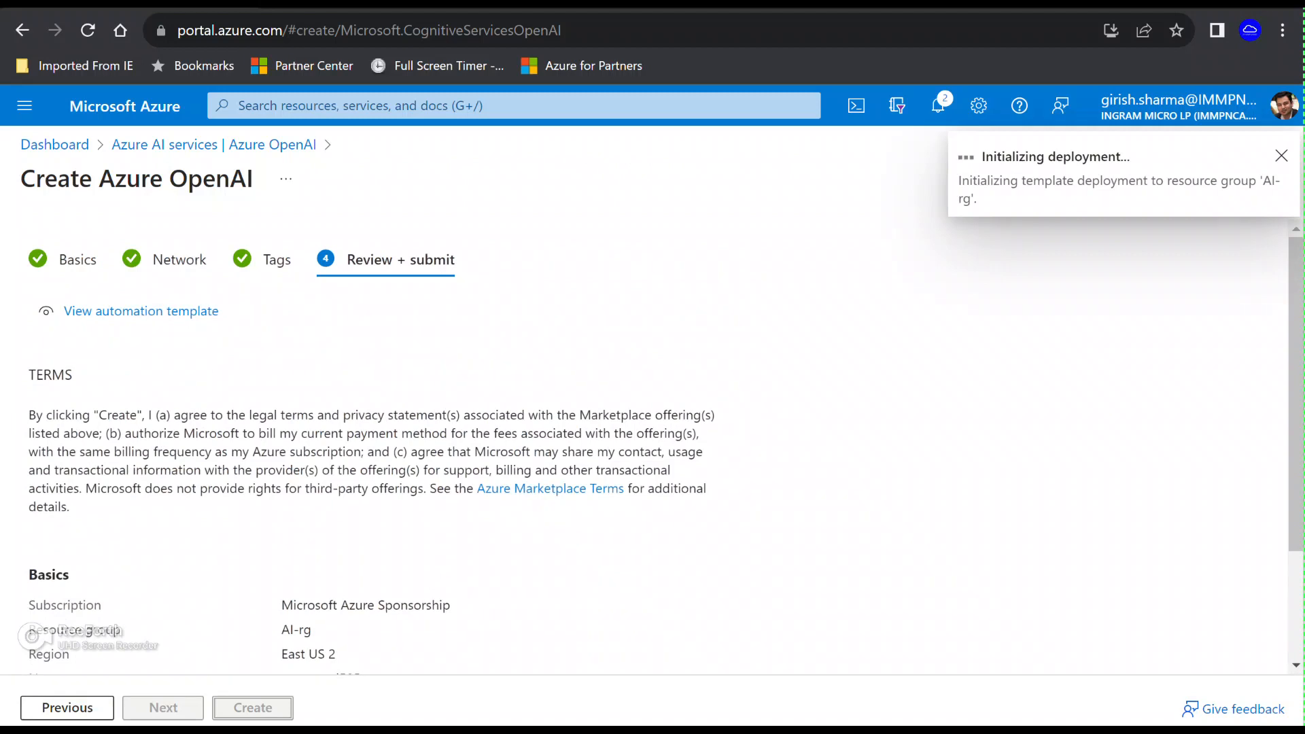
left_click(937, 107)
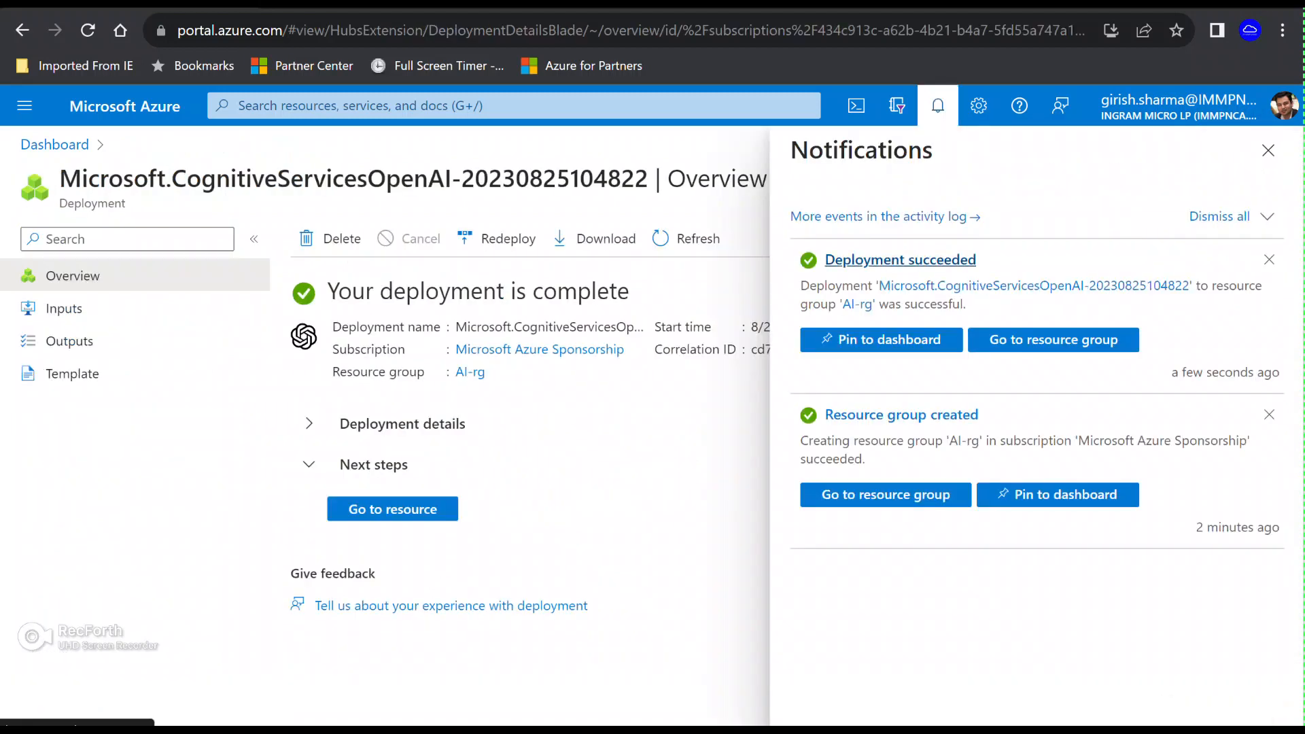
left_click(392, 508)
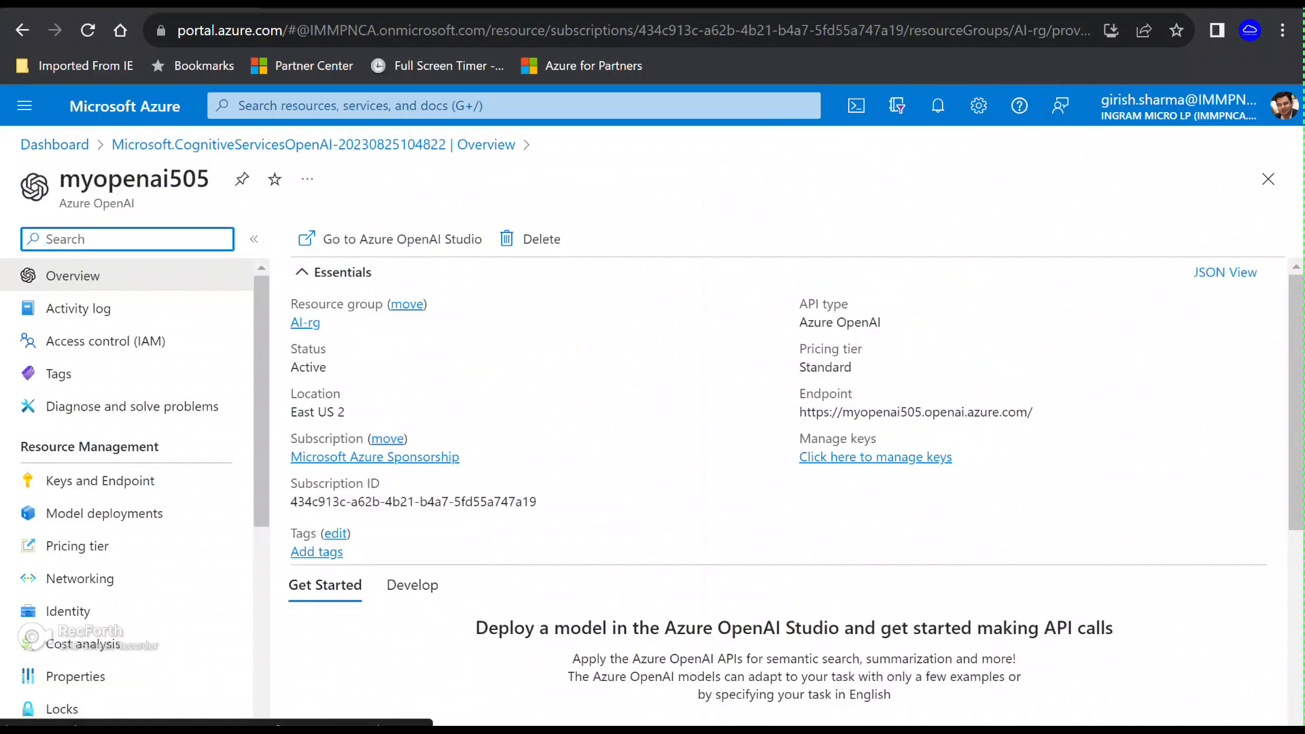
mouse_move(1045, 412)
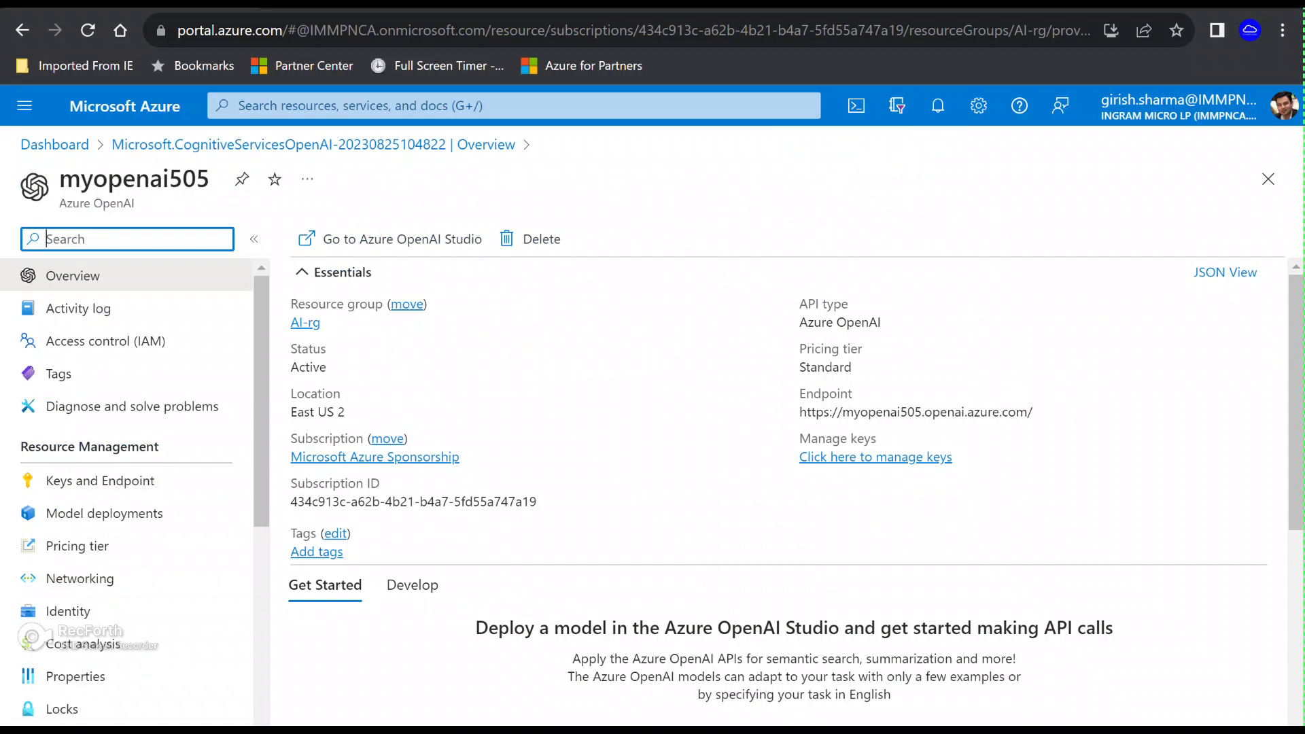
Step: Start a new Cognitive Search service in AI-rg named mycs505
left_click(511, 105)
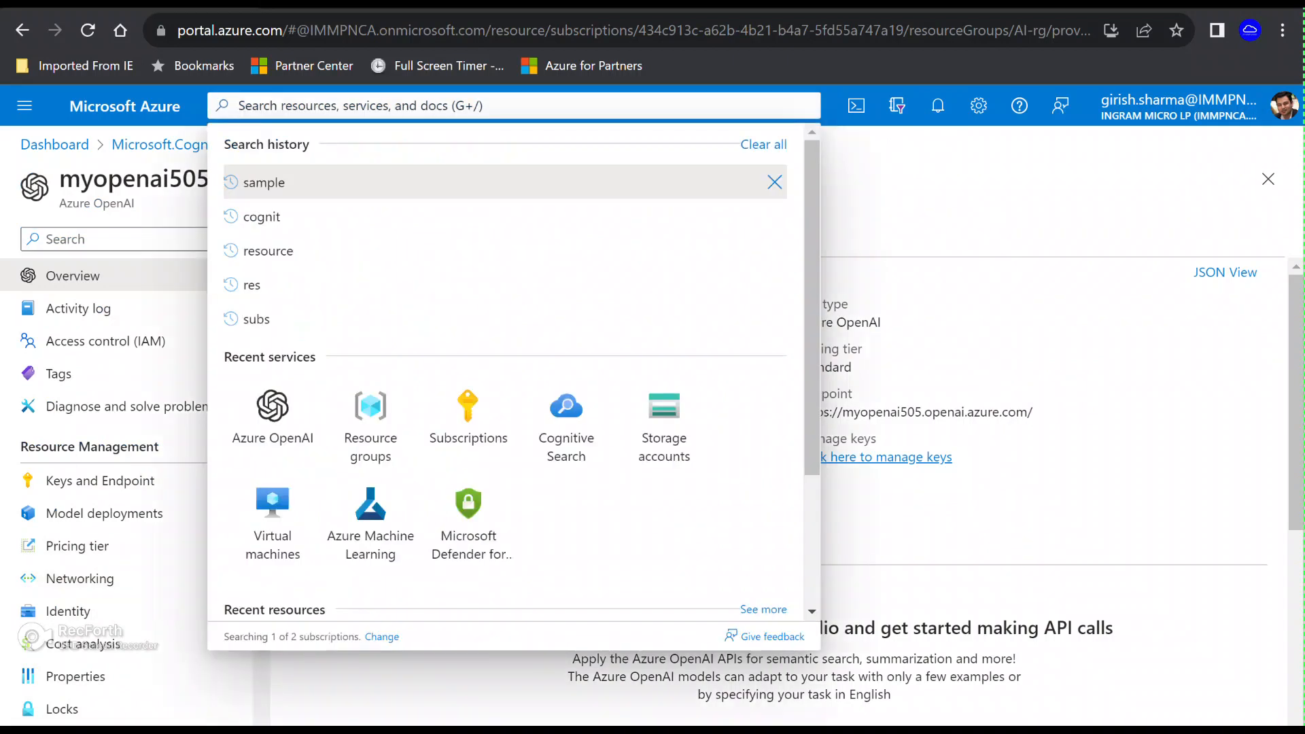
type("cogn")
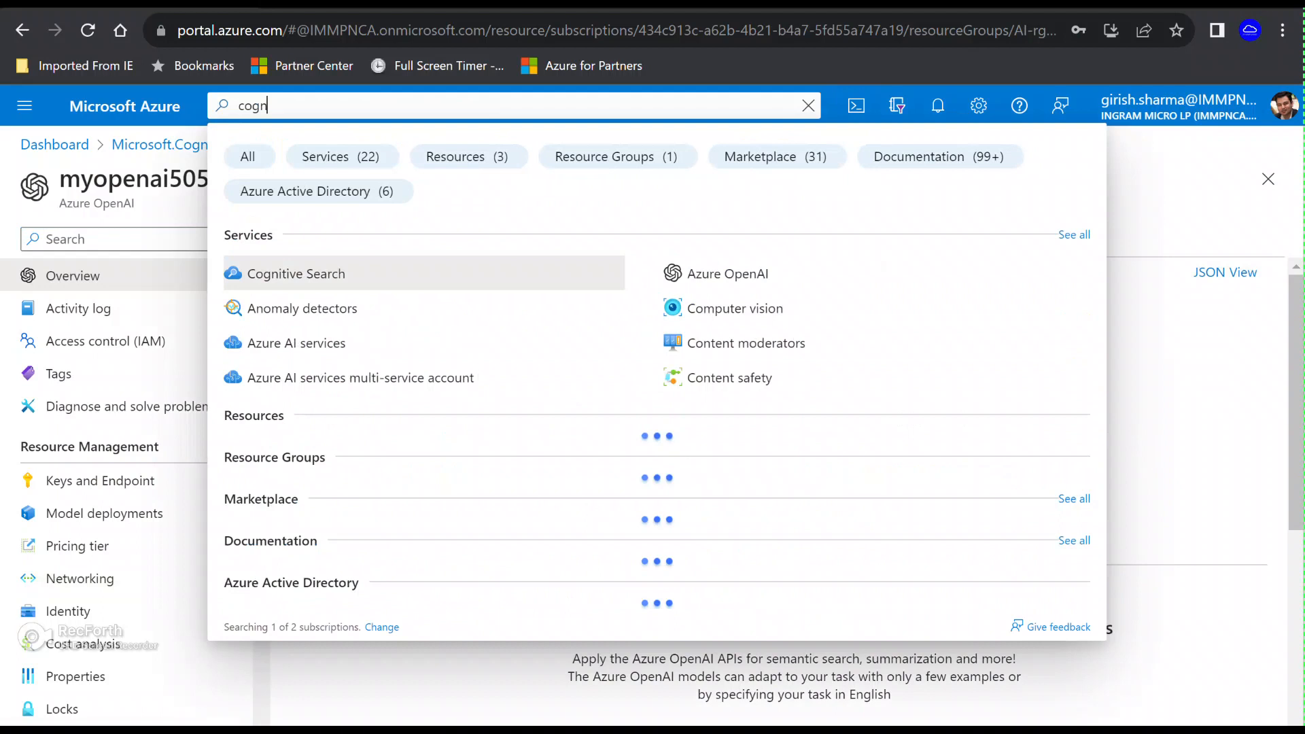
left_click(294, 273)
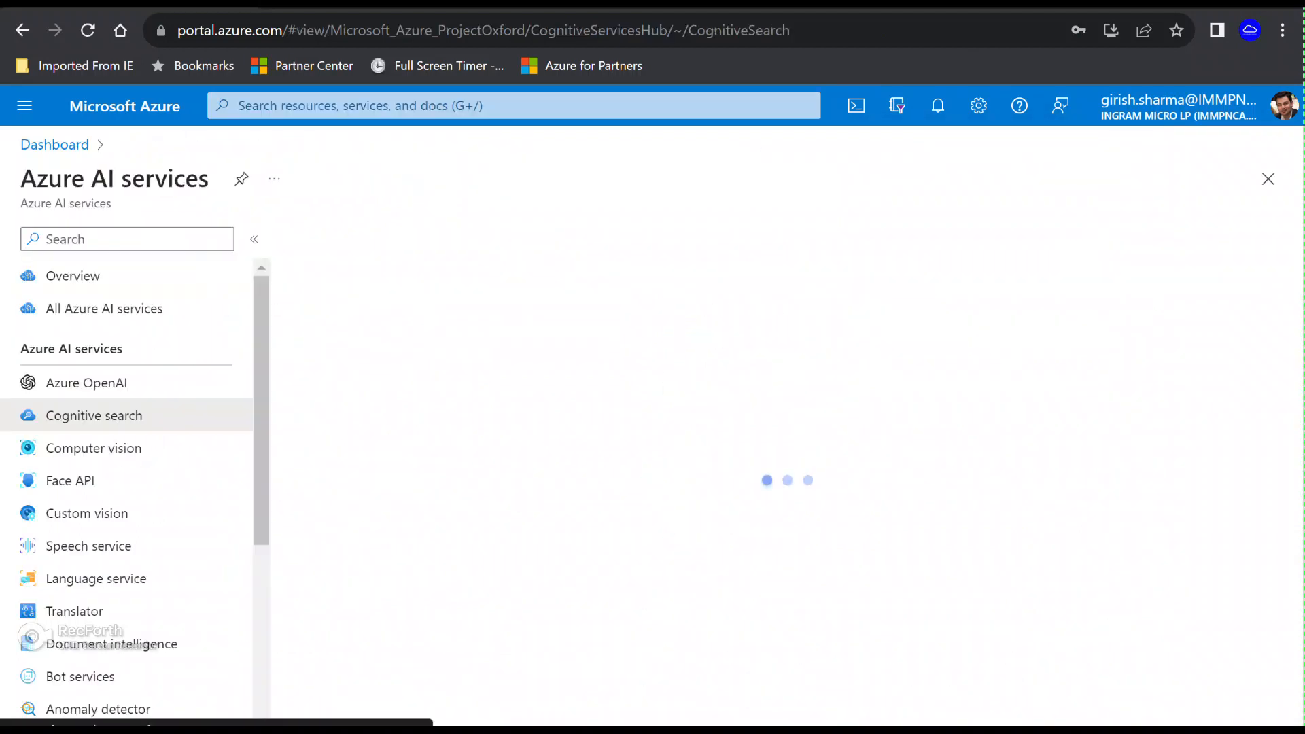
left_click(94, 416)
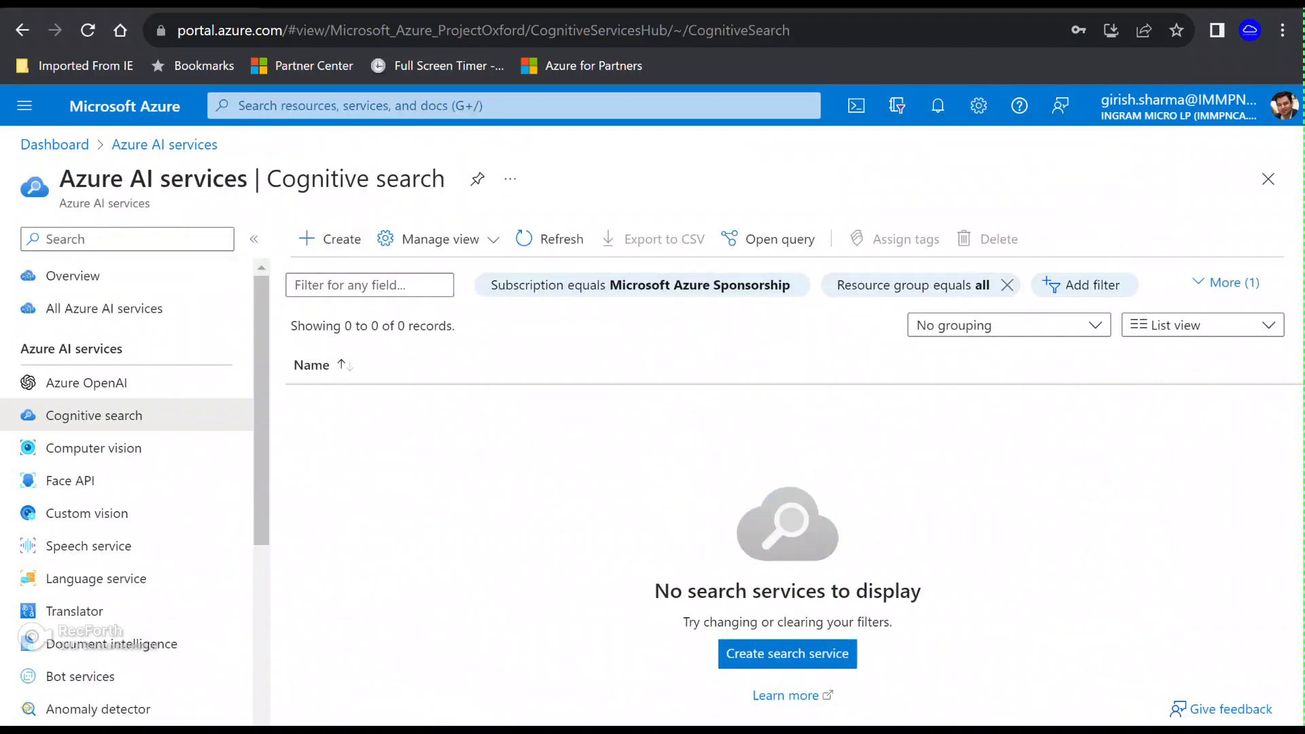
left_click(786, 653)
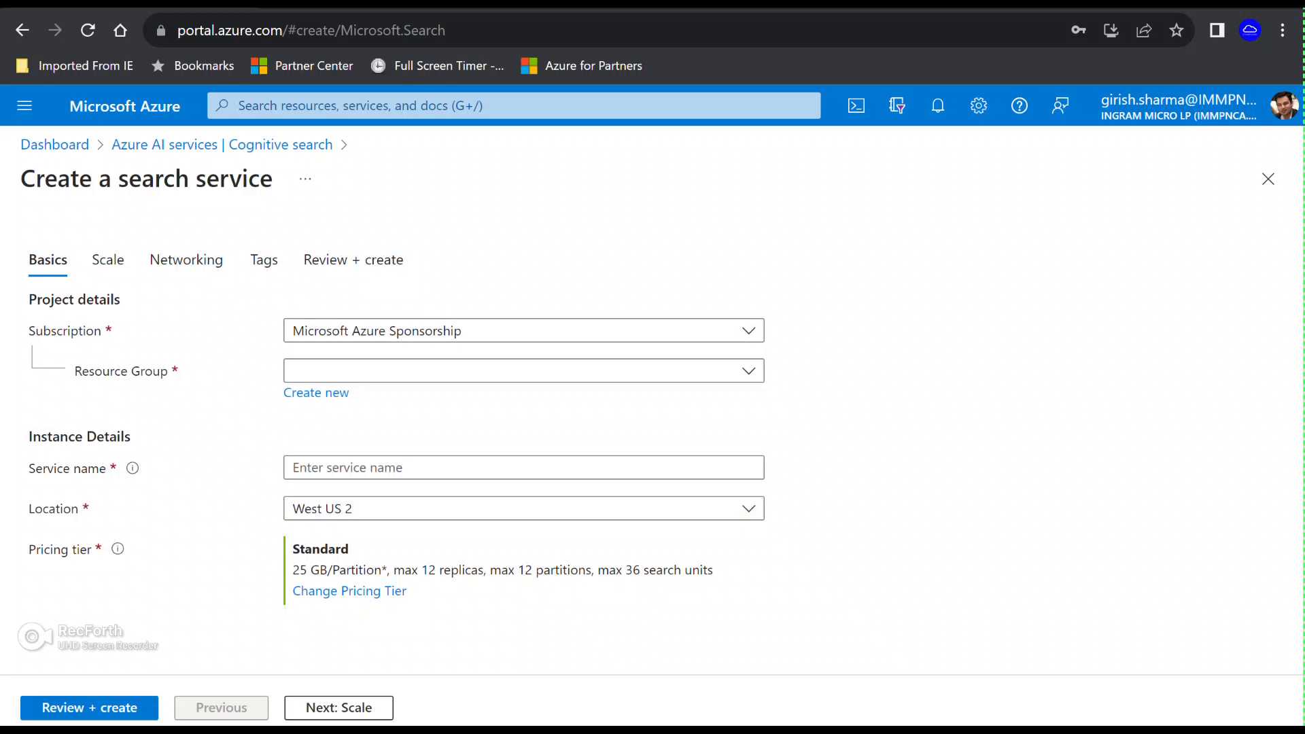
left_click(523, 371)
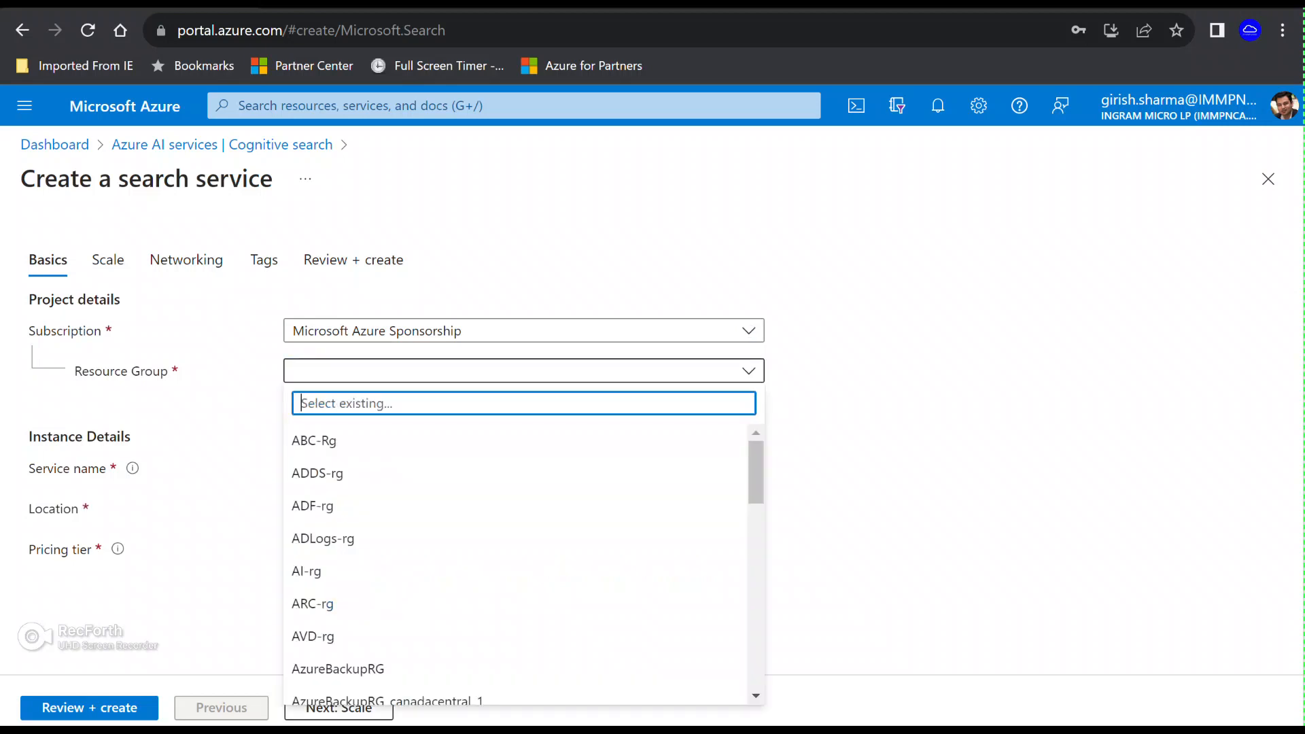
left_click(305, 571)
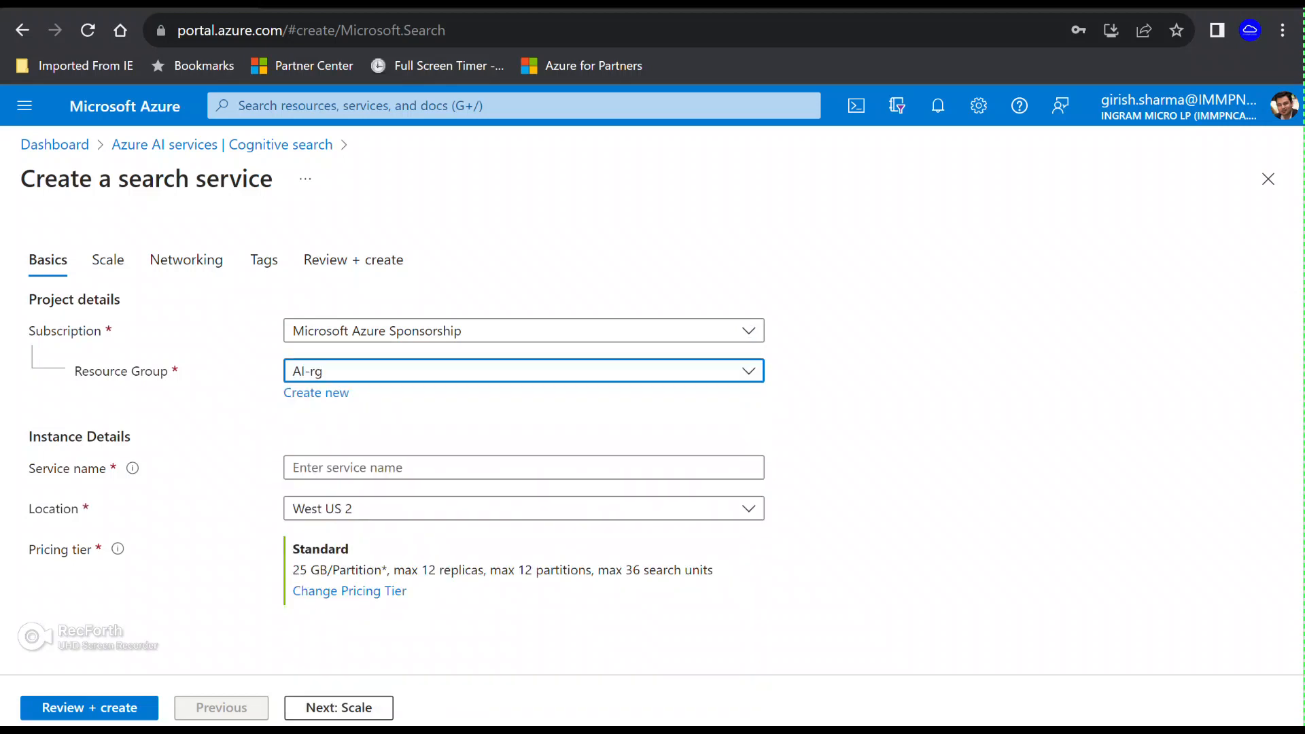
left_click(523, 467)
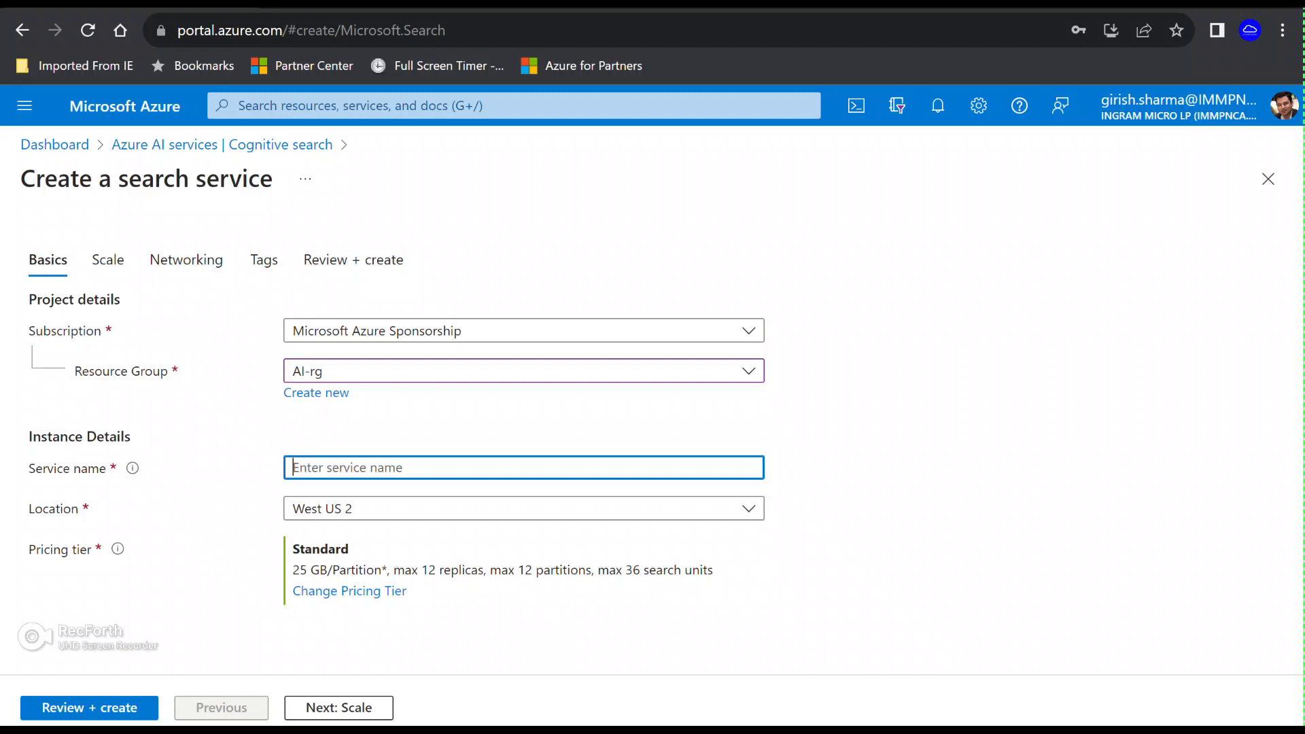
type("mycs505")
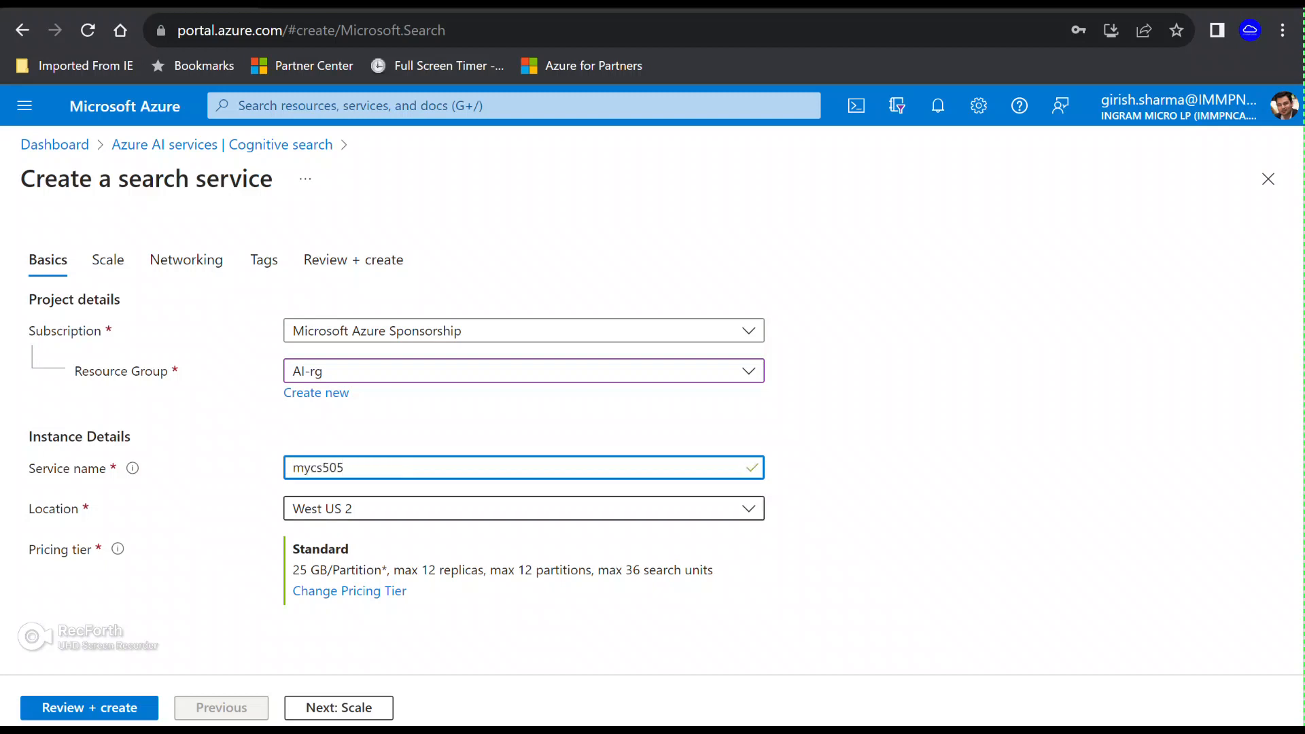
Step: Move past Scale and Networking, create the service, and check deployment notifications
left_click(525, 508)
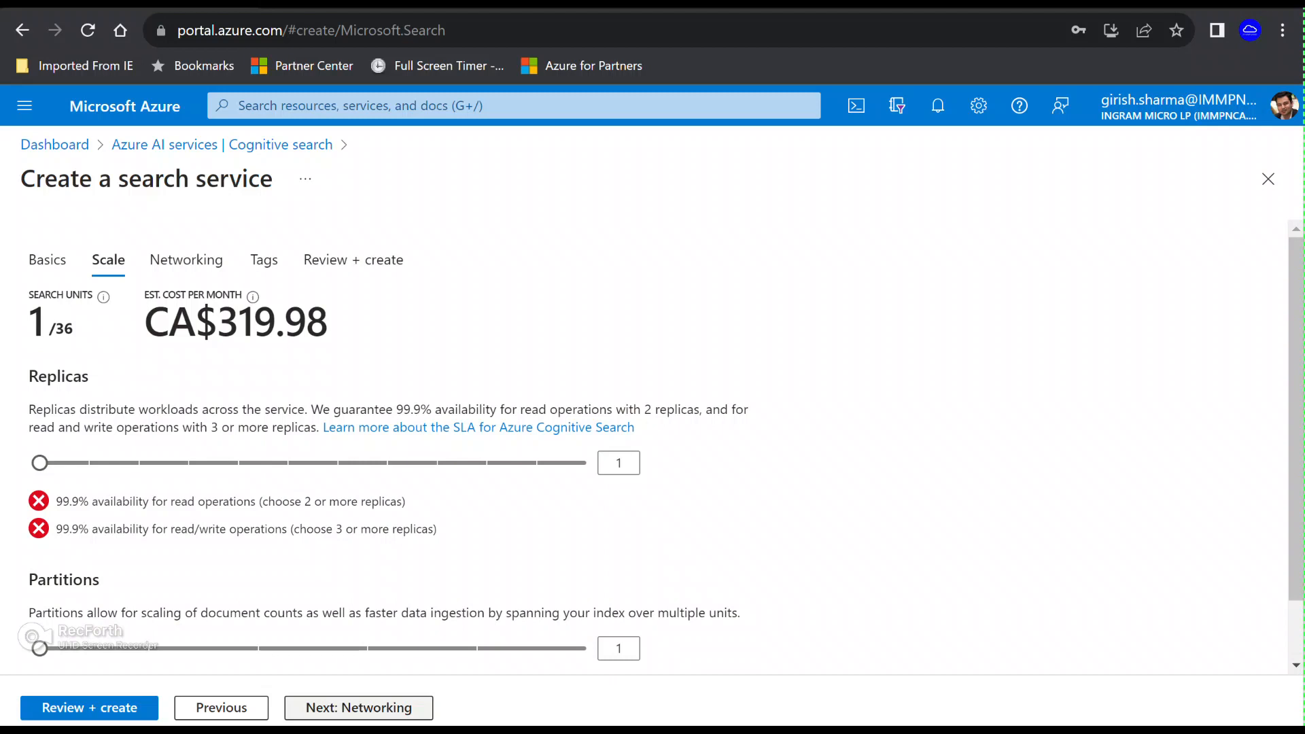
left_click(358, 708)
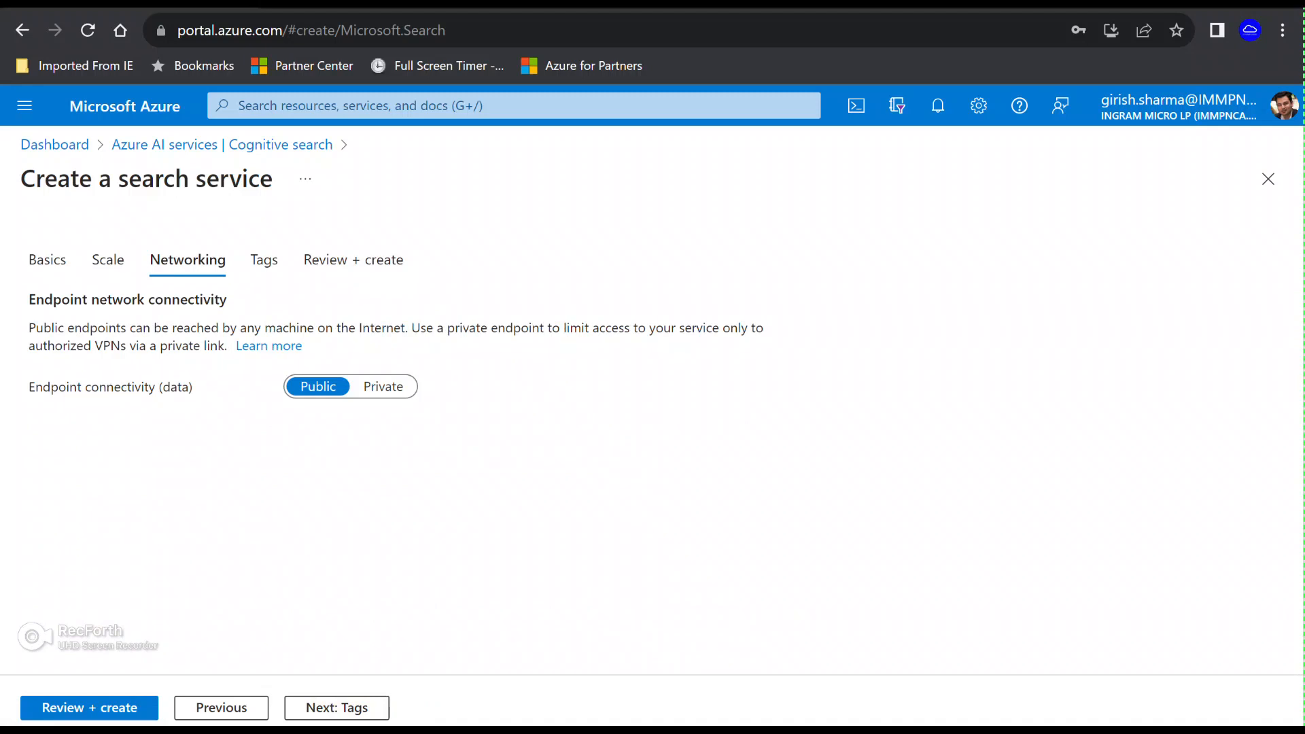
left_click(89, 708)
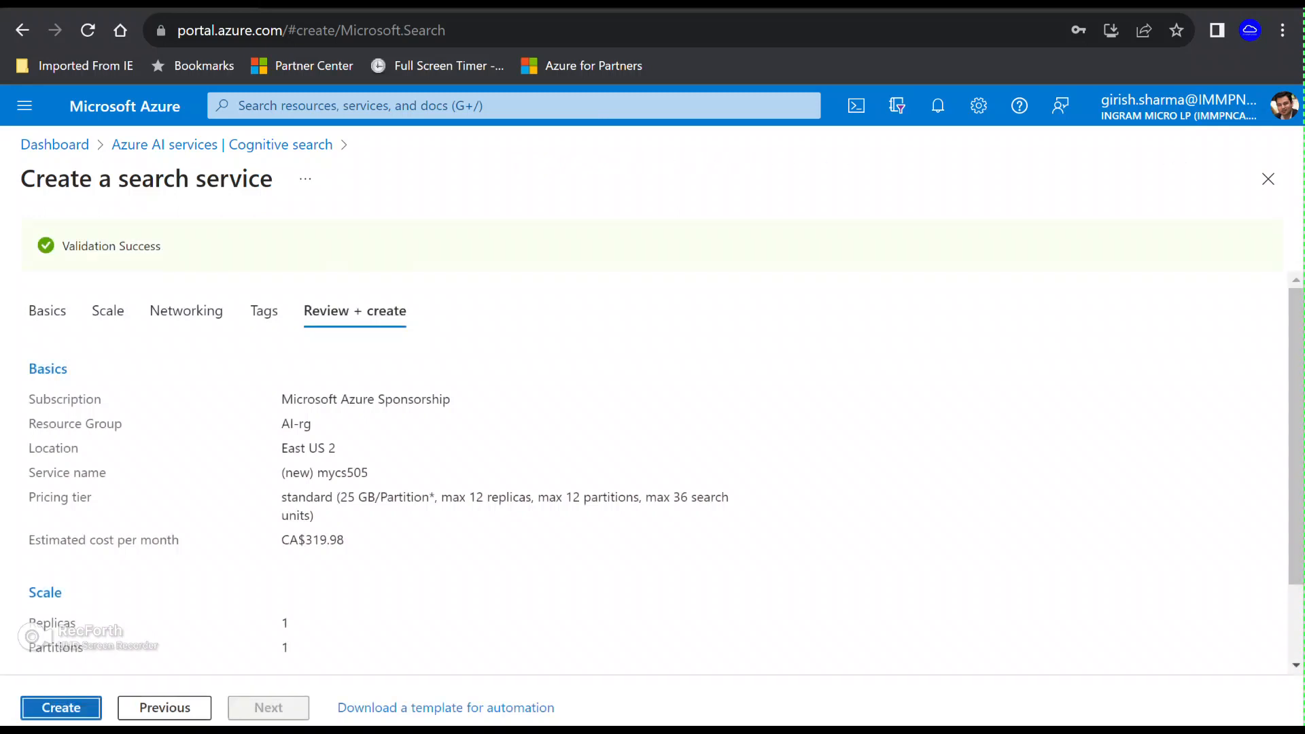
left_click(60, 708)
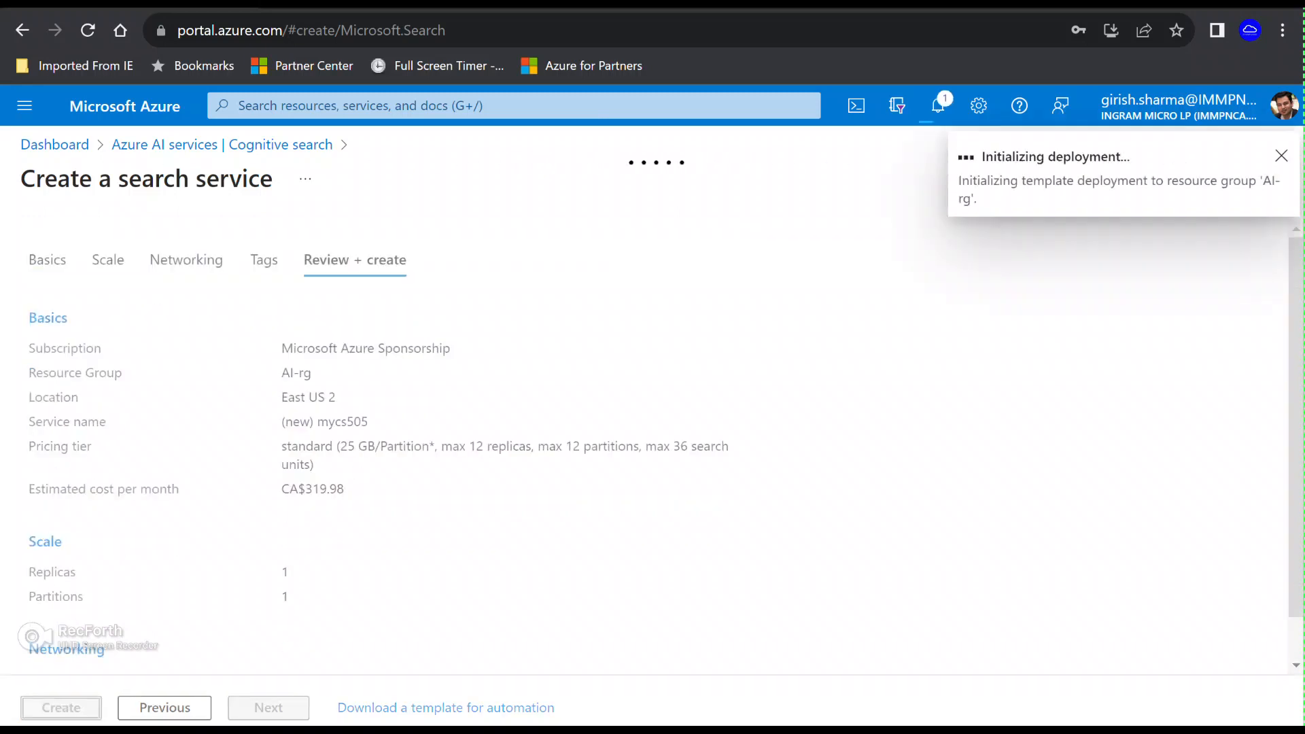
left_click(938, 106)
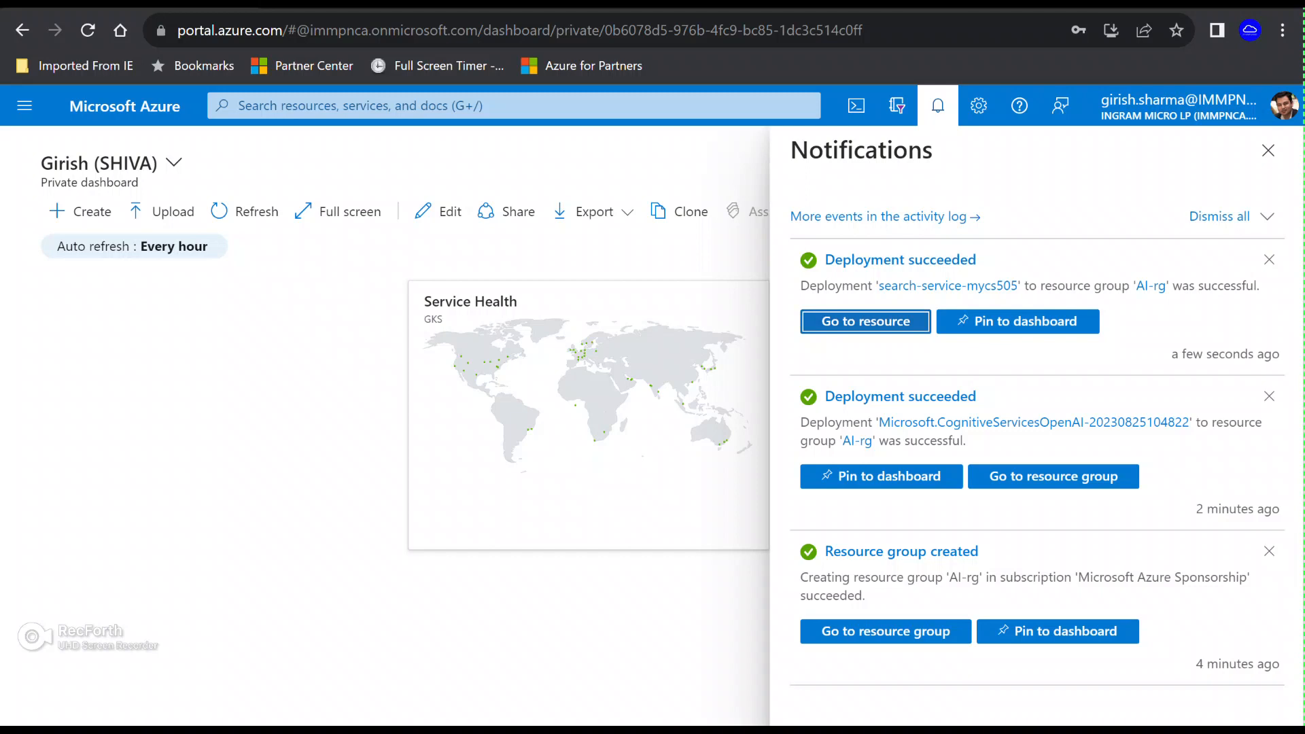
Step: Open the mycs505 search service overview and begin searching for storage accounts
left_click(863, 321)
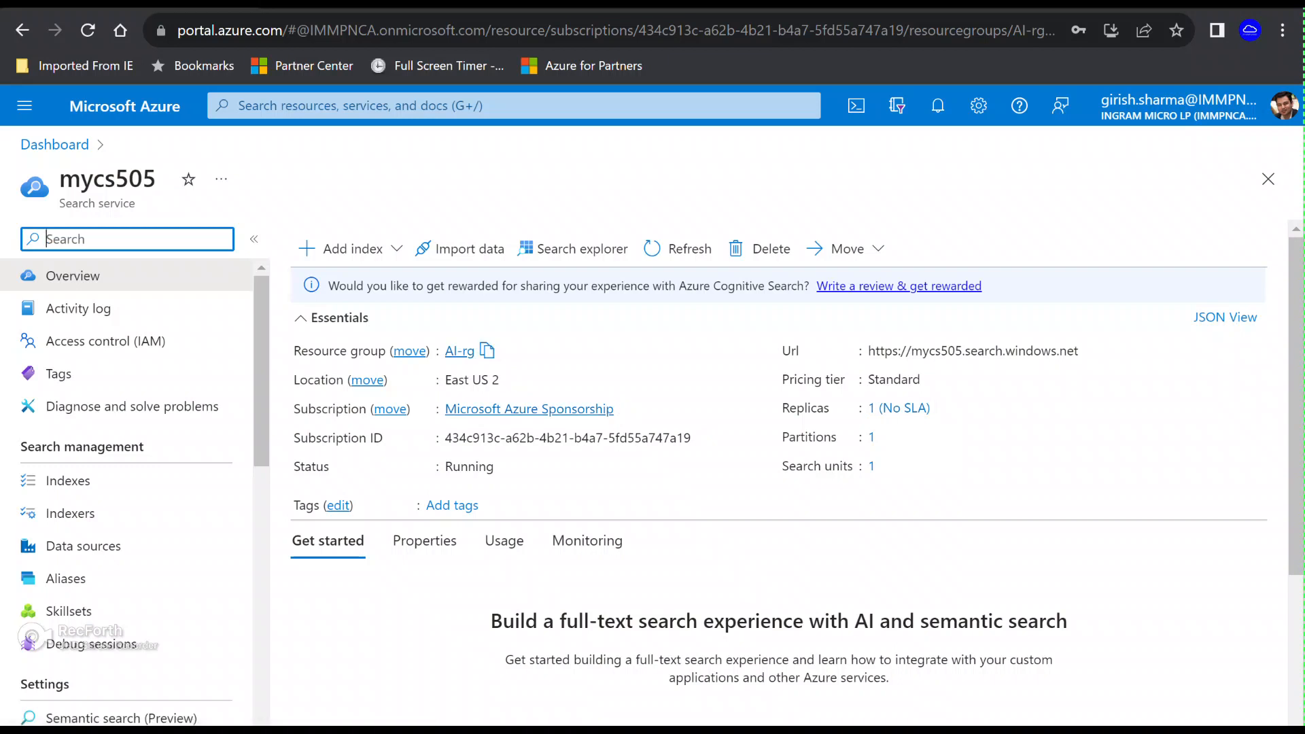
left_click(511, 105)
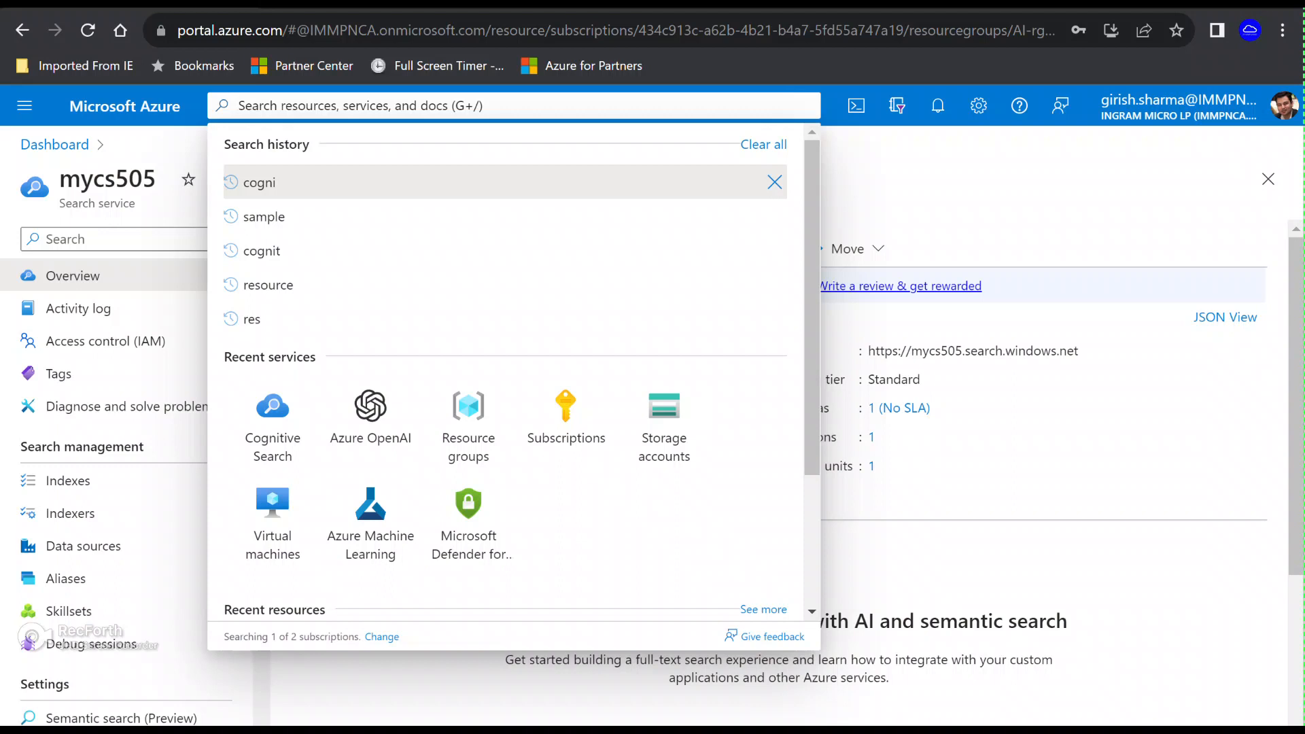
type("s")
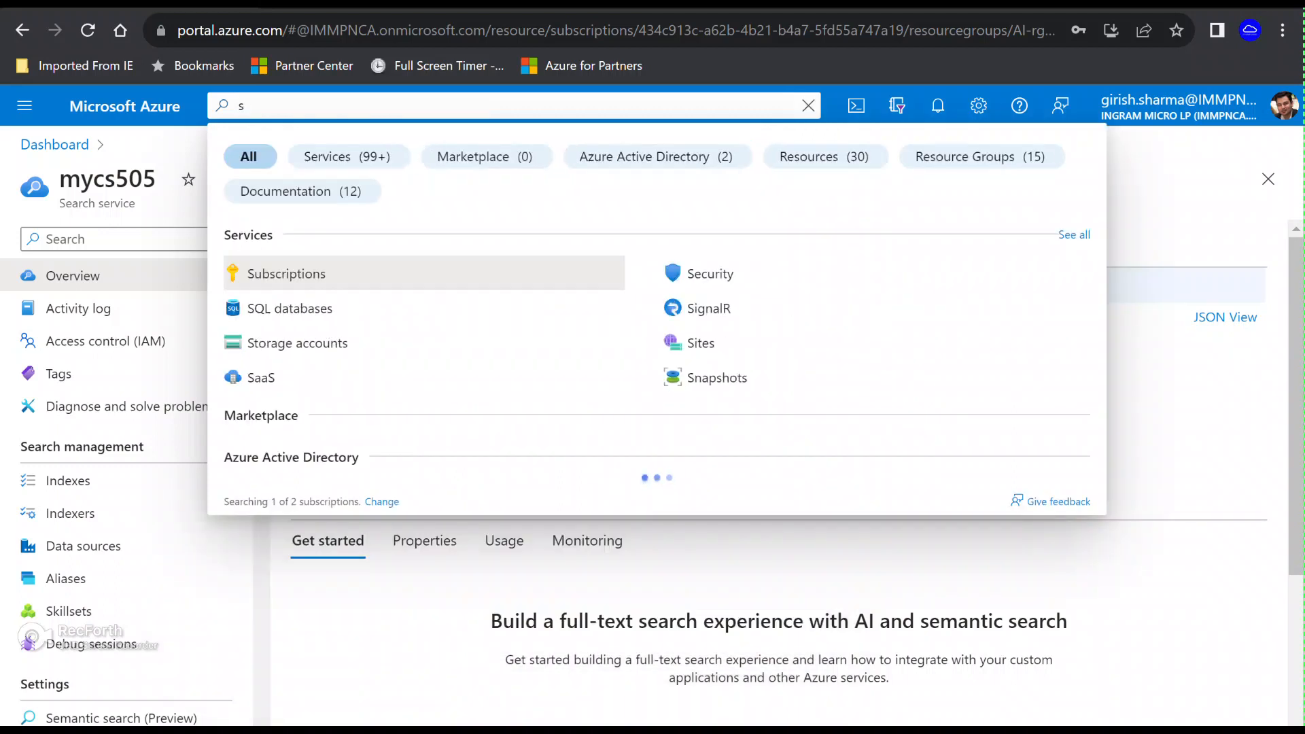
Step: Create storage account myblob505 with locally-redundant (LRS) redundancy and start its deployment
left_click(296, 343)
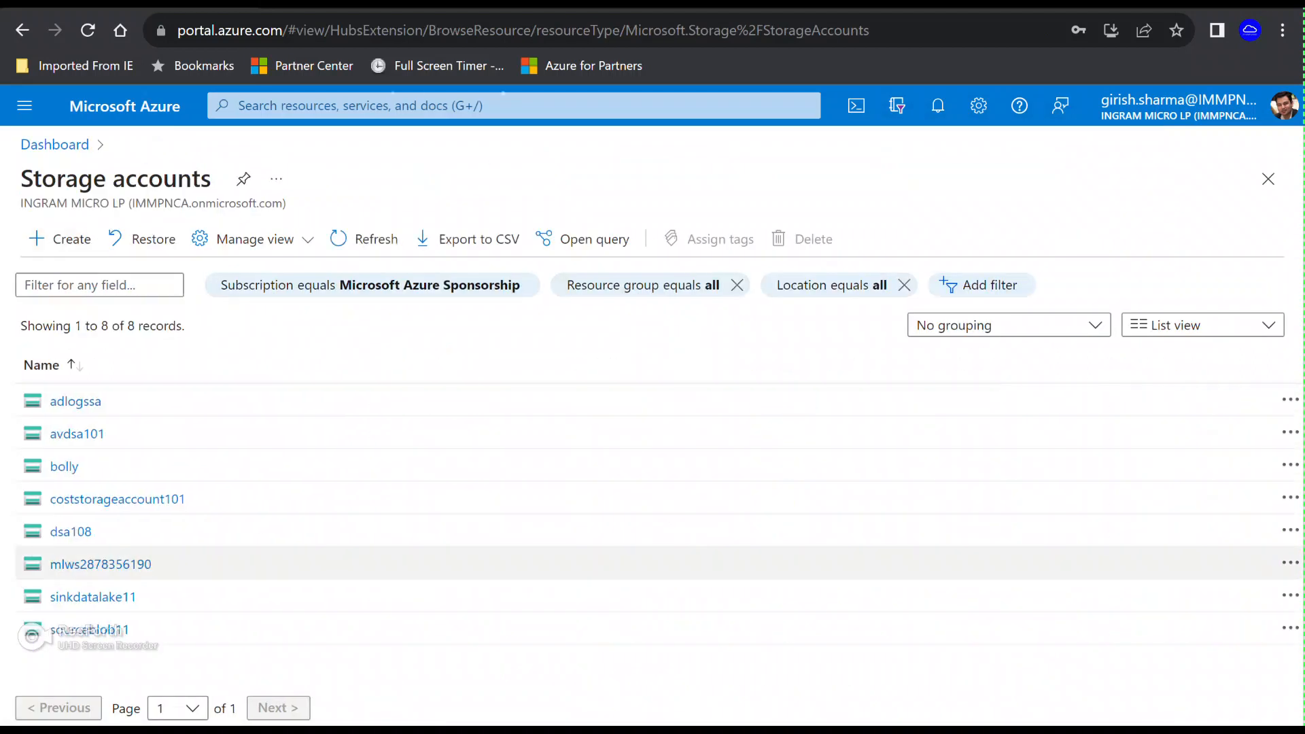
left_click(58, 238)
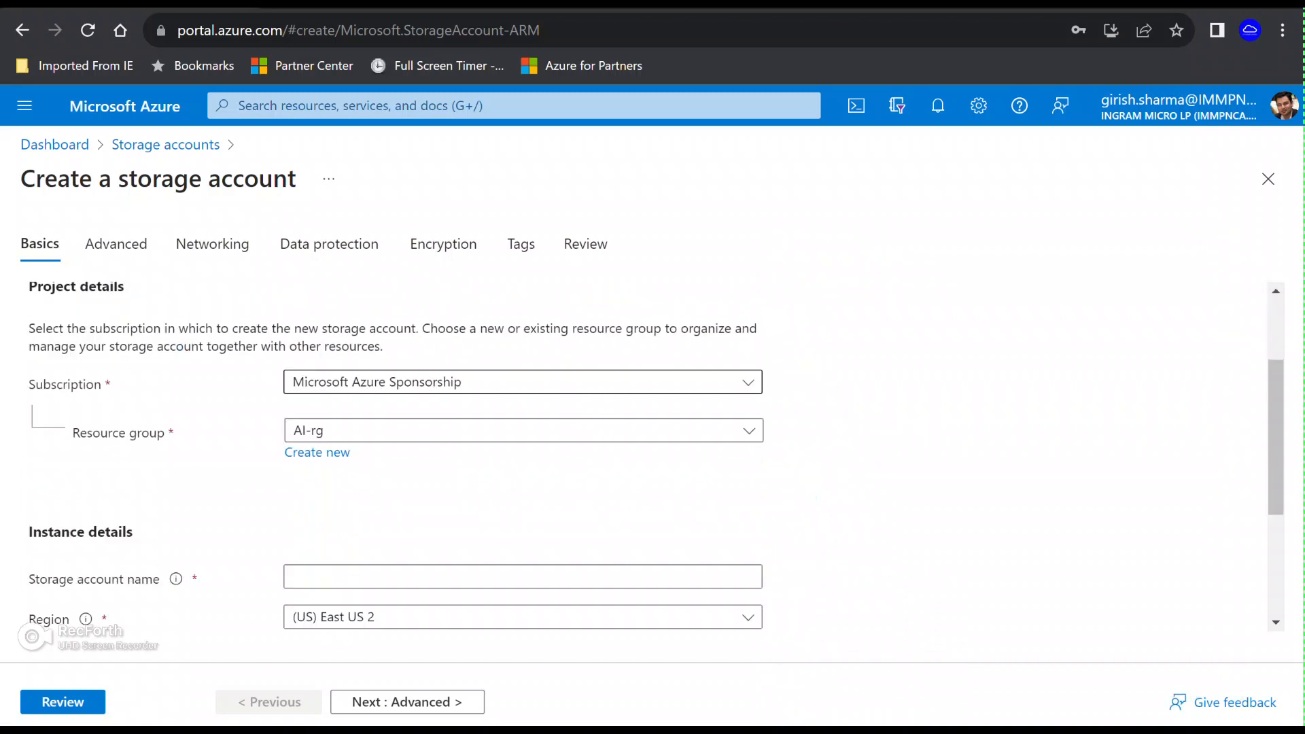
scroll("down", 3)
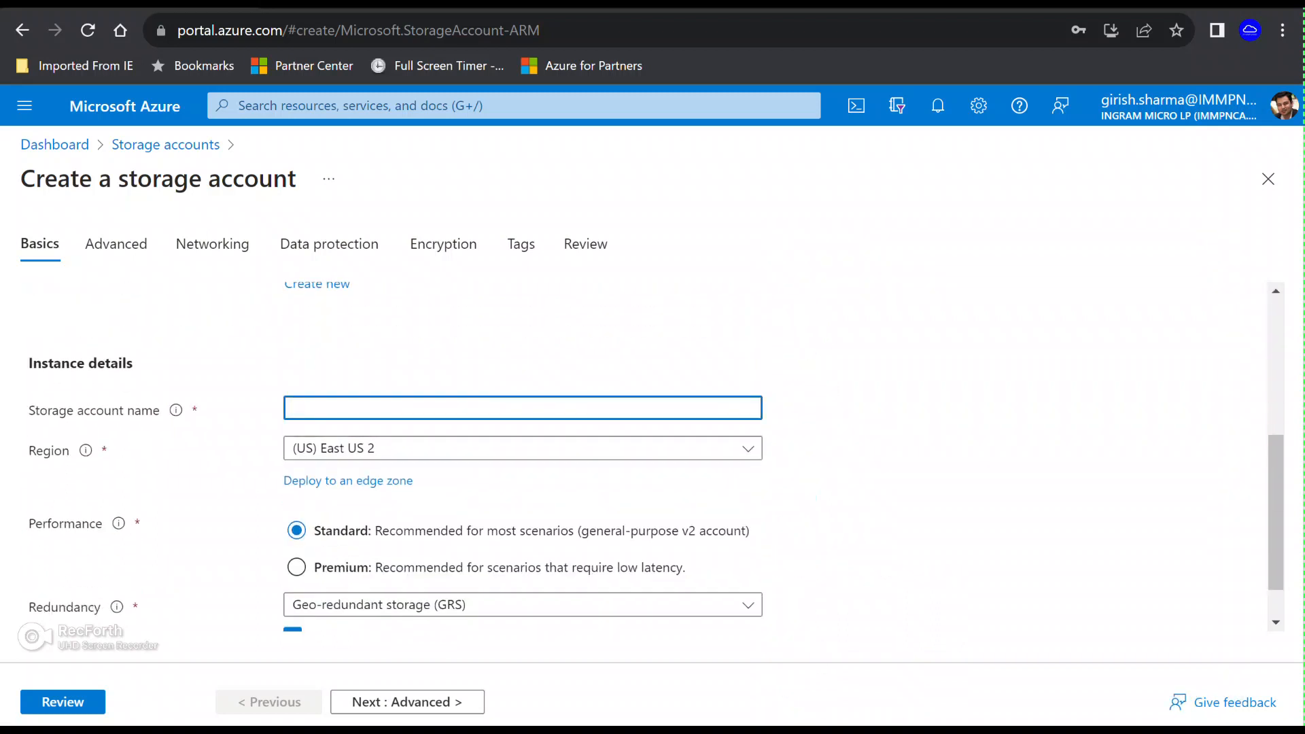
type("mybl")
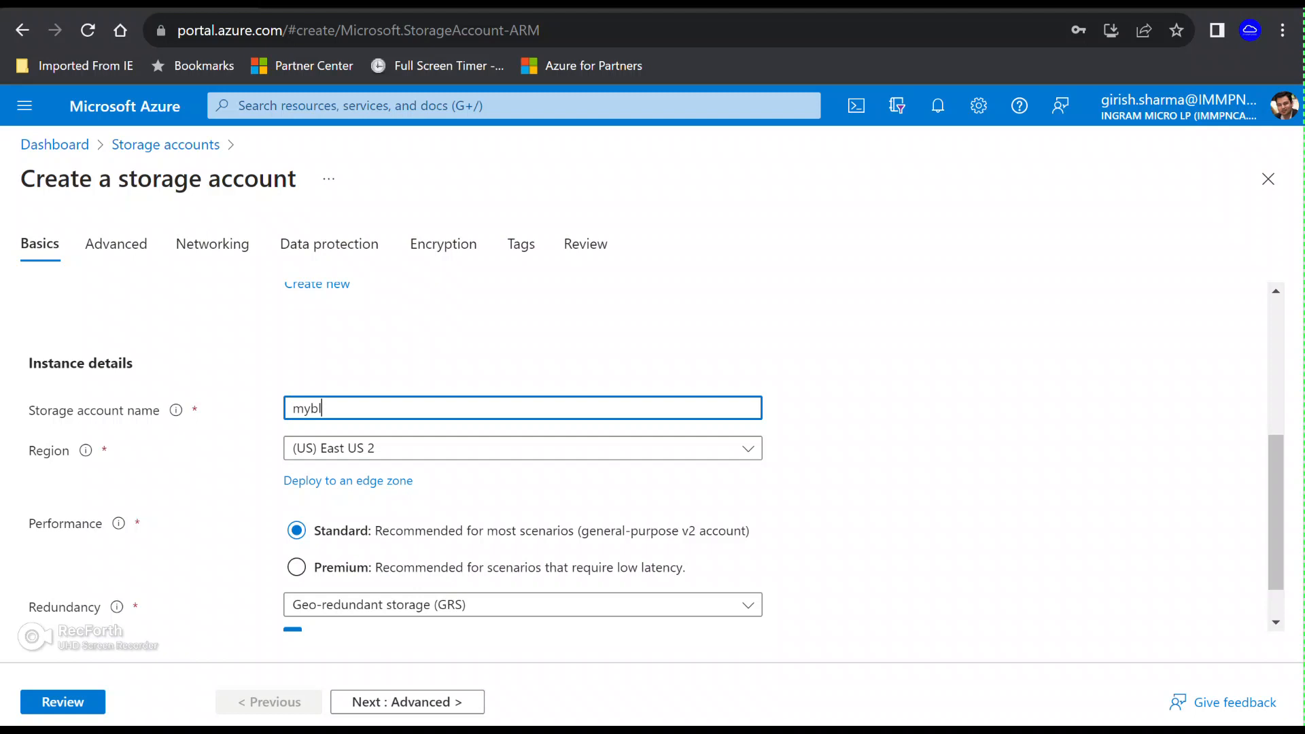
type("ob505")
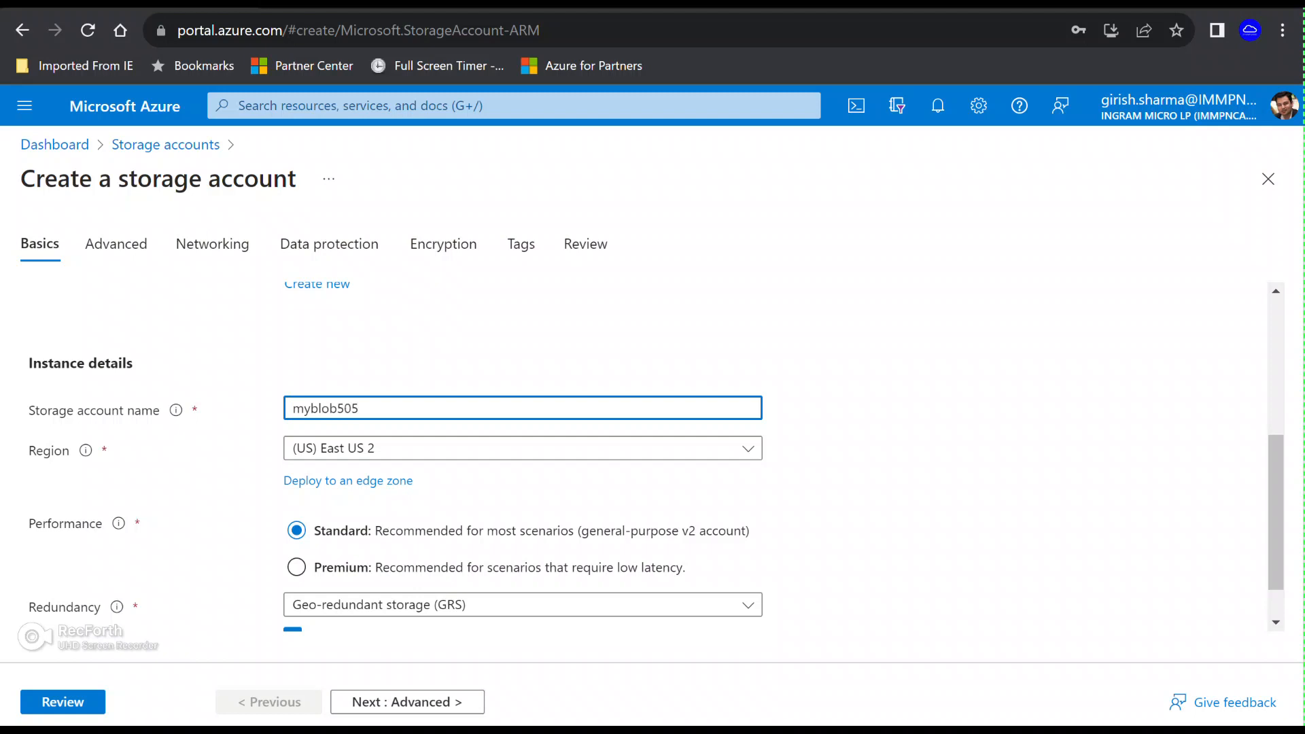
left_click(522, 604)
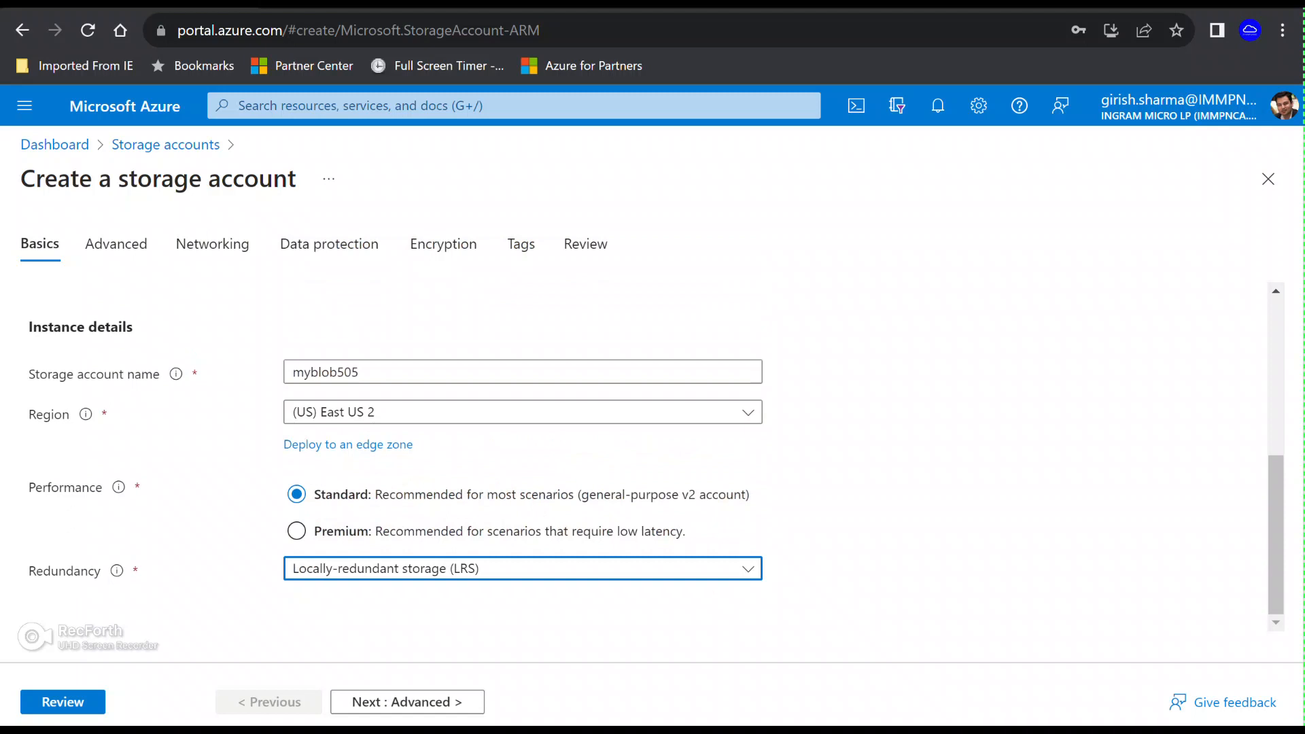
left_click(63, 702)
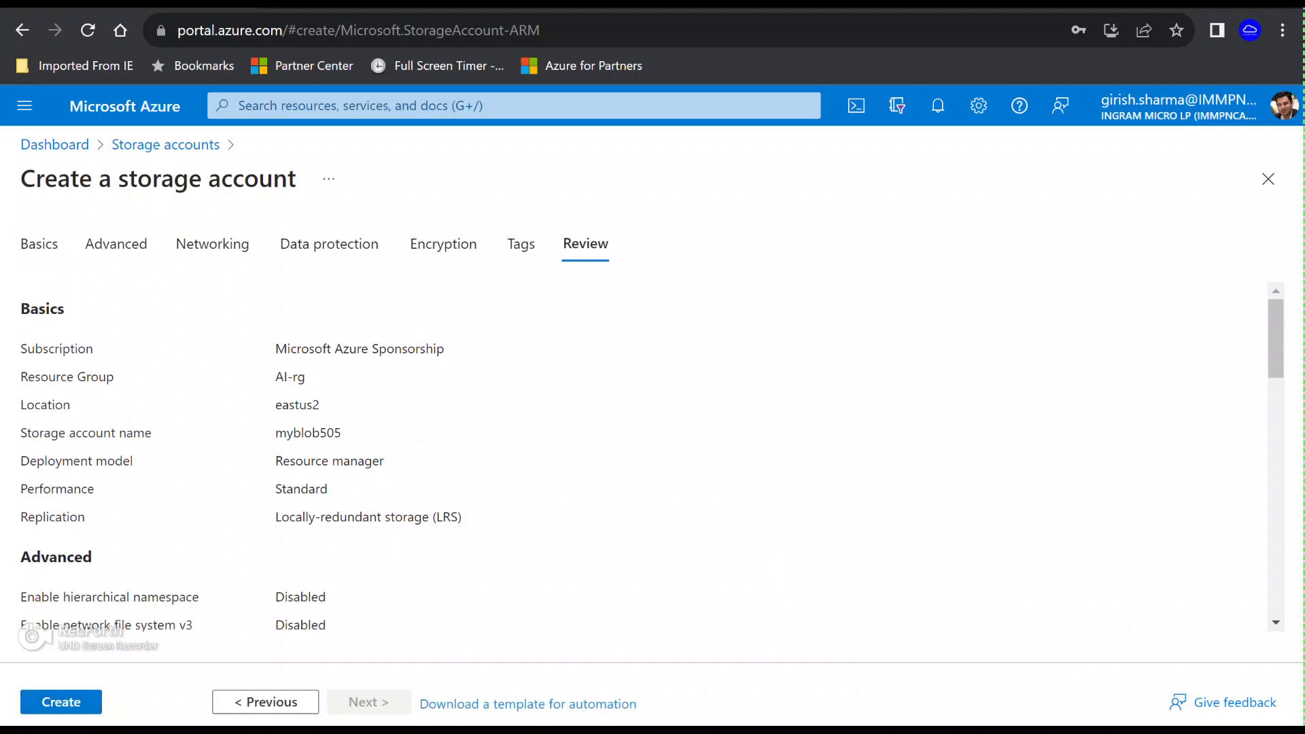
left_click(59, 702)
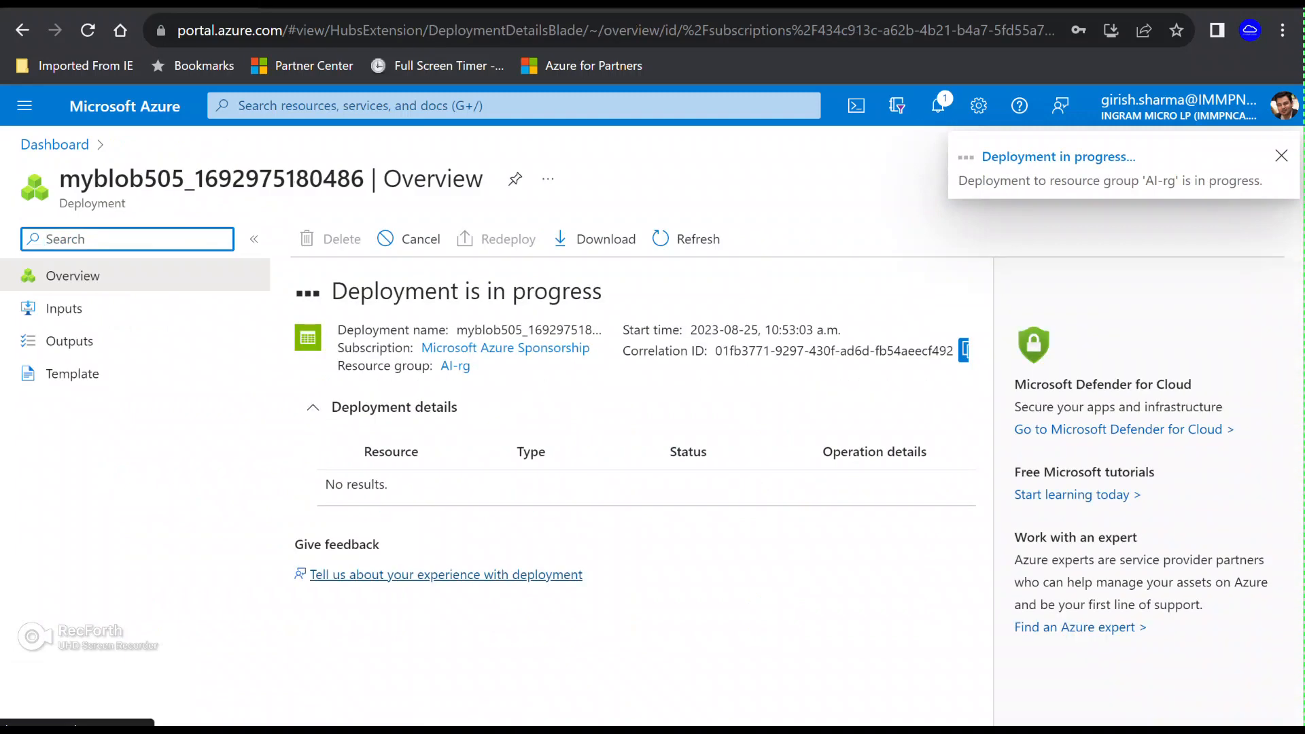
Step: Dismiss the deployment notices and open myblob505's Containers list
left_click(1281, 155)
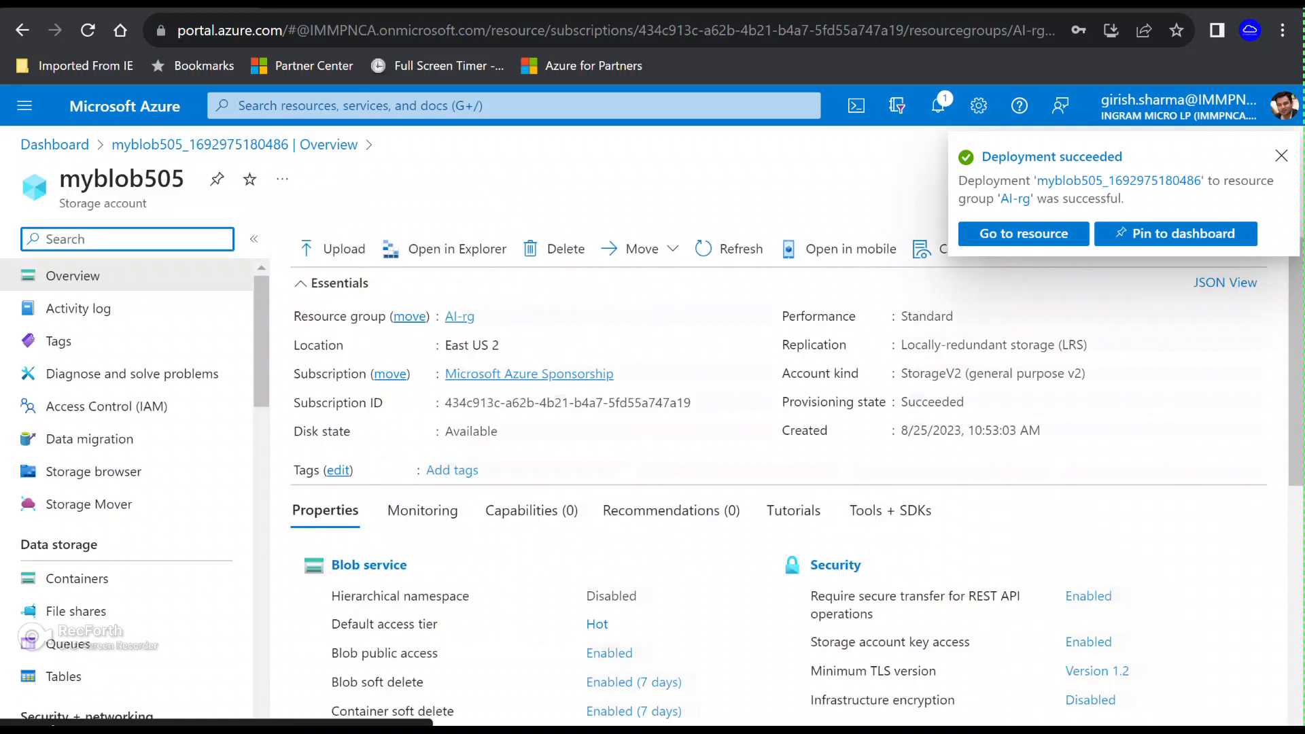
left_click(1281, 156)
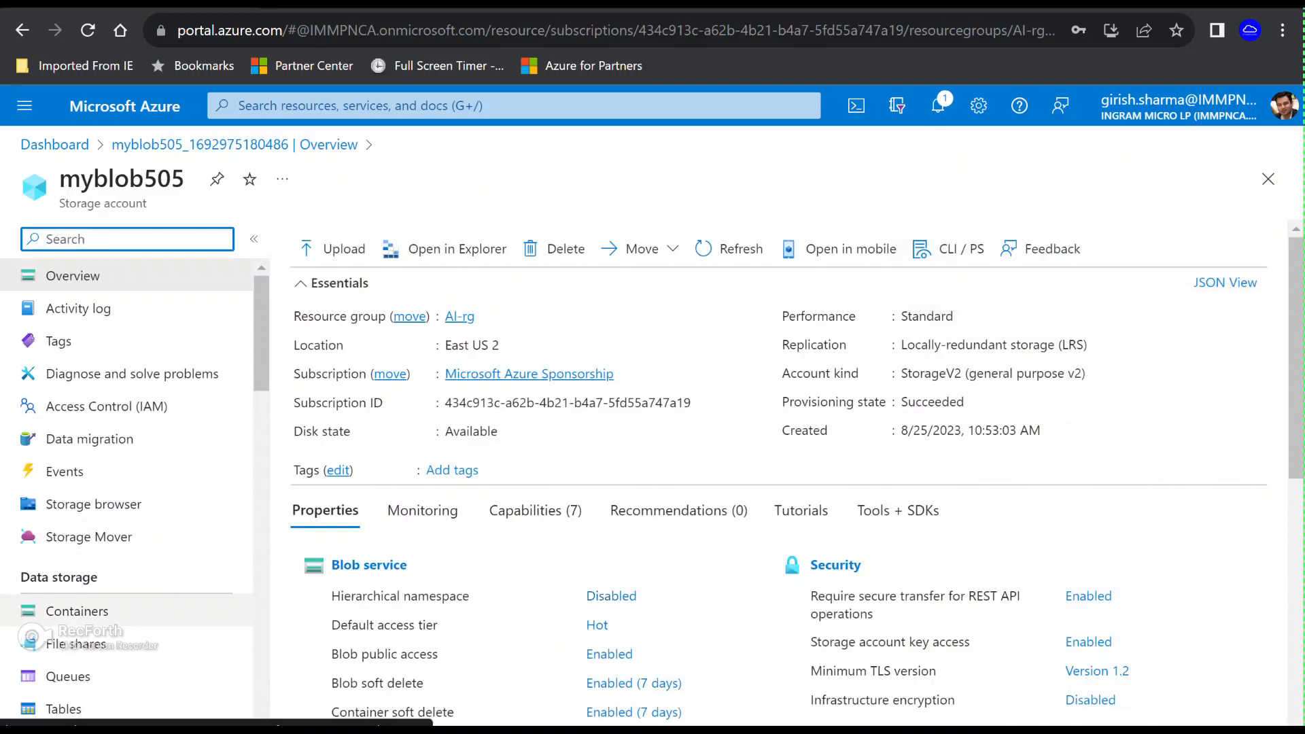
left_click(76, 611)
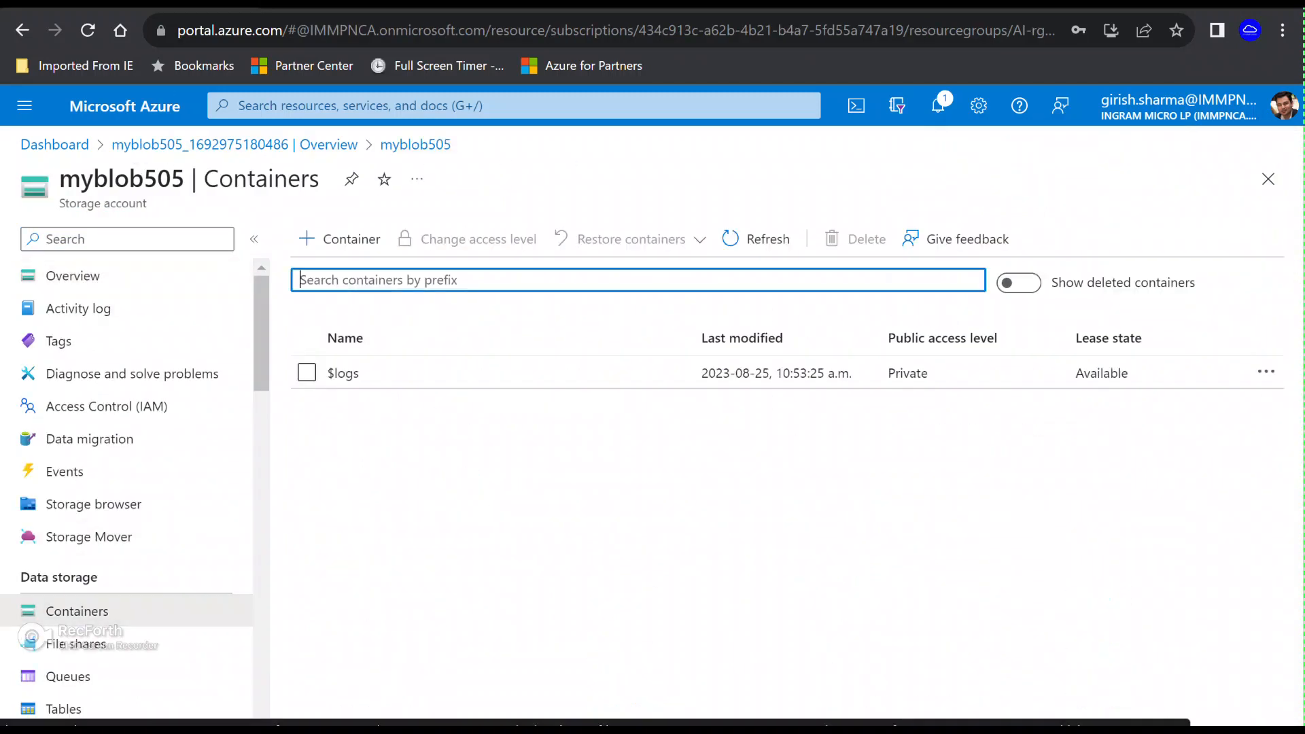
Step: Create private container c505, open it, and bring up the upload blob panel
left_click(339, 239)
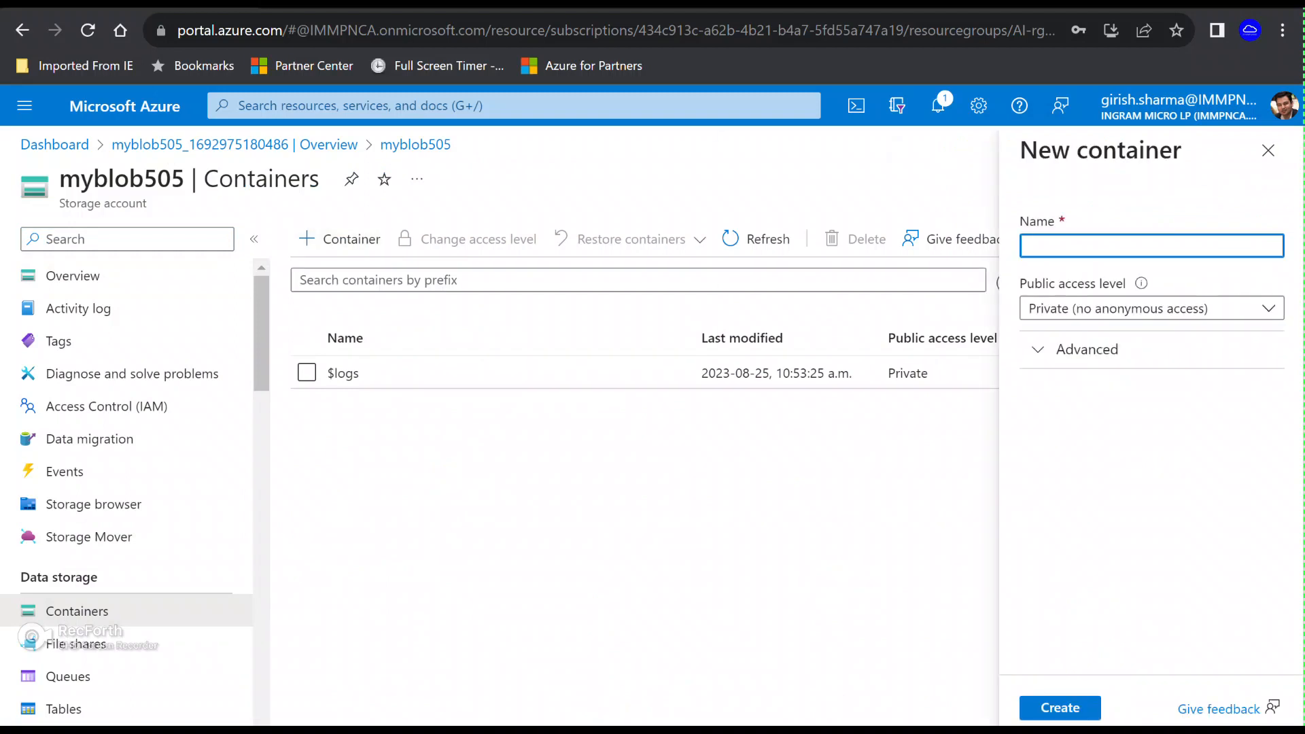
type("c505")
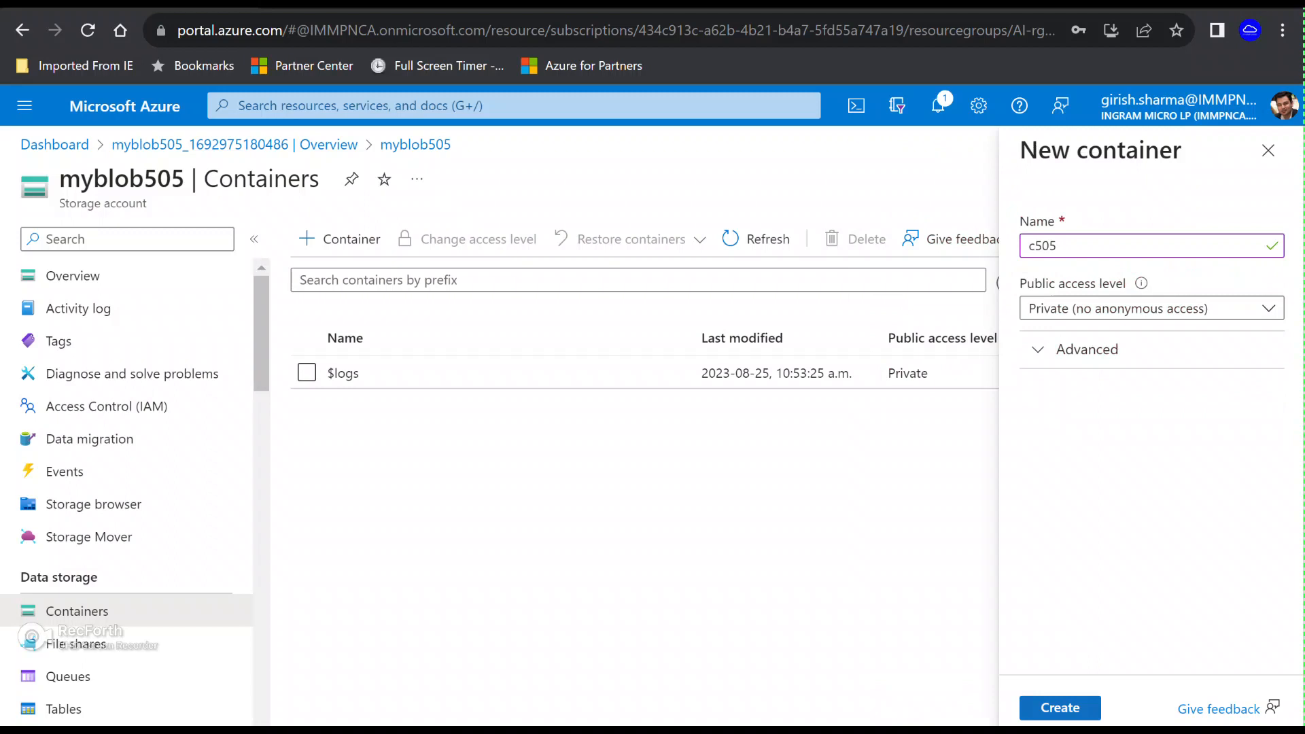
left_click(1059, 708)
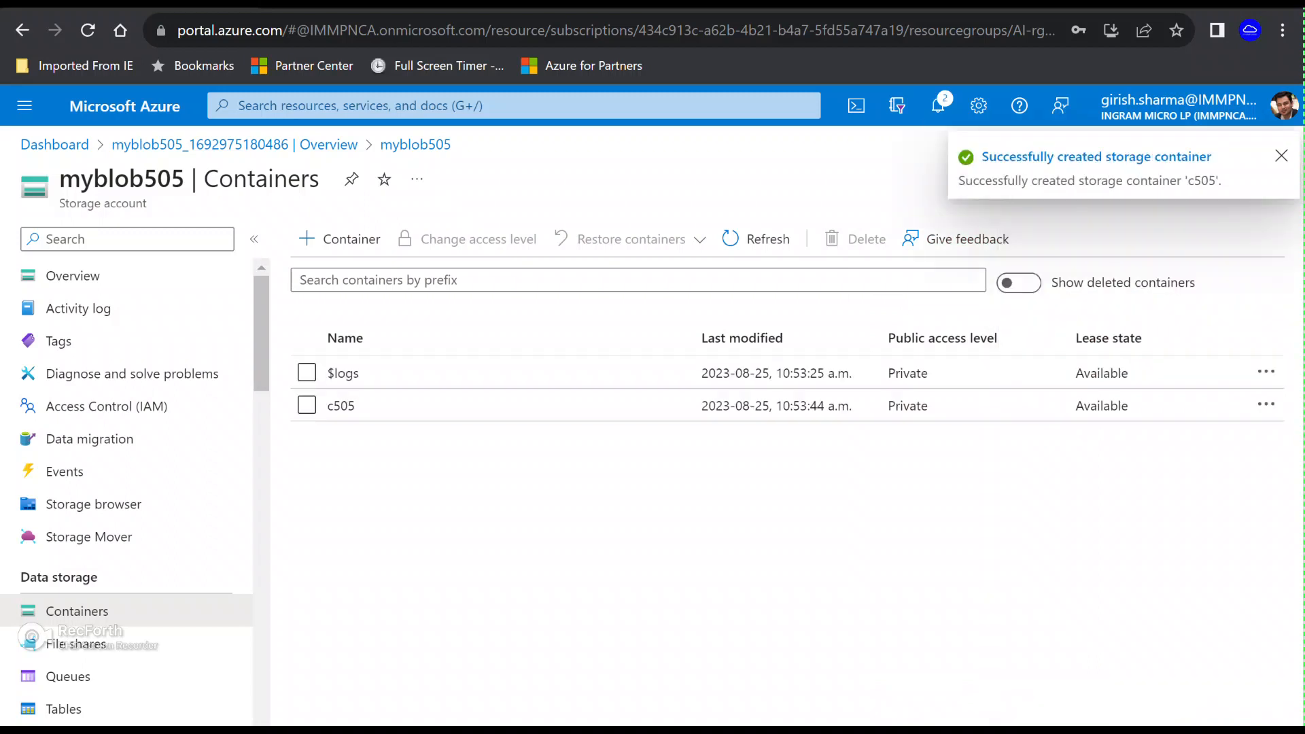
left_click(341, 405)
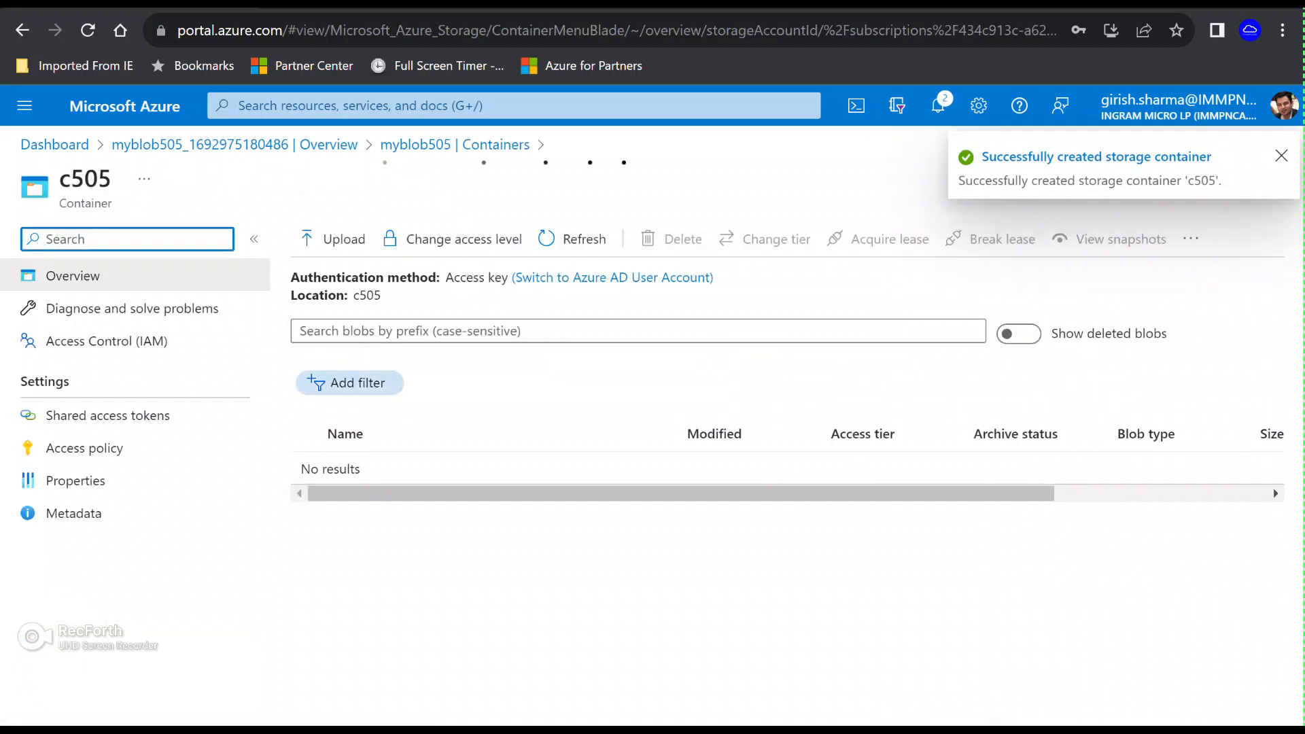
left_click(334, 239)
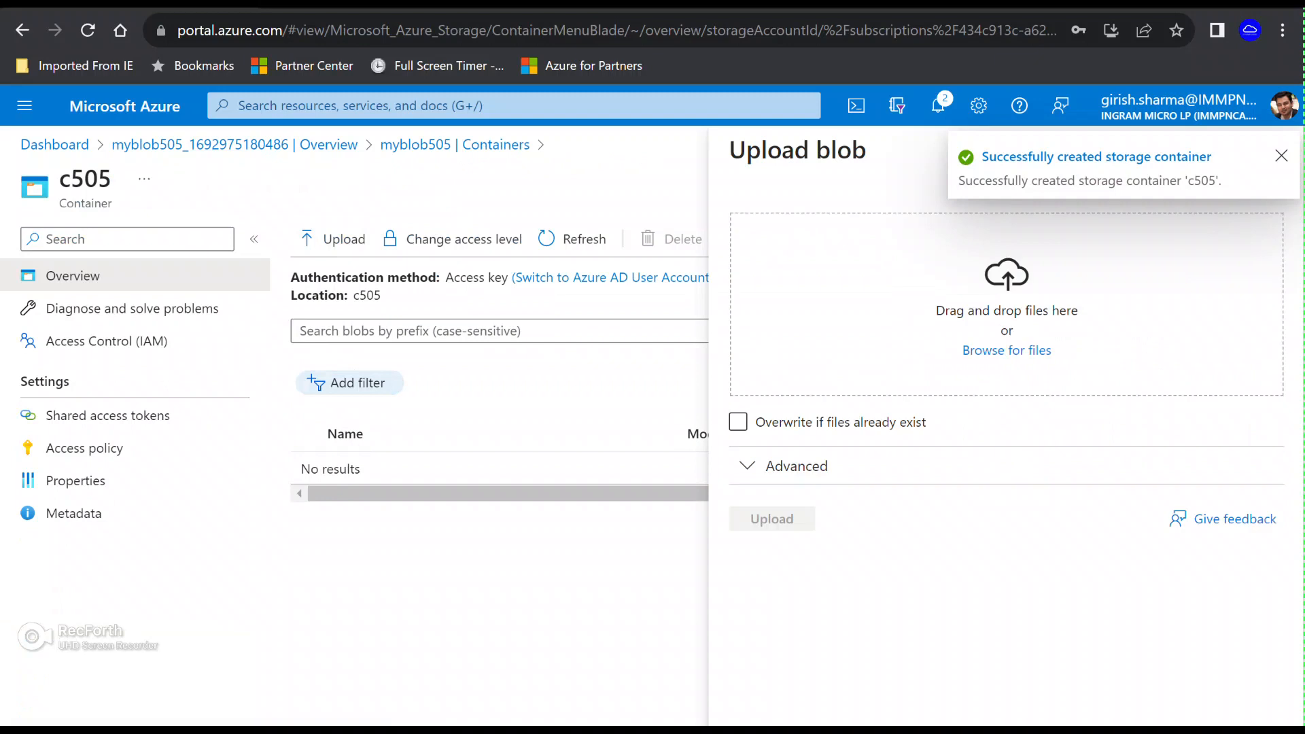
Step: Upload India Tourism Statistics 2022 (English).pdf from the MYDATA folder into c505
left_click(1006, 349)
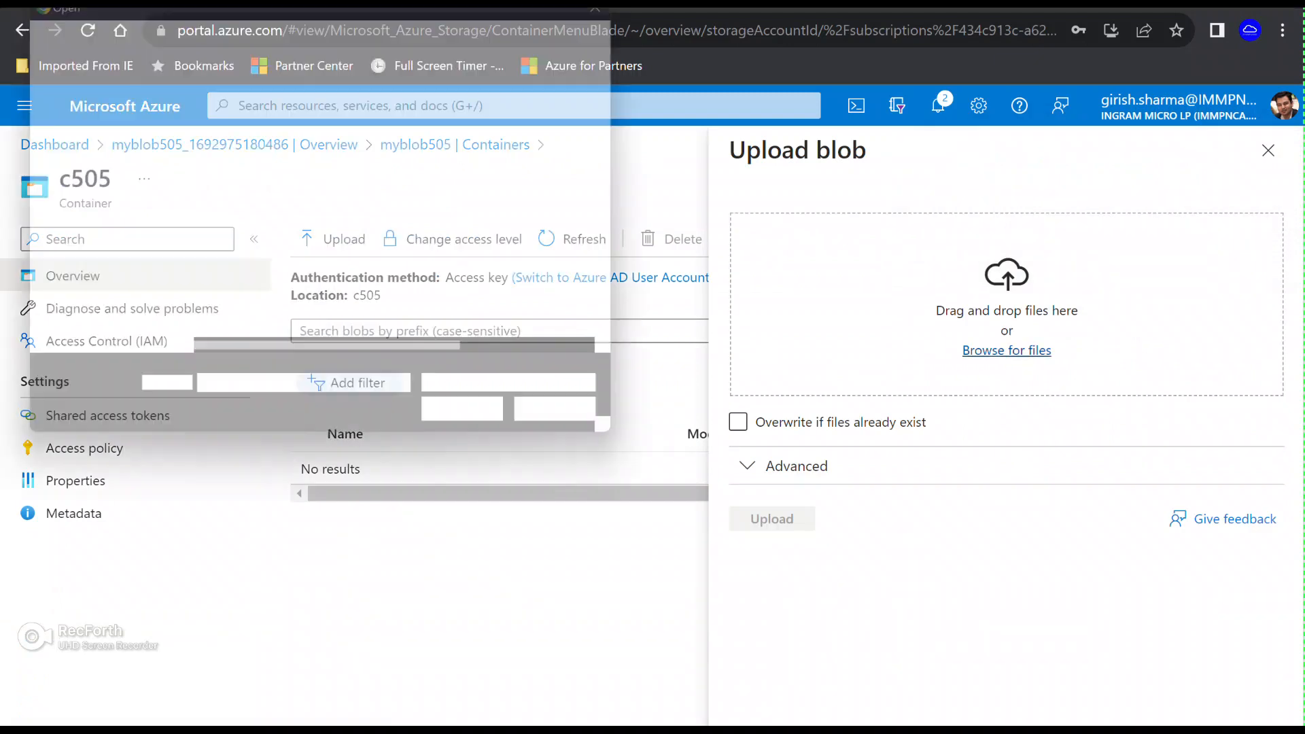
left_click(1006, 350)
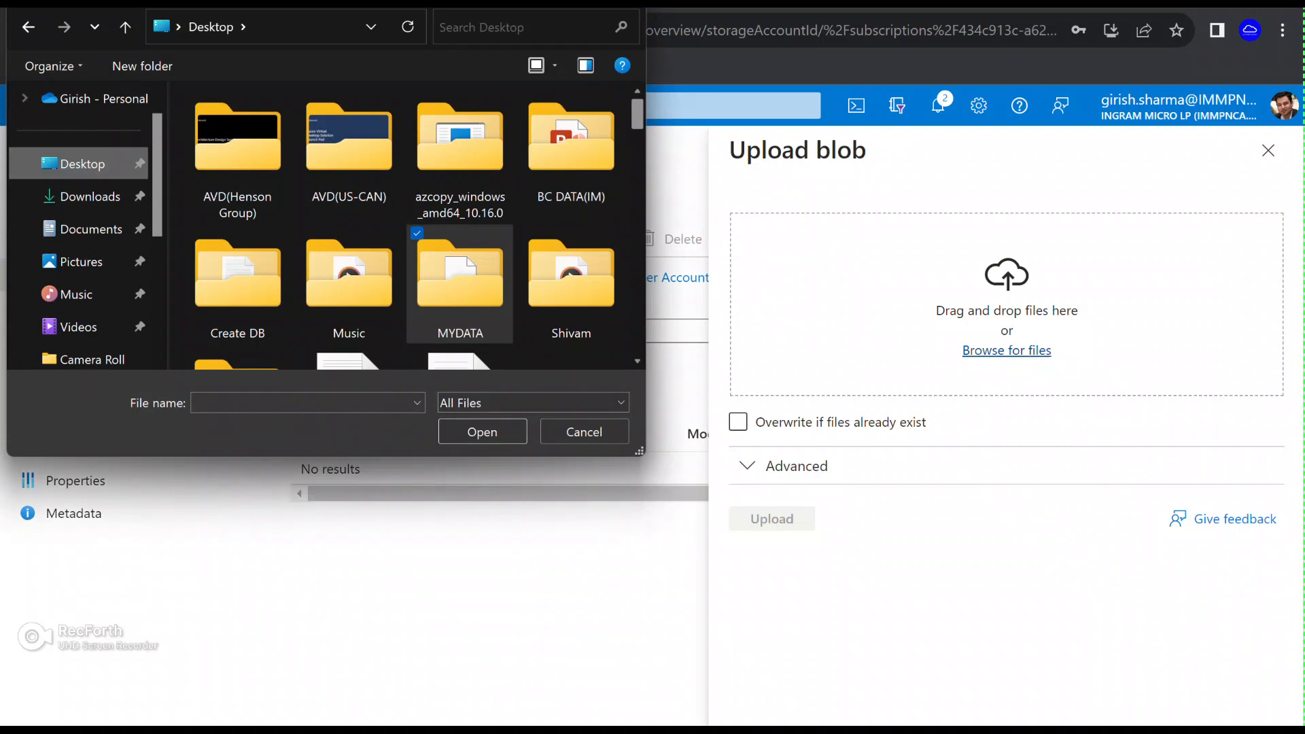
scroll("down", 3)
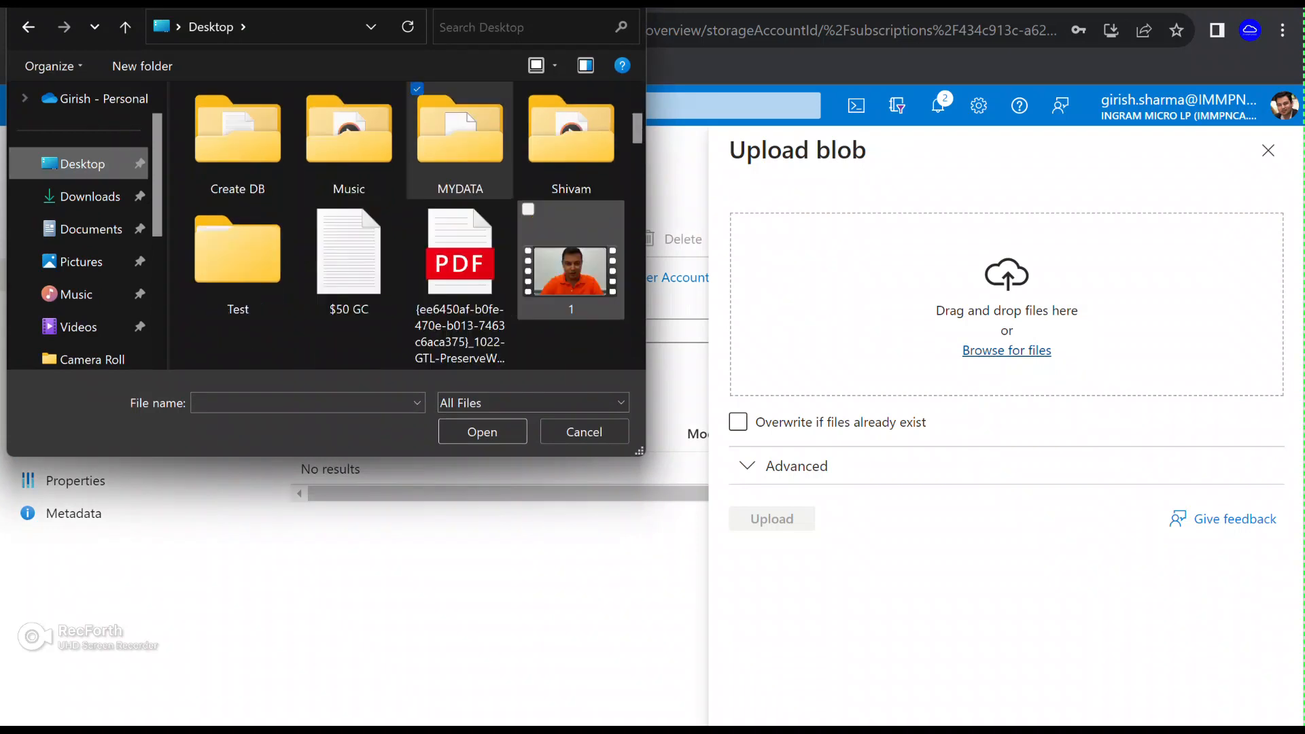
double_click(459, 129)
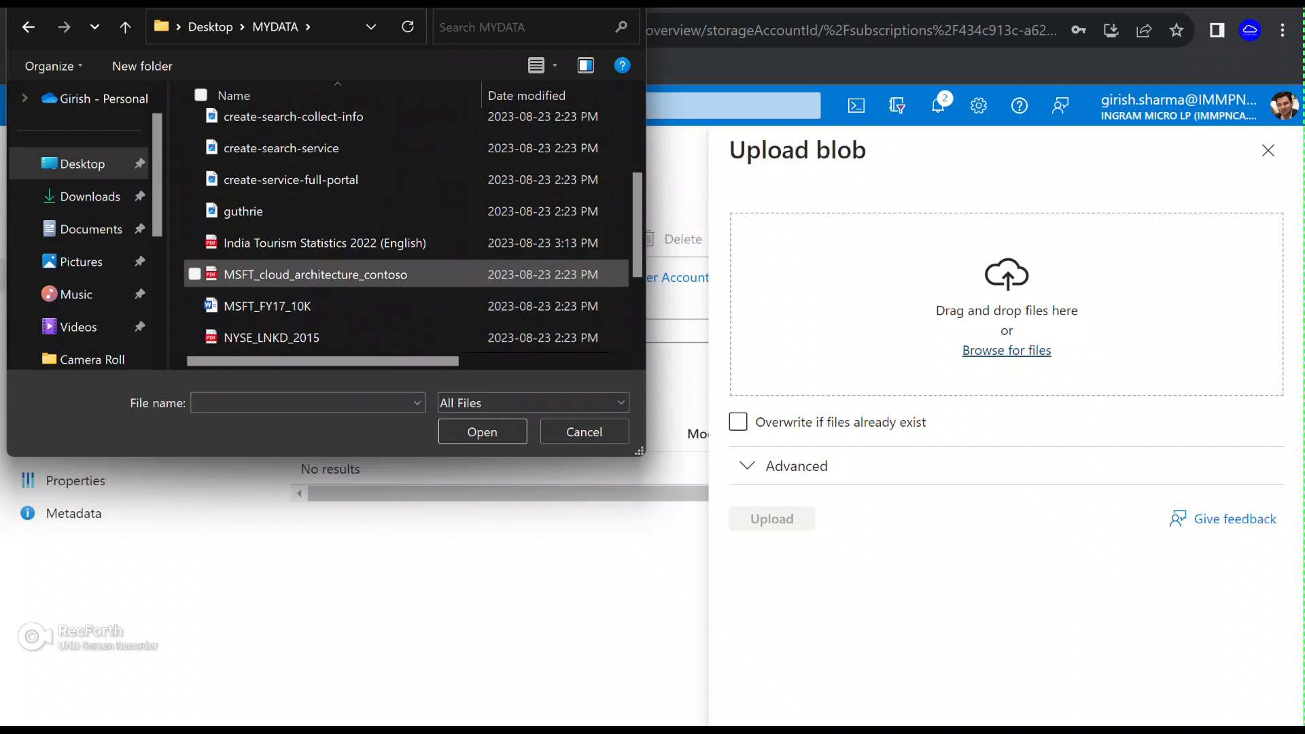
left_click(325, 243)
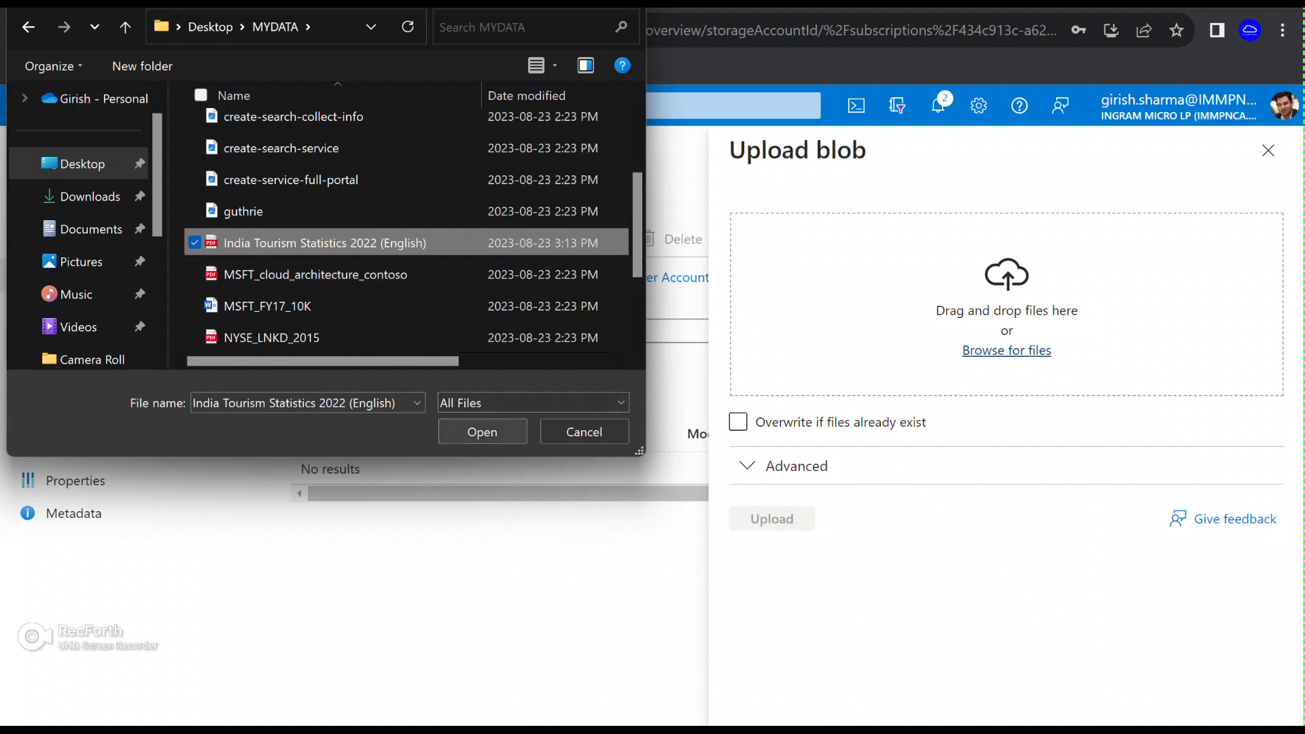
left_click(481, 431)
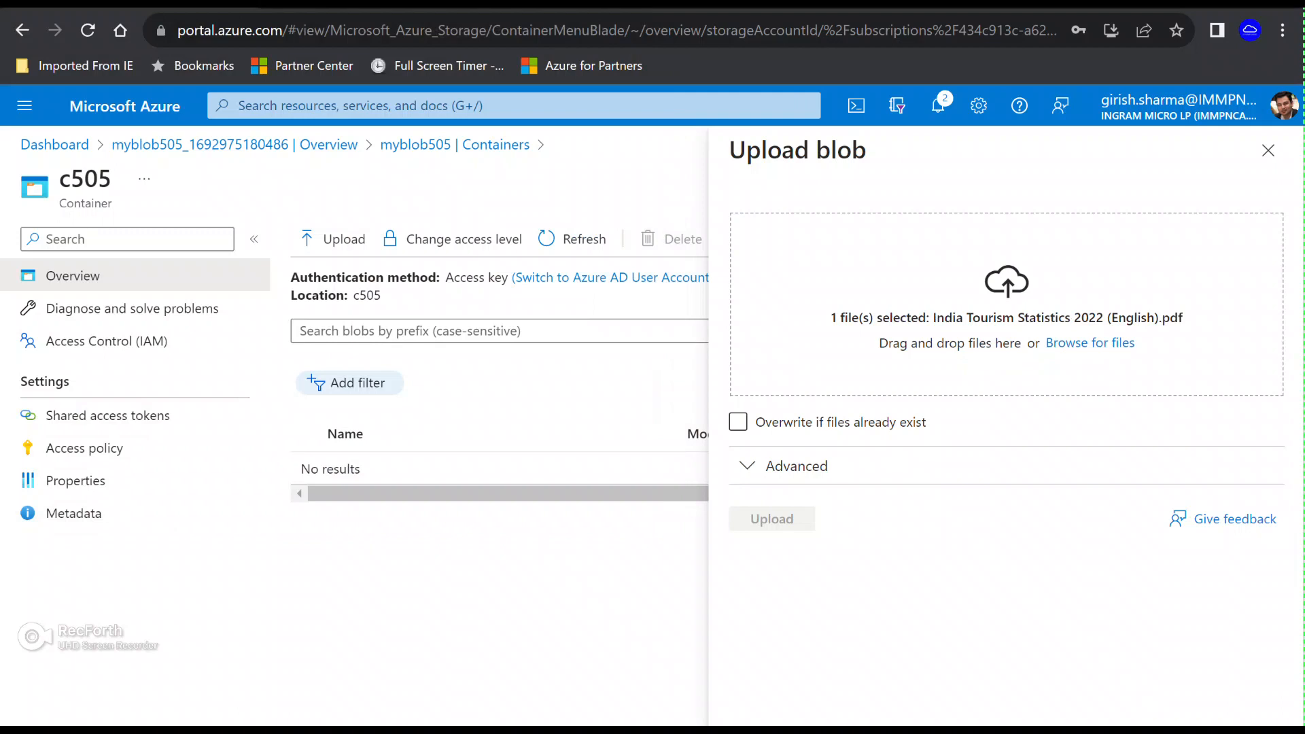
left_click(770, 519)
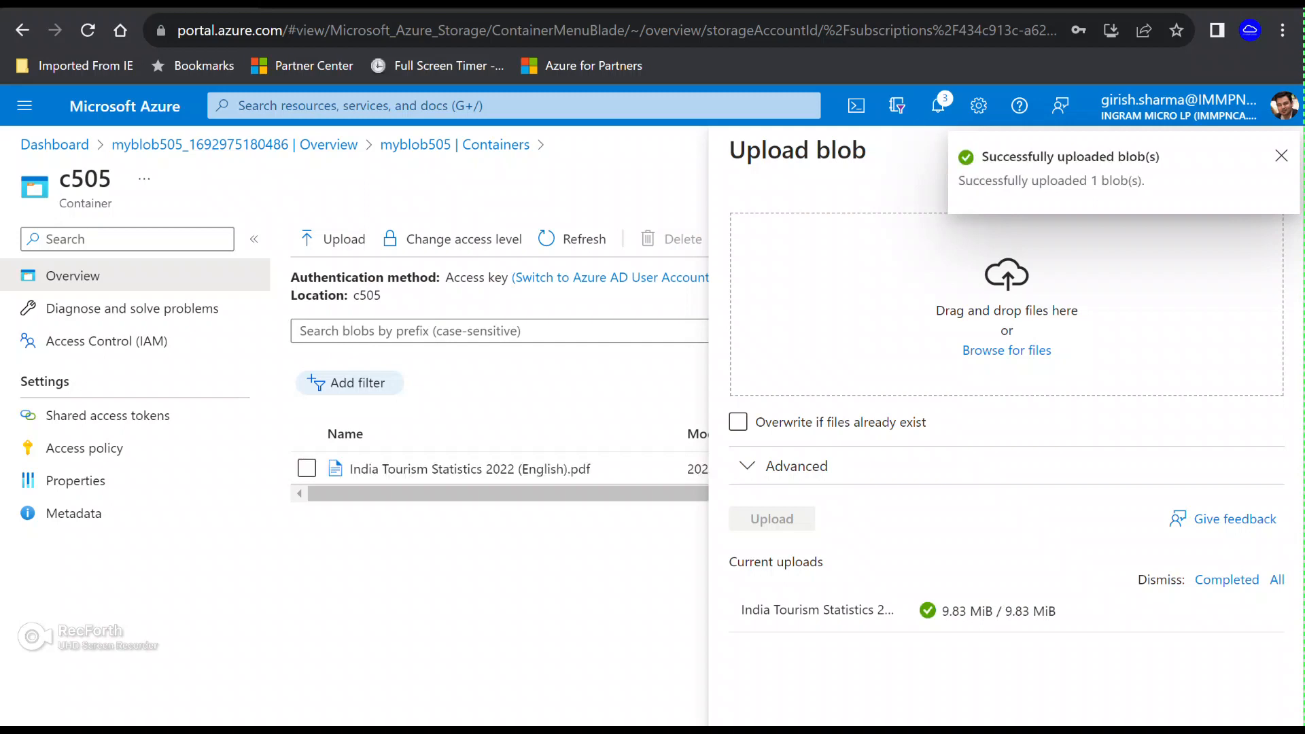
left_click(1281, 155)
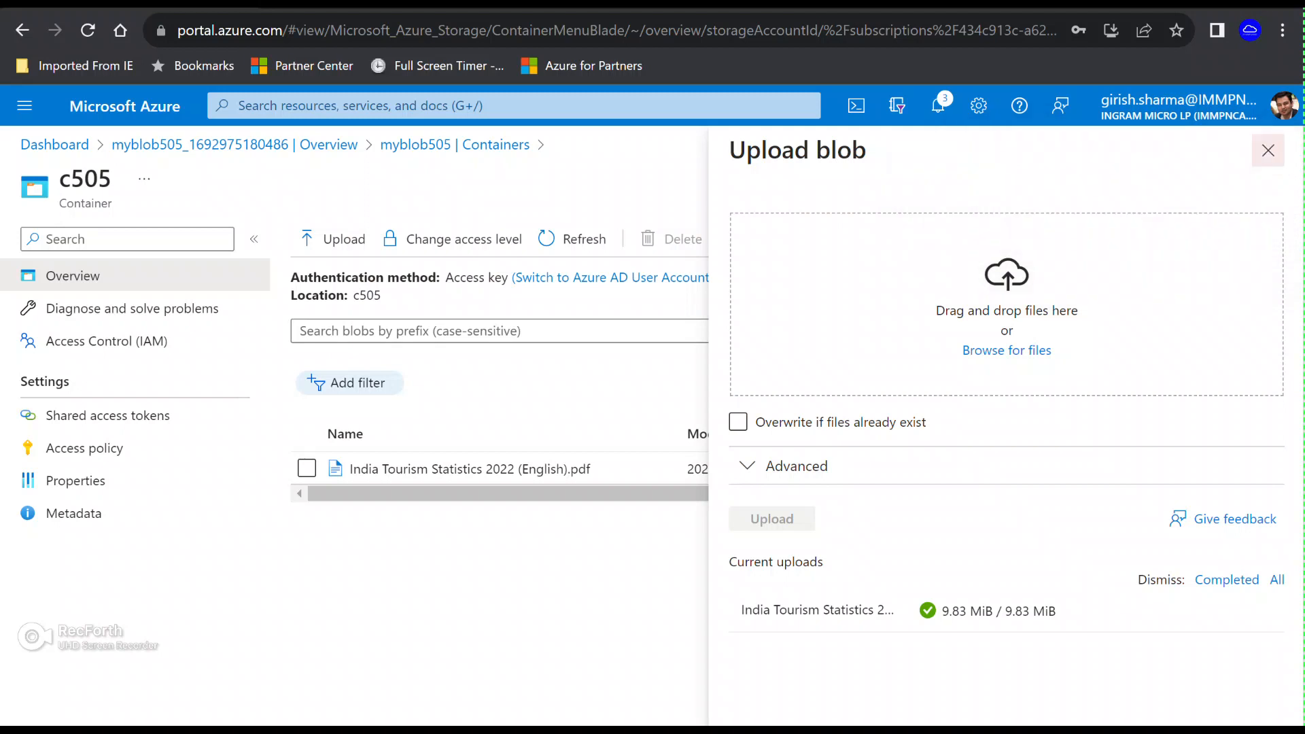
Step: Find Azure OpenAI through portal search and browse its resource list
left_click(510, 105)
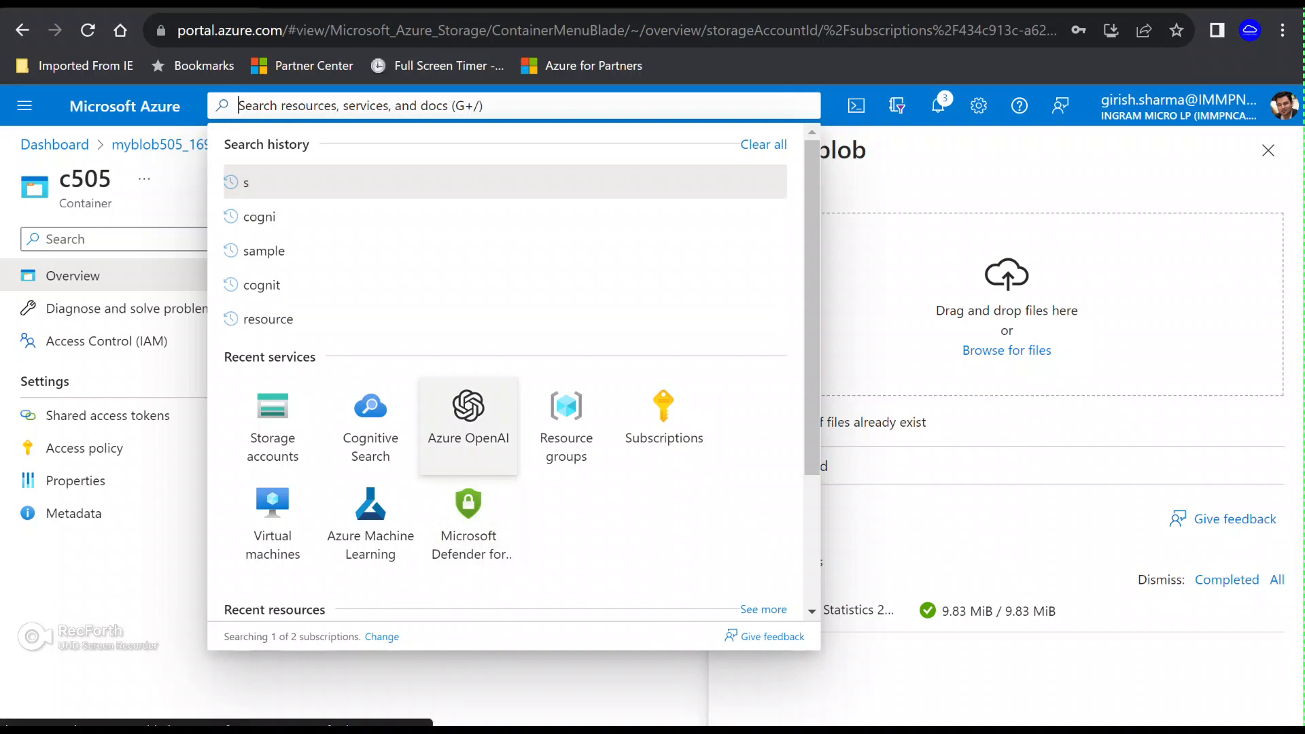
left_click(468, 408)
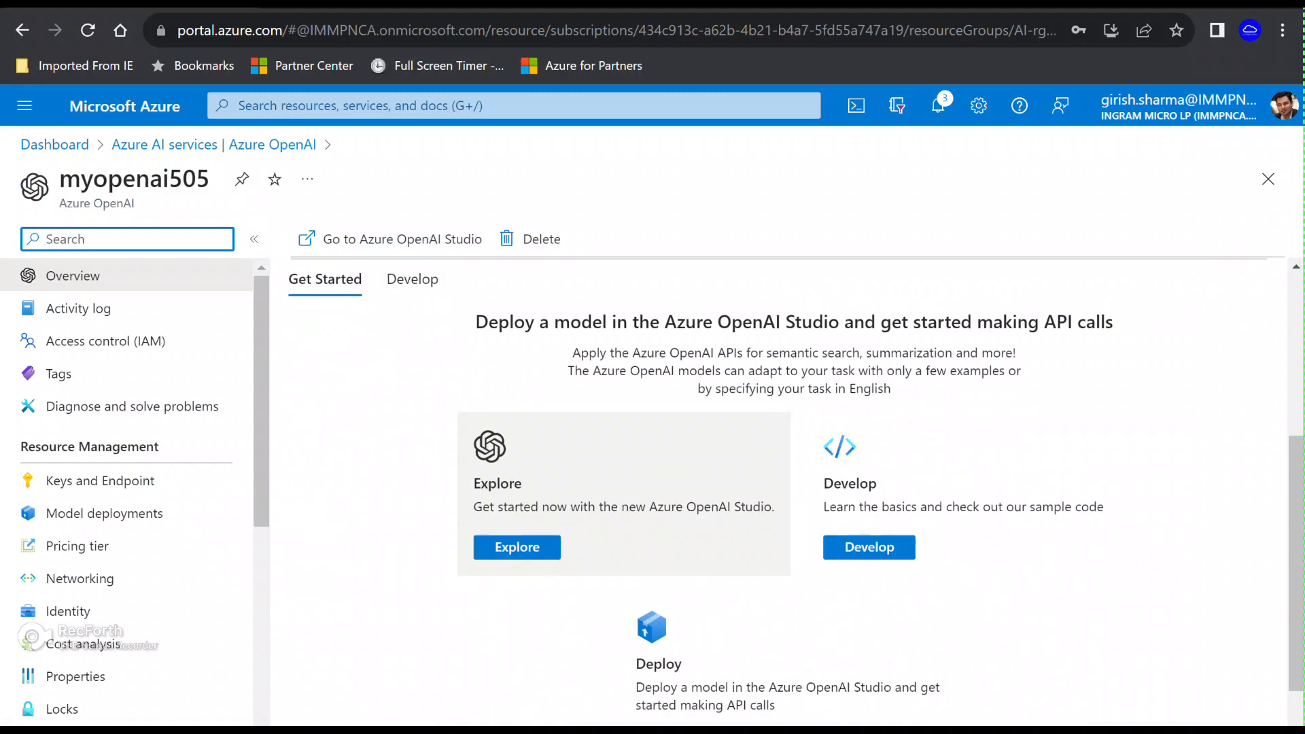
scroll("down", 3)
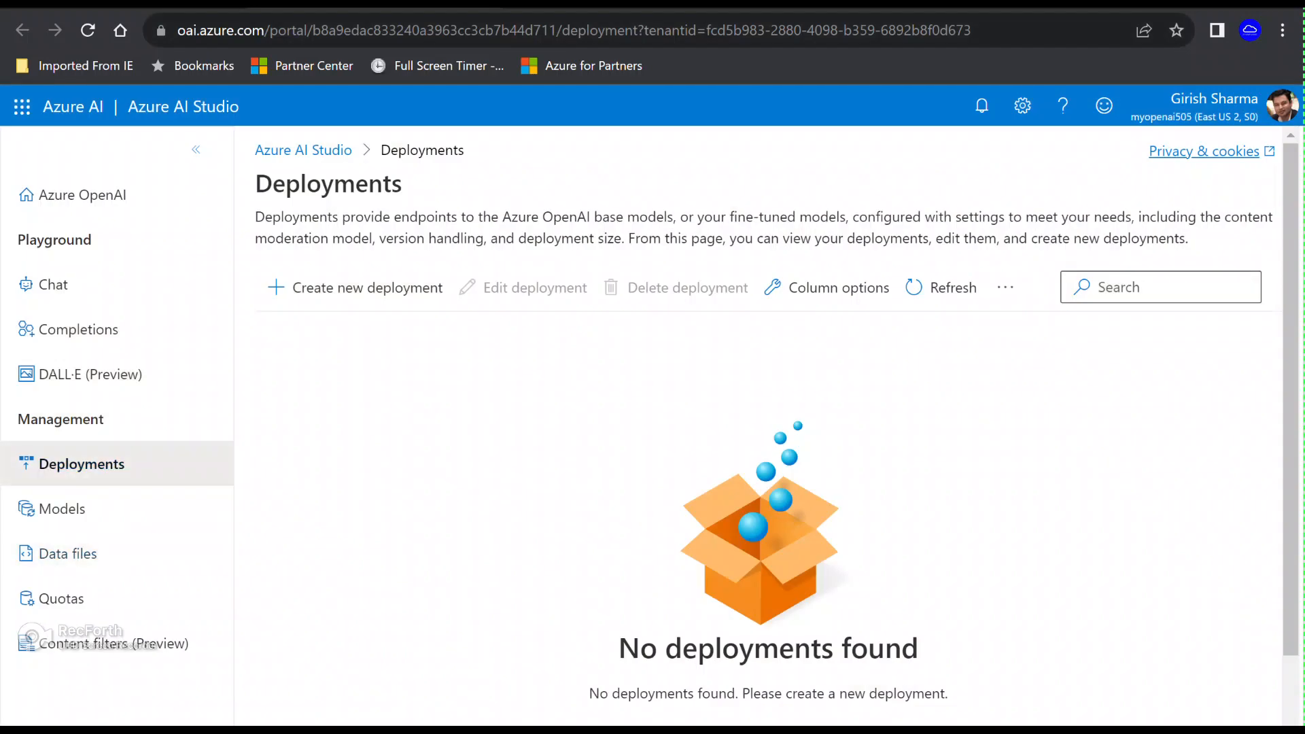
Step: Try to create a gpt-35-turbo model deployment named myai505
left_click(365, 286)
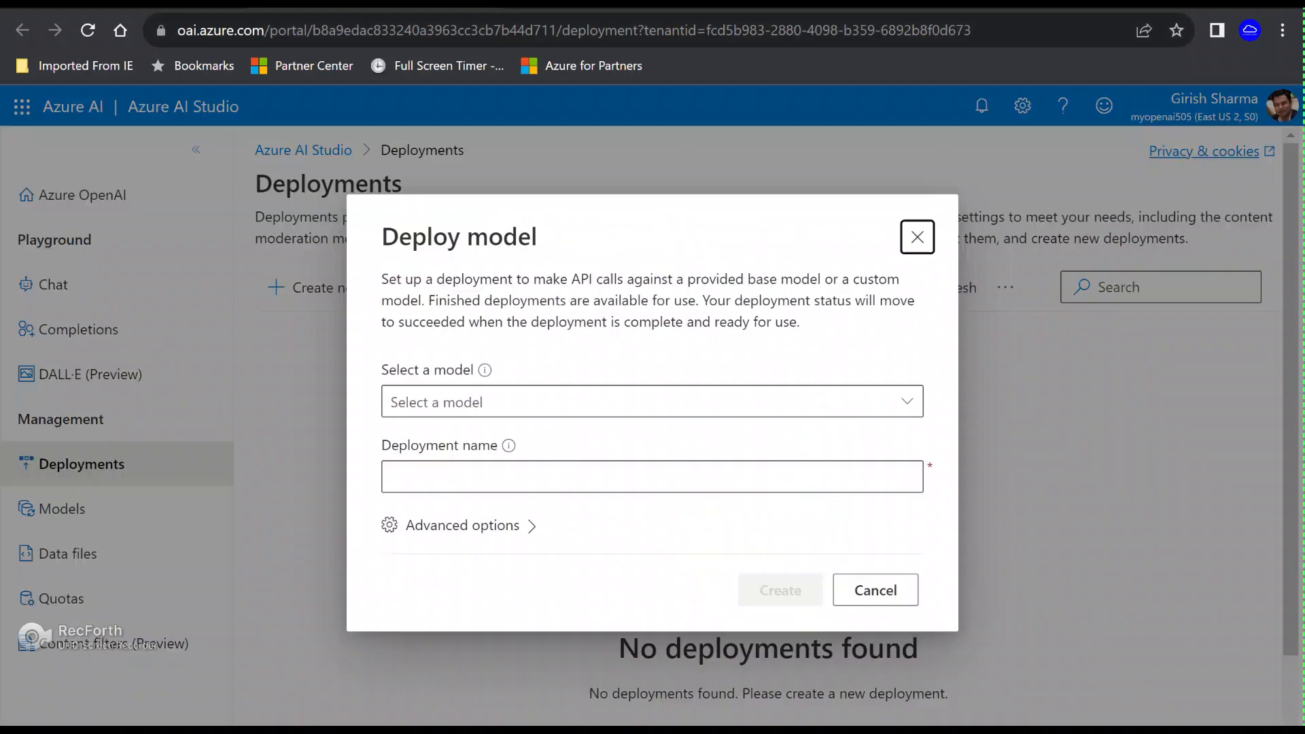
left_click(652, 401)
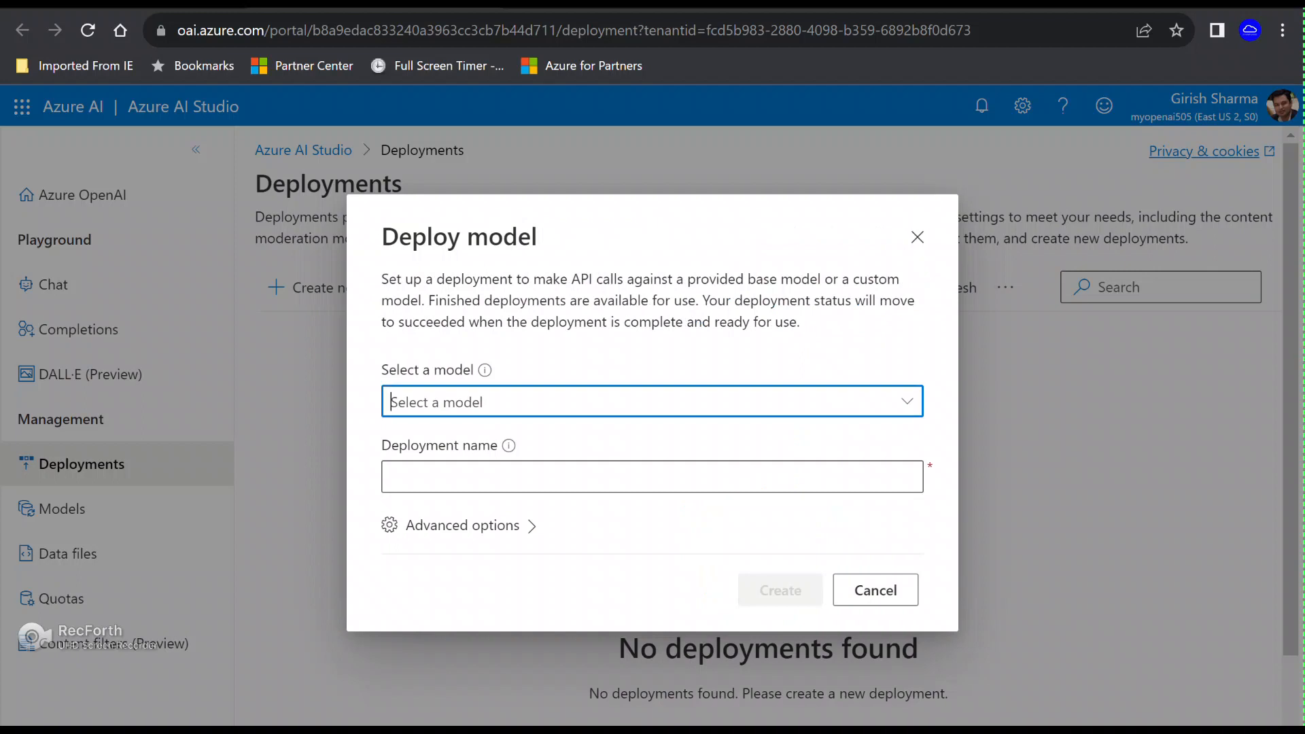
left_click(652, 401)
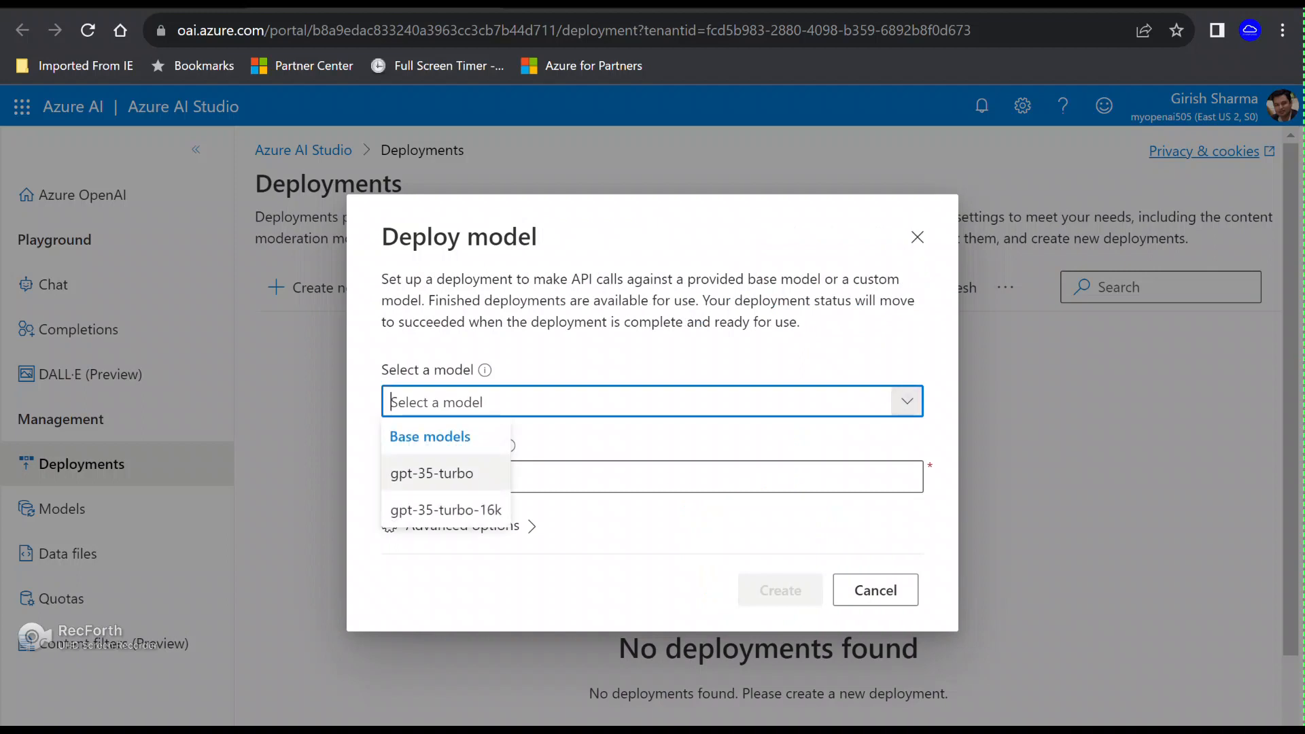
left_click(431, 473)
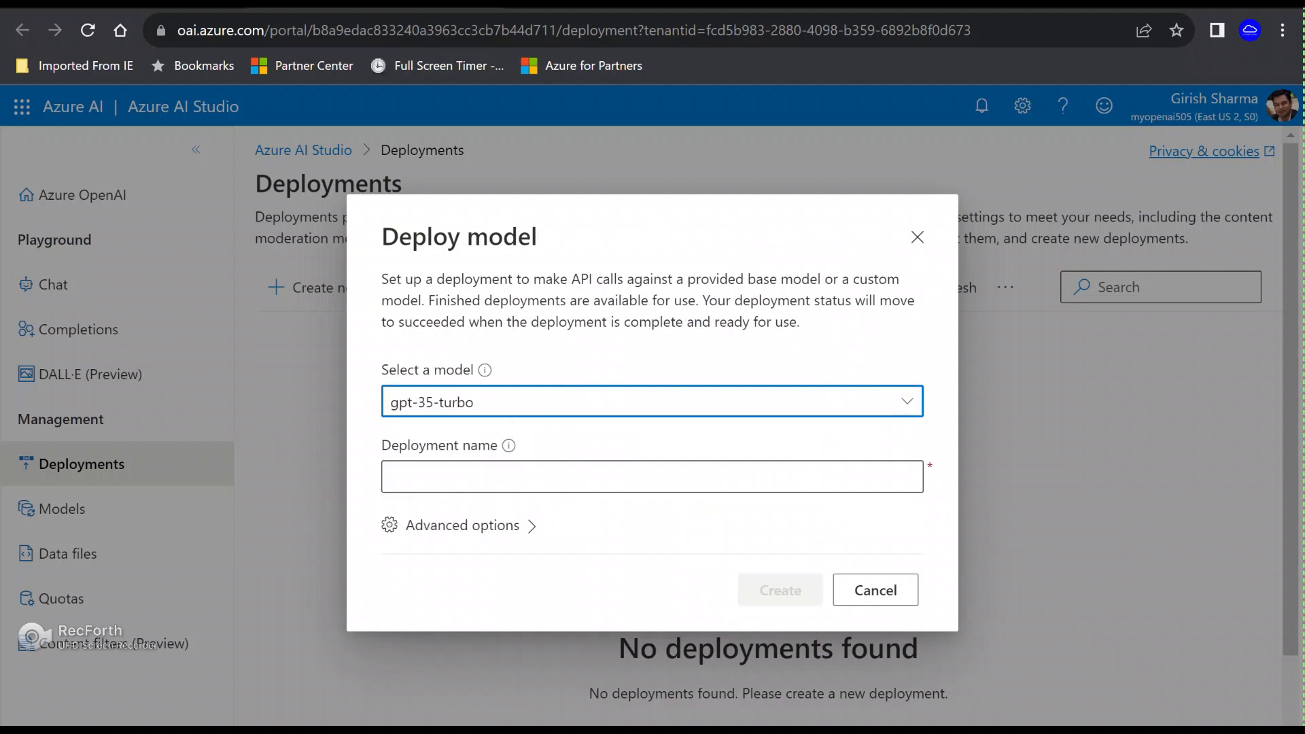
left_click(652, 476)
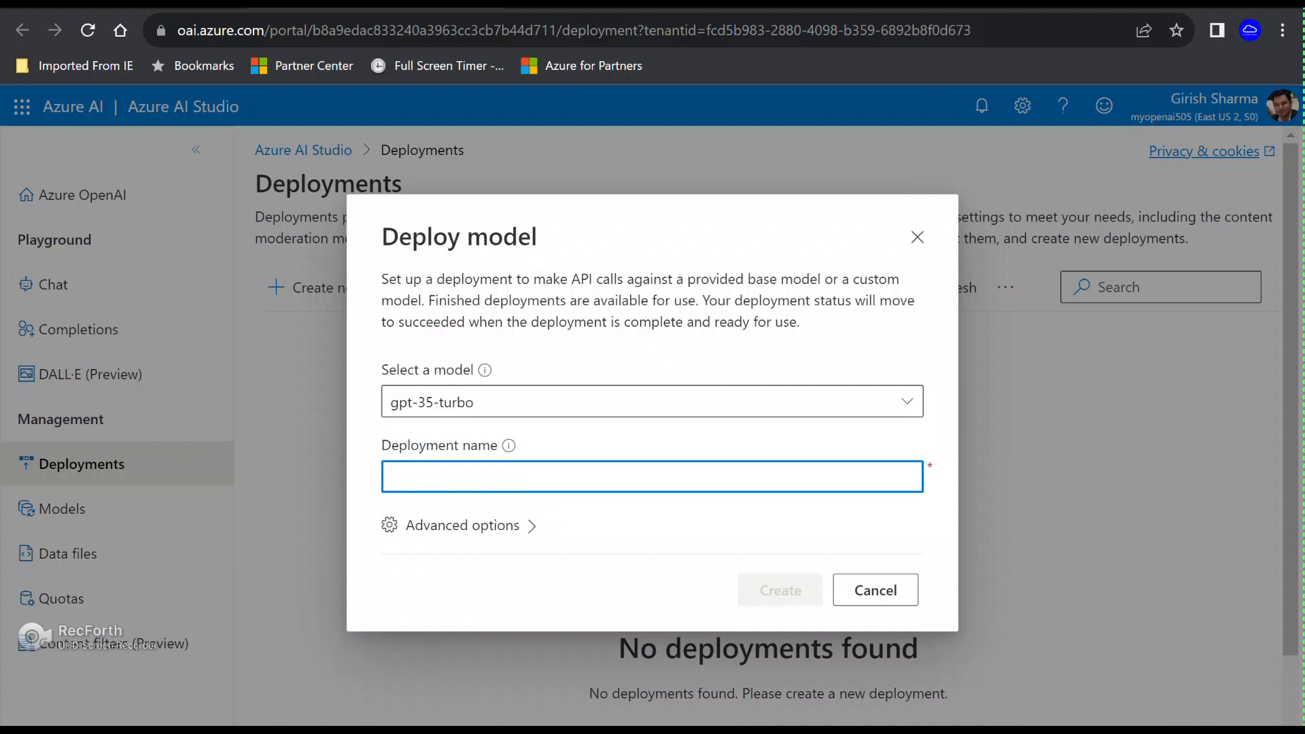
type("myai")
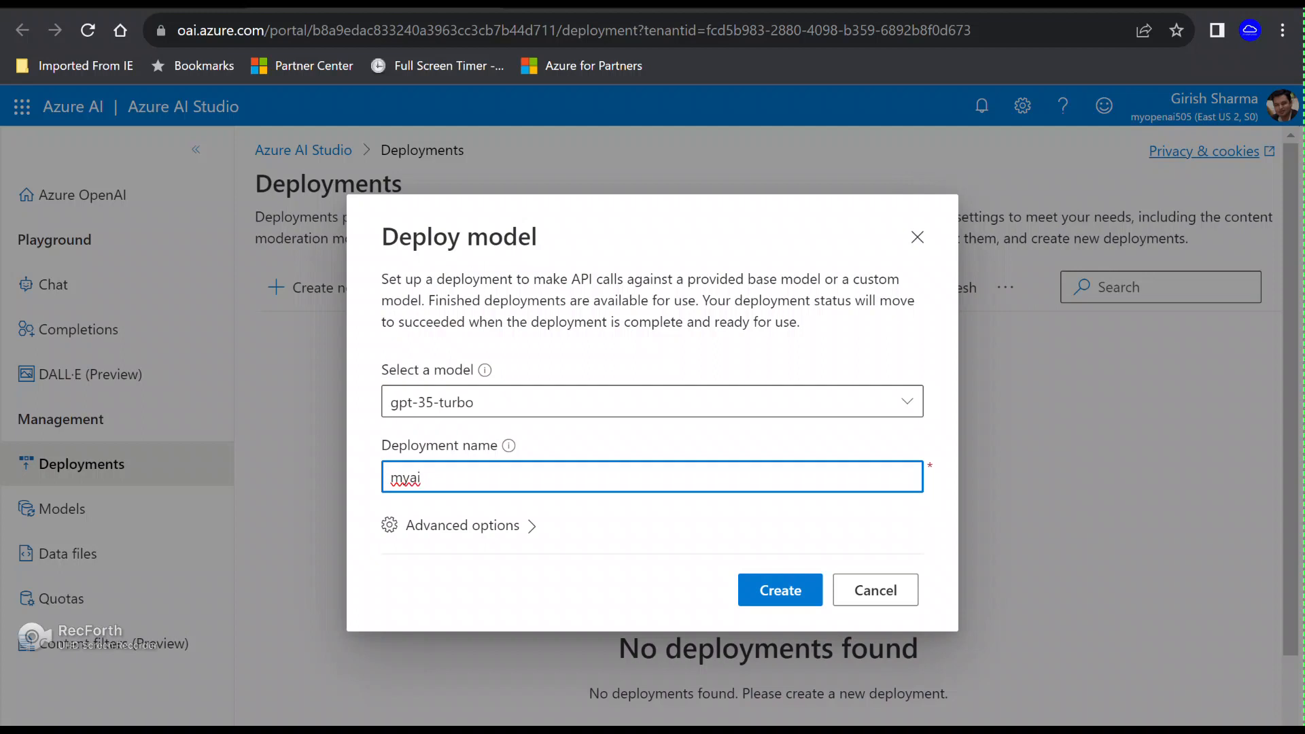
type("505")
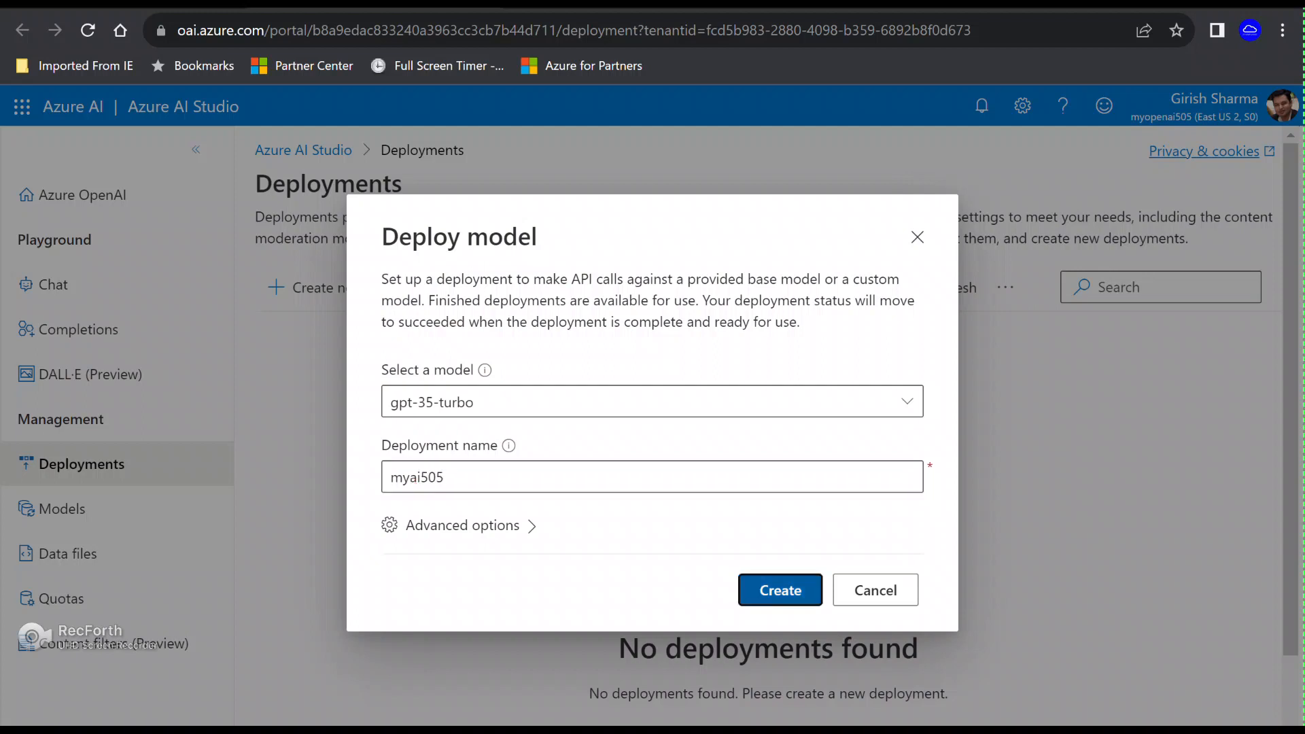
left_click(779, 590)
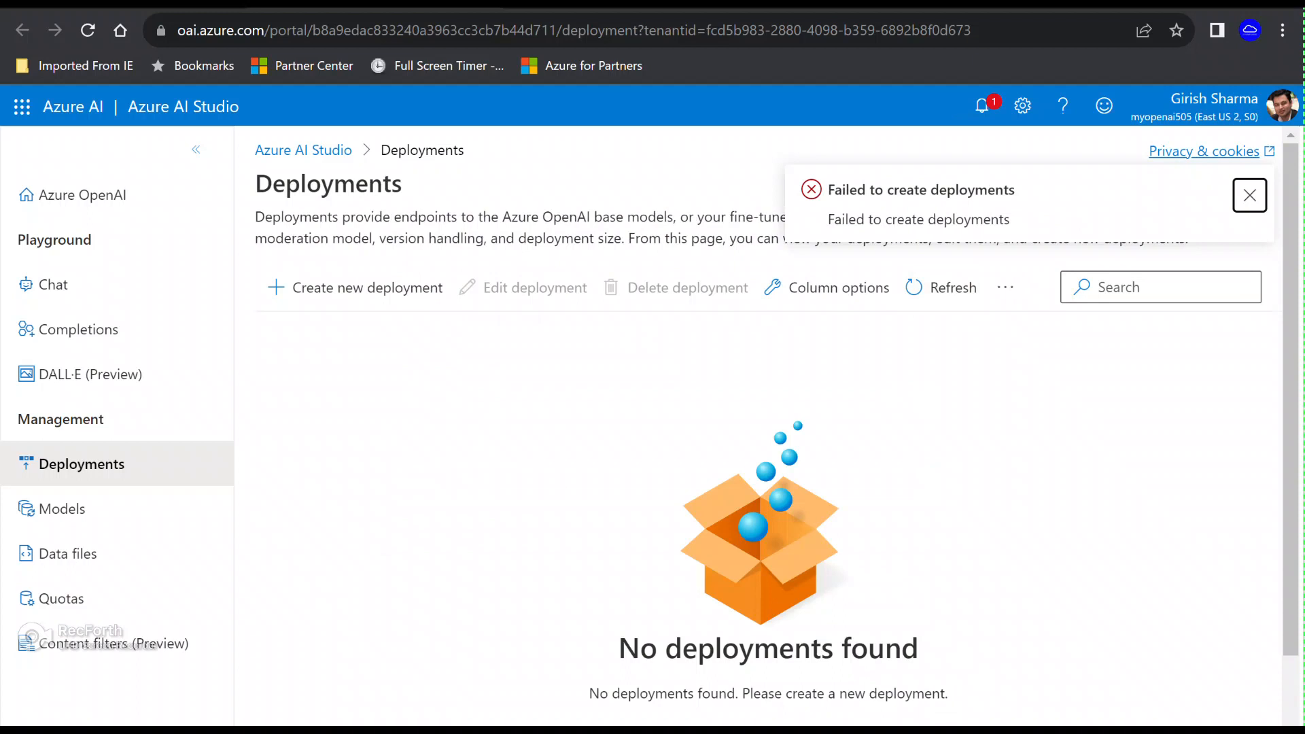
Step: Dismiss the failure alert and check the Notifications pane about the failed deployment
left_click(1249, 195)
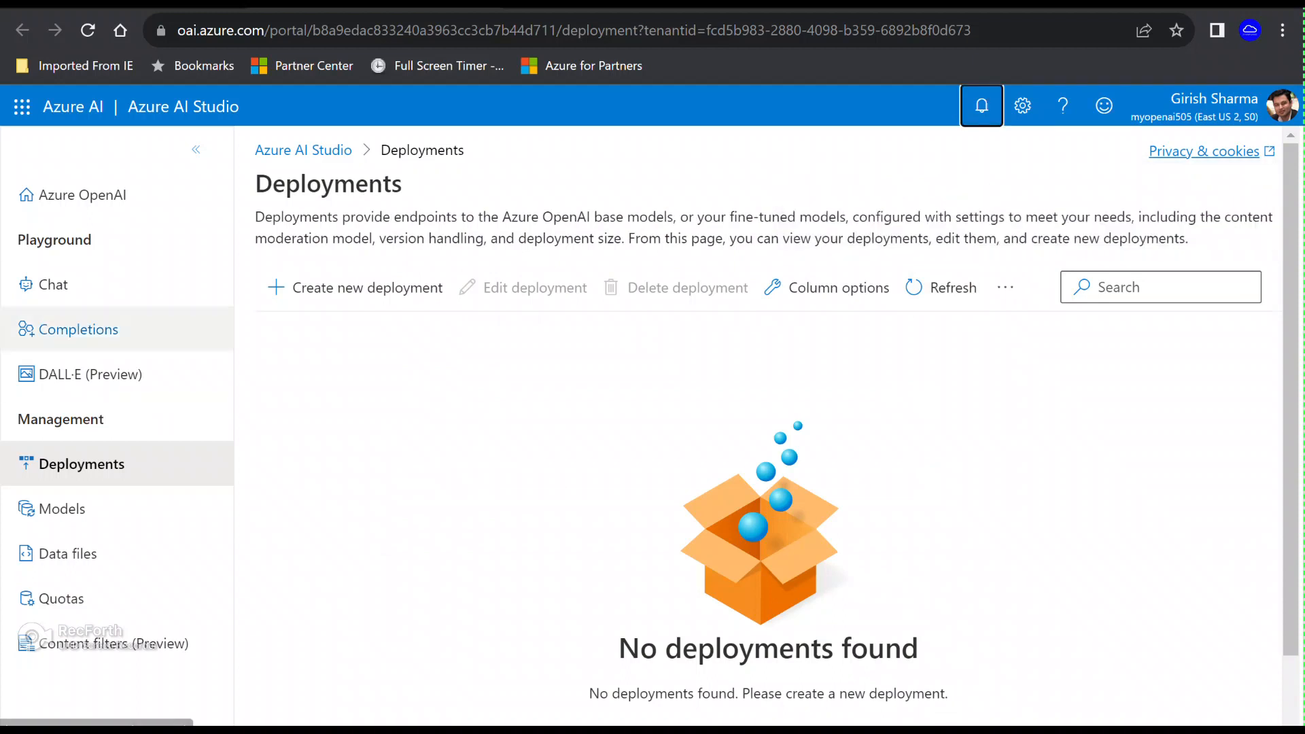
left_click(980, 106)
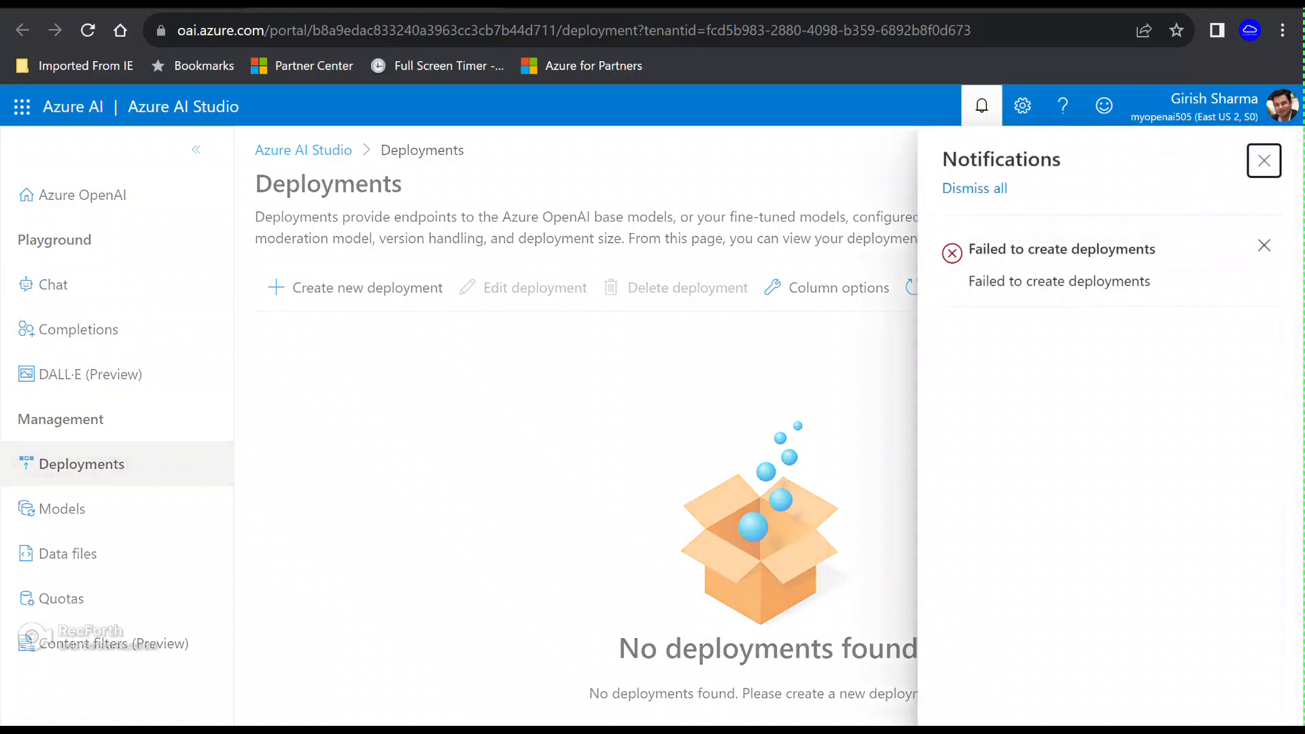
left_click(1264, 160)
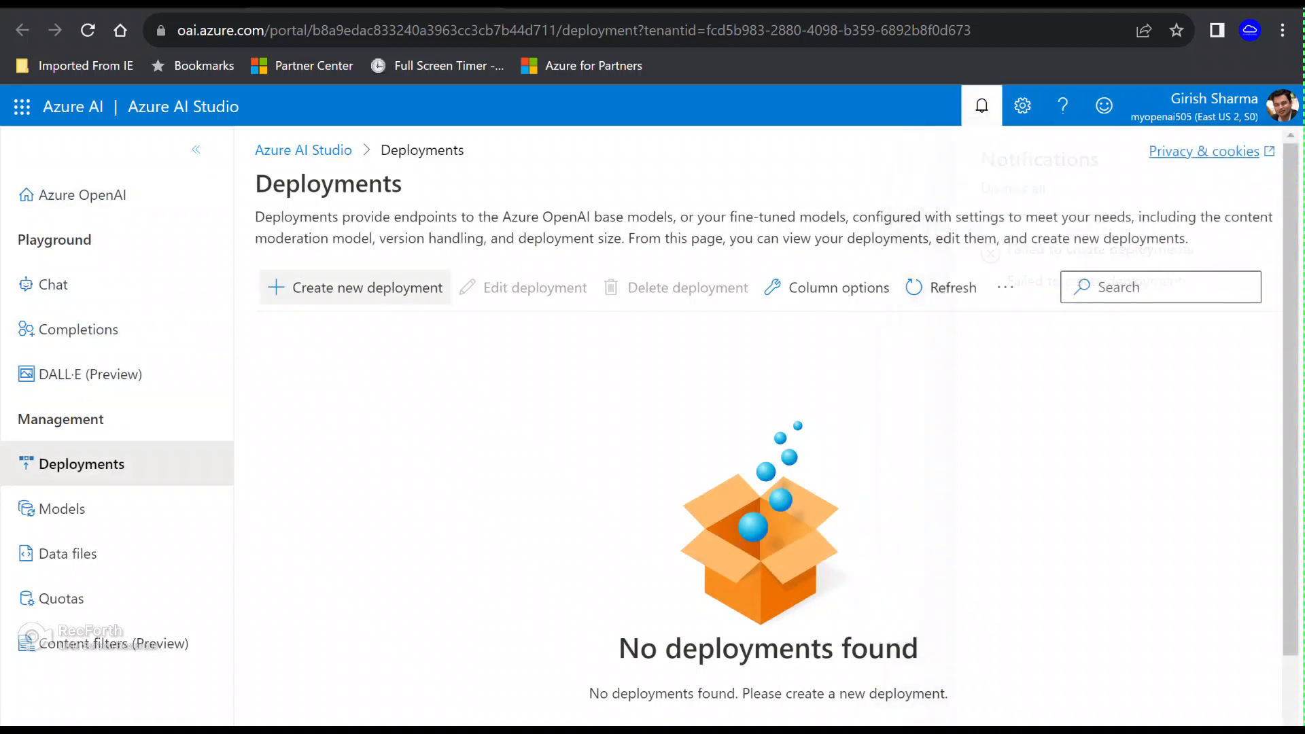
left_click(355, 287)
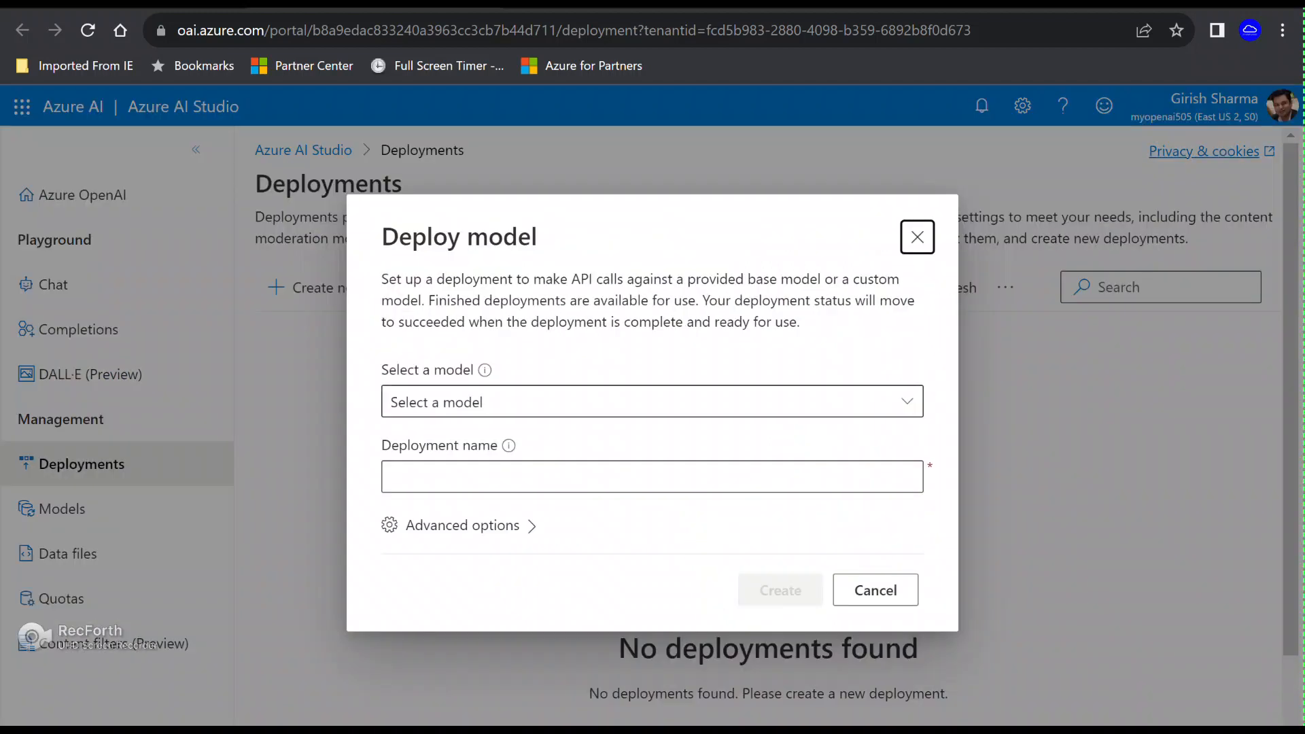
left_click(652, 401)
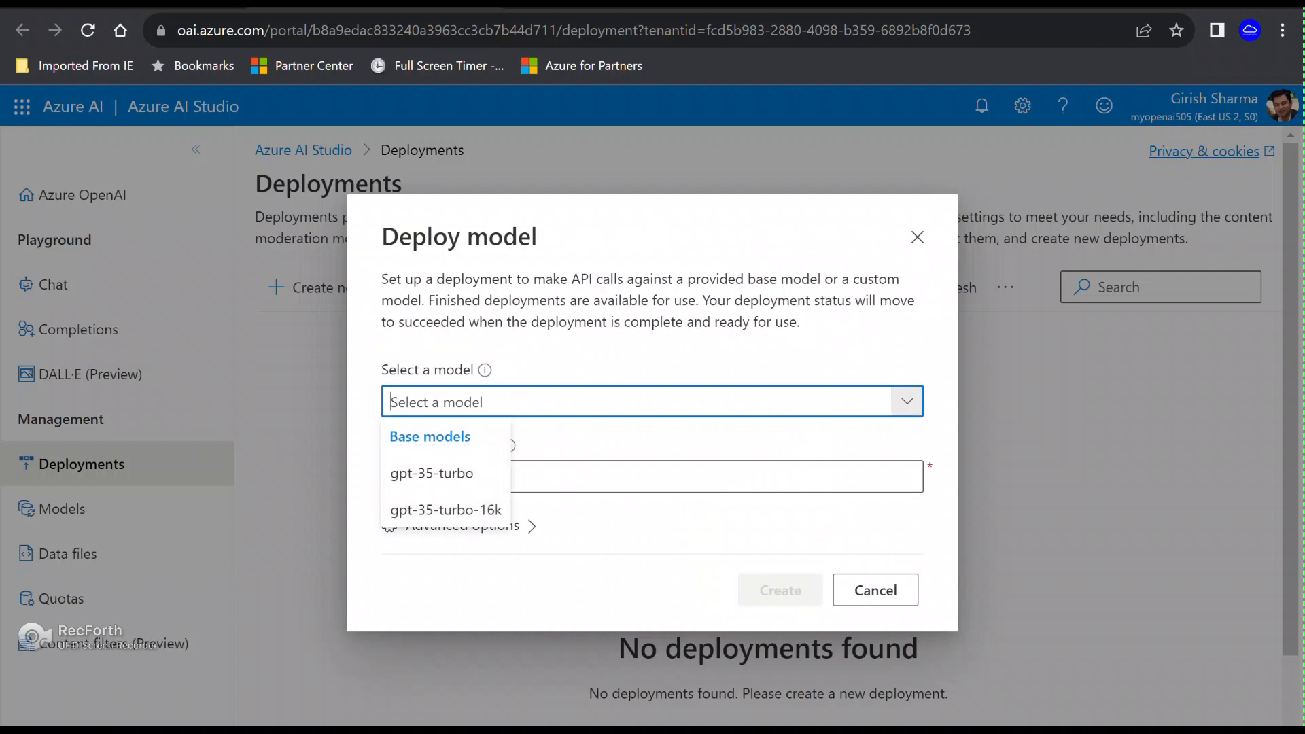
left_click(432, 473)
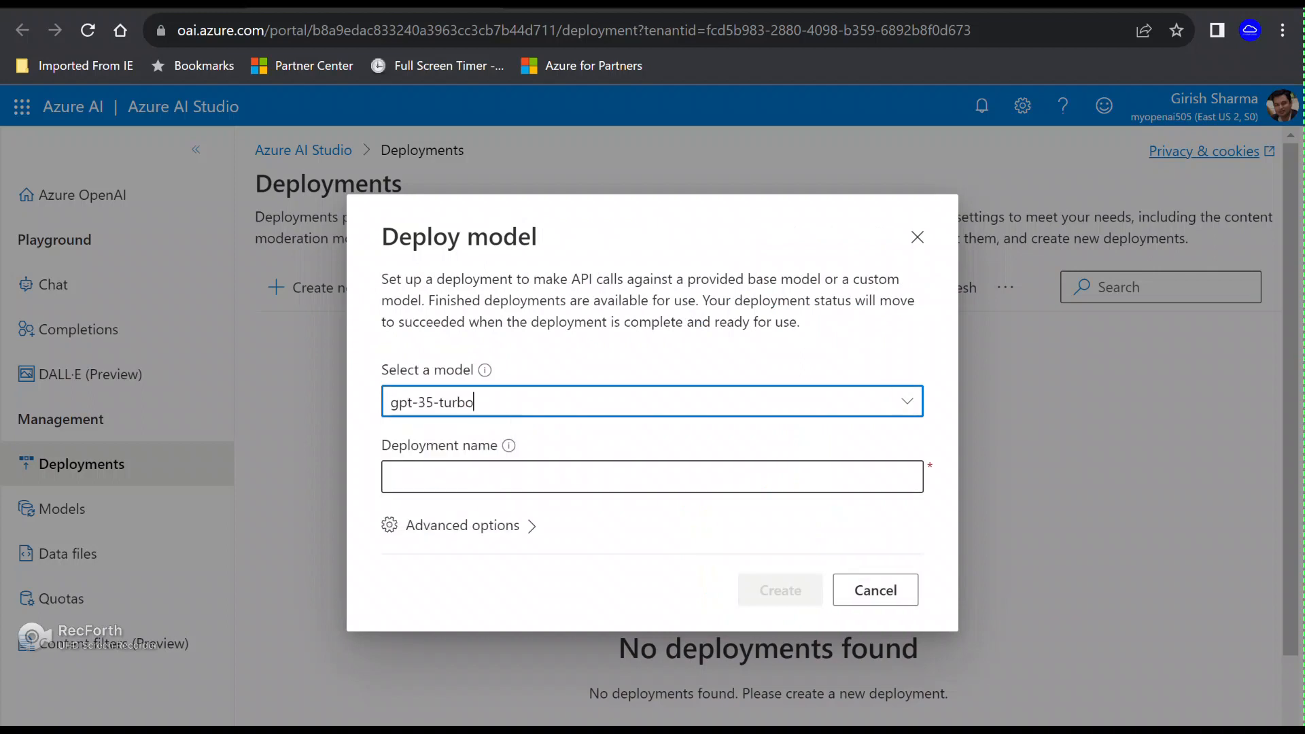
type("m")
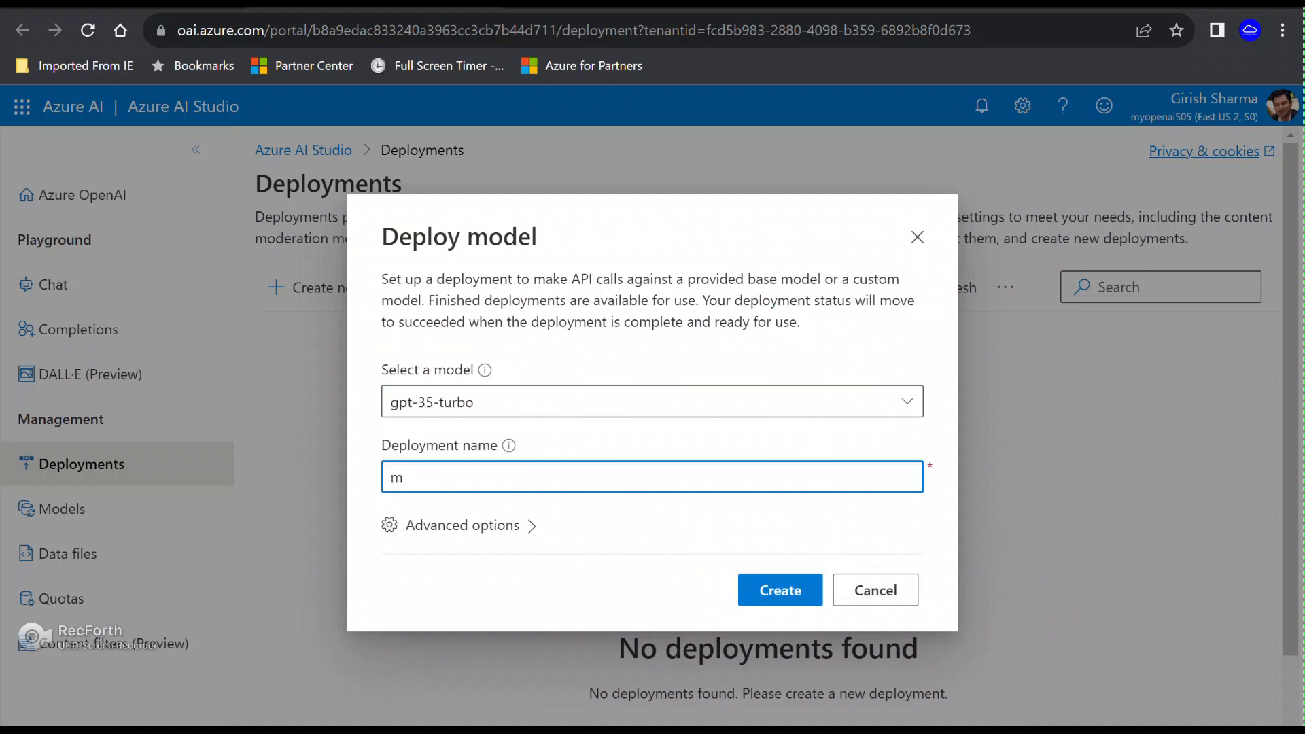
type("yaimodek505")
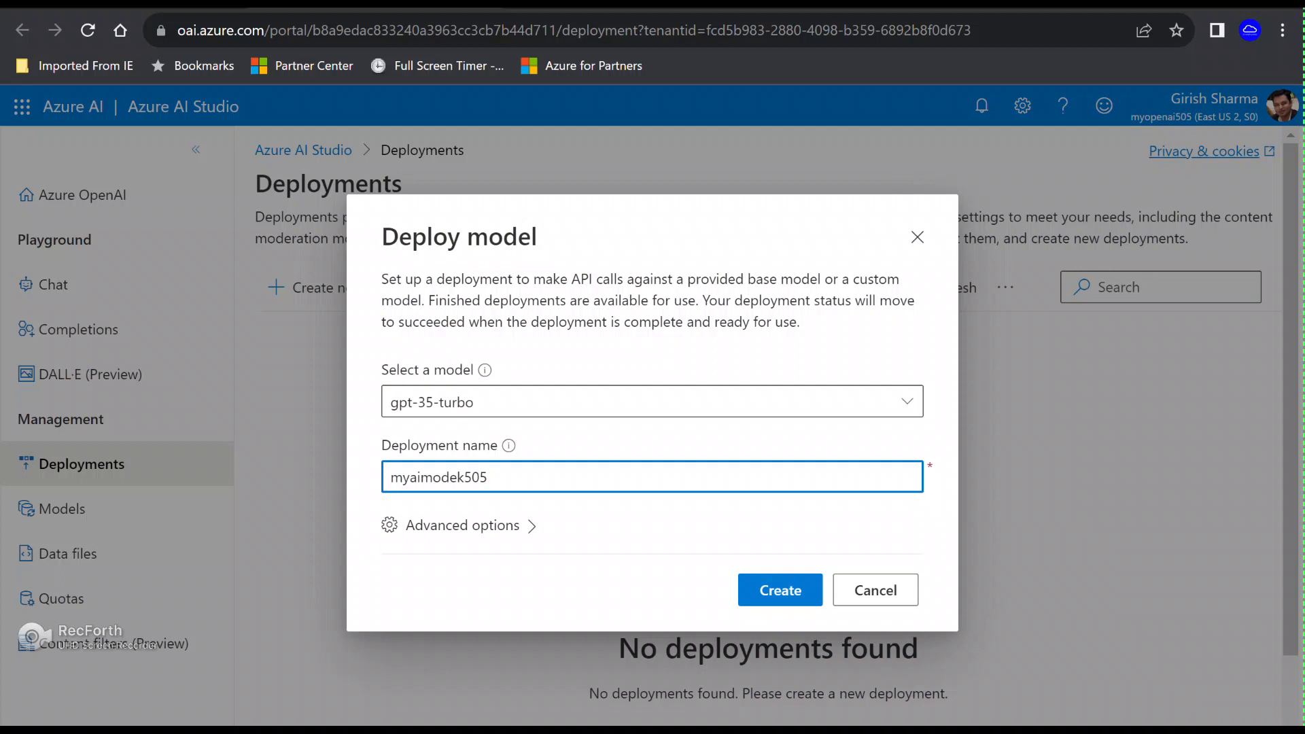
key("Backspace")
type("l")
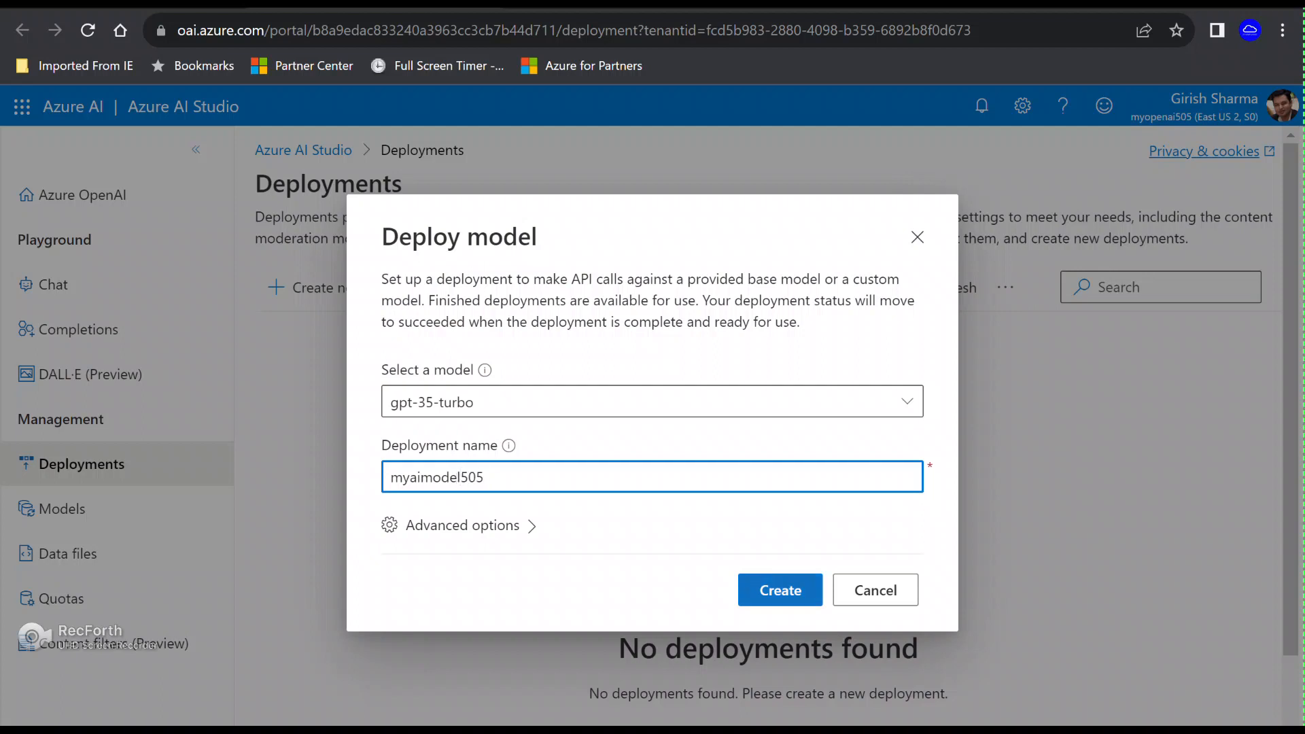
left_click(779, 590)
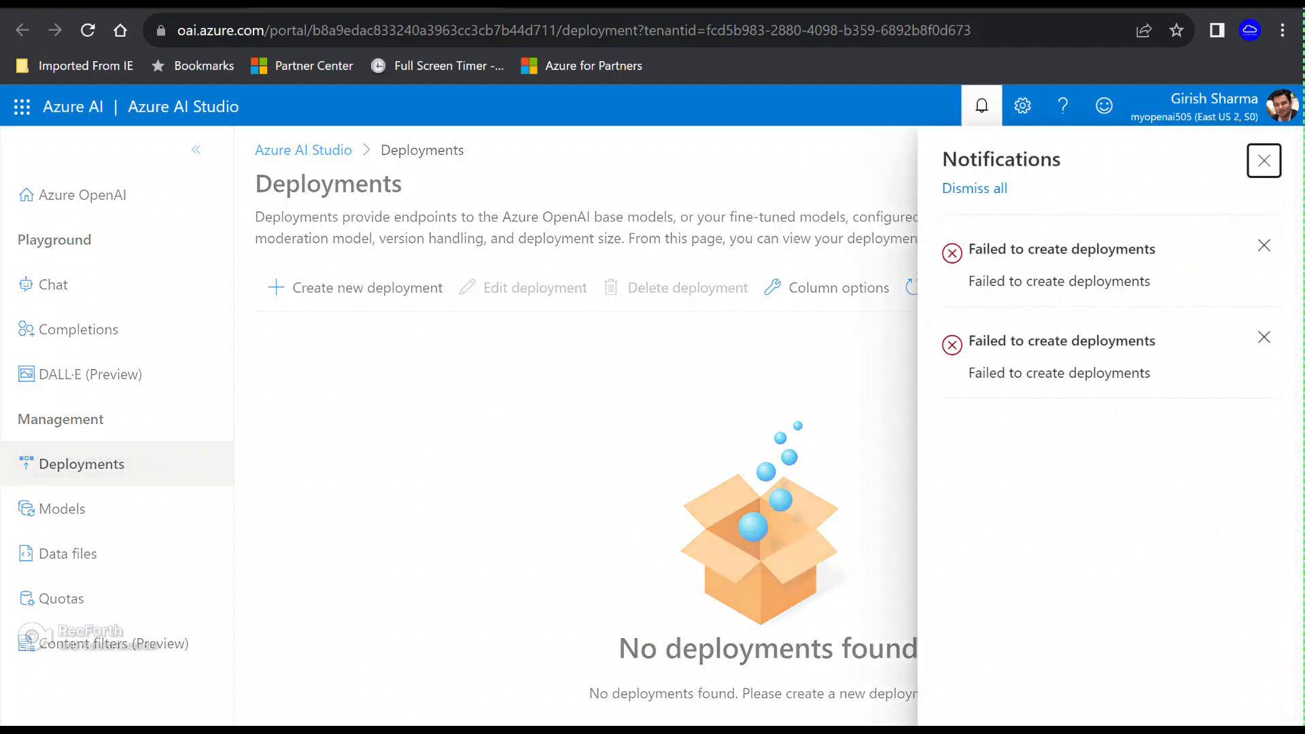
left_click(1264, 160)
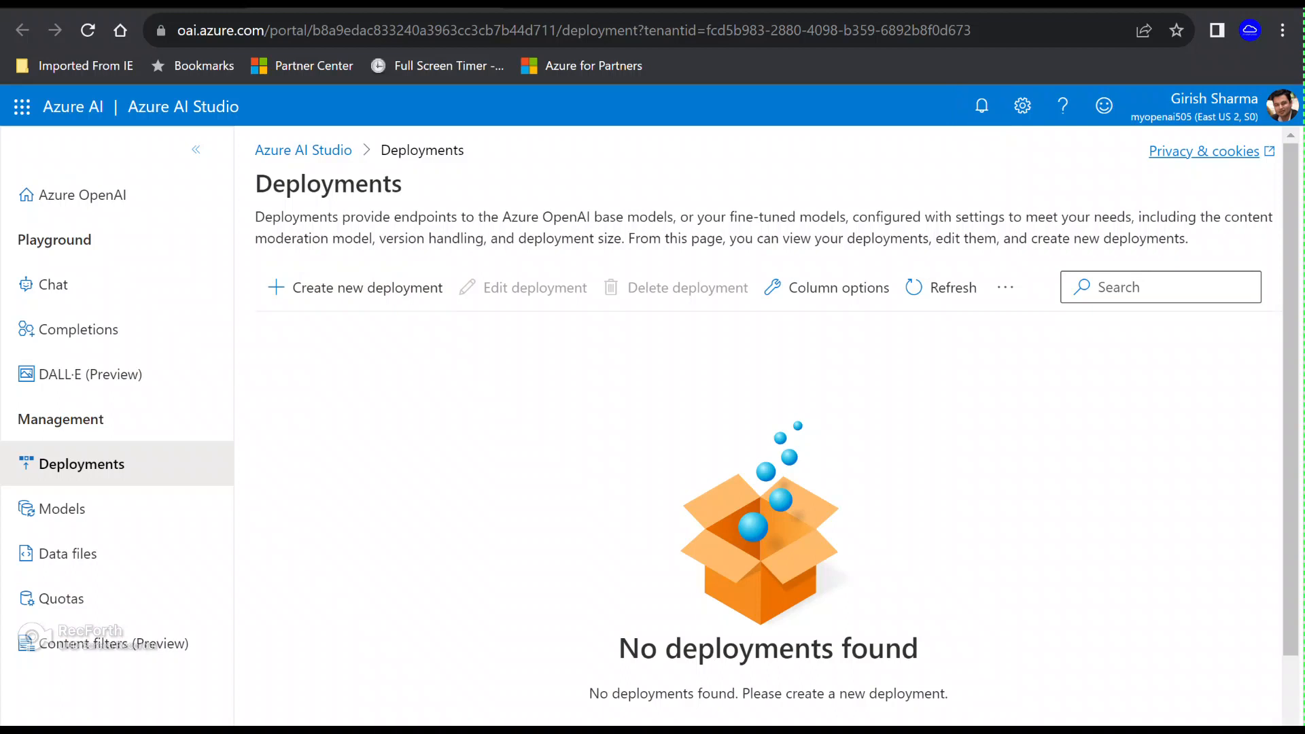
Step: Create a gpt-35-turbo-16k deployment named myaimodel555 and confirm its status in Notifications
left_click(364, 287)
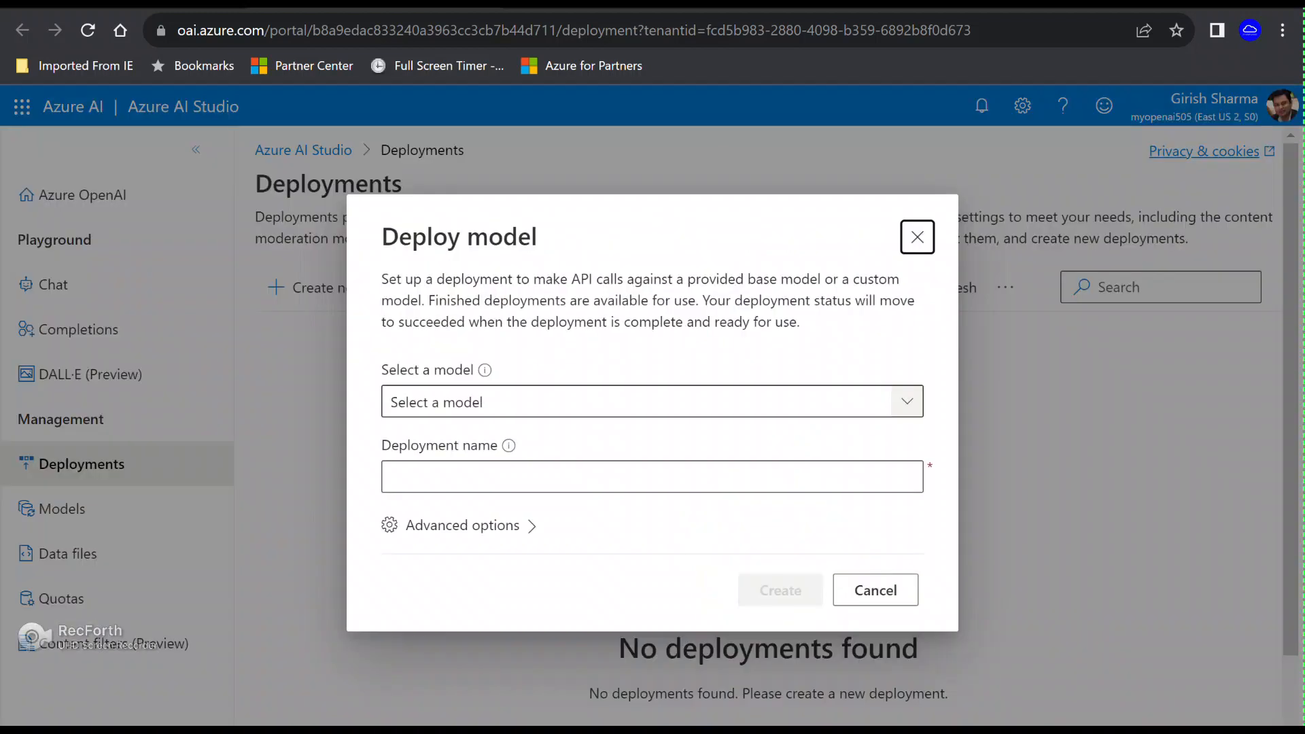
left_click(652, 402)
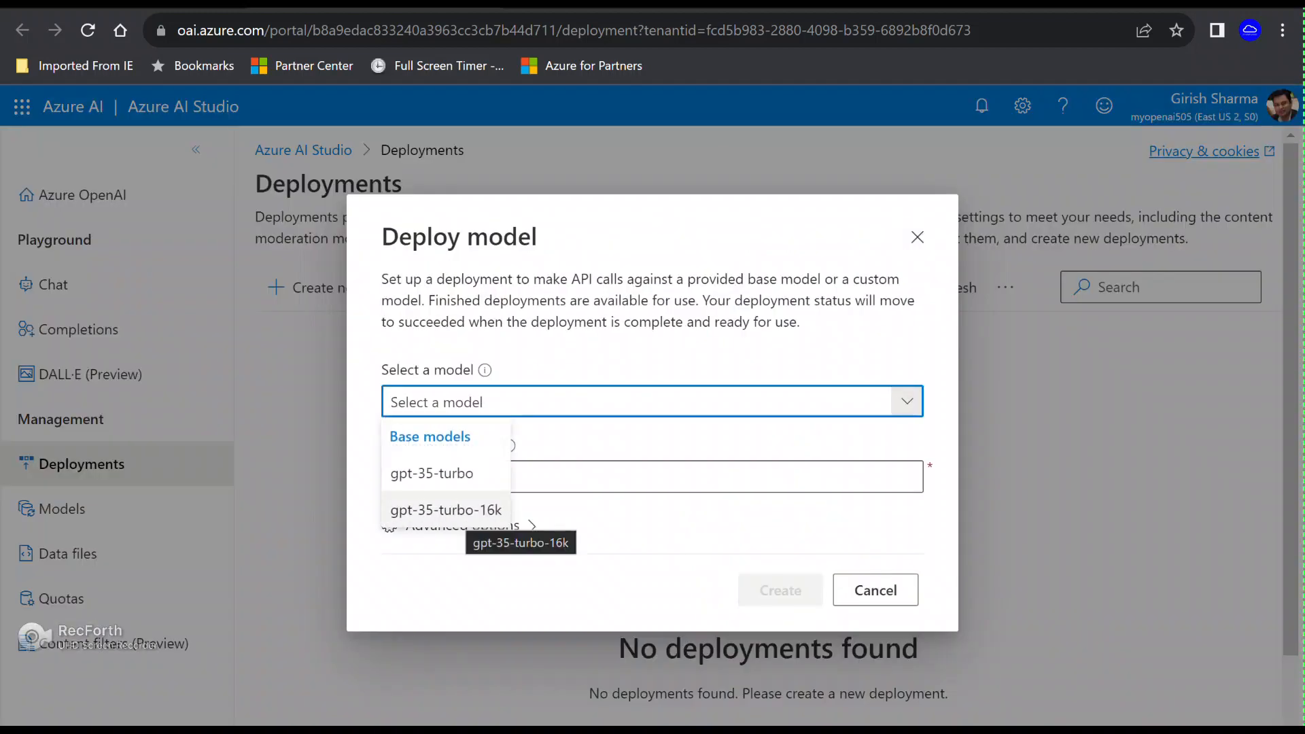
left_click(446, 509)
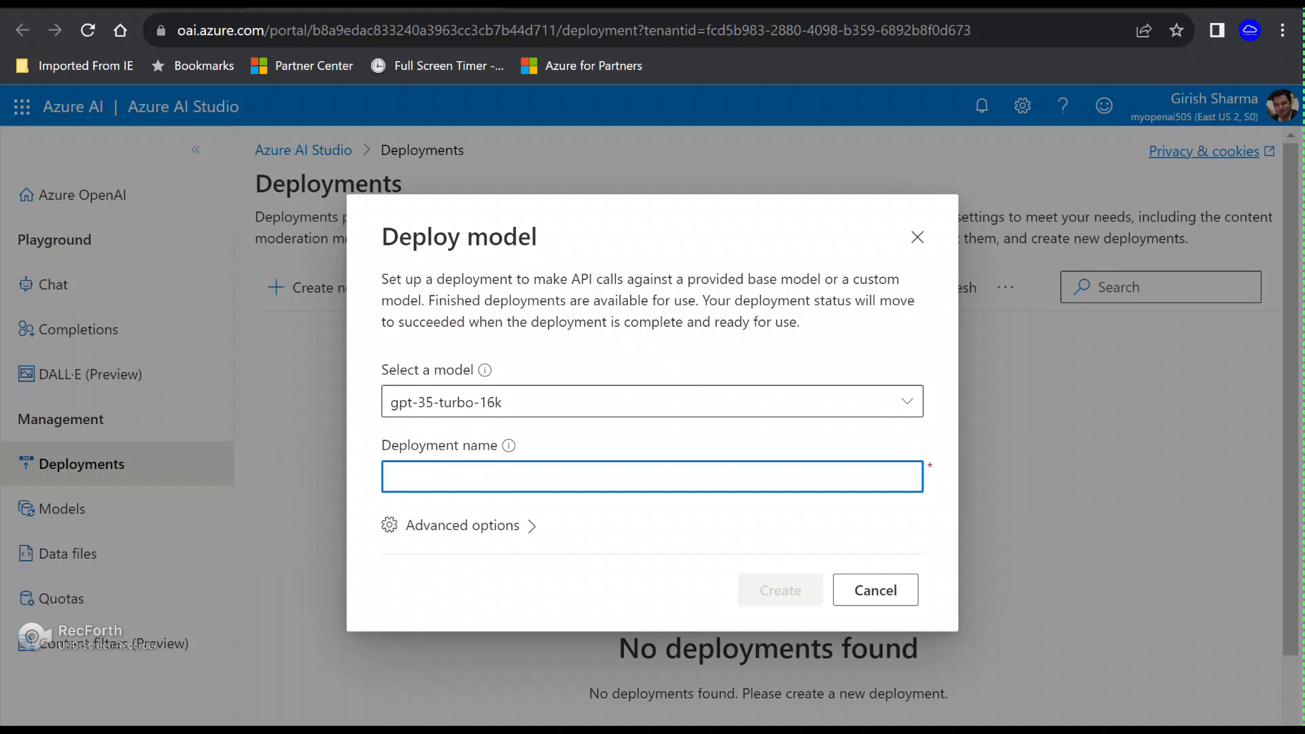
type("myai")
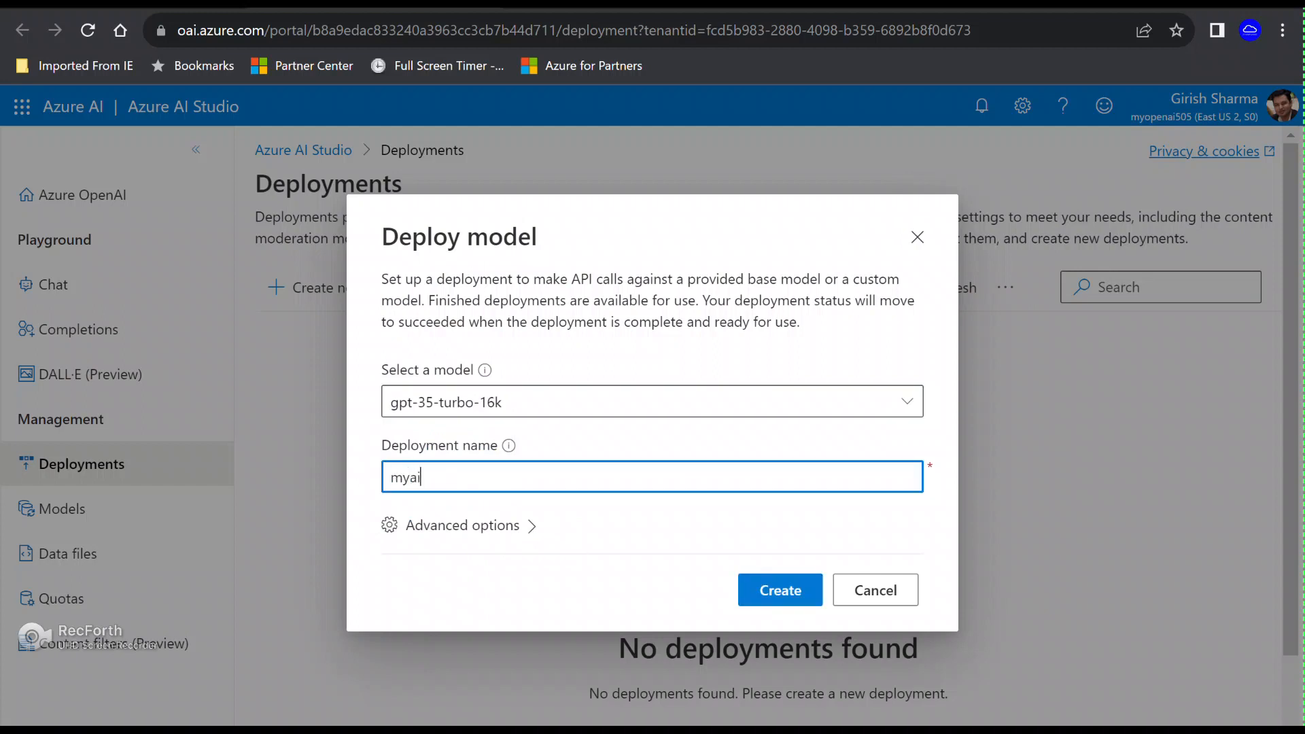
type("model505")
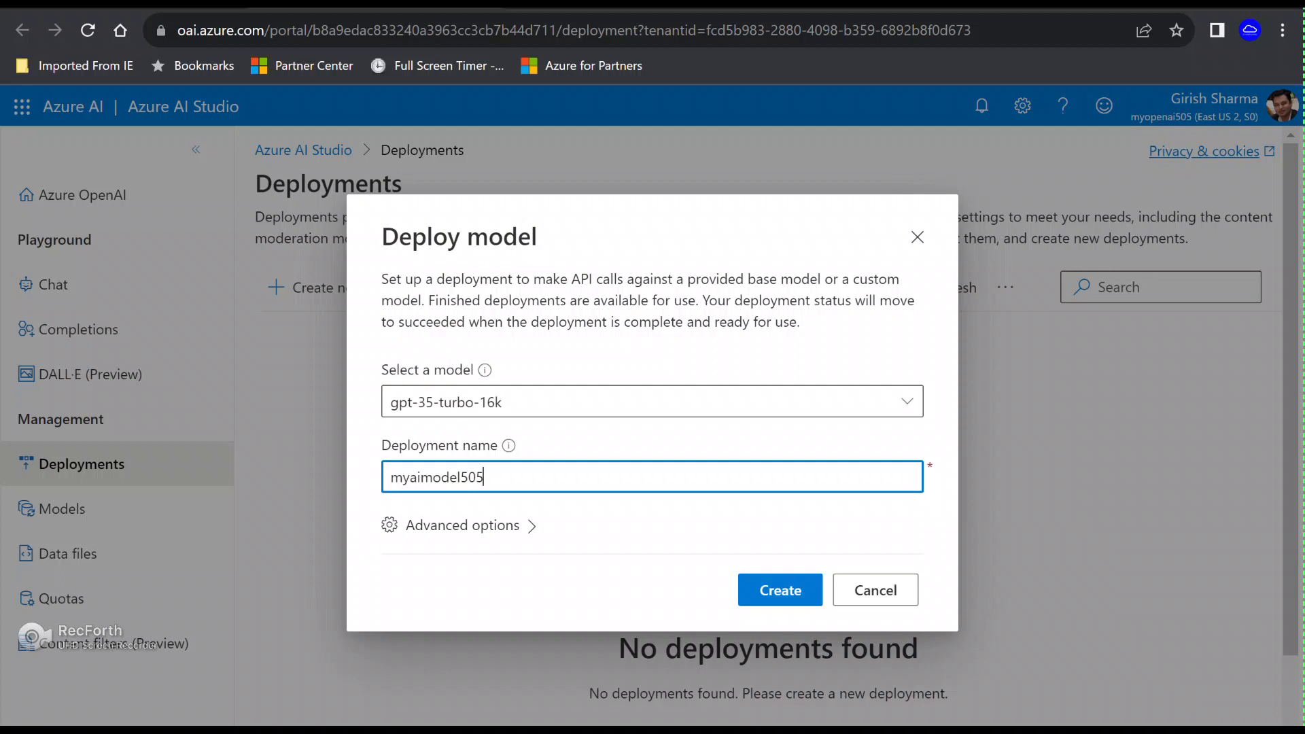
type("50")
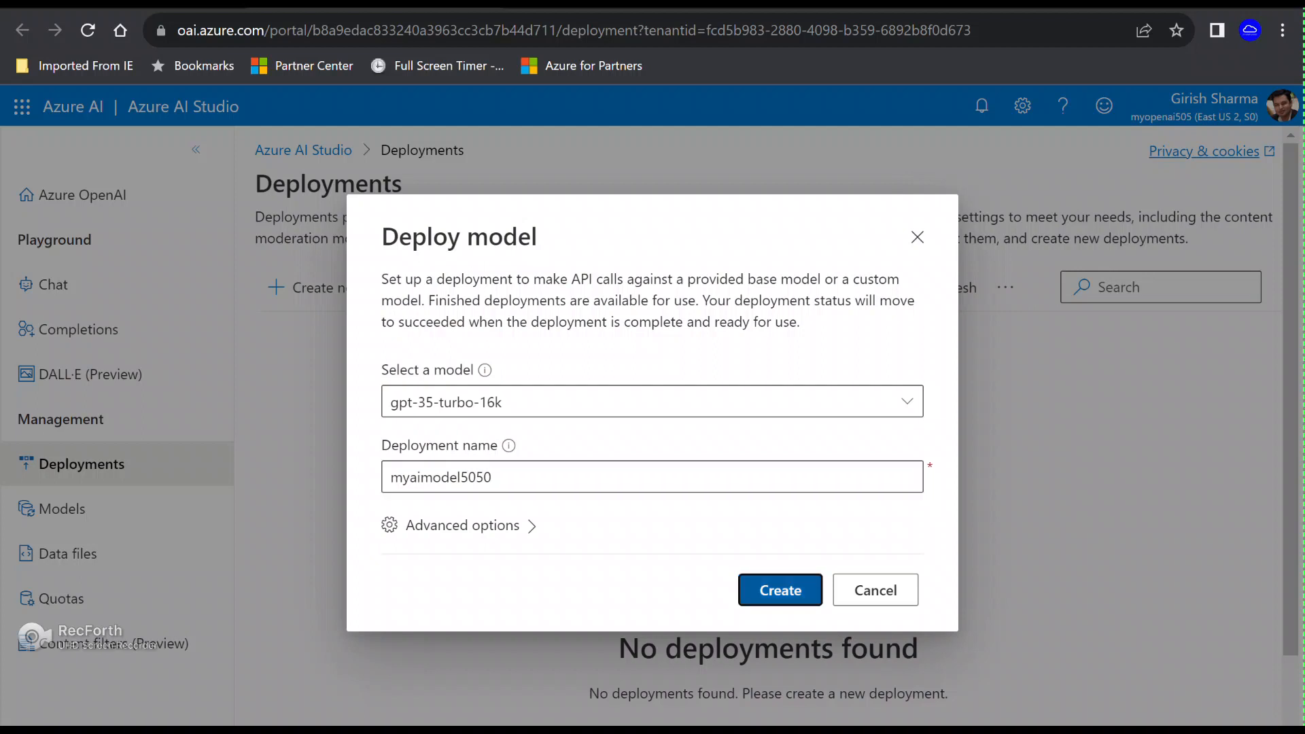
left_click(778, 590)
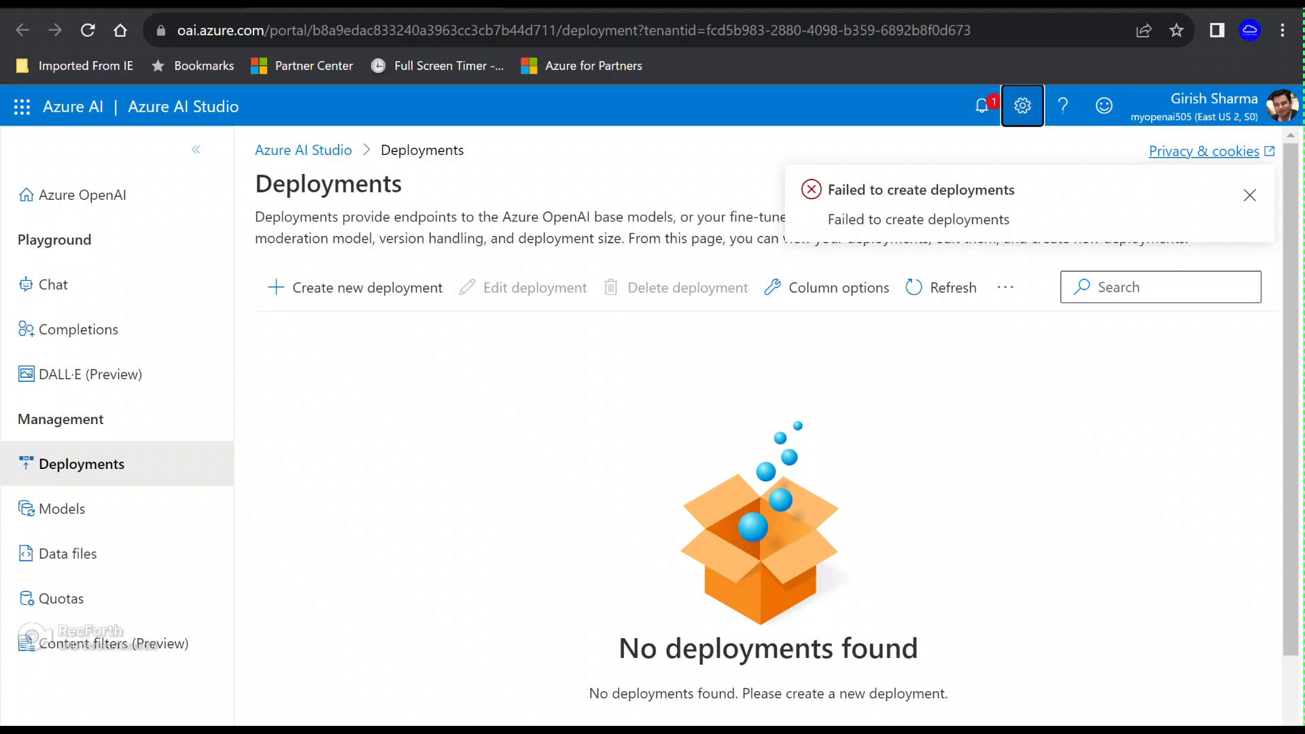
left_click(1023, 106)
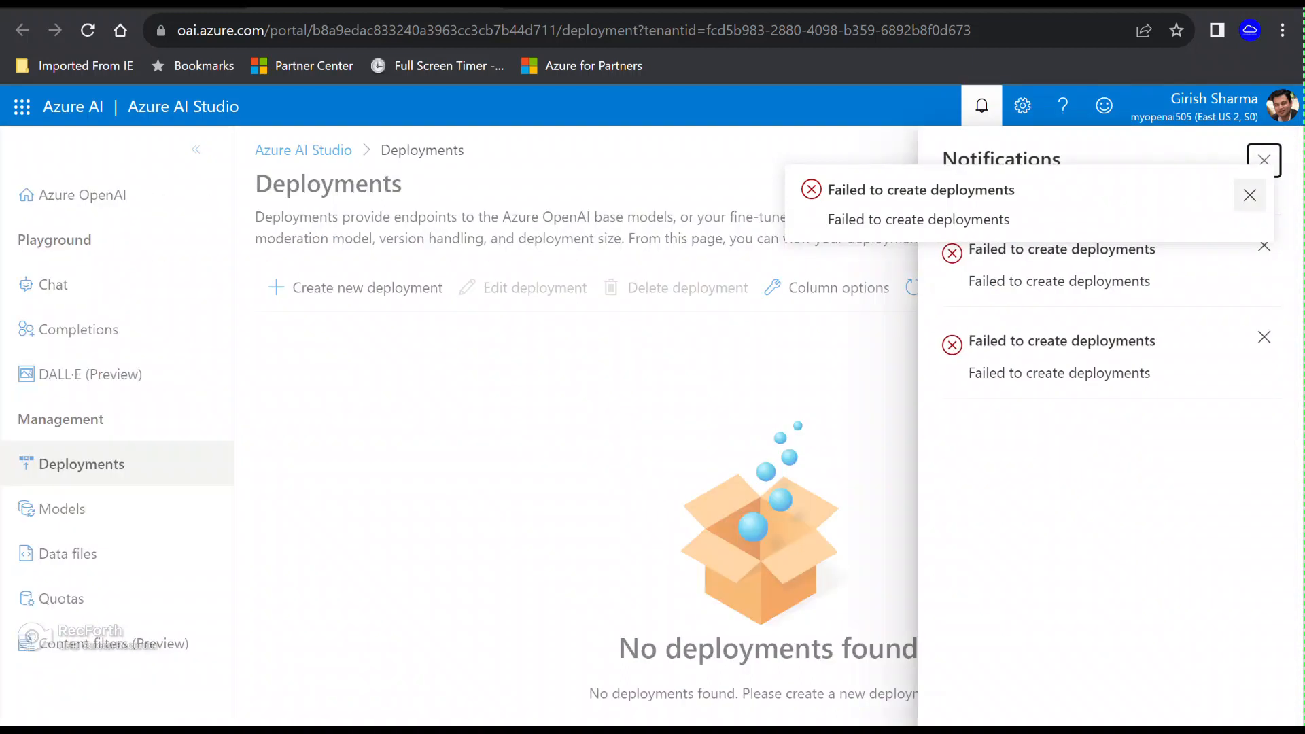
left_click(1264, 160)
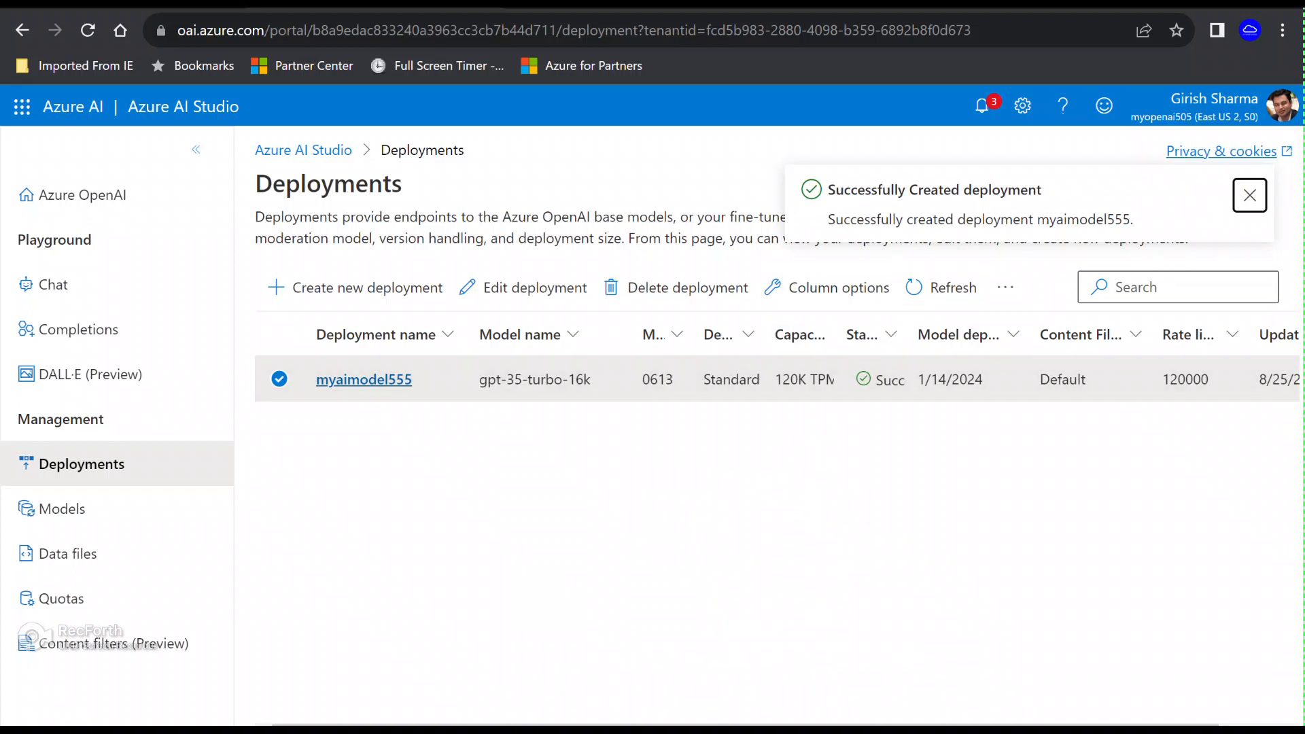
Step: Dismiss the success toast, open the Chat playground, and show the Add your data tab
left_click(1249, 195)
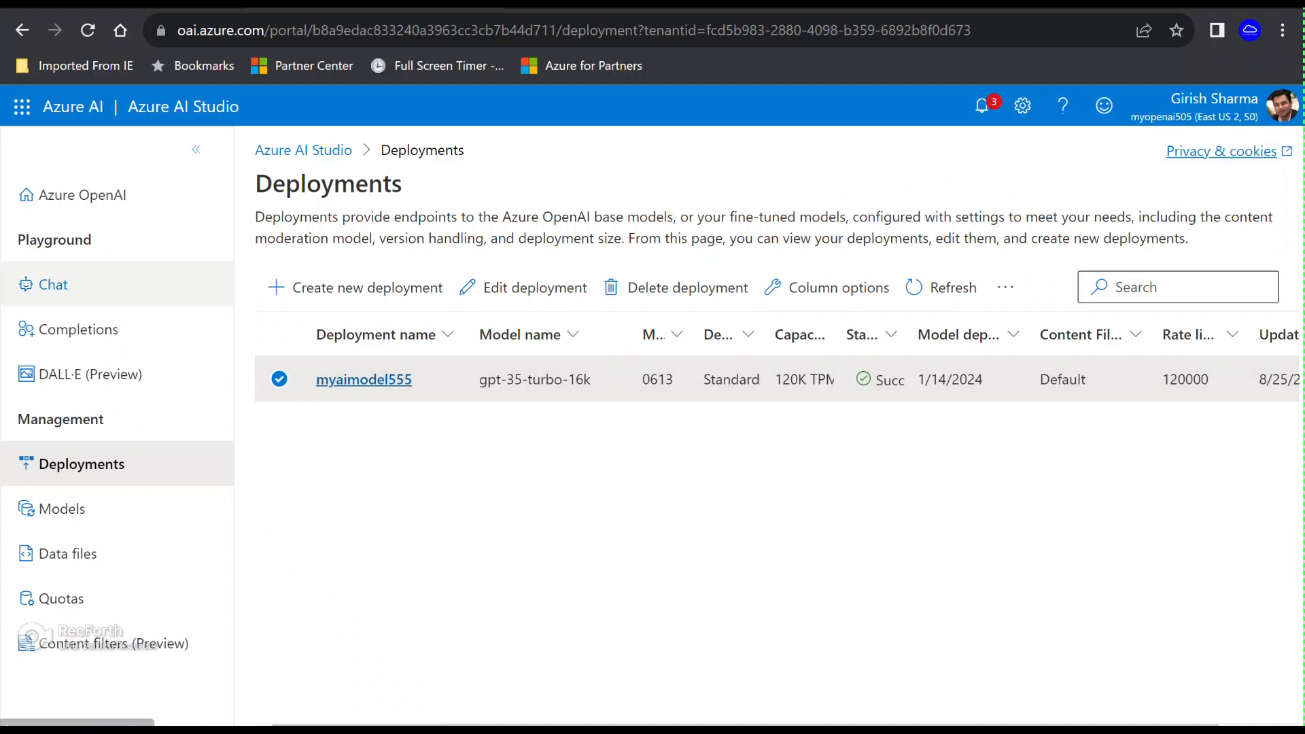
left_click(52, 284)
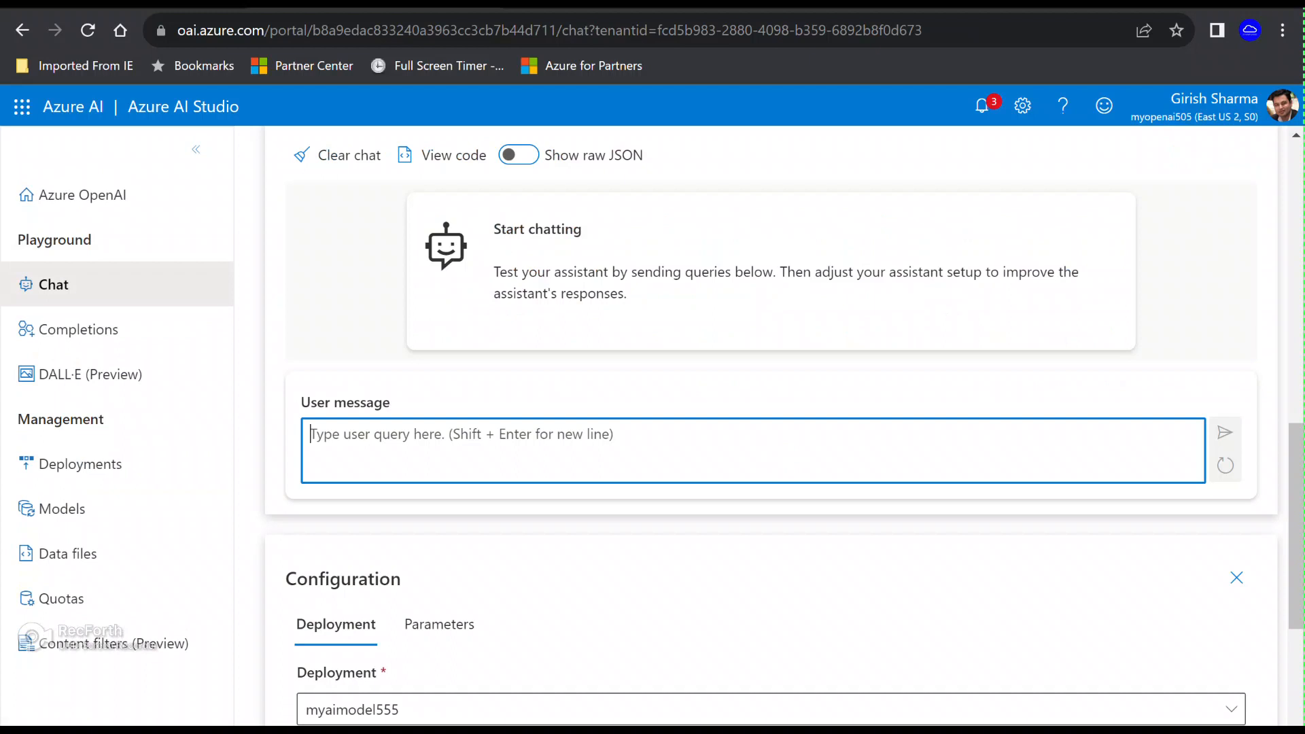
scroll("up", 3)
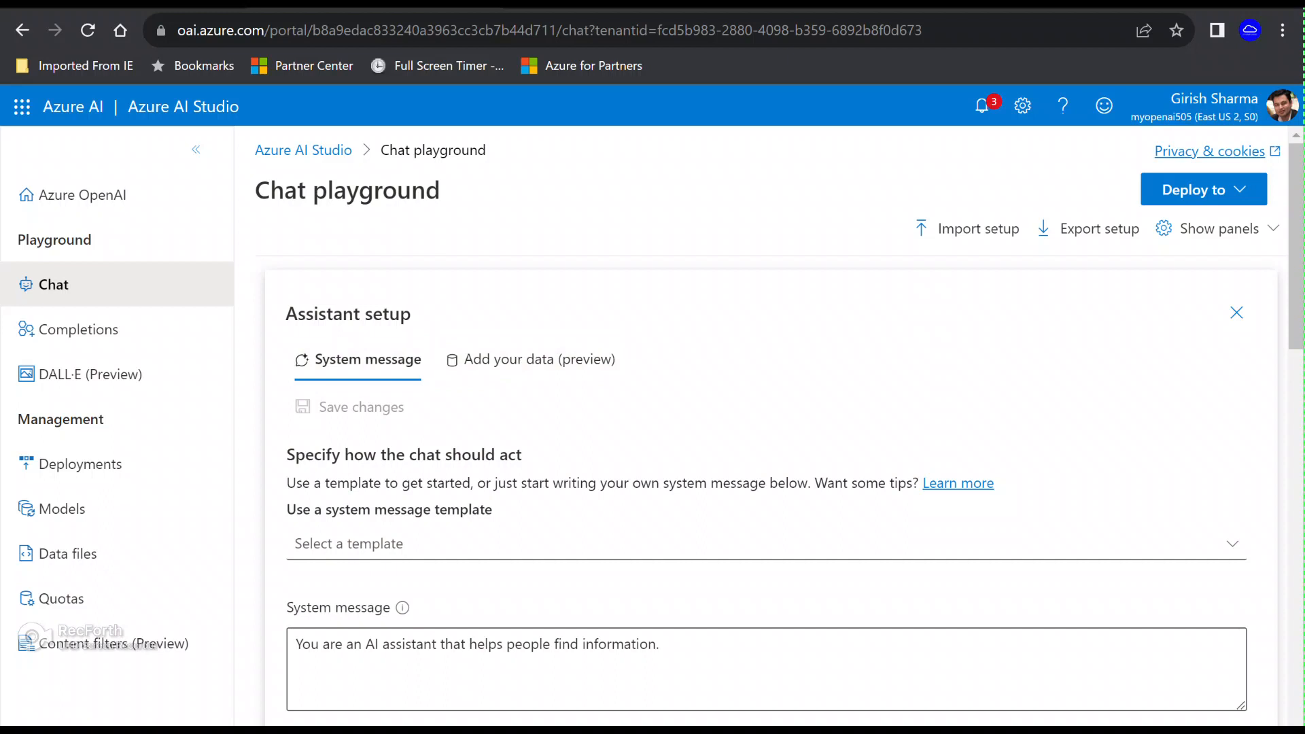
left_click(530, 359)
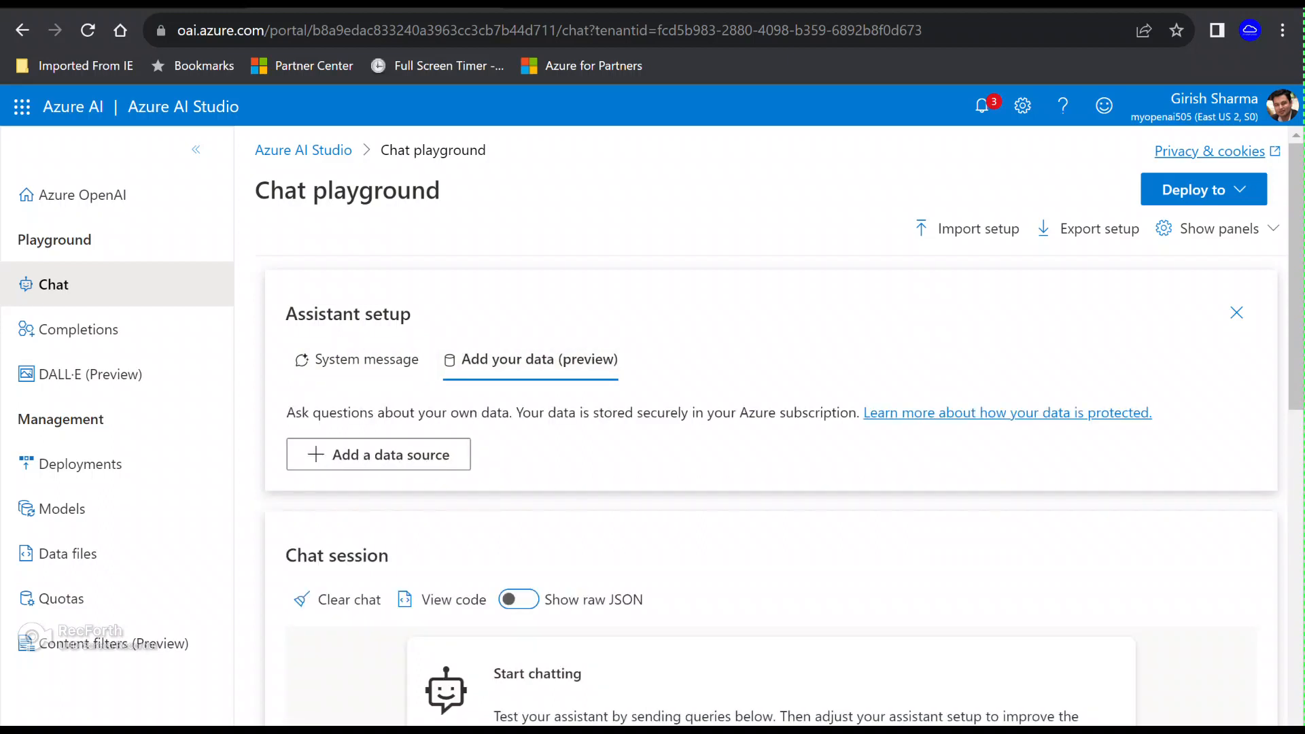
Step: Add an Azure Blob Storage data source from myblob505 using container c505
left_click(378, 454)
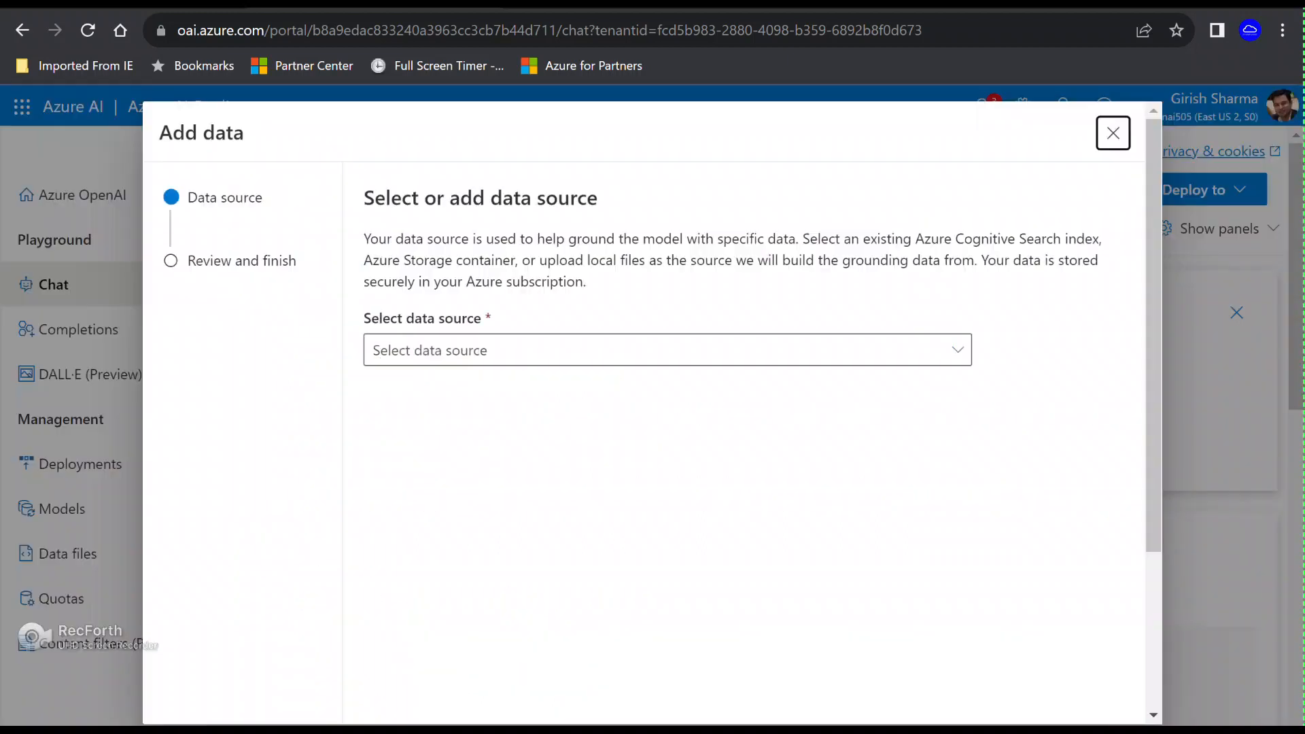
left_click(665, 349)
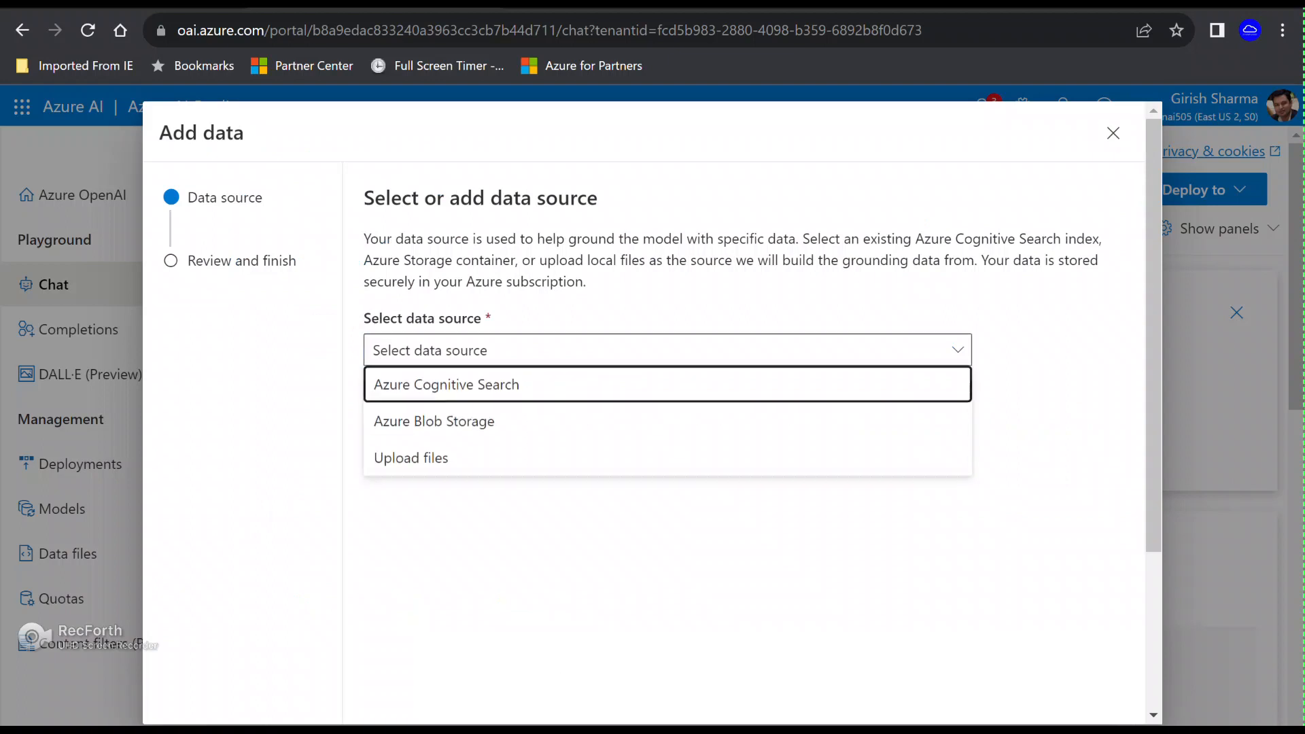
left_click(434, 421)
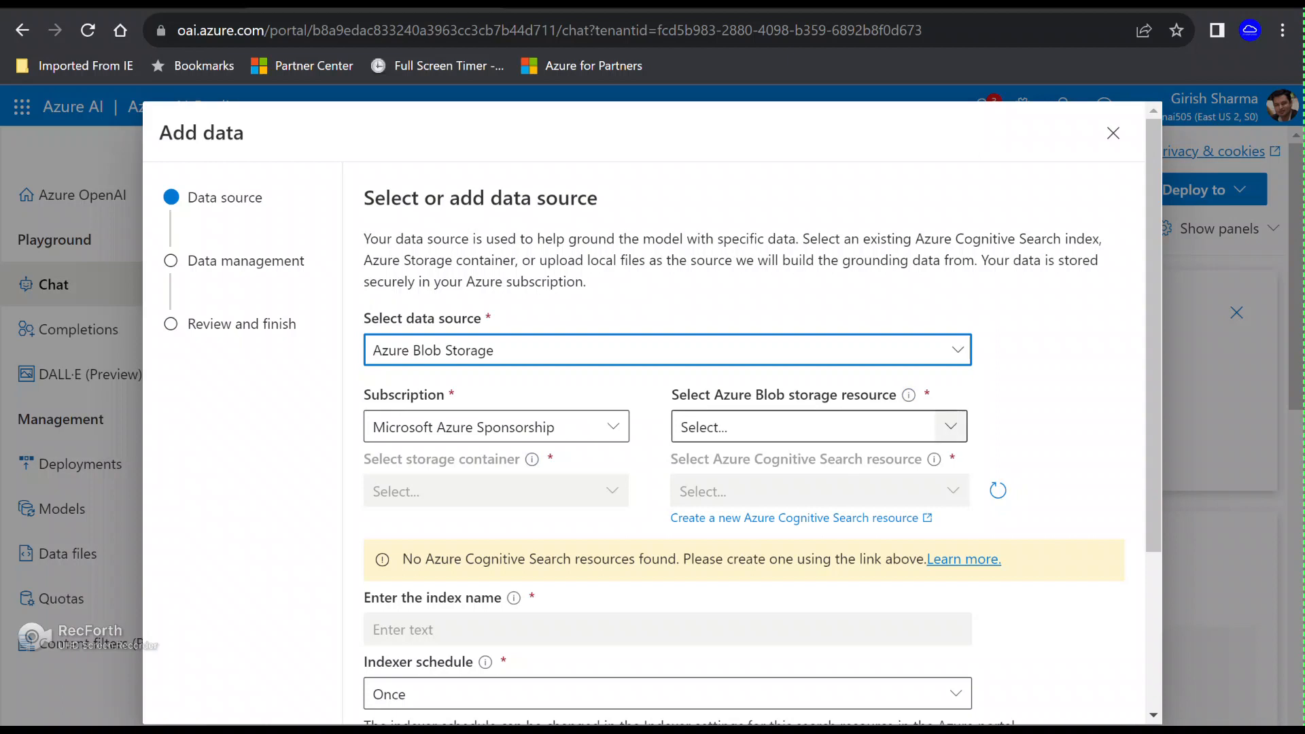
left_click(817, 427)
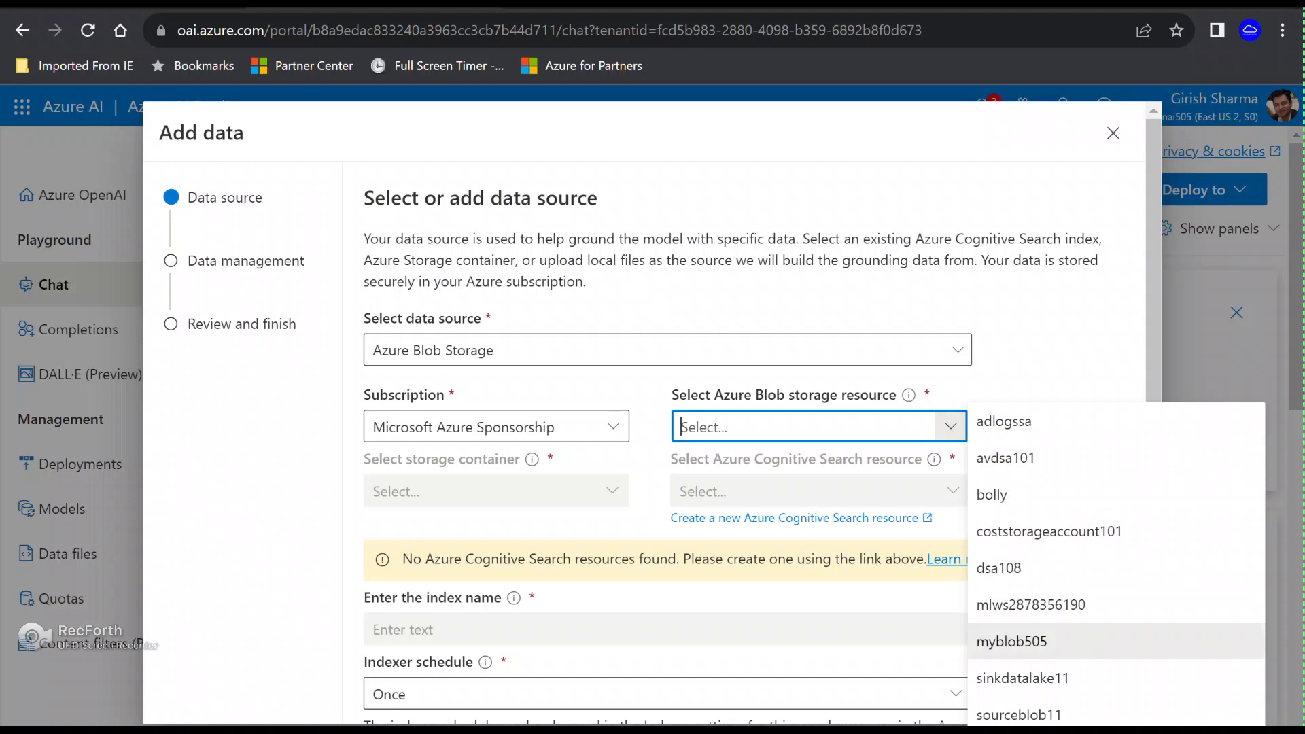
left_click(1011, 641)
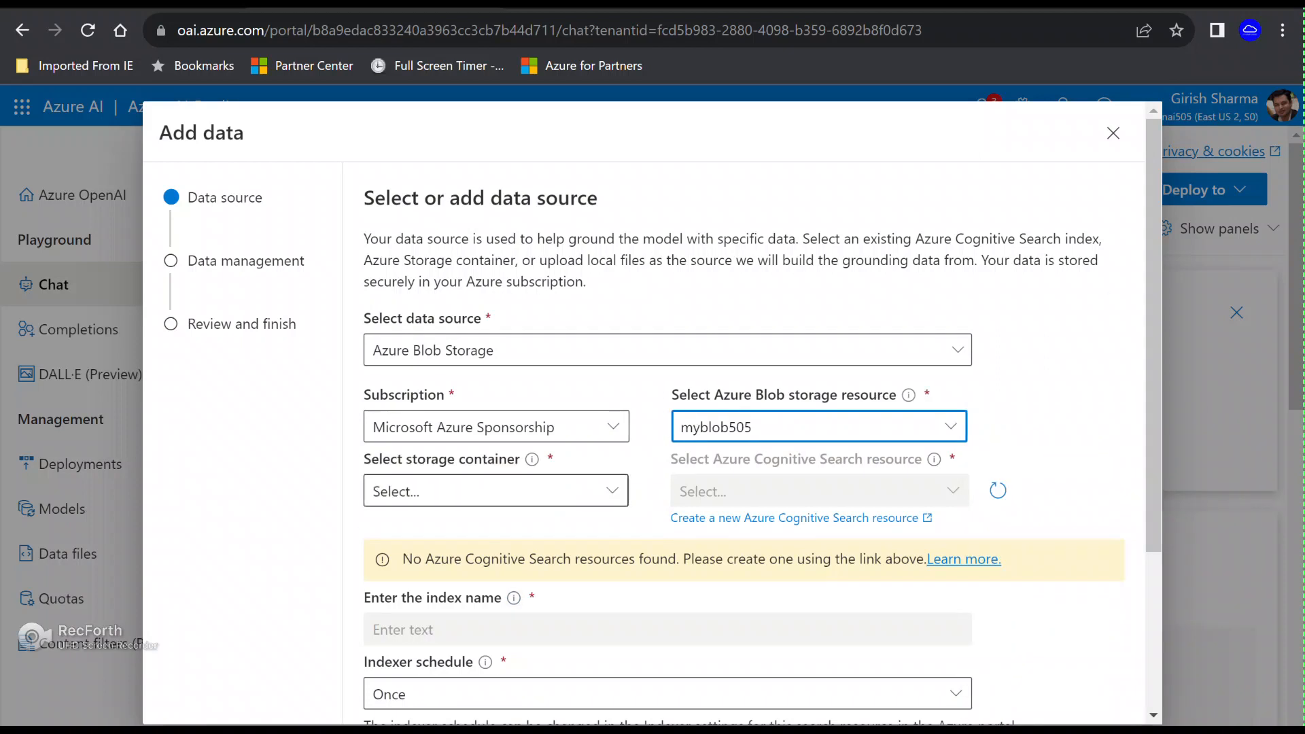
type("c505")
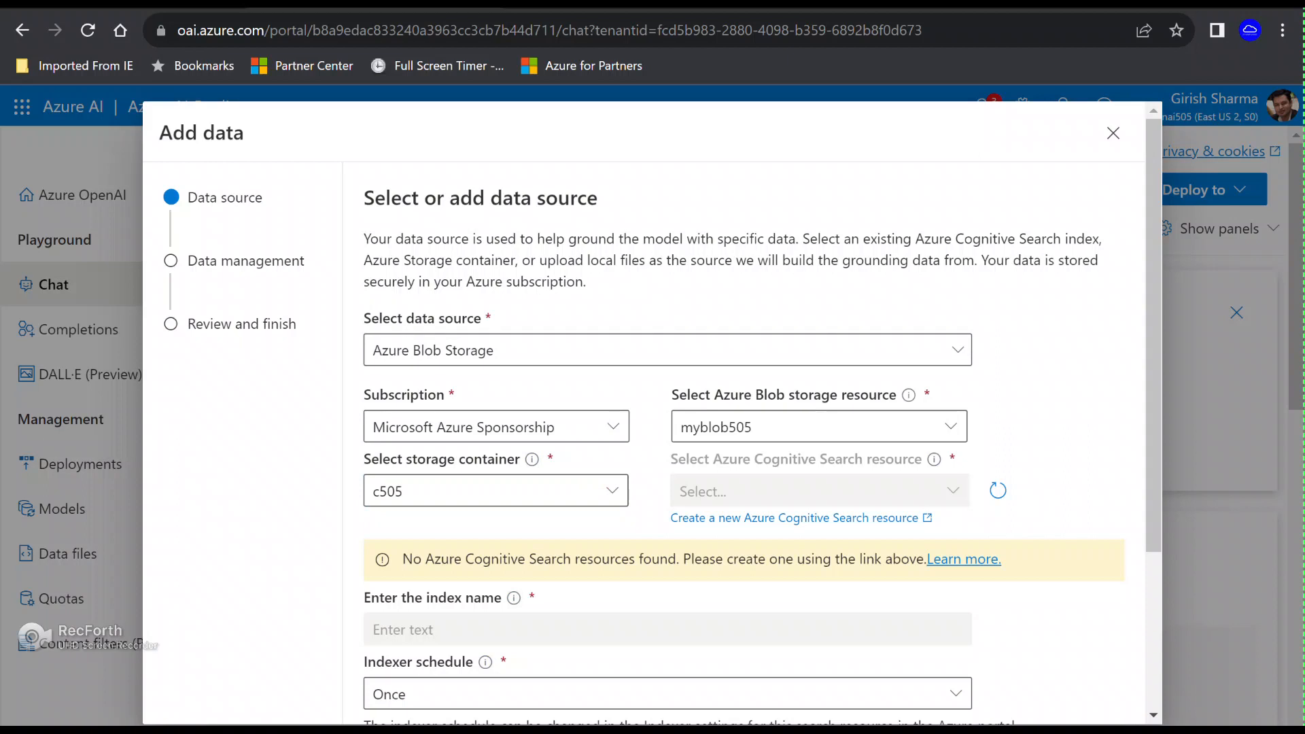
left_click(496, 491)
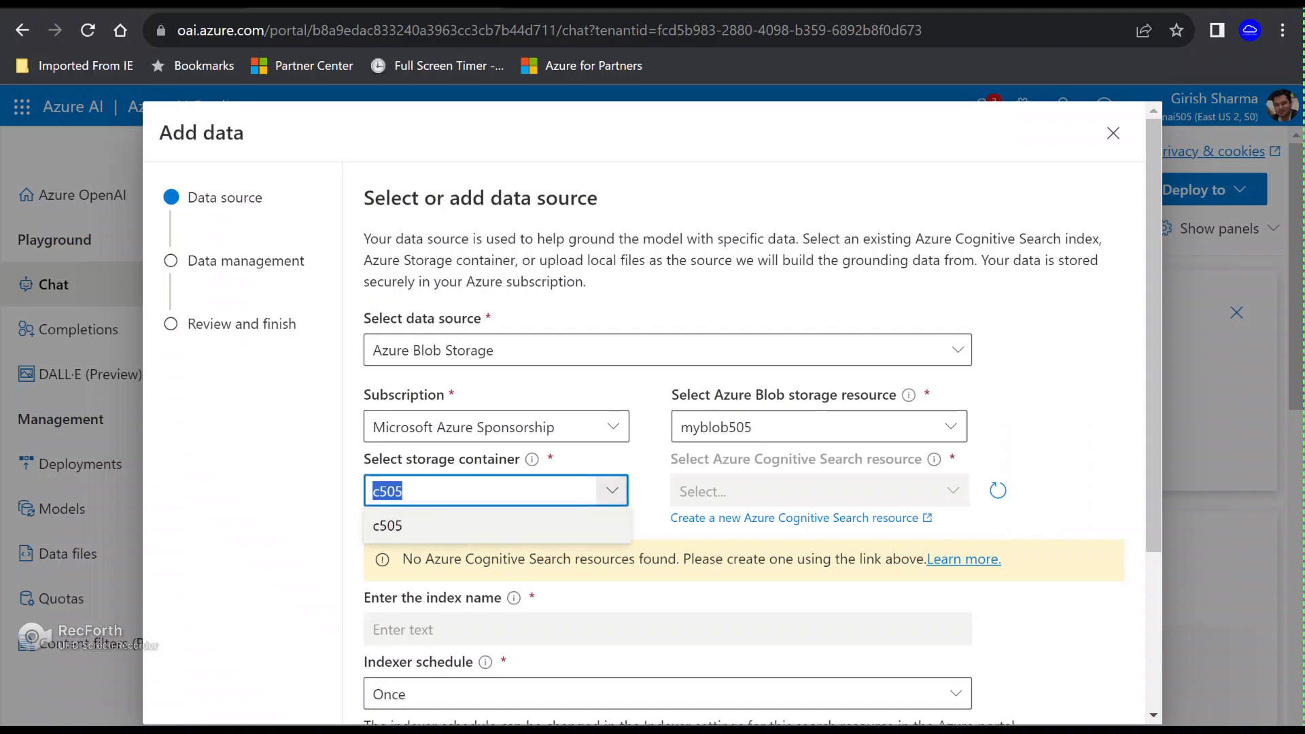
left_click(387, 526)
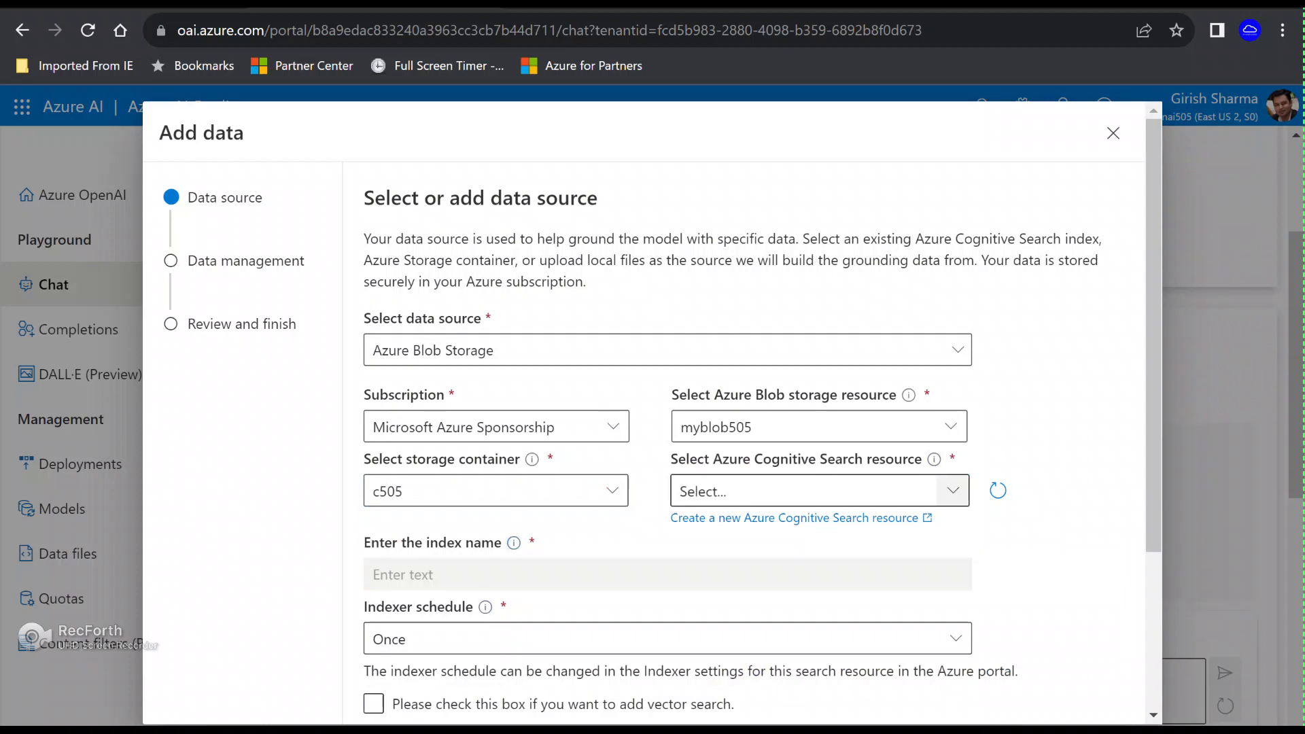
Step: Set search resource mycs505, index name myindex505, and indexer schedule Once
type("mycs505")
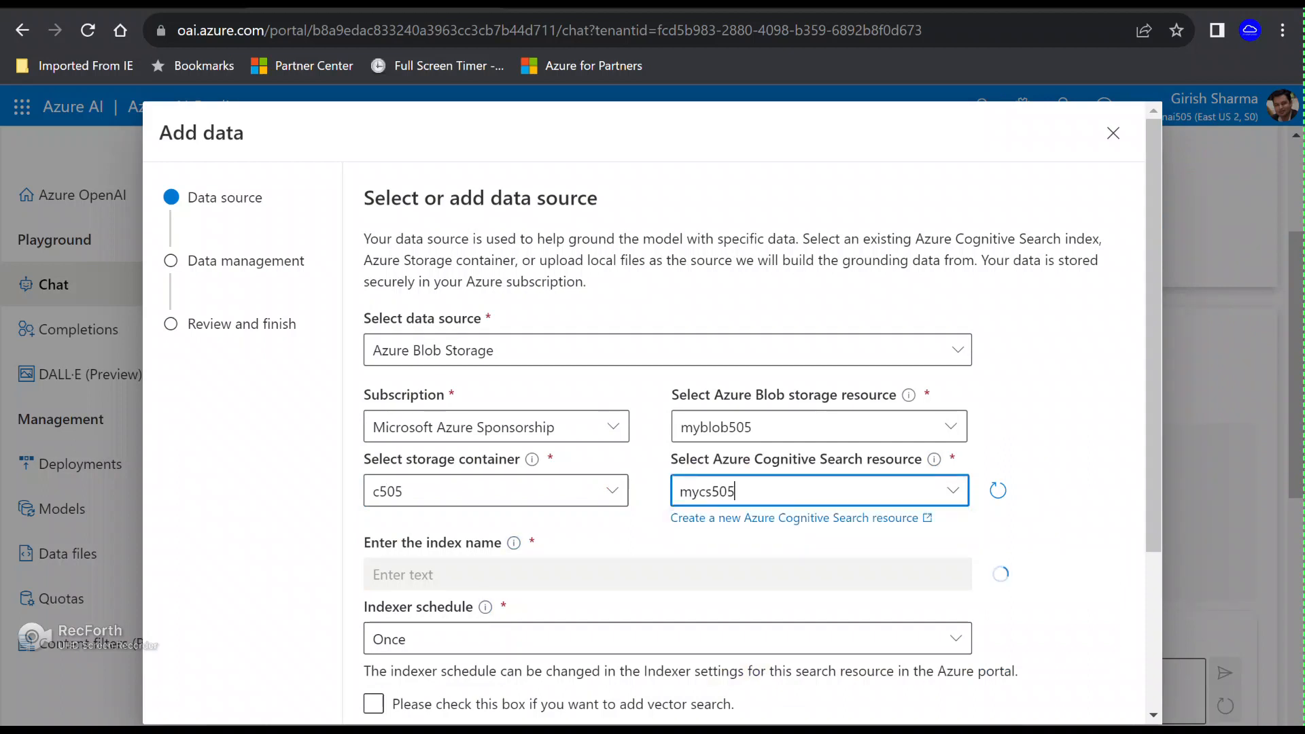
scroll("down", 3)
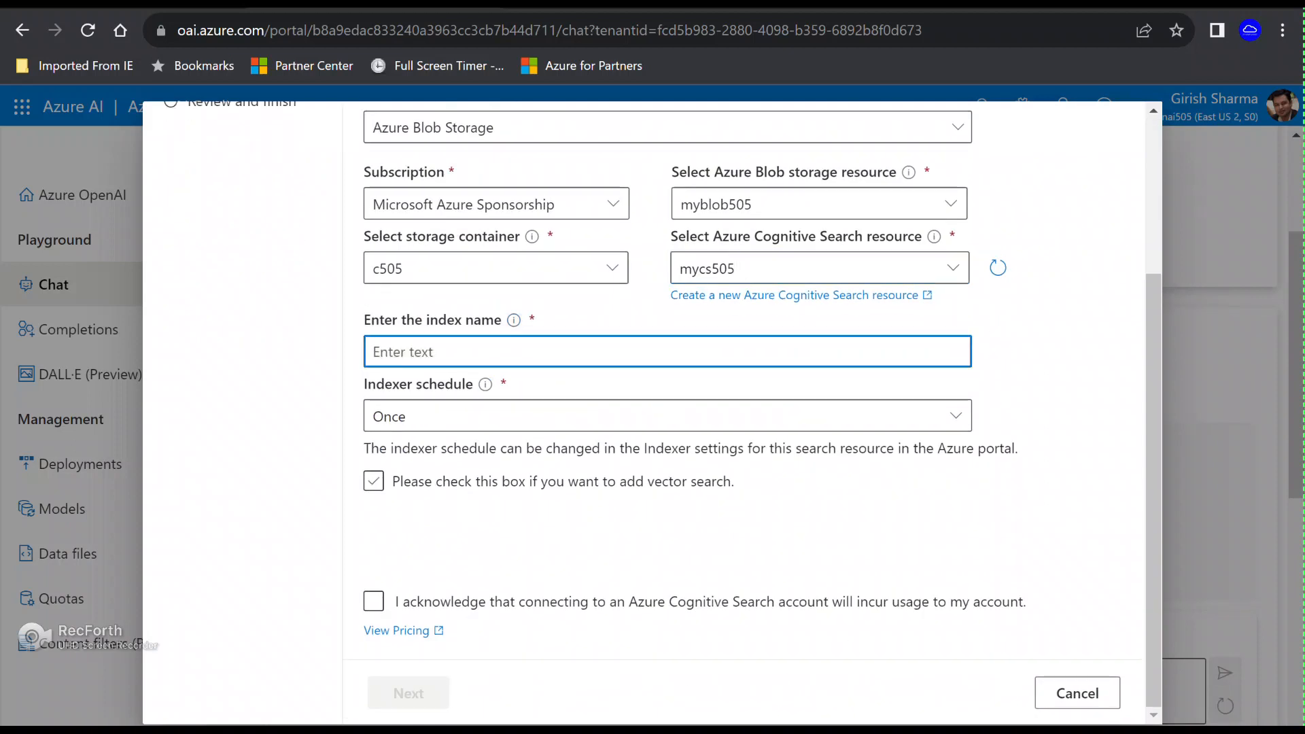
type("myindex505")
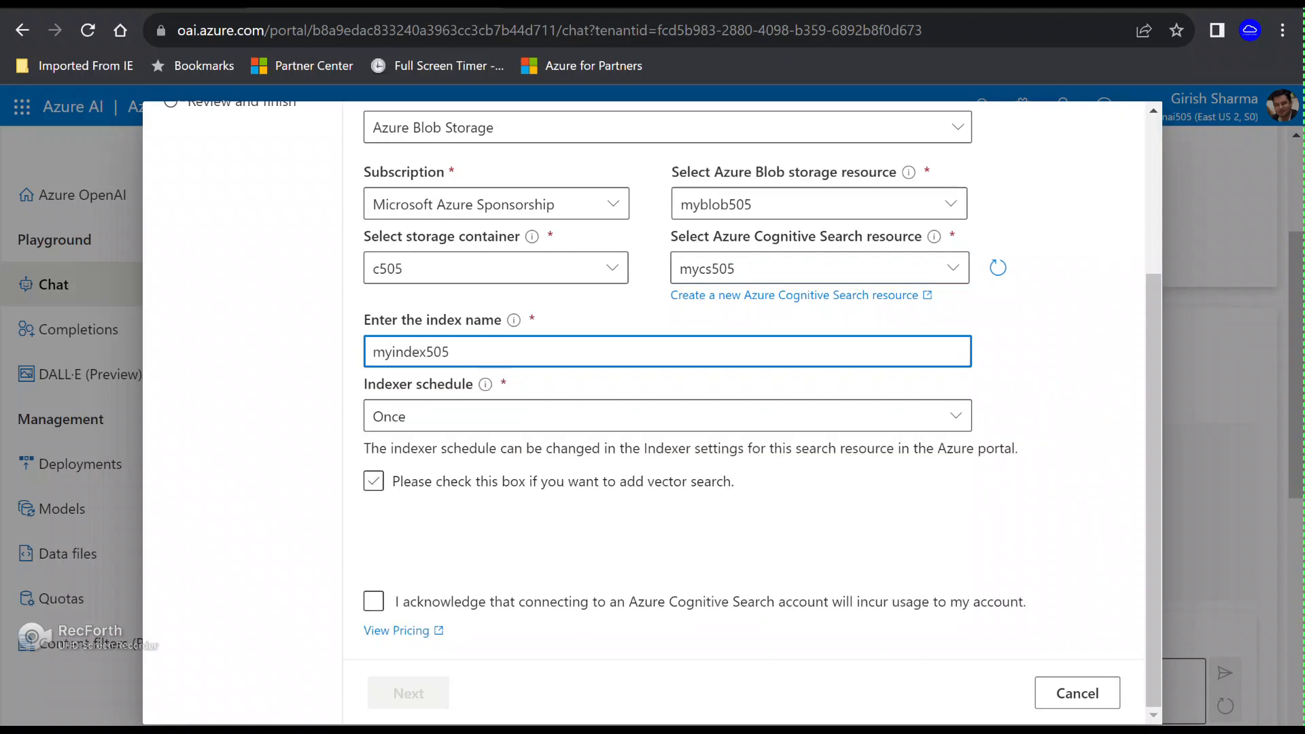
left_click(373, 482)
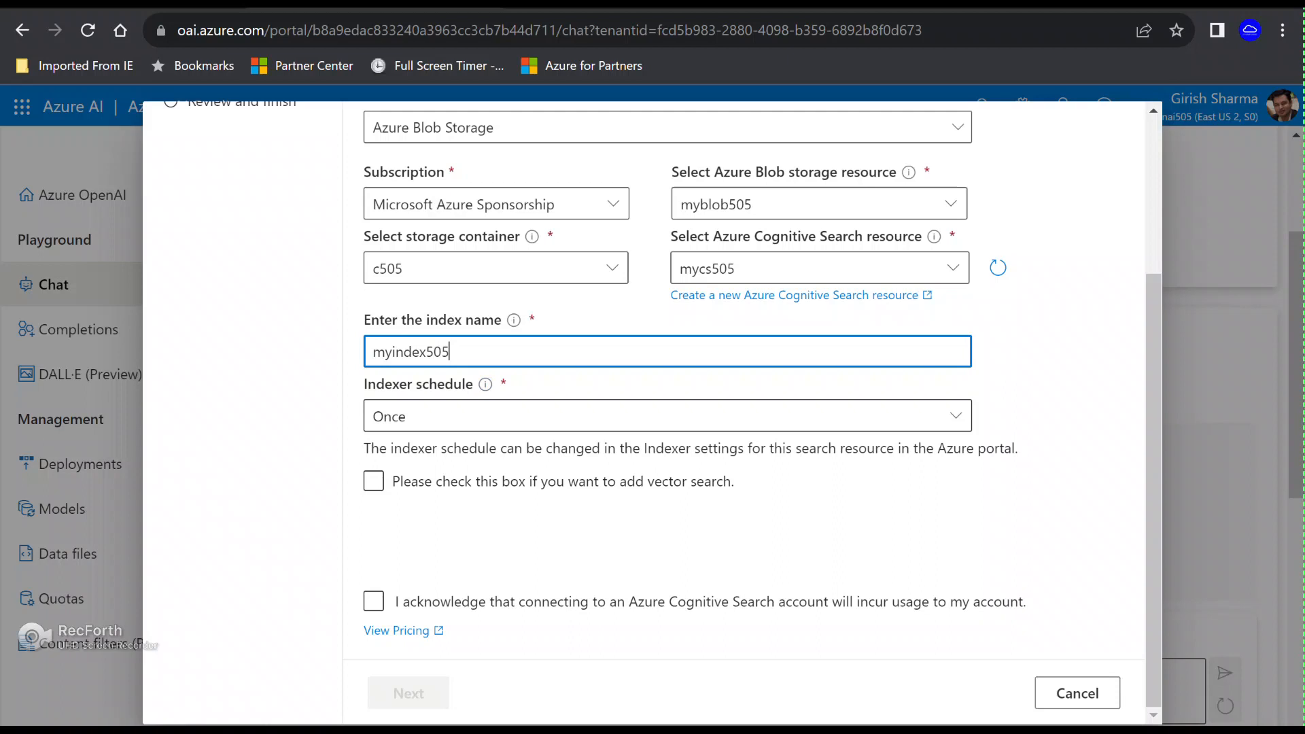
left_click(666, 416)
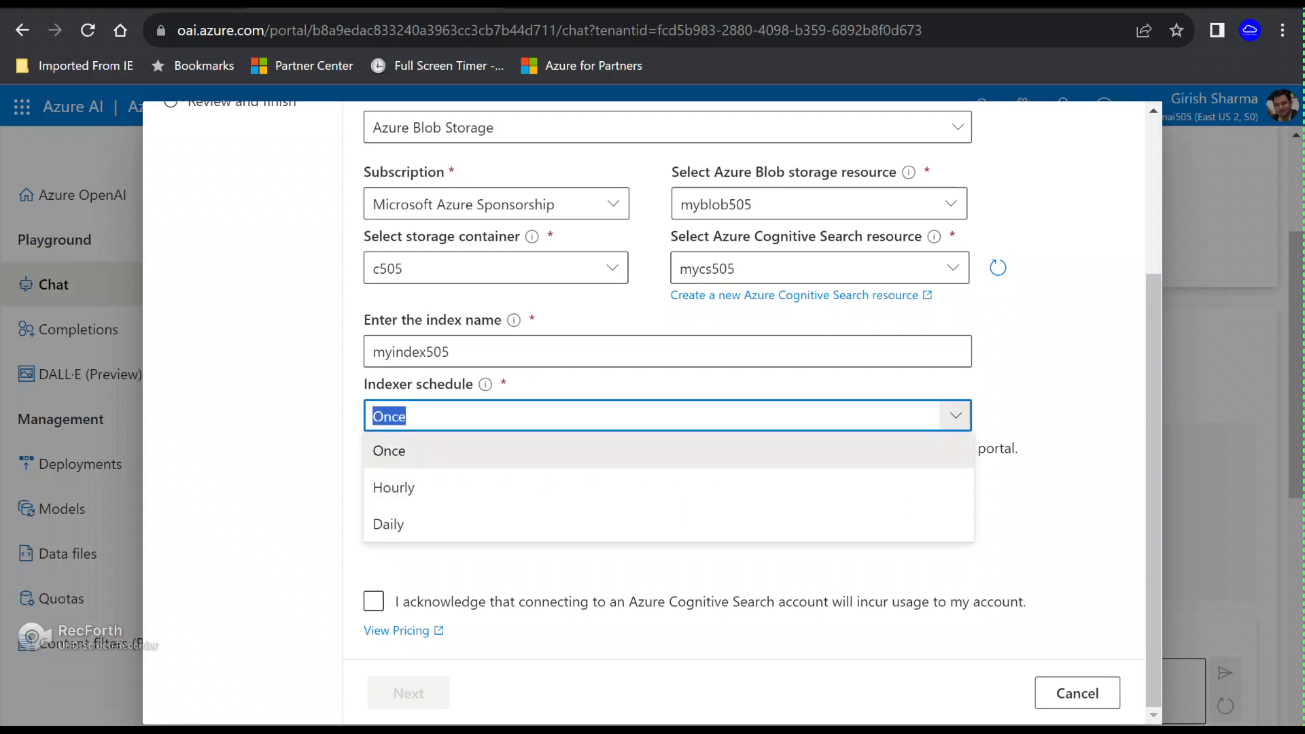
left_click(389, 450)
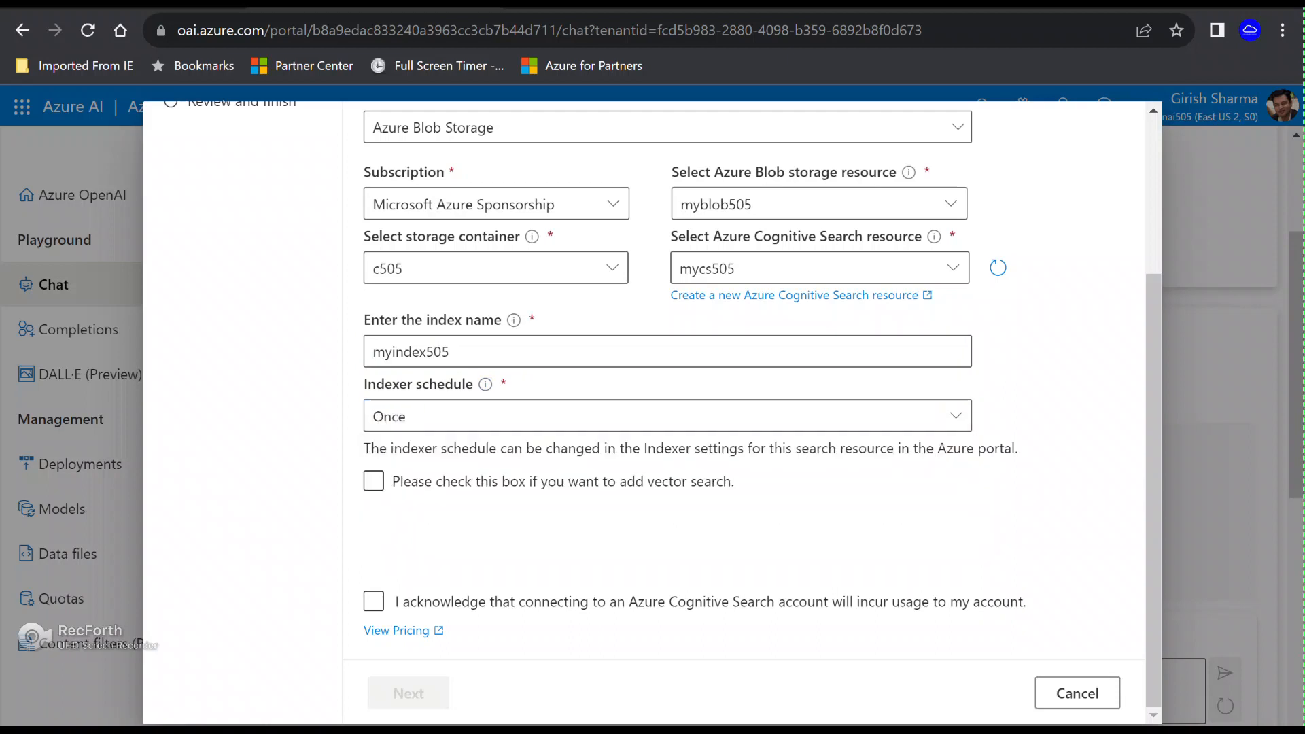
Step: Leave vector search off, acknowledge search usage charges, and continue to Data management
left_click(374, 482)
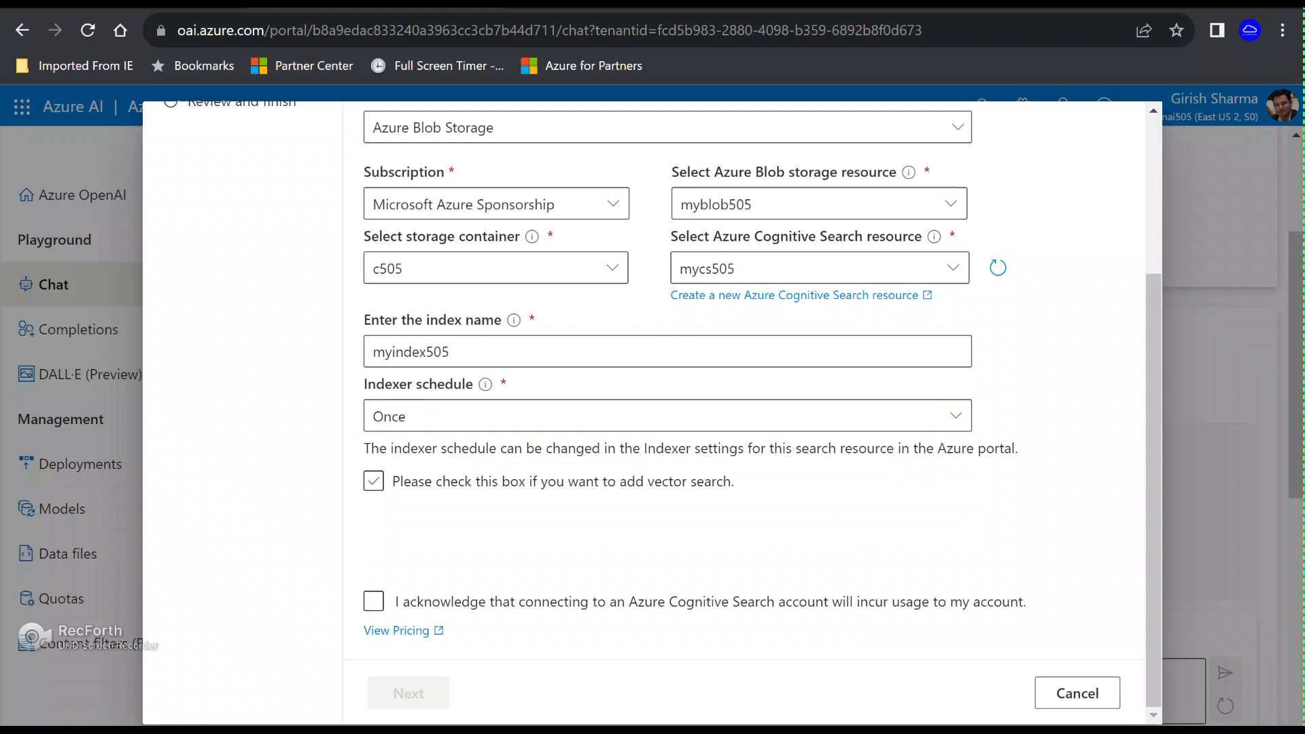
left_click(373, 481)
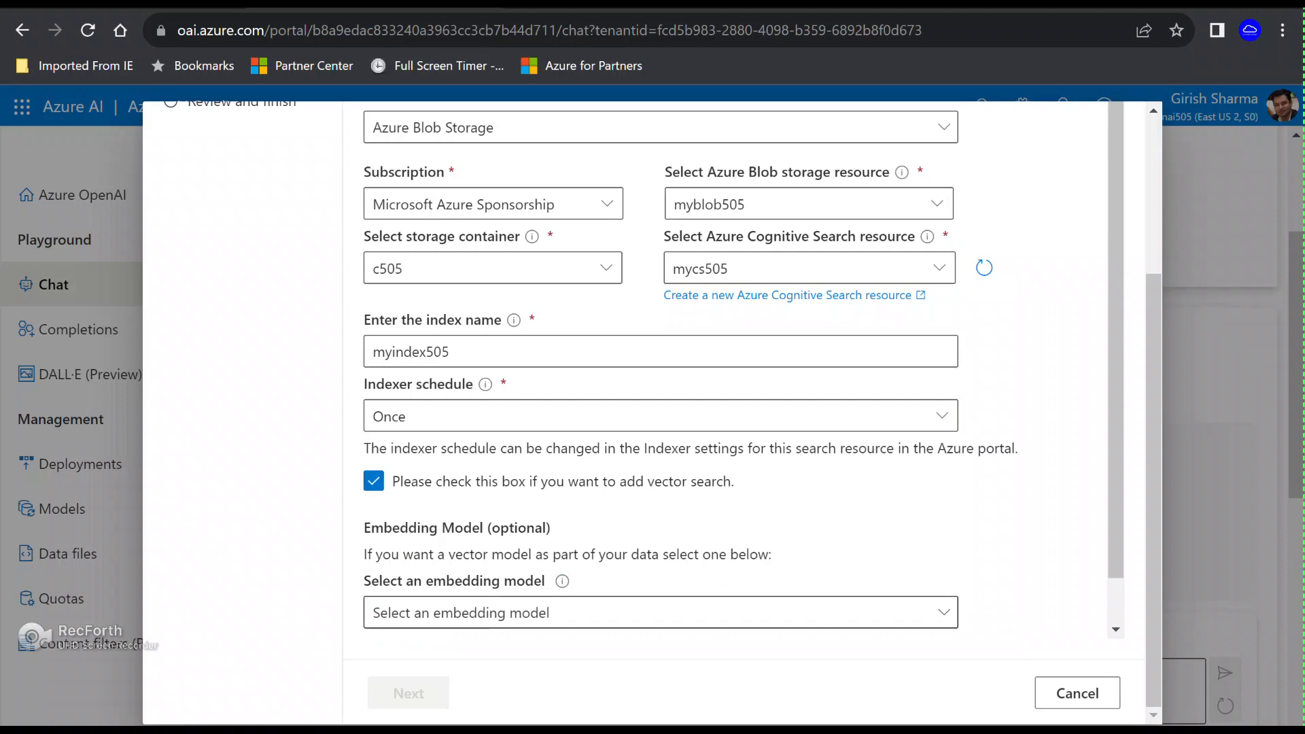
left_click(660, 612)
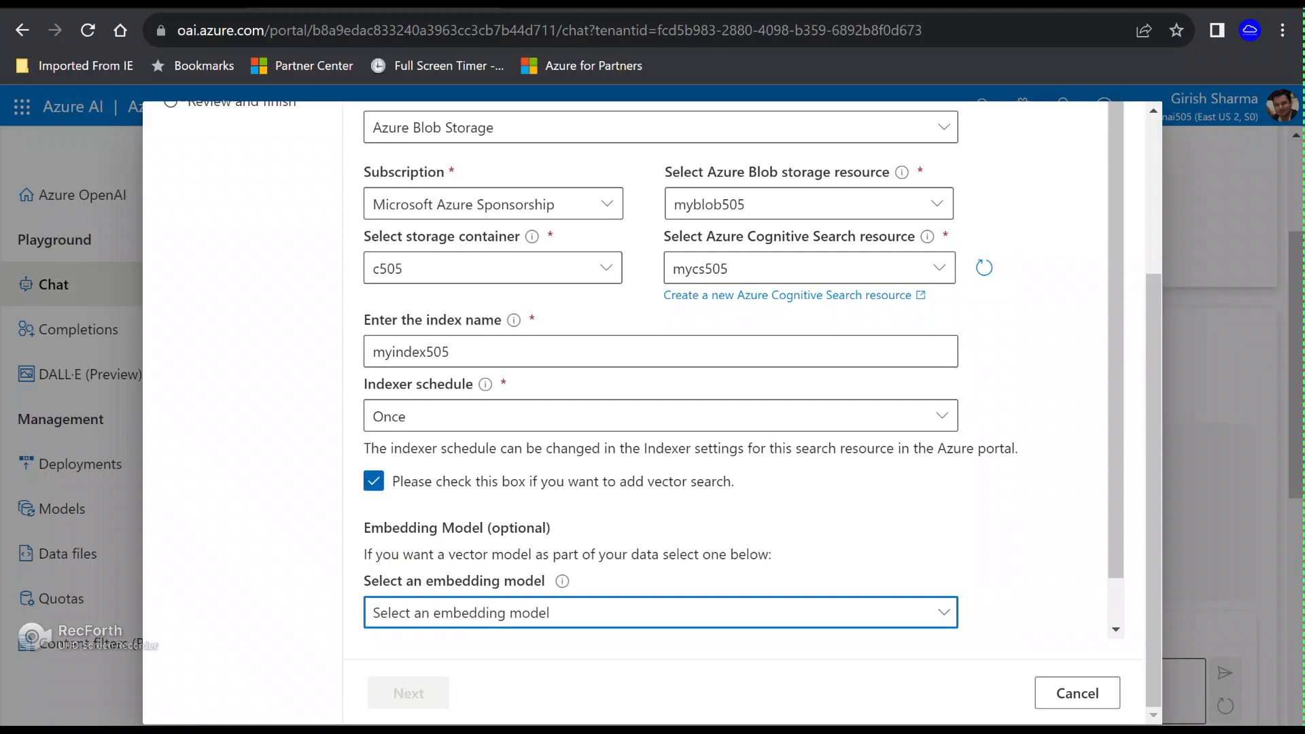
left_click(373, 481)
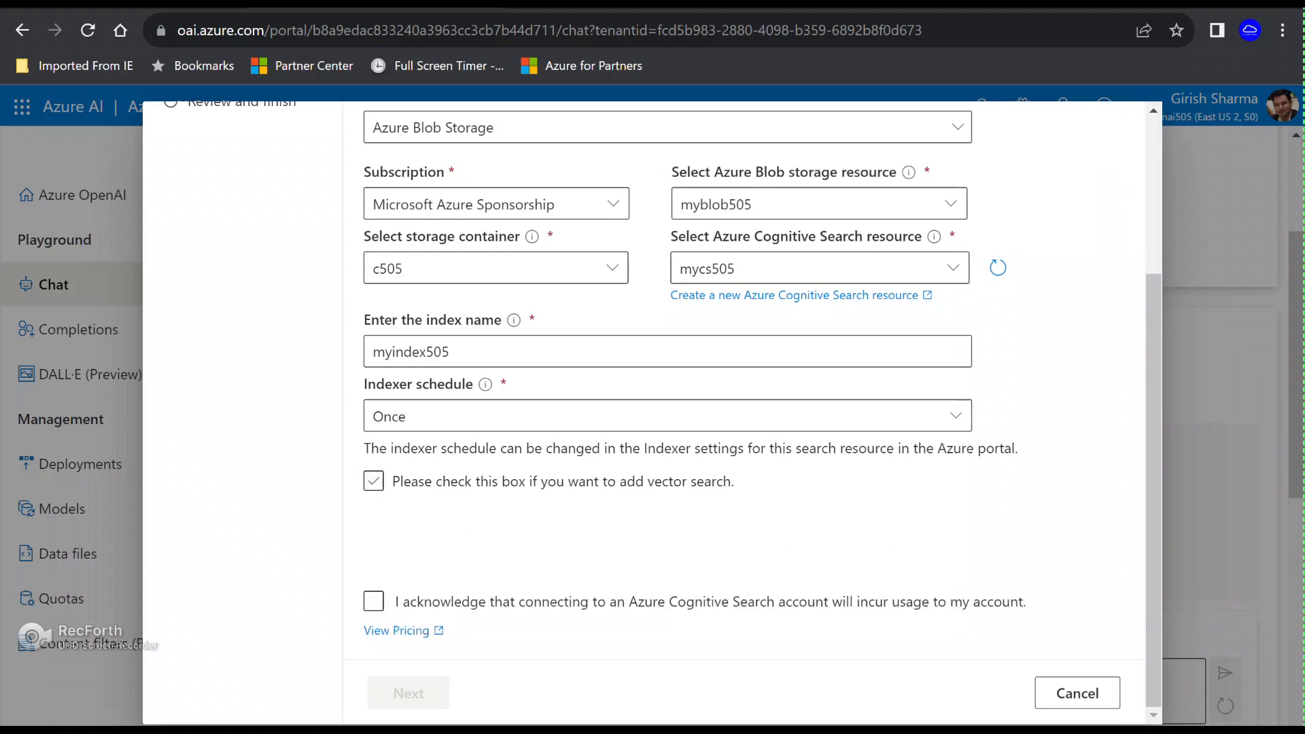
left_click(373, 601)
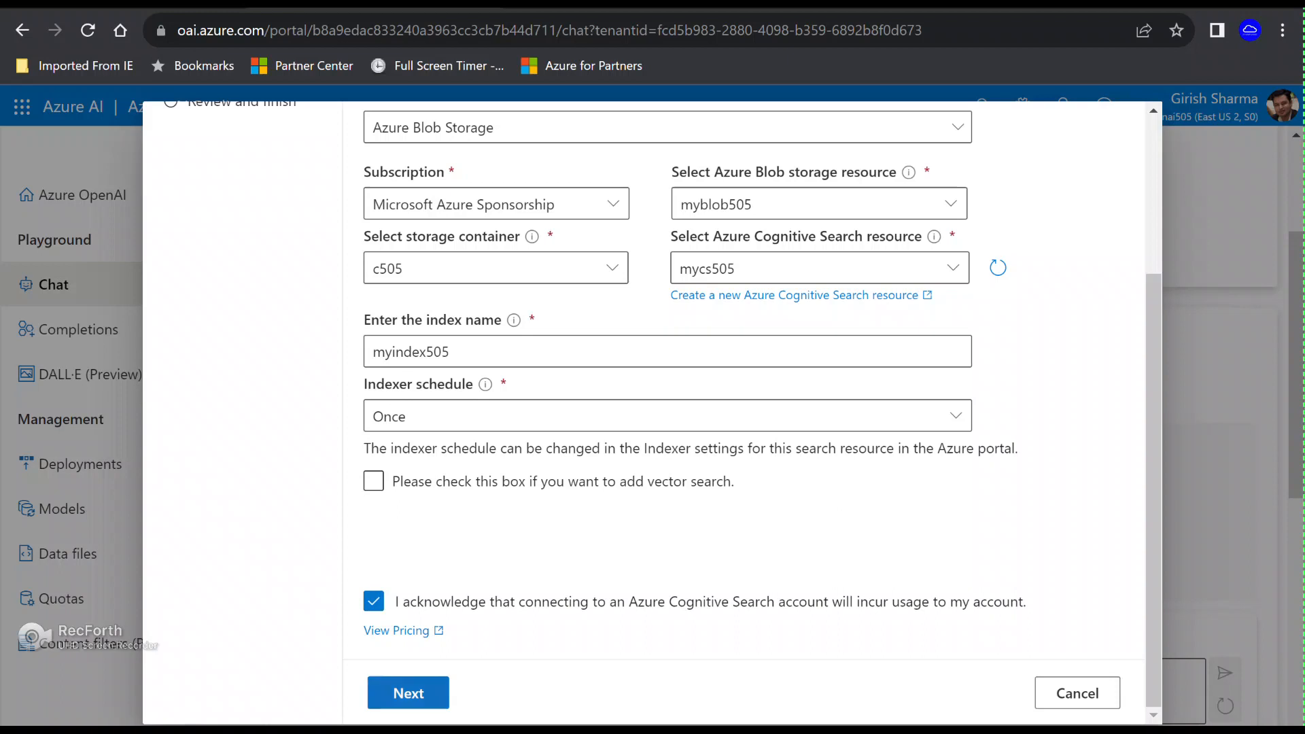
left_click(408, 693)
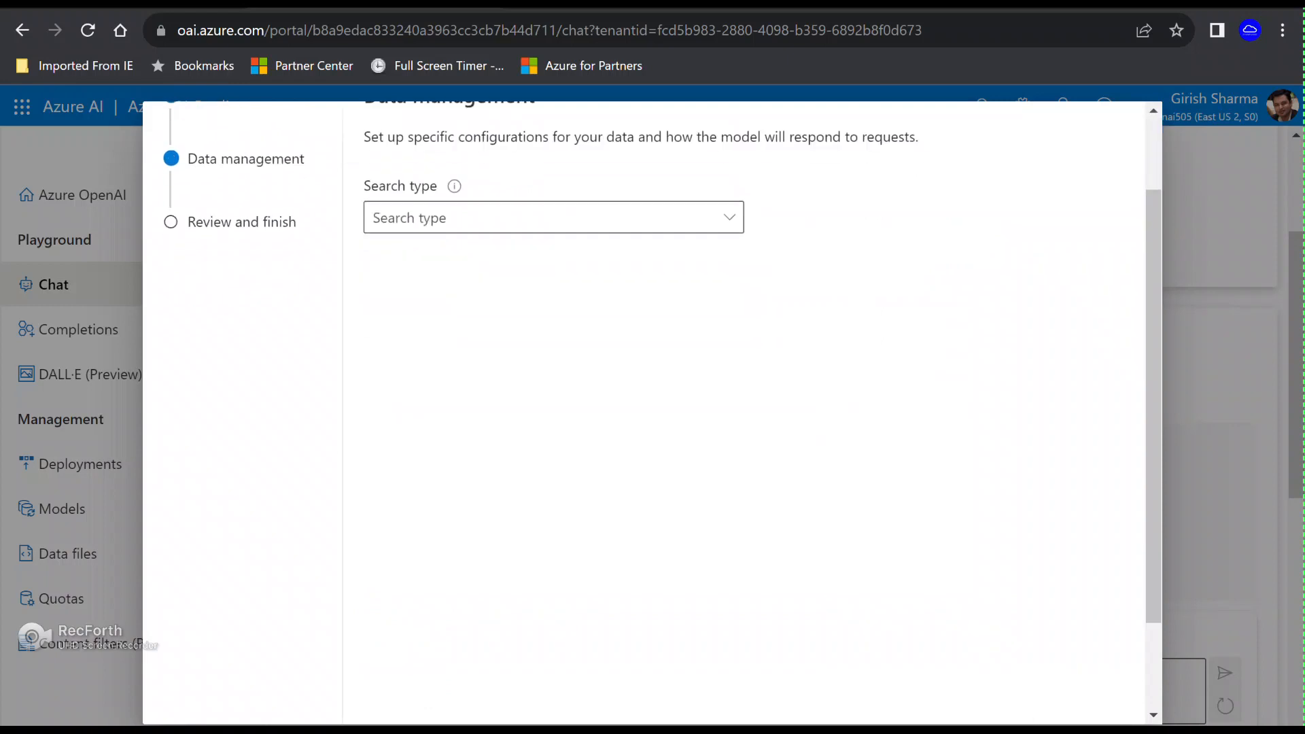
Step: Pick a search type, review the settings, and save the blob data connection
left_click(553, 218)
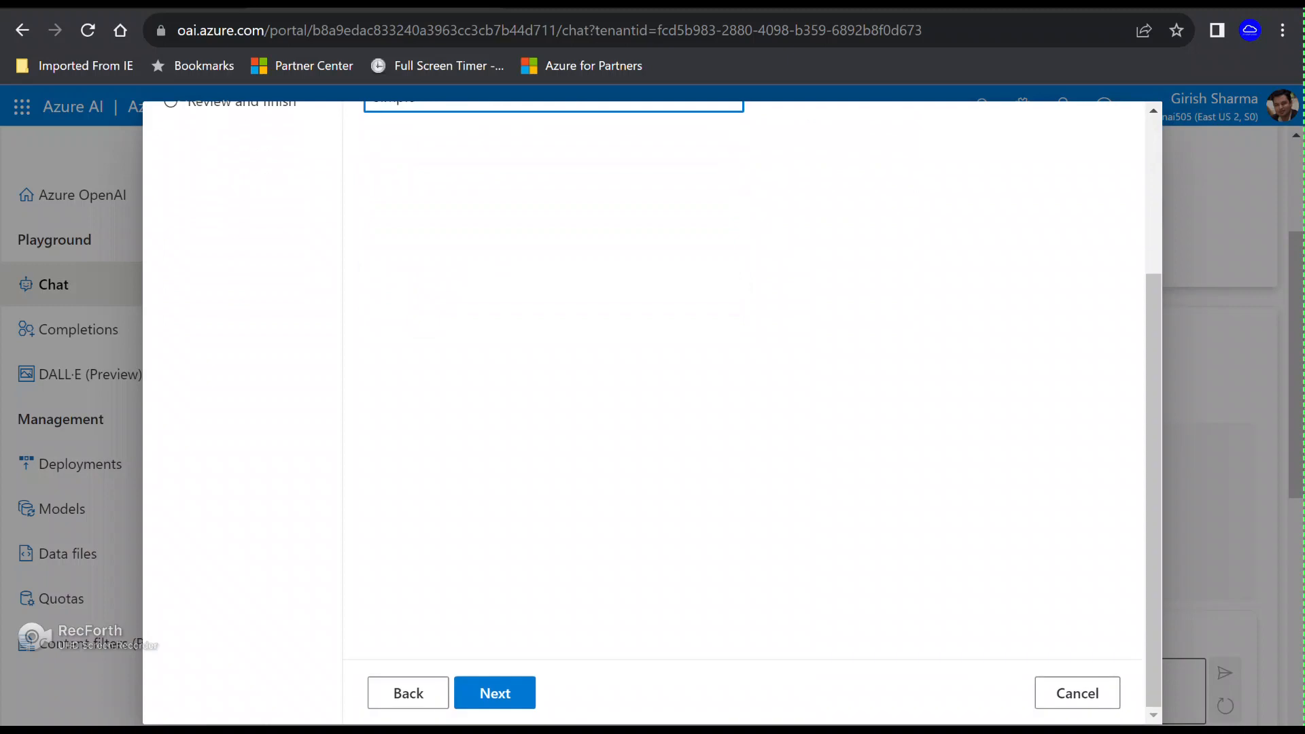
left_click(493, 692)
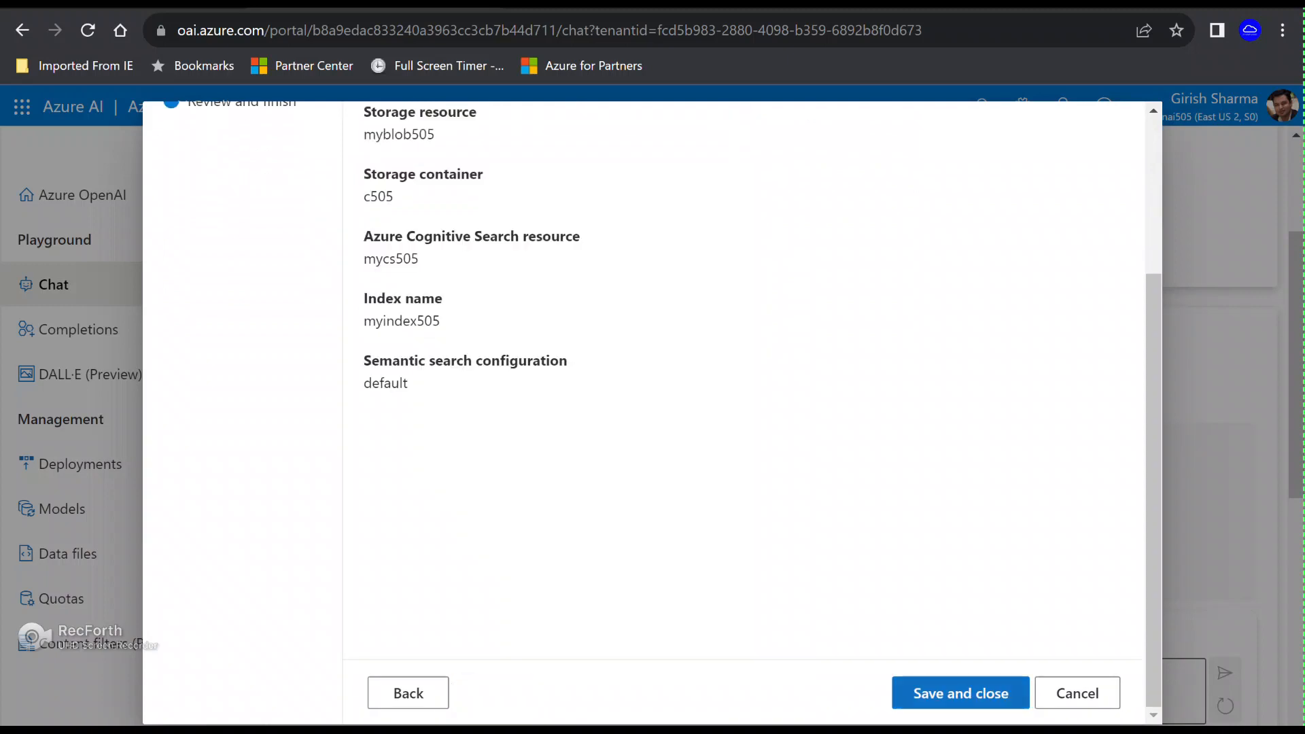
left_click(959, 694)
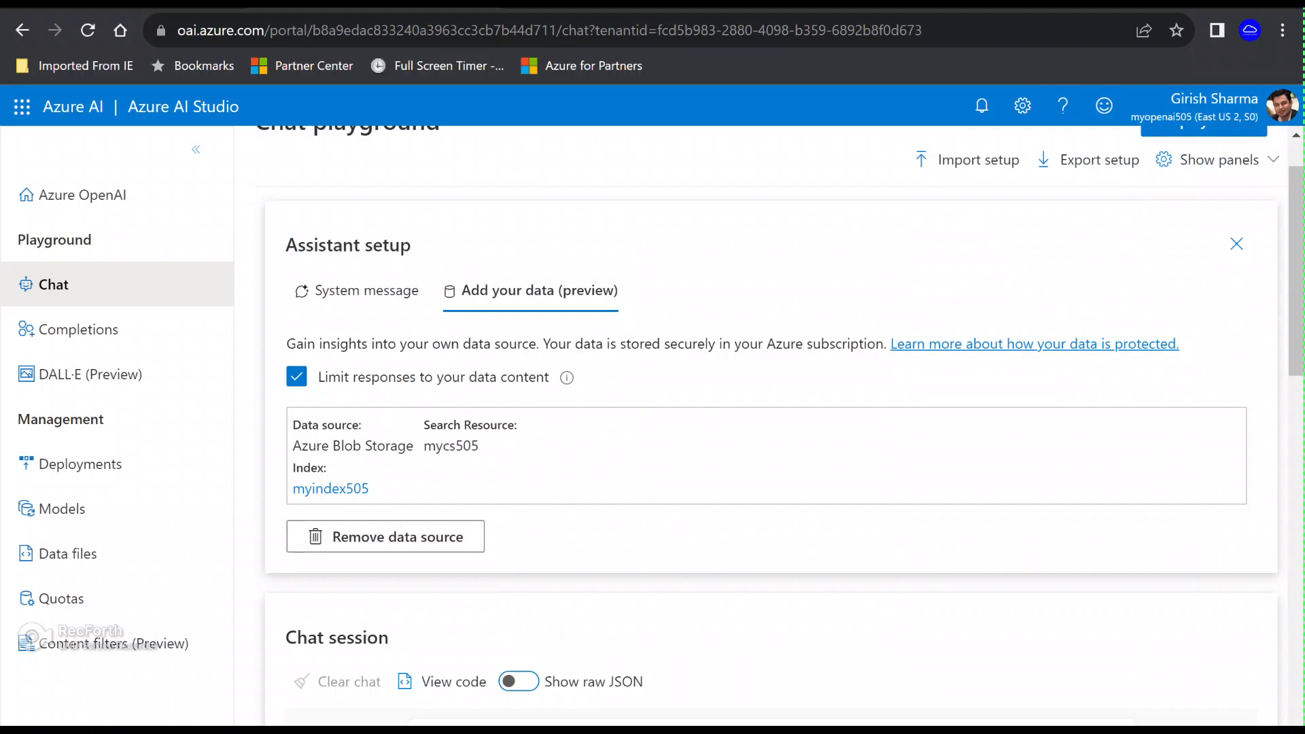
mouse_move(385, 536)
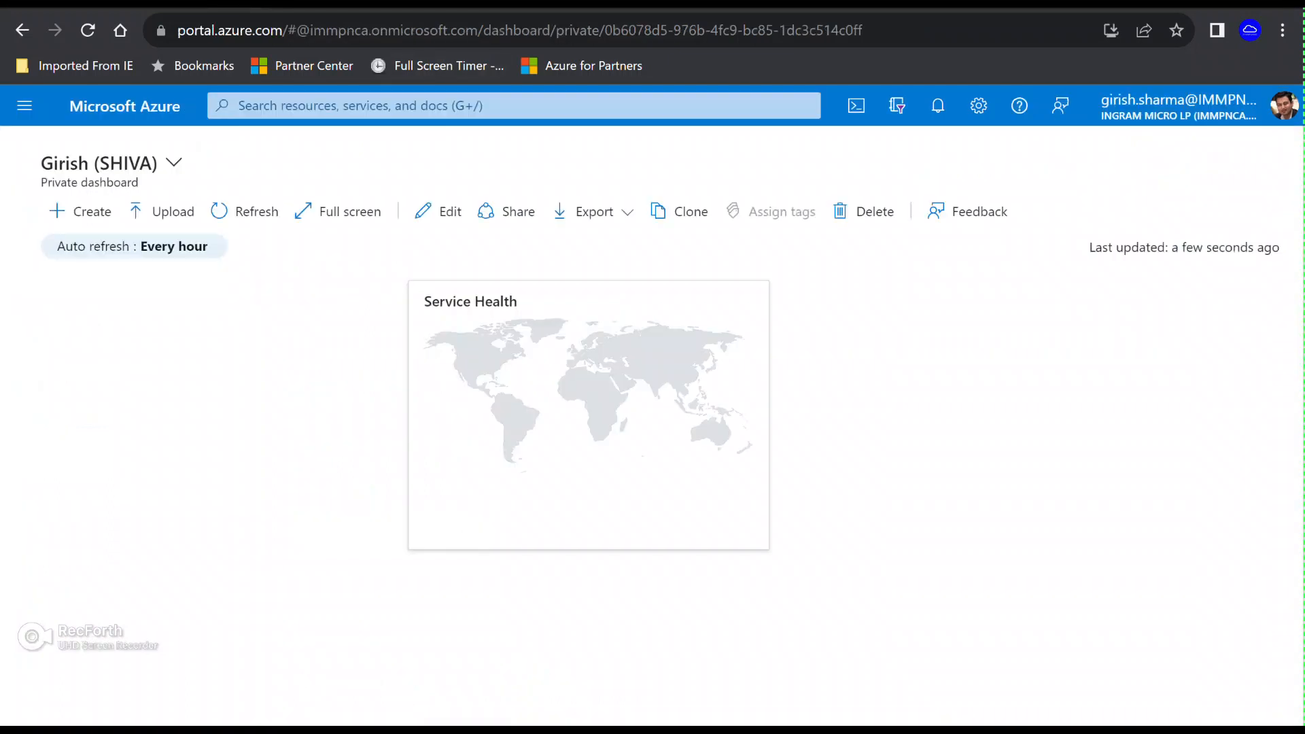
left_click(512, 104)
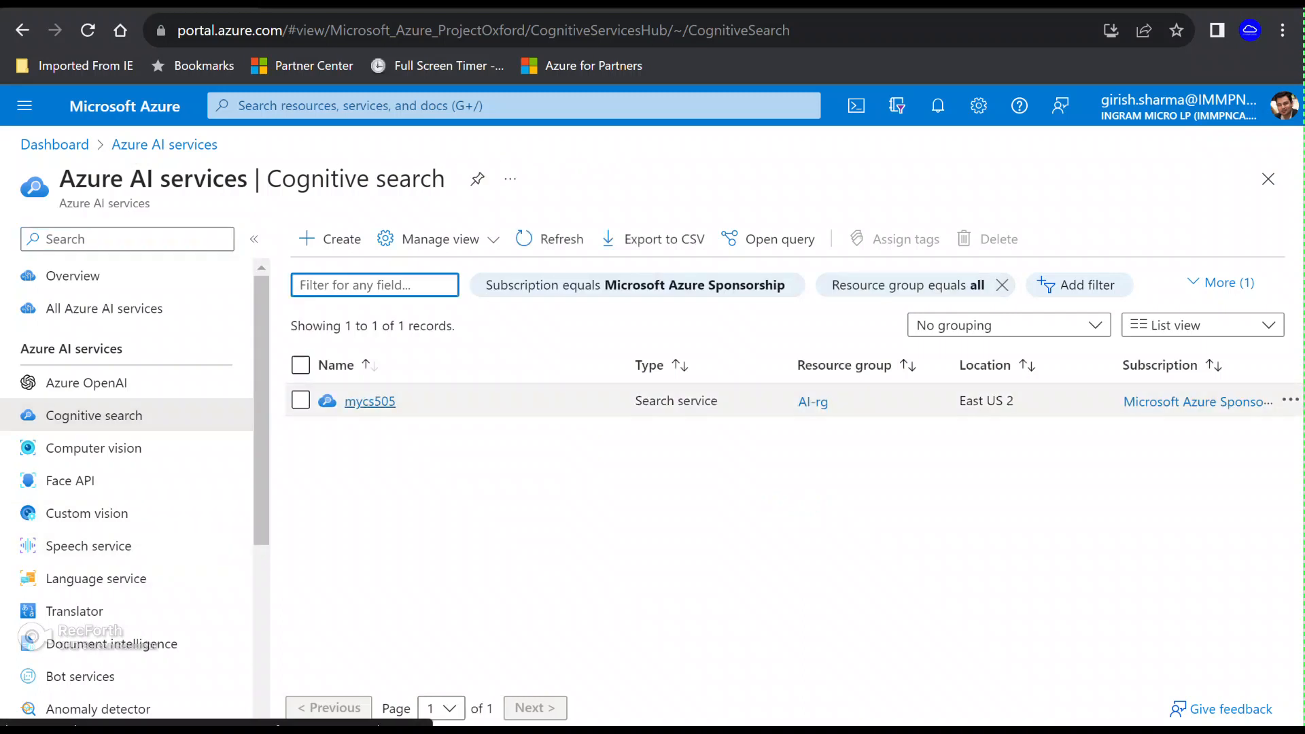
left_click(370, 401)
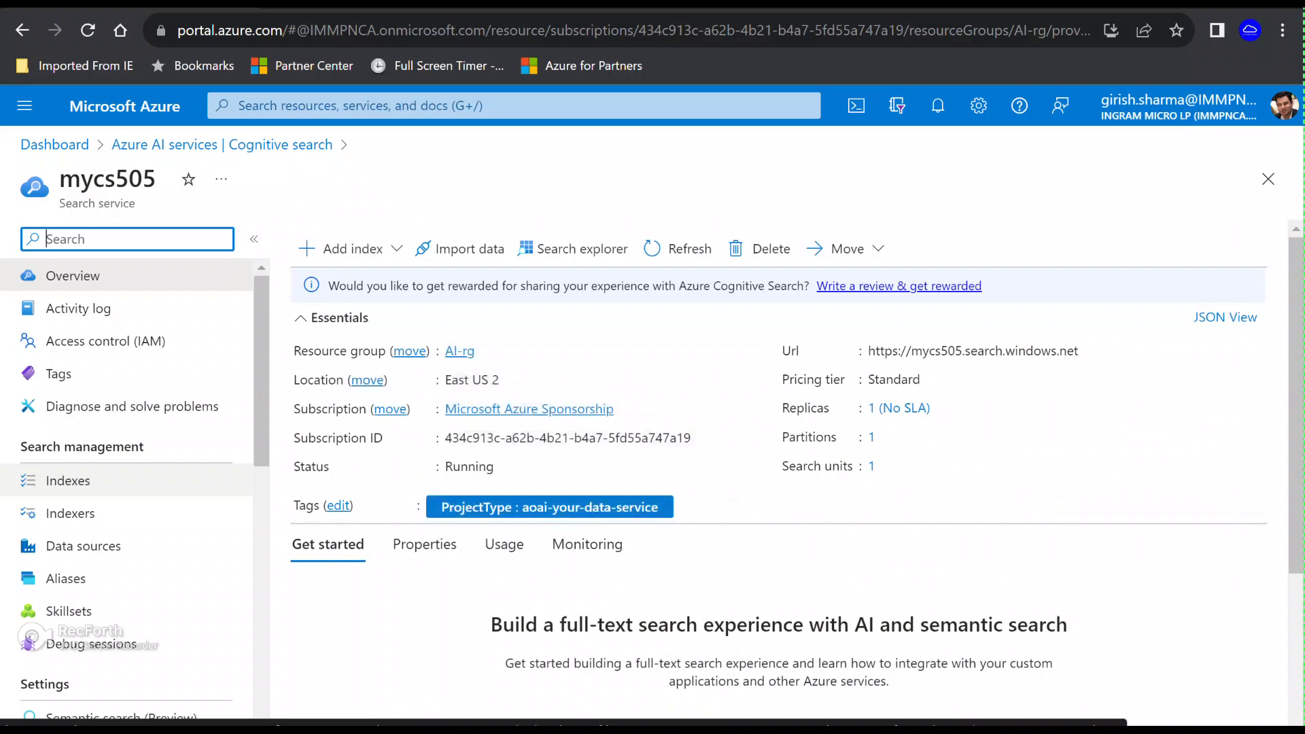
left_click(67, 481)
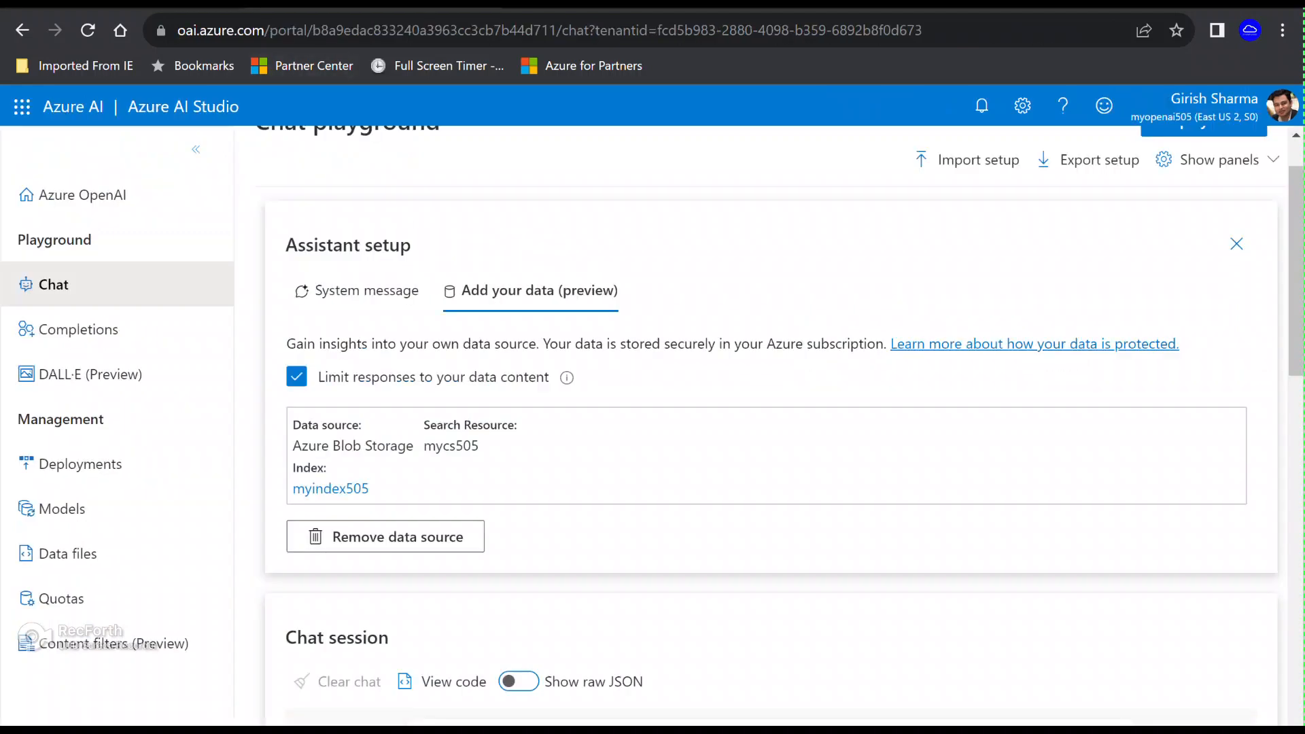
scroll("down", 3)
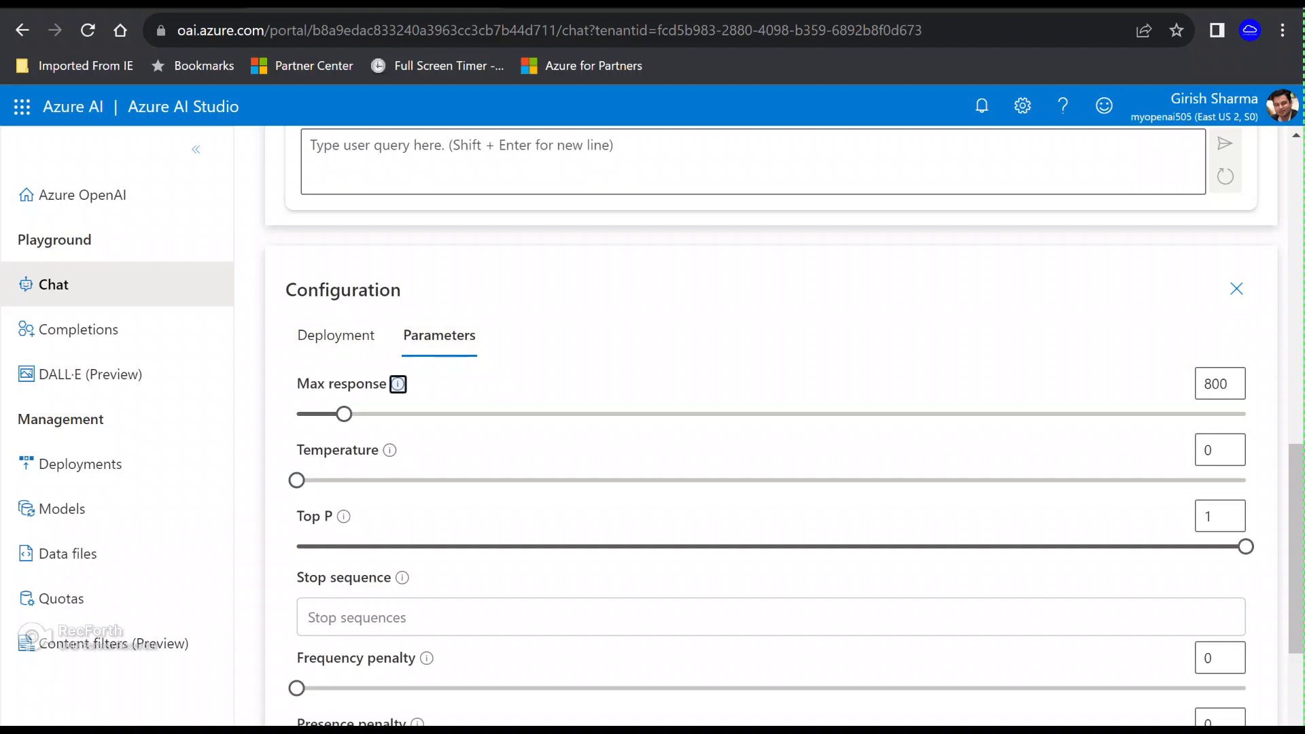
mouse_move(398, 384)
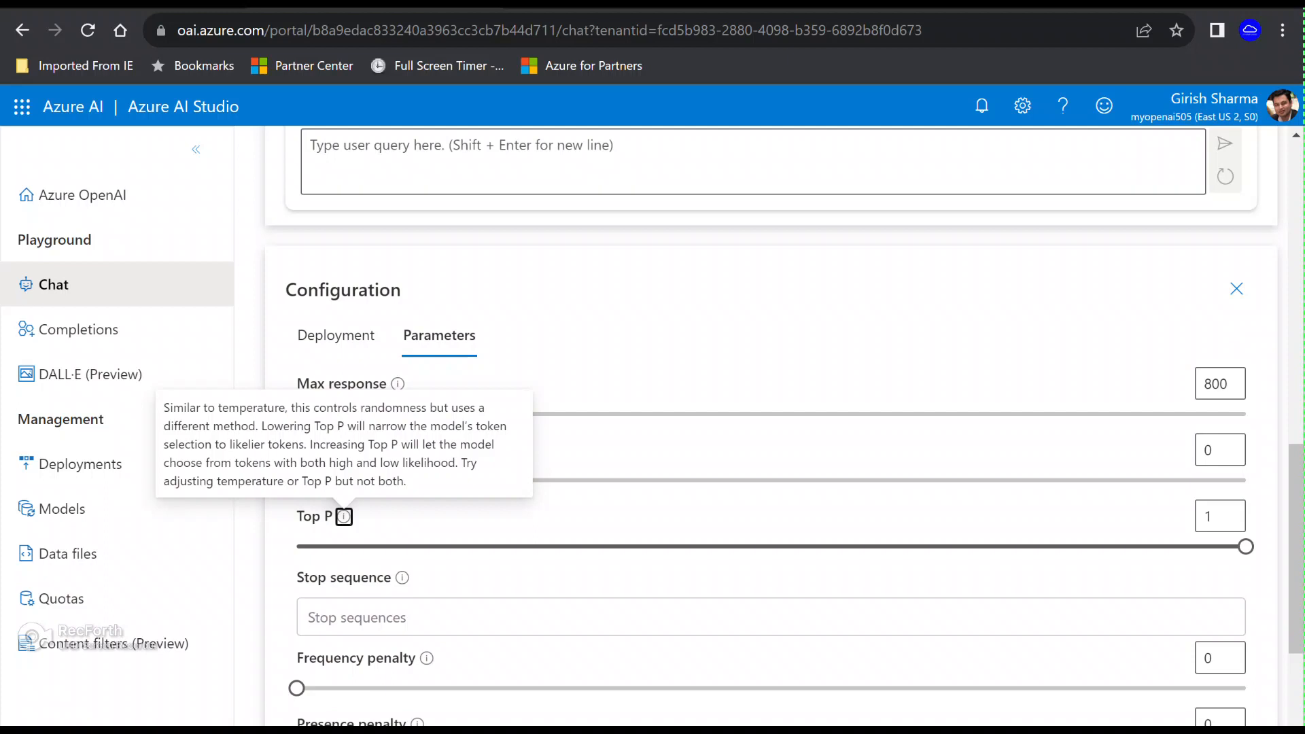
left_click(1236, 289)
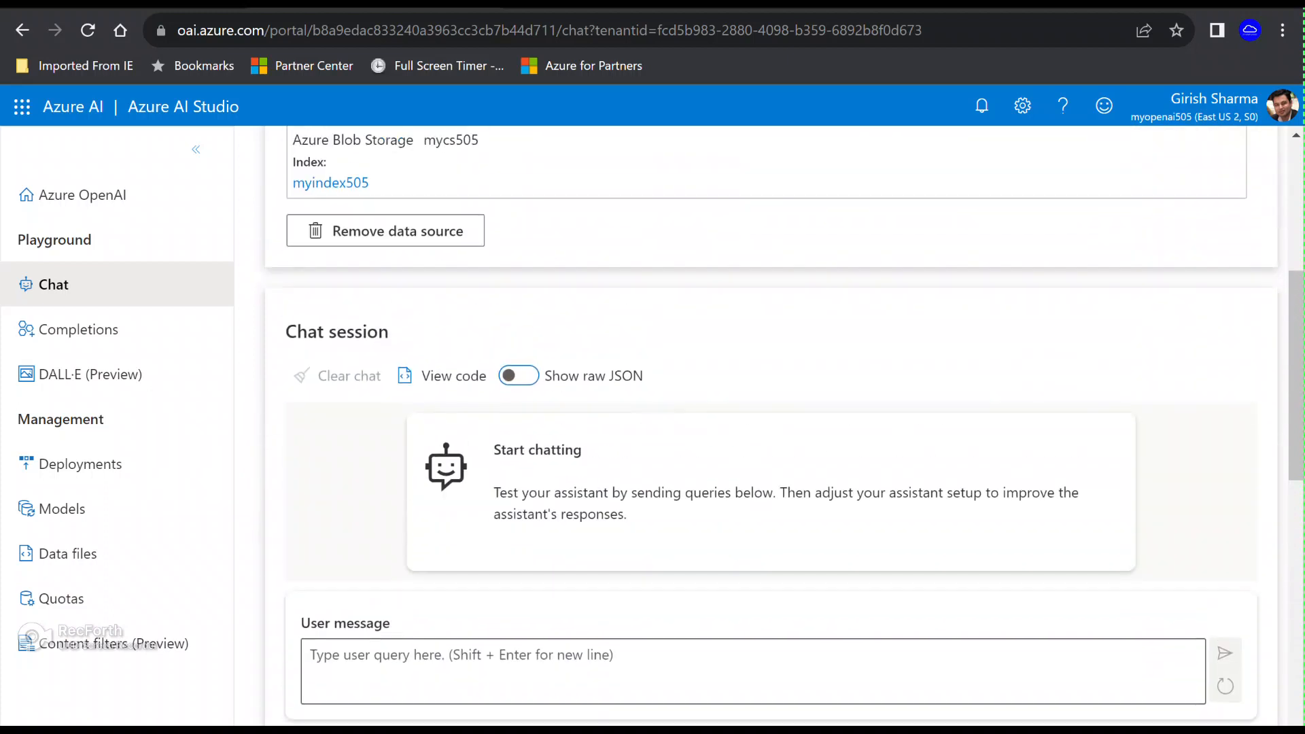
scroll("down", 3)
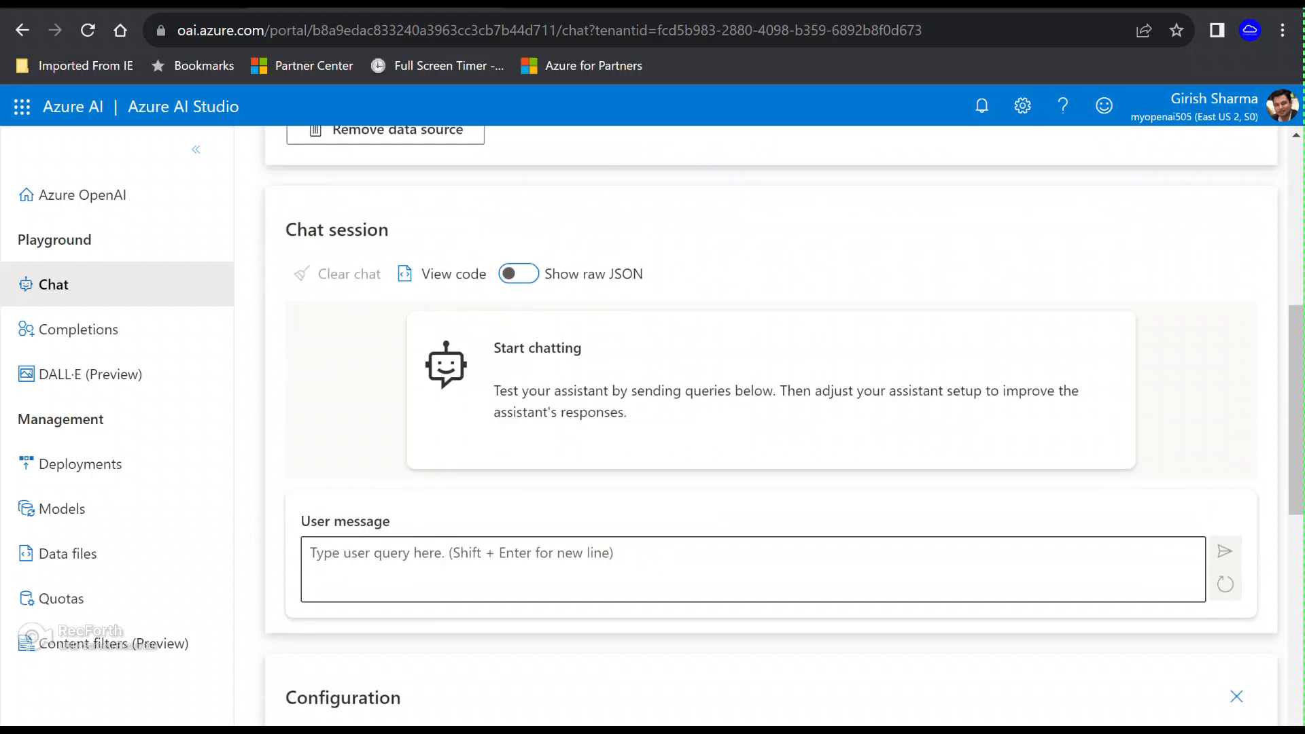
type("Hel")
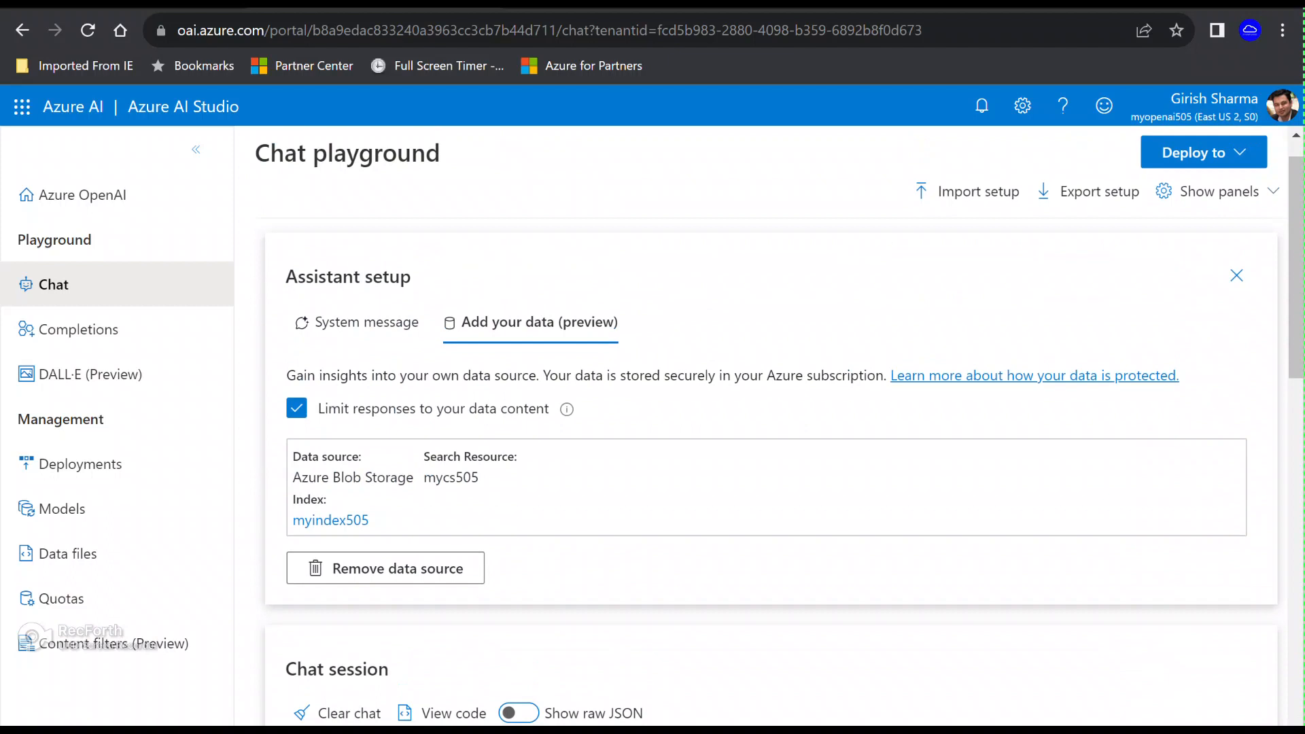
Step: Ask the chat "Tourism?" and read its cited India tourist arrivals and earnings answer
scroll("down", 3)
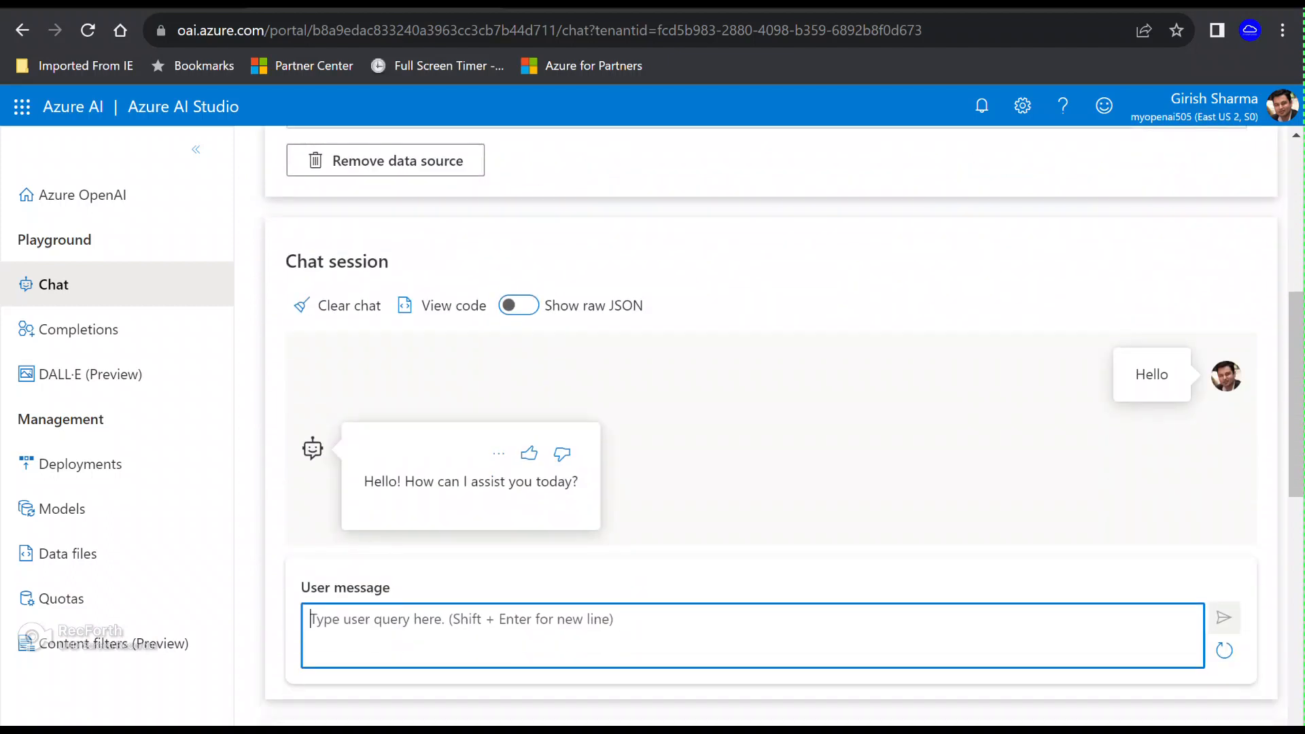
scroll("down", 3)
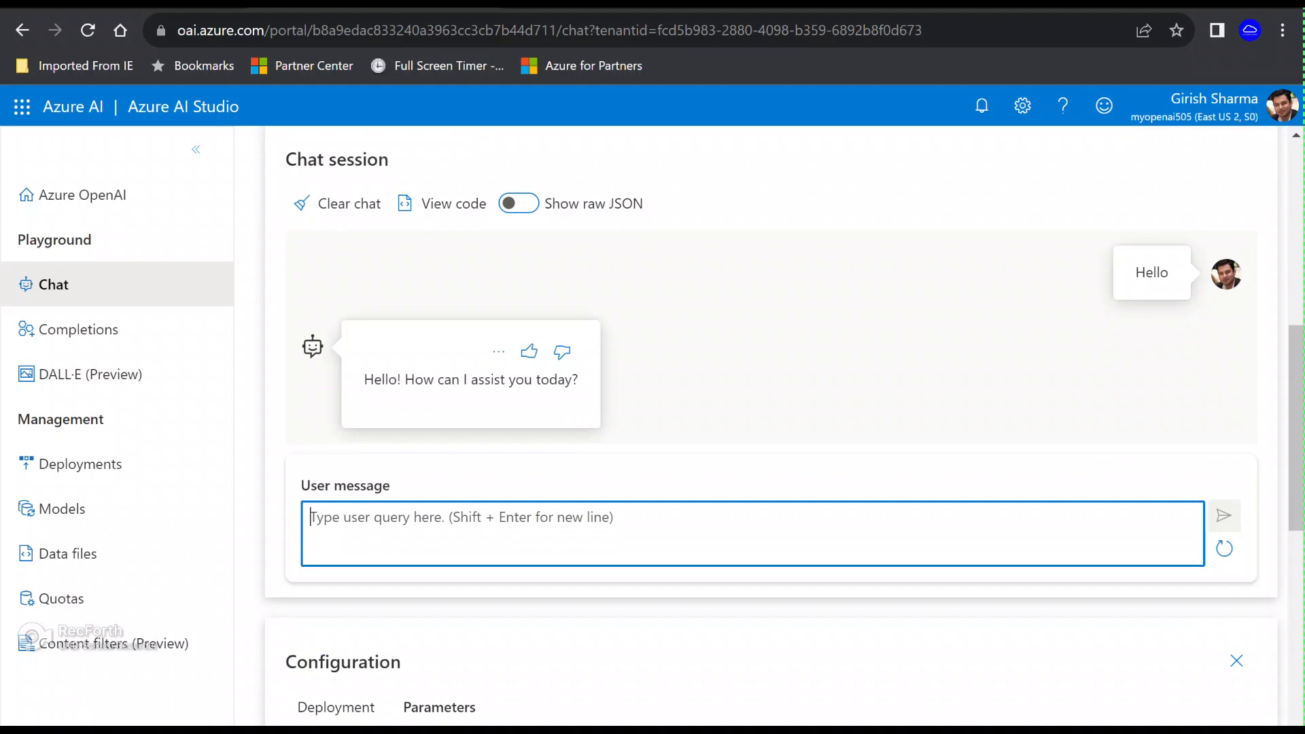
type("To")
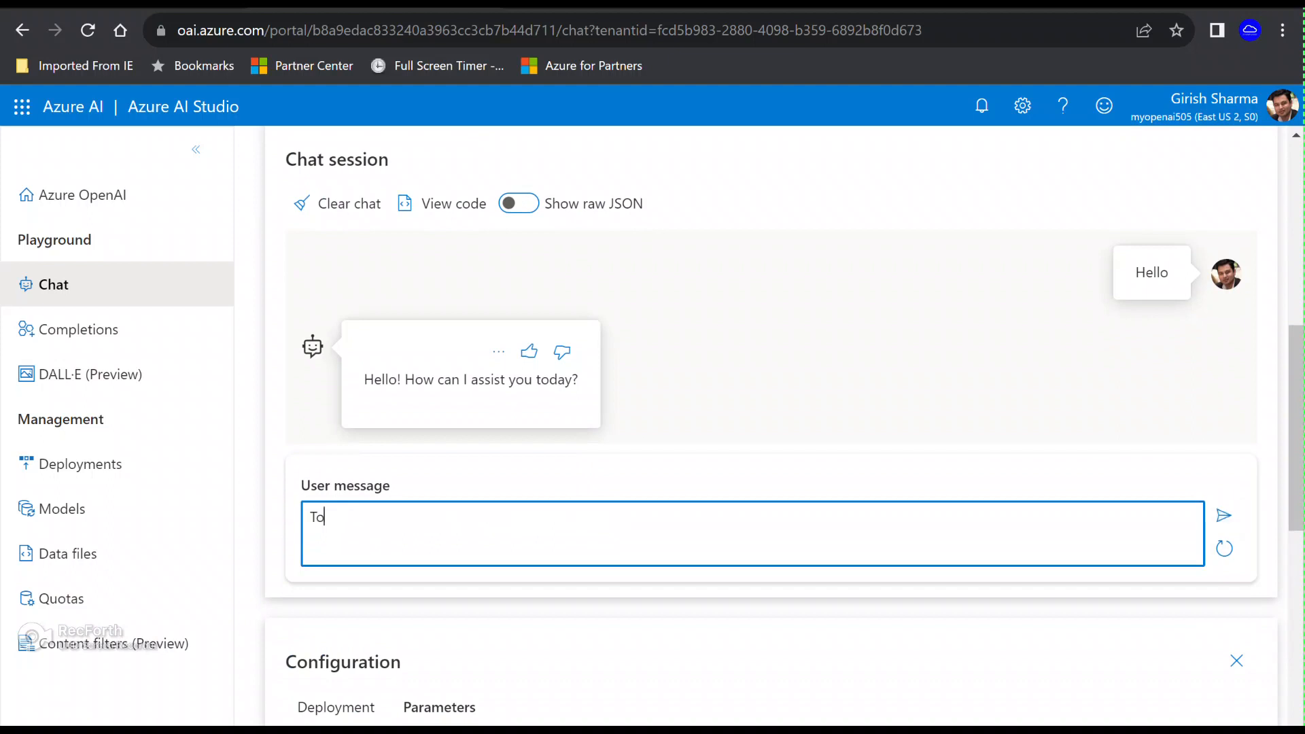
type("uri")
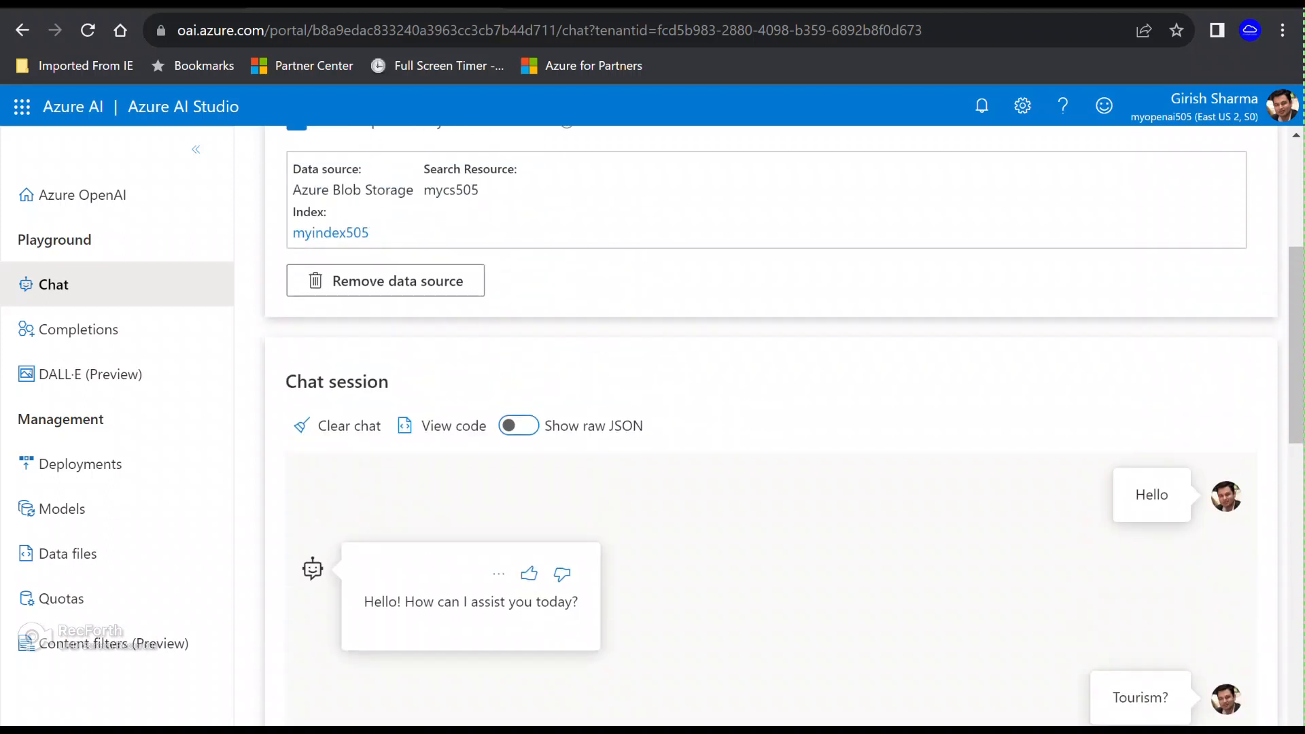
scroll("down", 3)
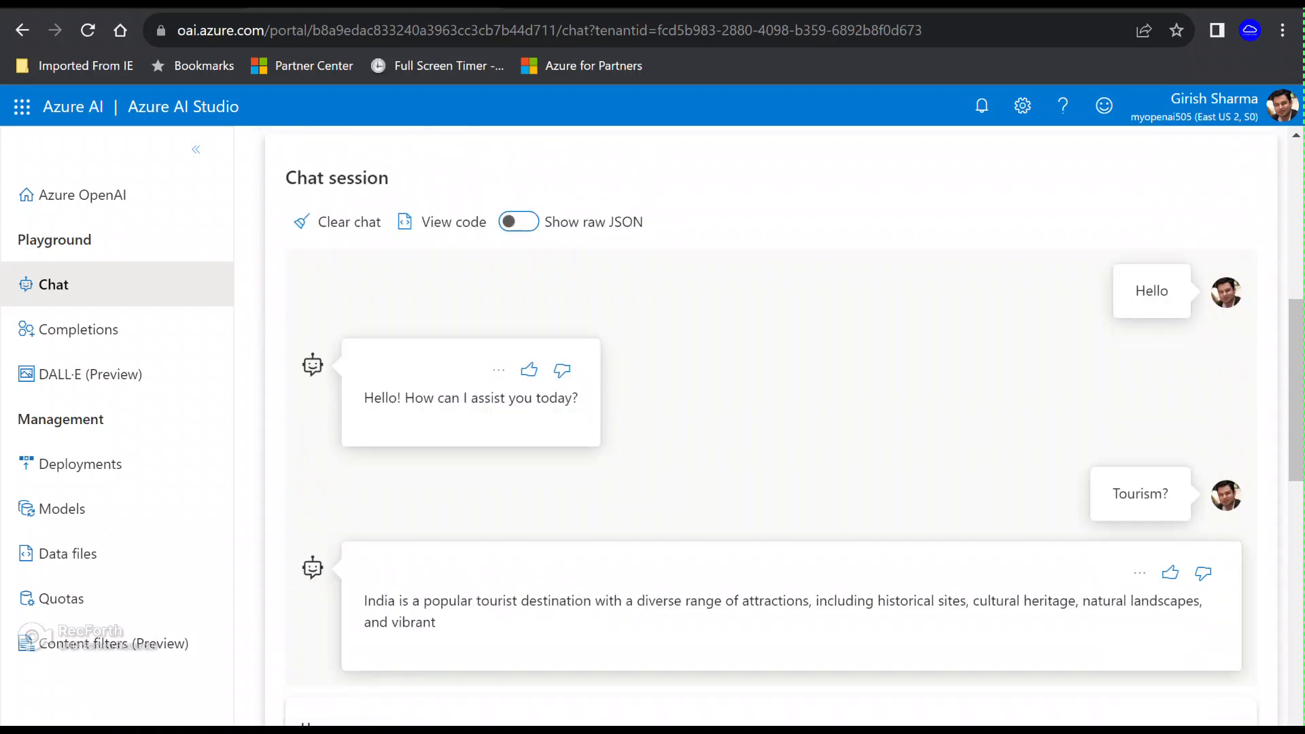
scroll("down", 3)
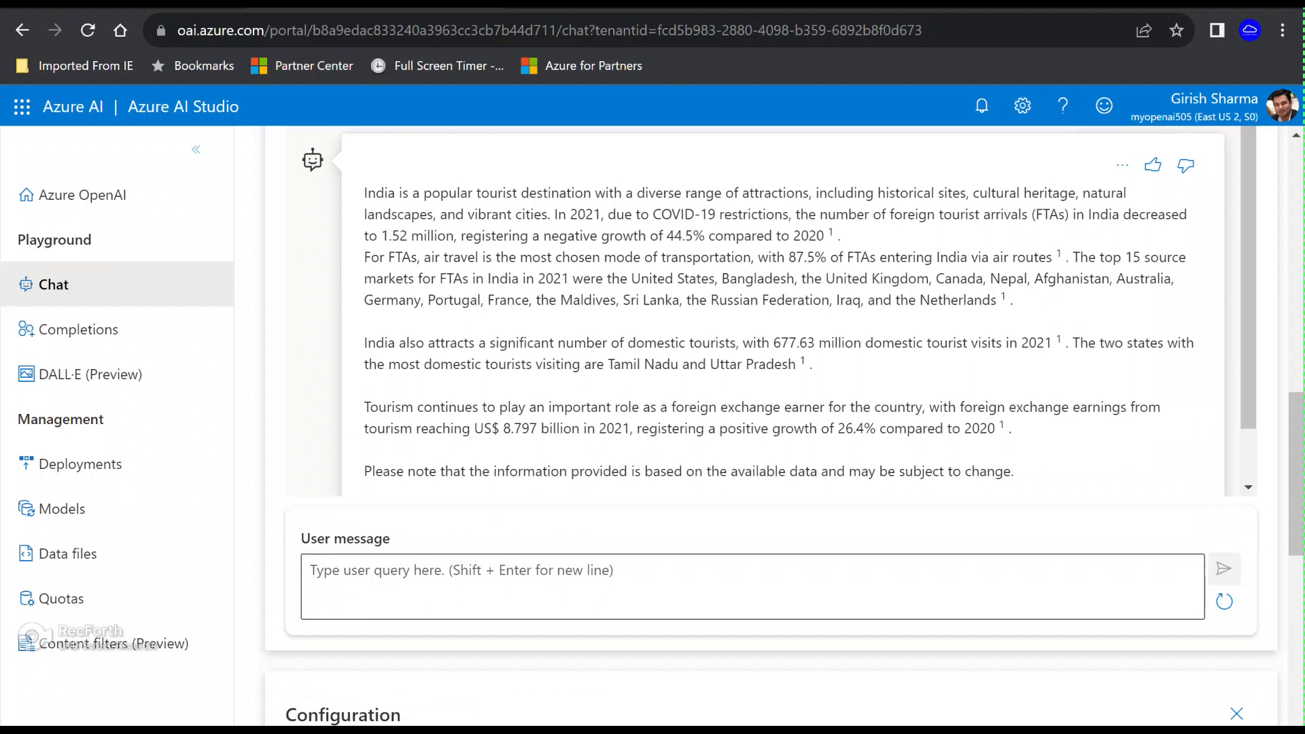
Step: Ask "Which month is best to visit India?" and scroll through the regional answer
type("Whichmonth is be")
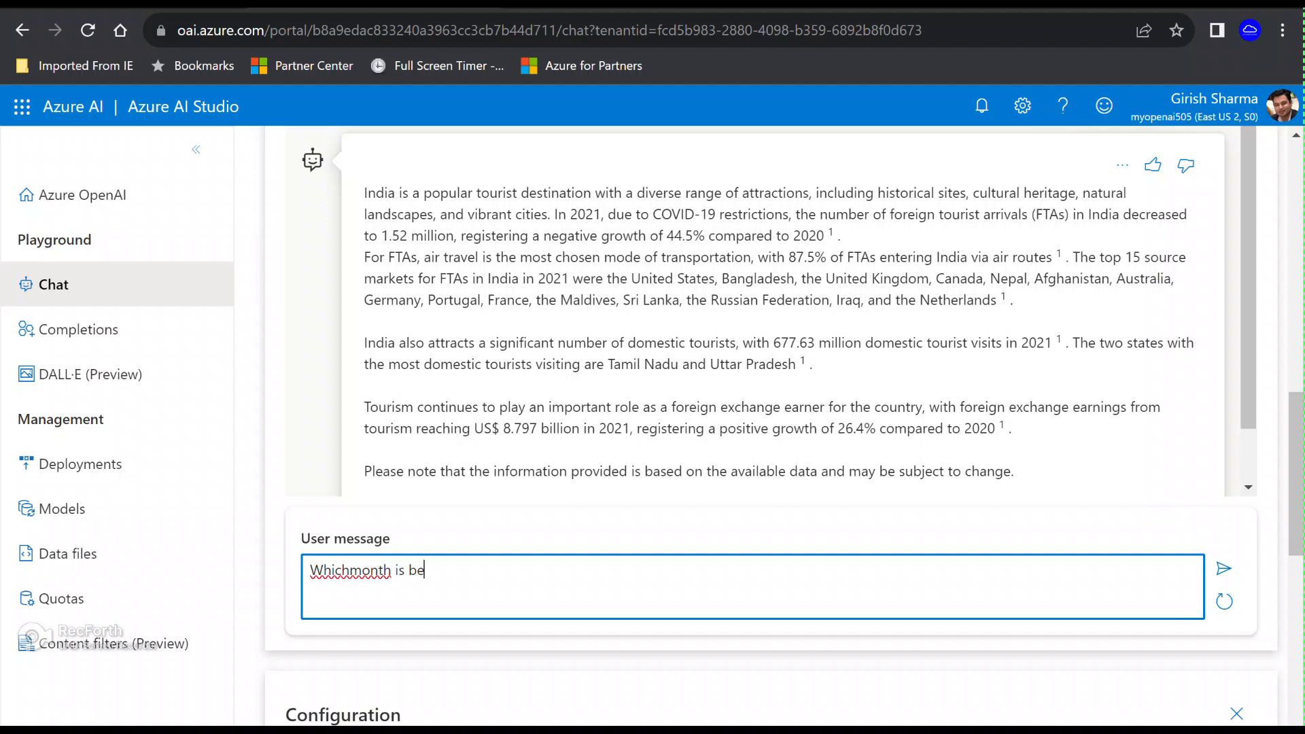
type("t")
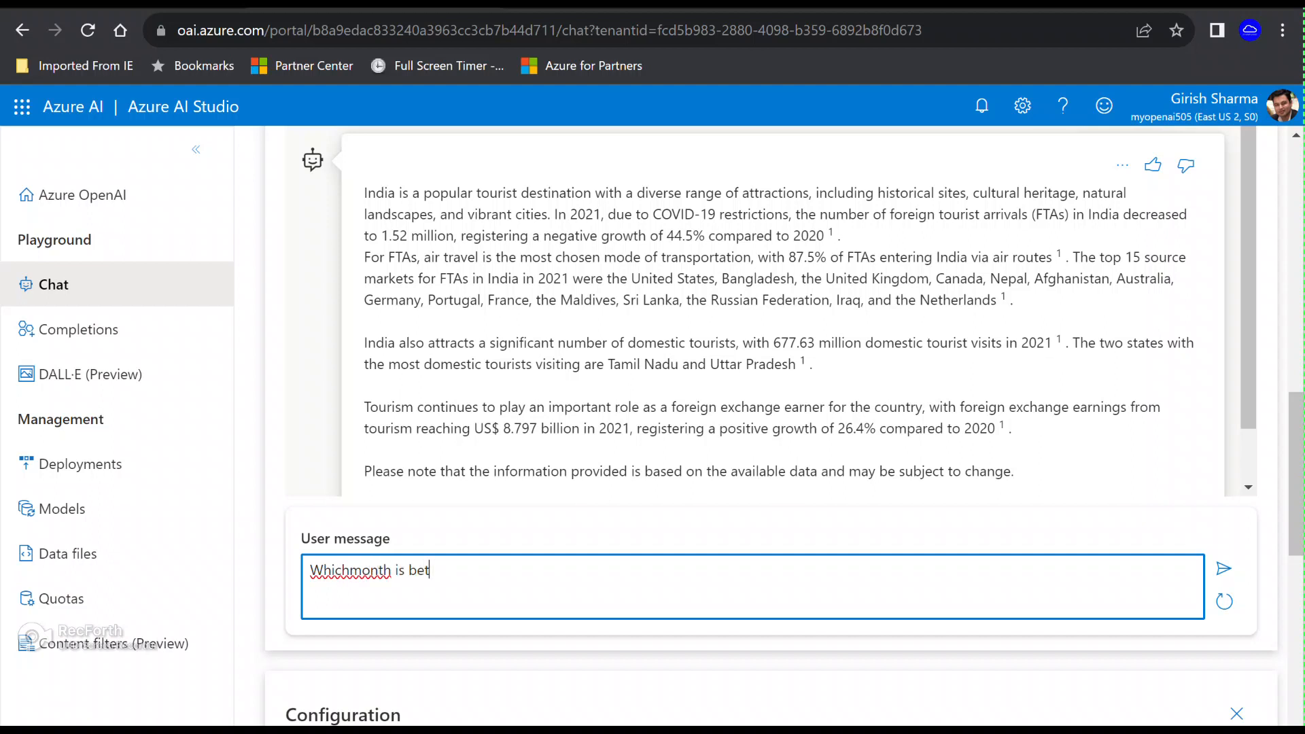
key("Backspace")
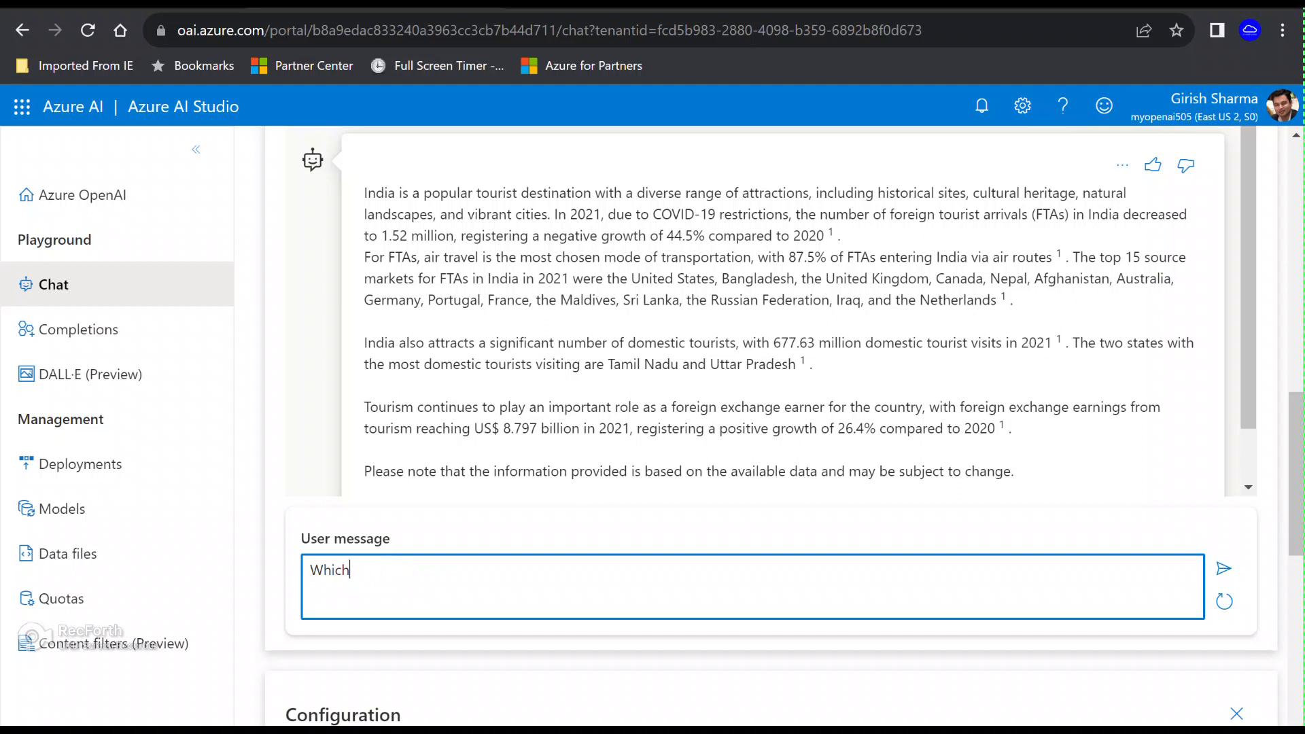
type("m")
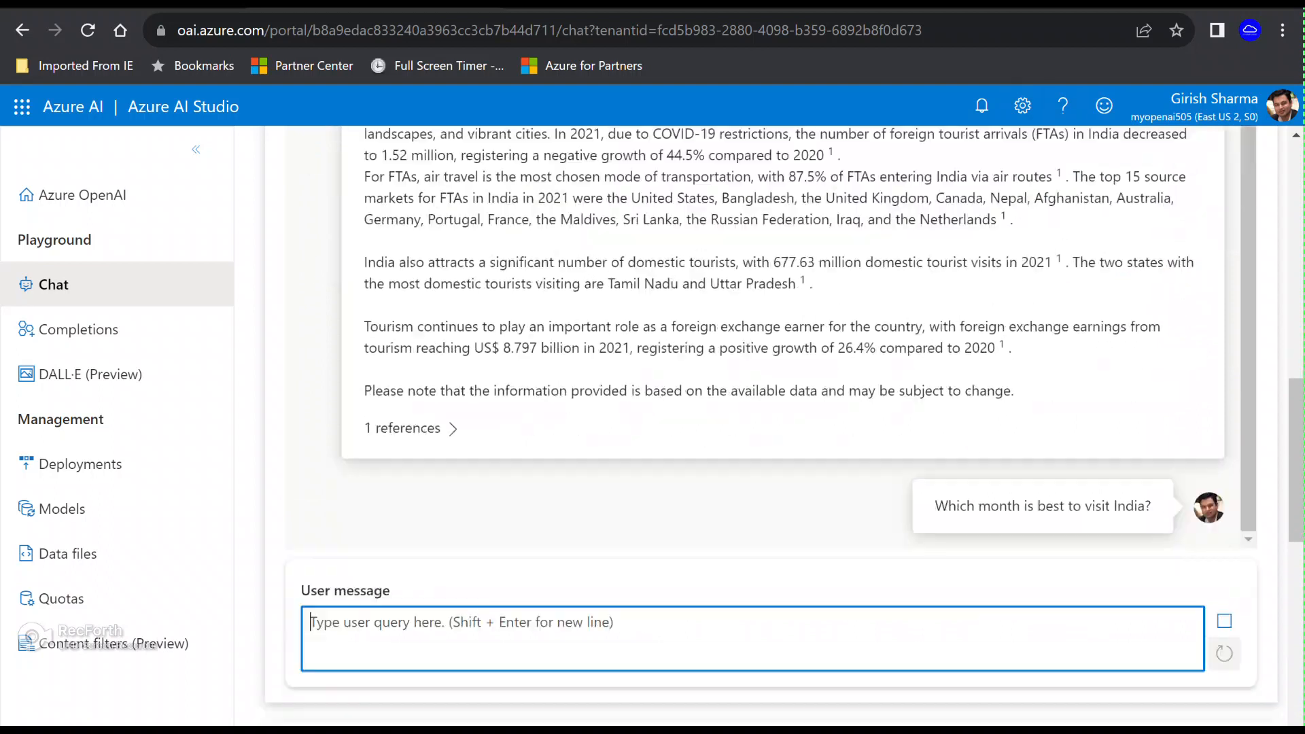
scroll("down", 3)
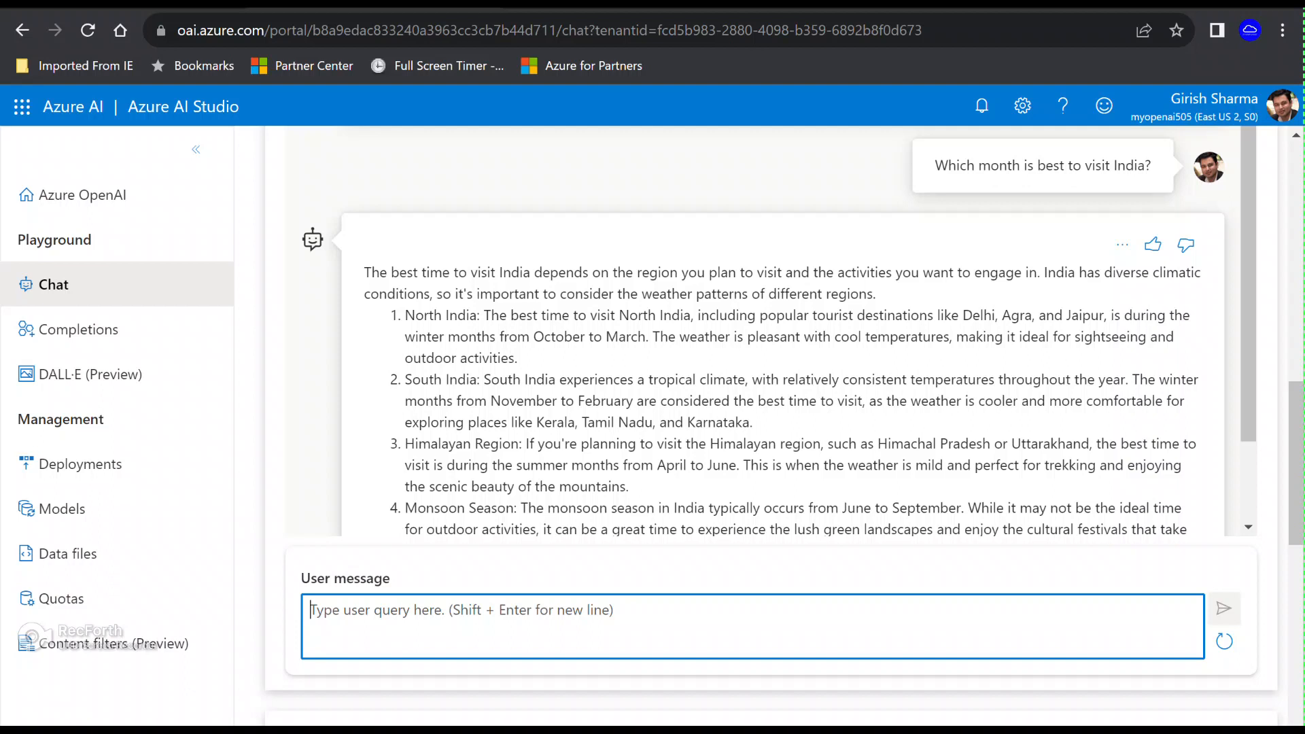
scroll("down", 3)
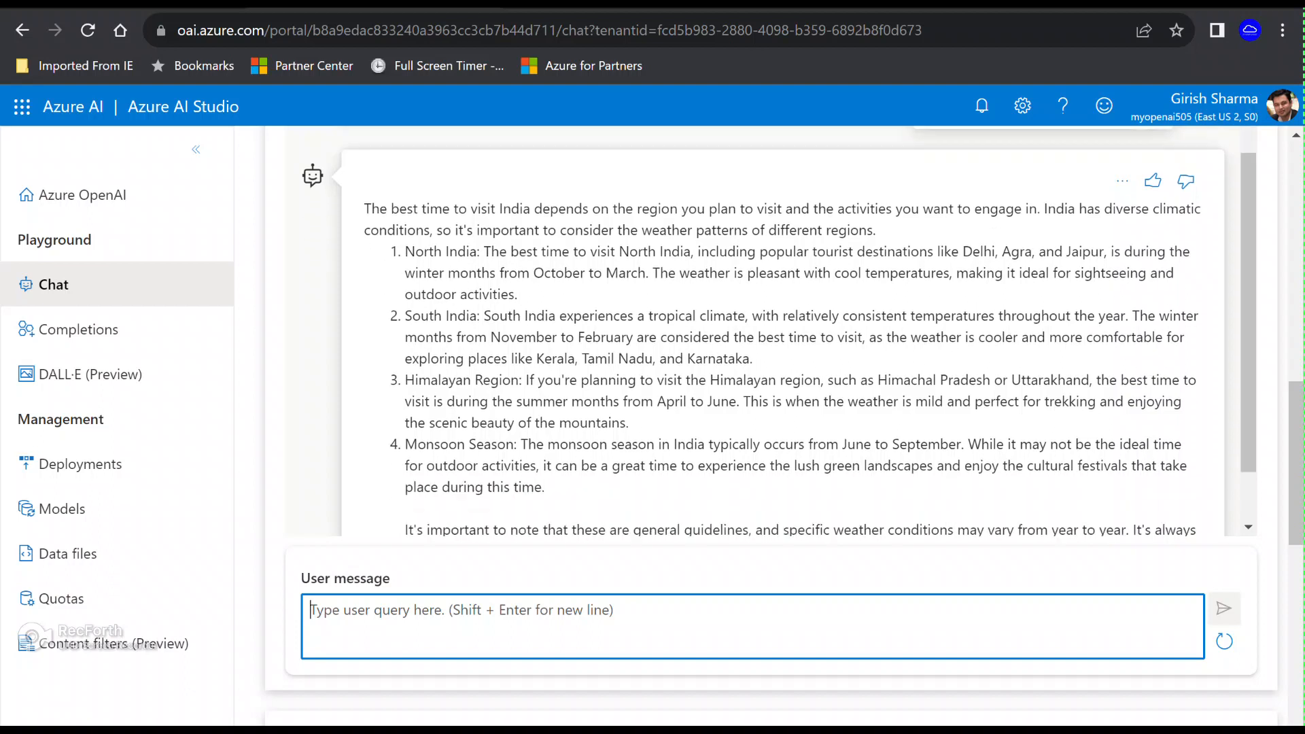
scroll("down", 3)
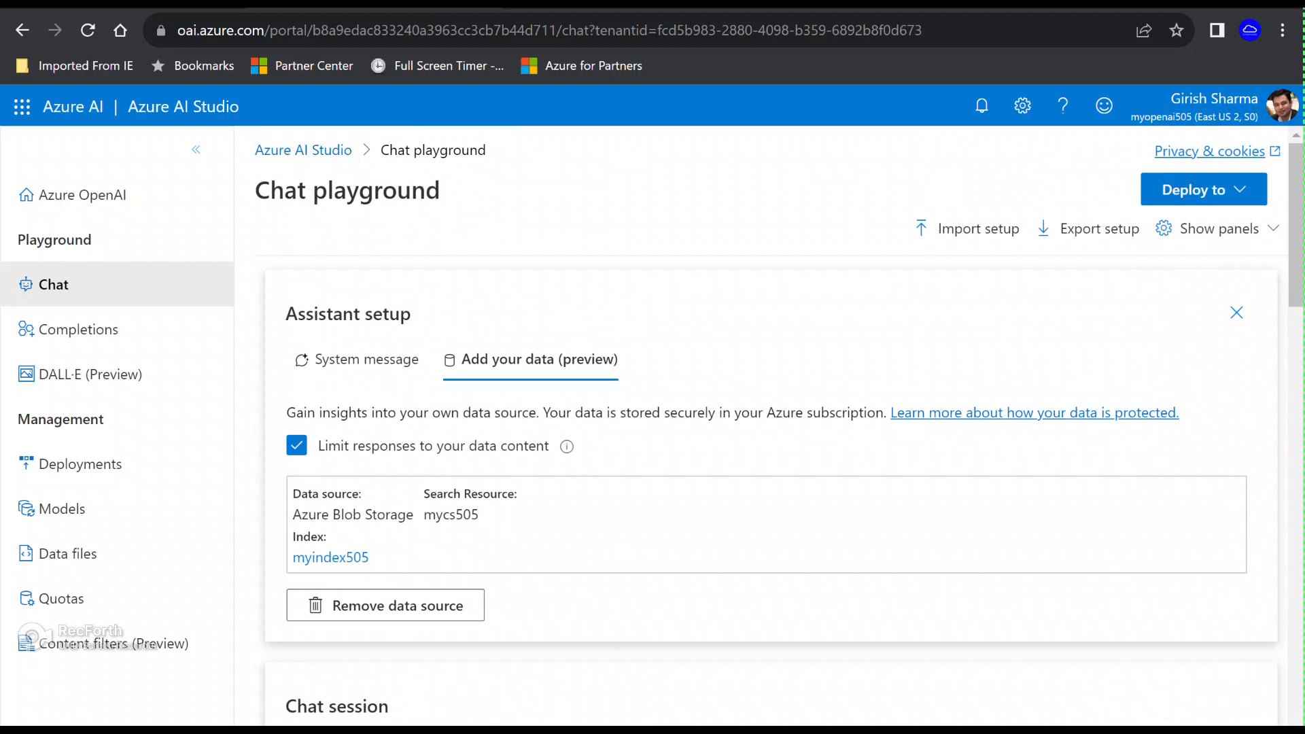
Step: Choose Deploy to, then A new web app, from the Chat playground
left_click(1203, 189)
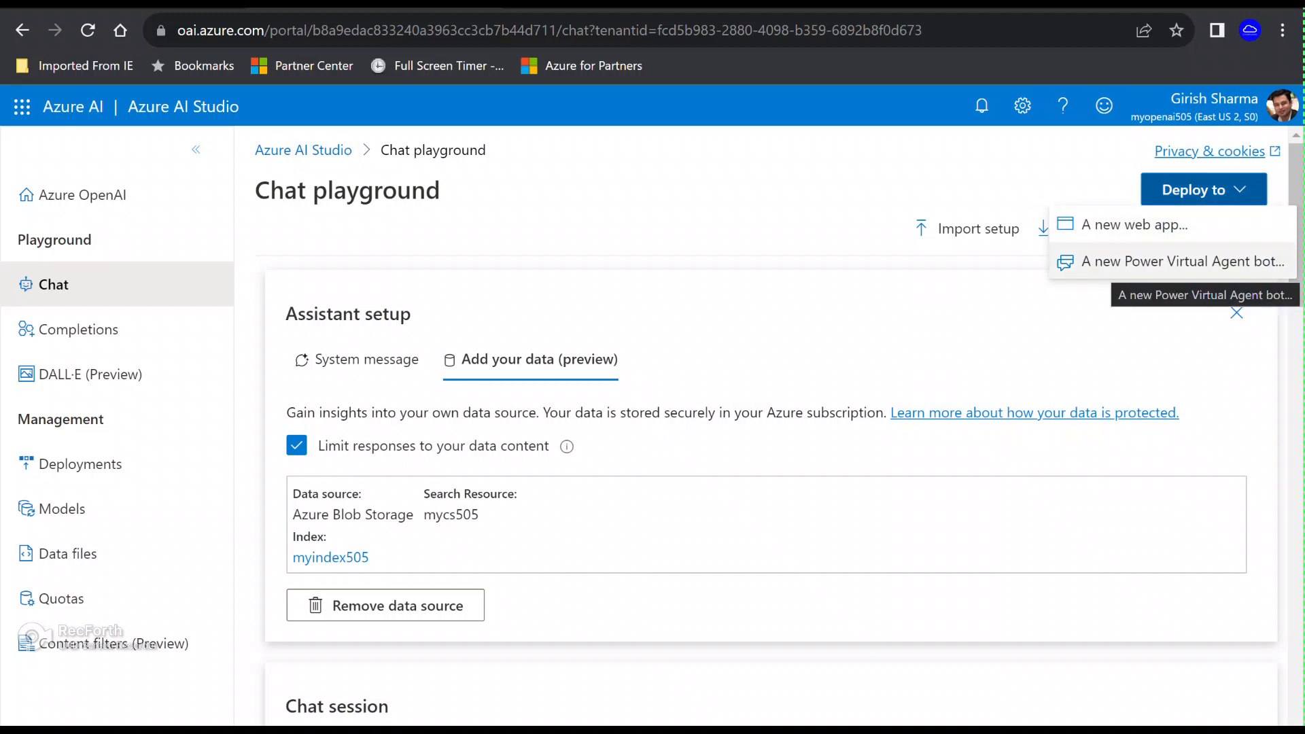
mouse_move(1132, 224)
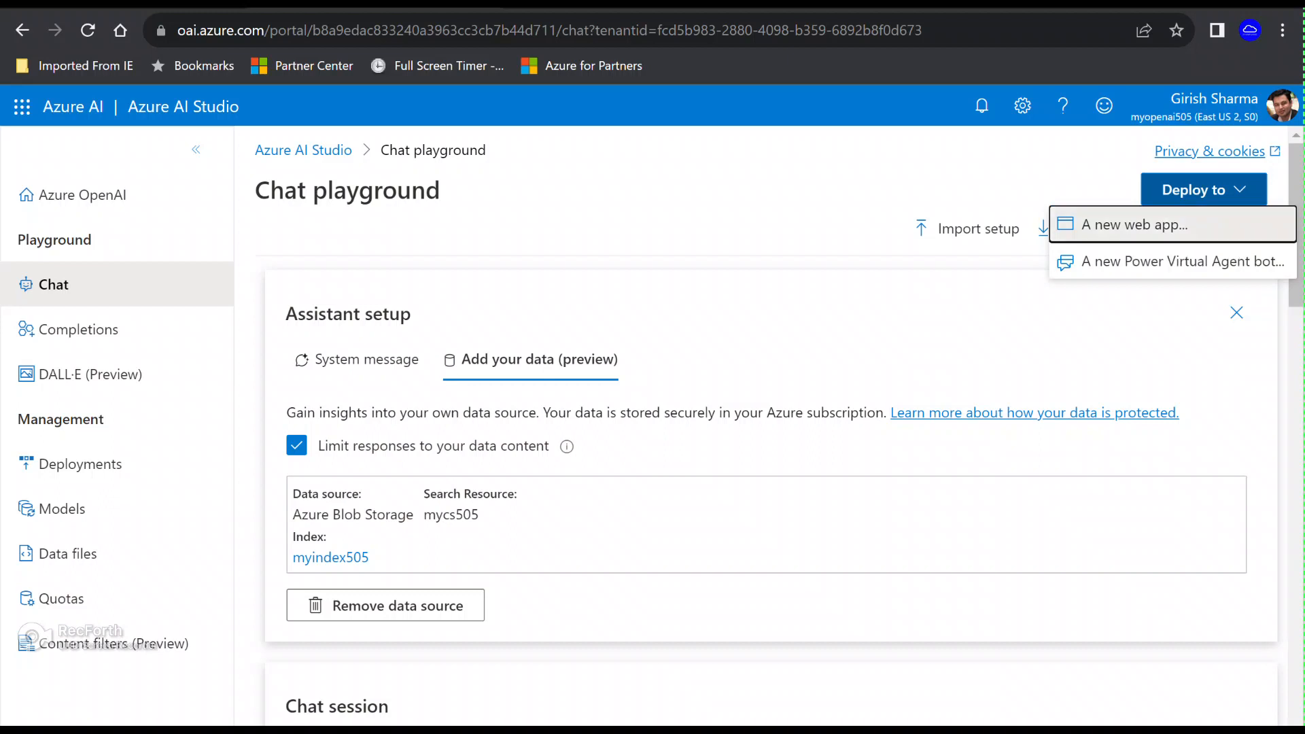
left_click(1137, 223)
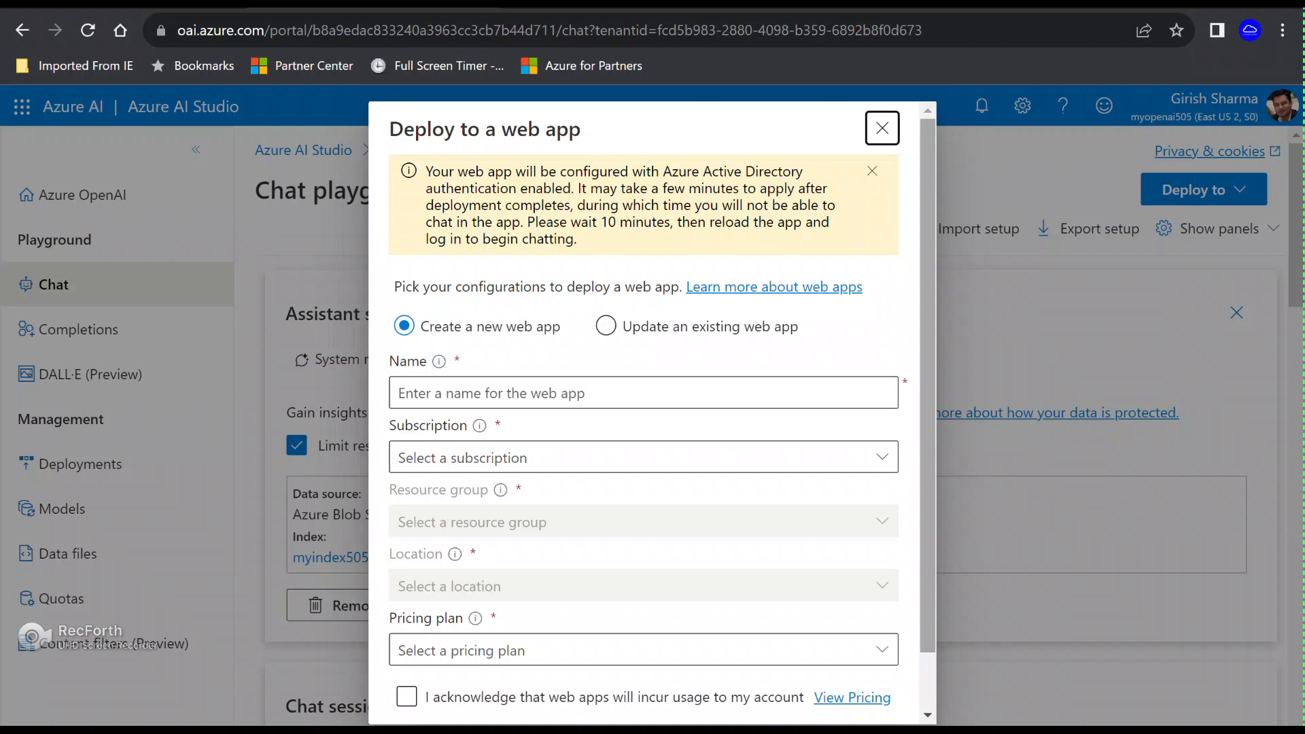
Step: Name the web app mywebapp50505 with Microsoft Azure Sponsorship subscription and resource group AI-rg
scroll("down", 3)
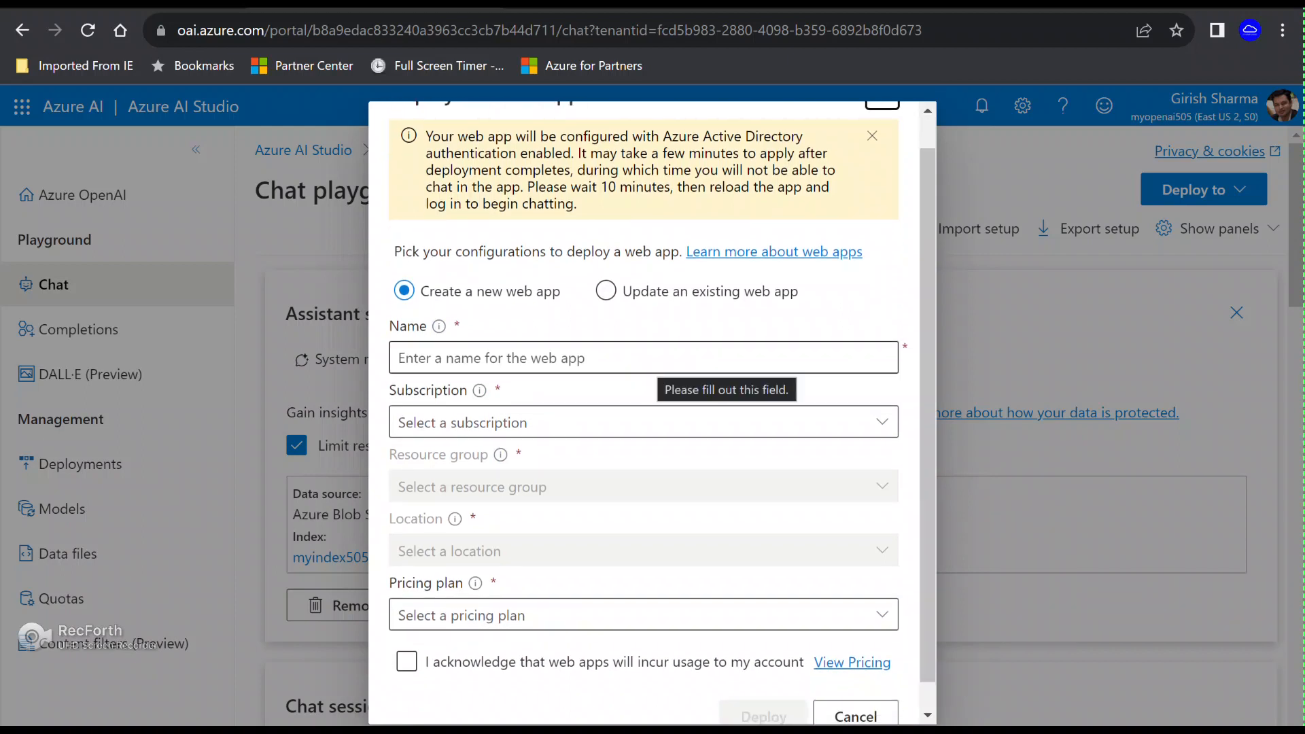
left_click(642, 357)
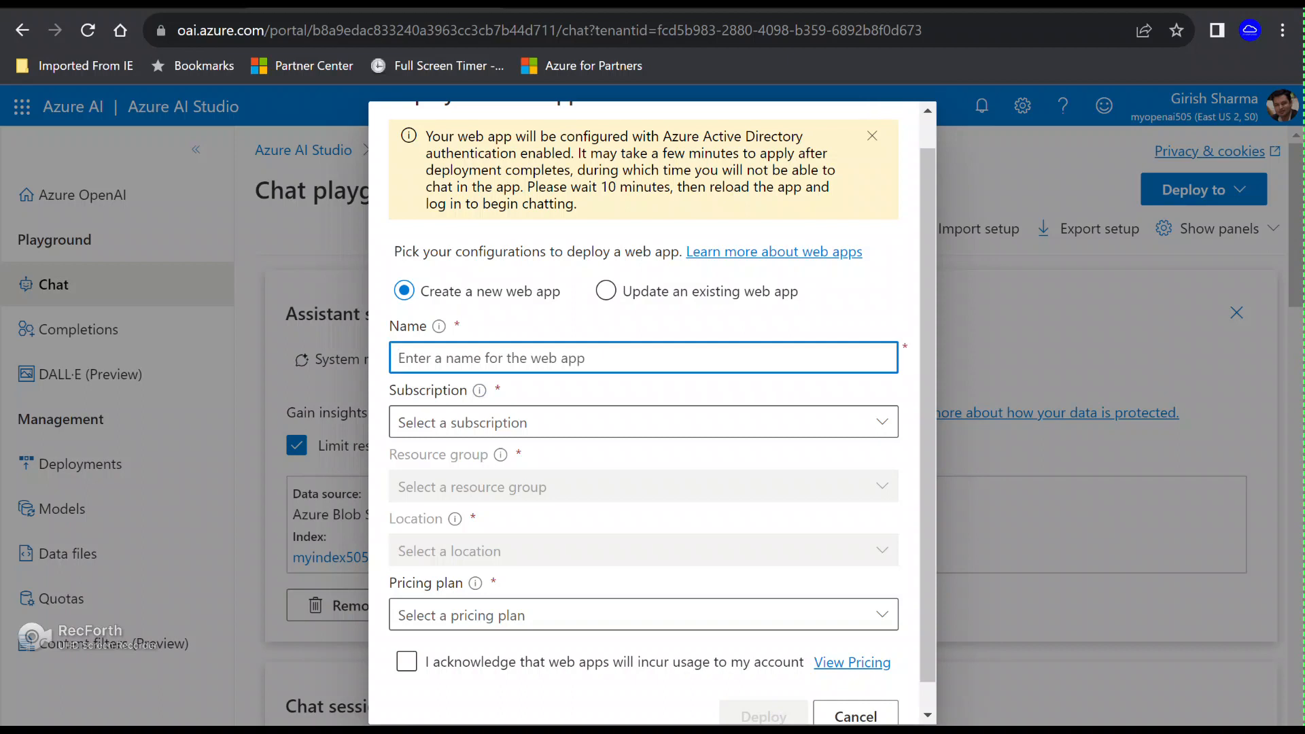
type("myweb")
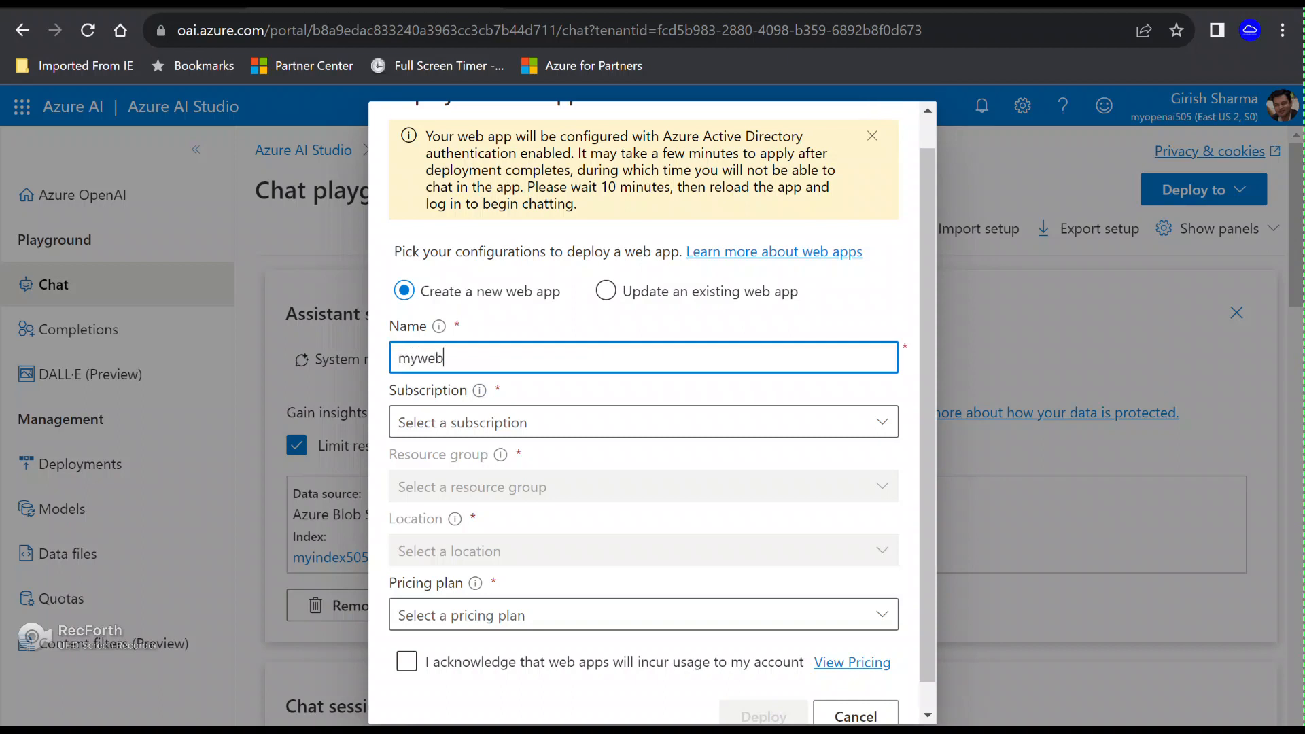
type("app50")
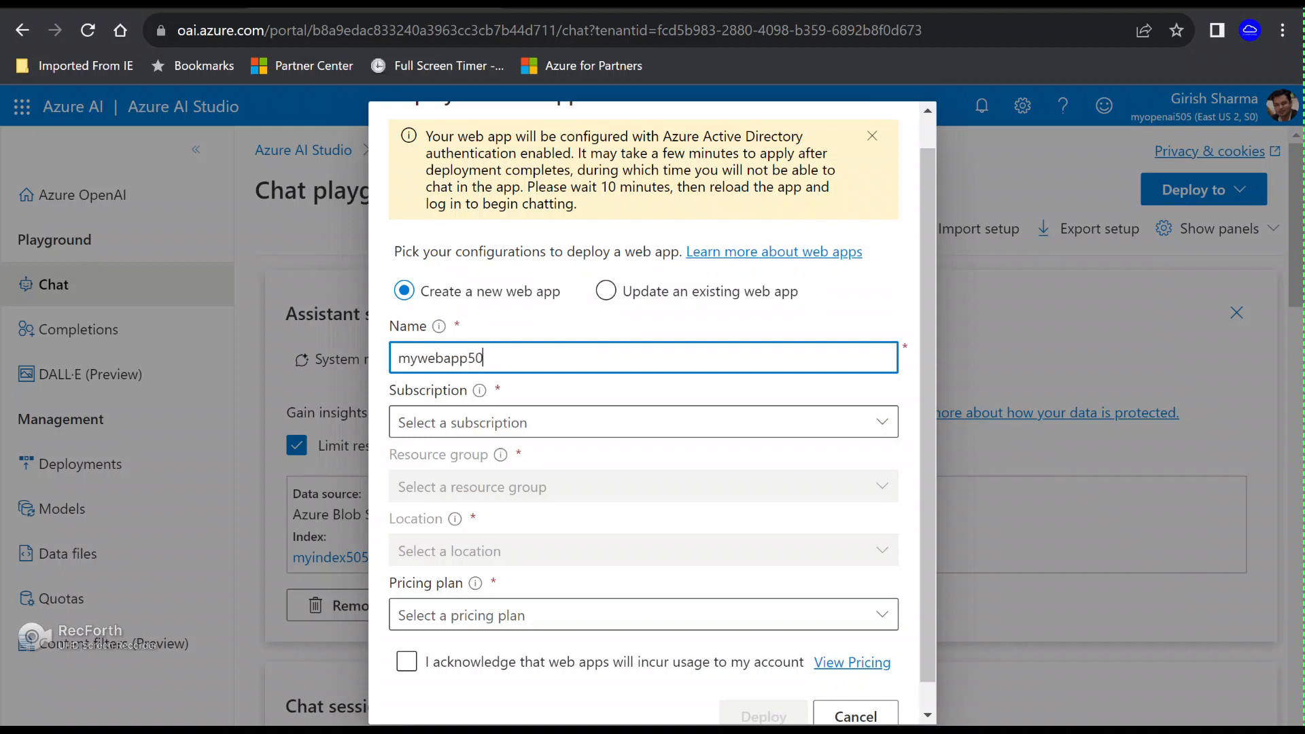
type("05")
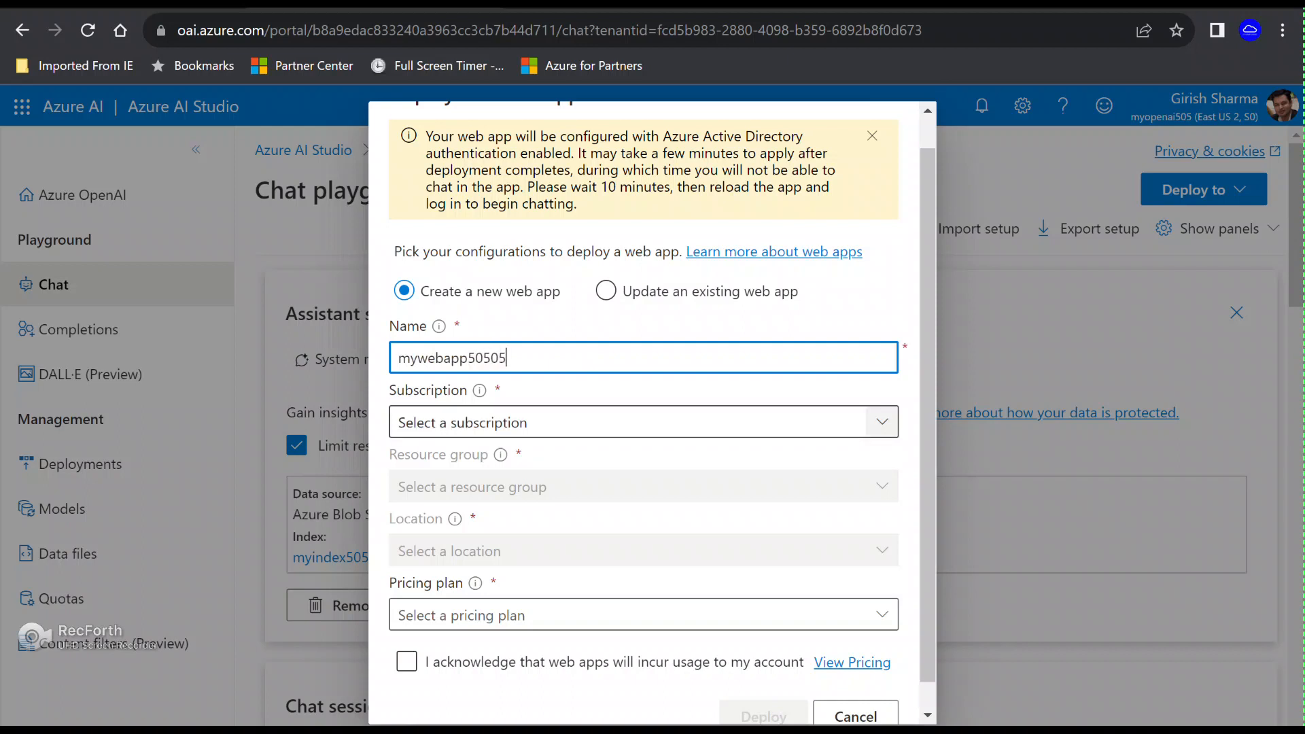
left_click(641, 422)
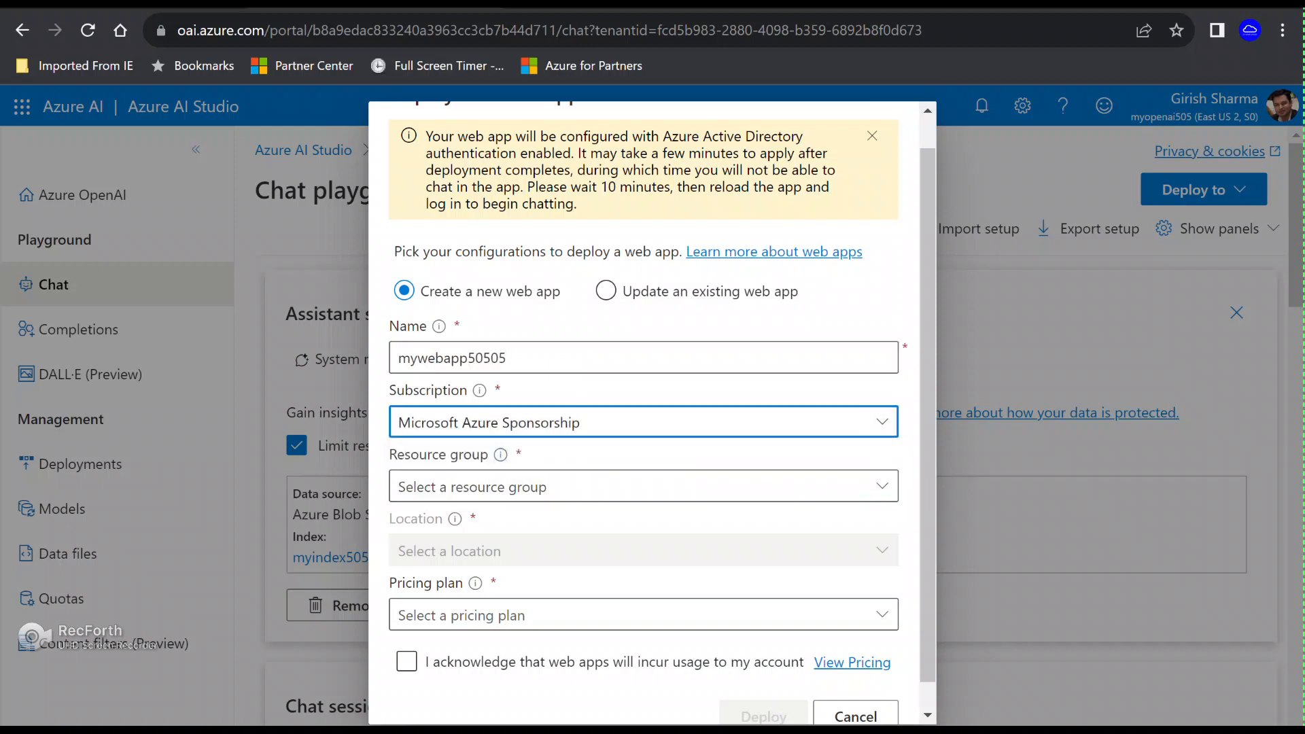
left_click(641, 486)
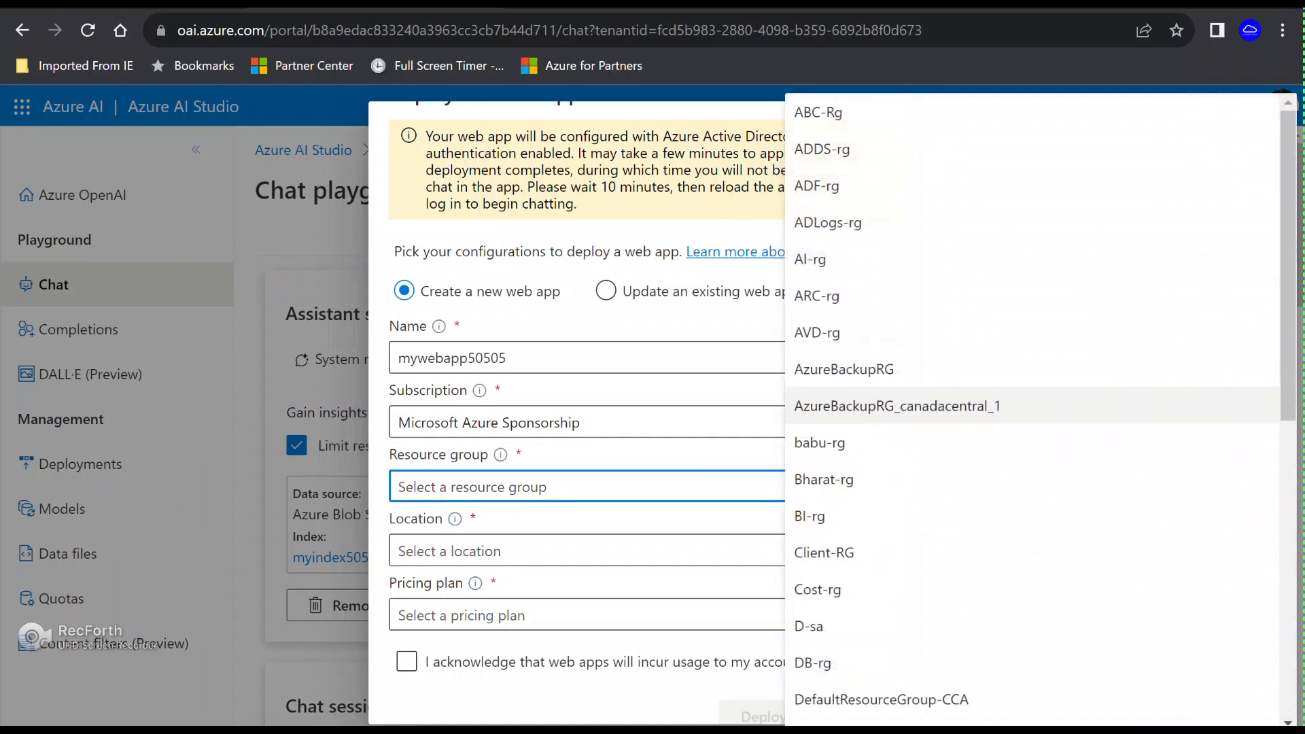
left_click(809, 259)
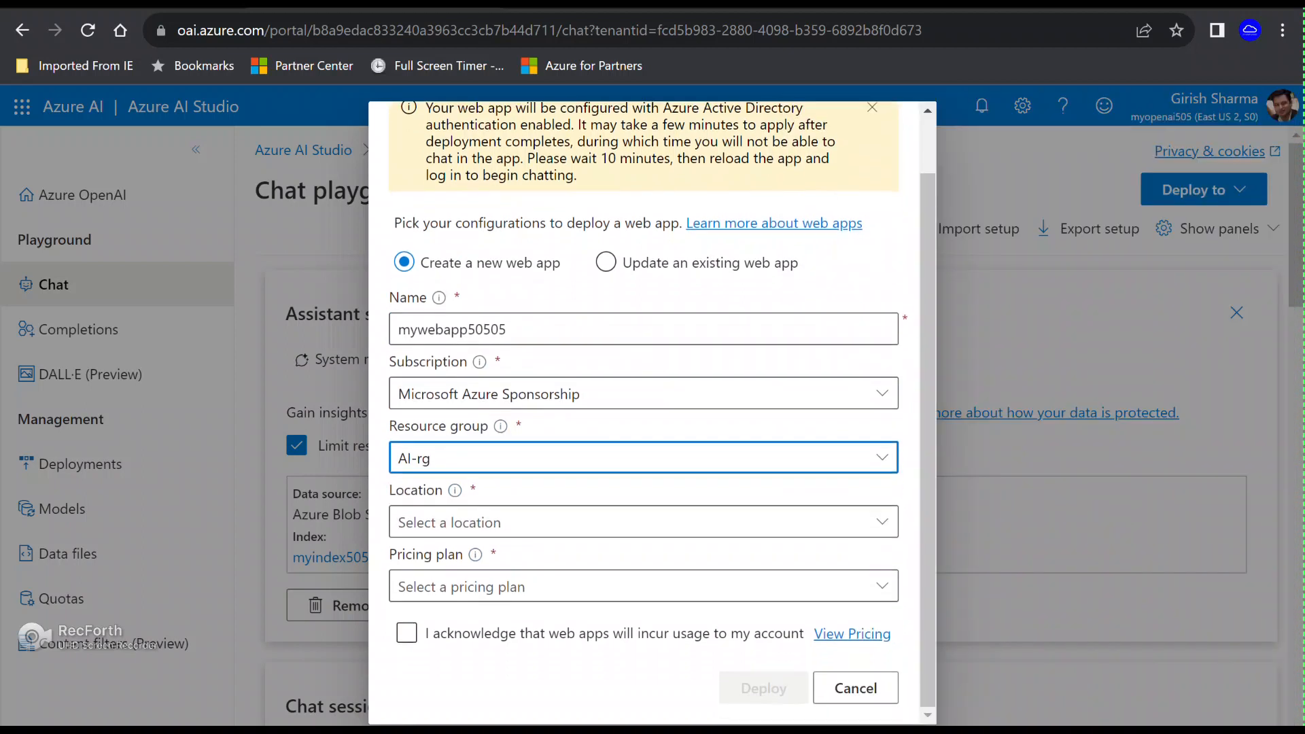
Step: Set location East US 2, pricing plan Basic (B1), and acknowledge usage charges
left_click(641, 522)
type("Eas")
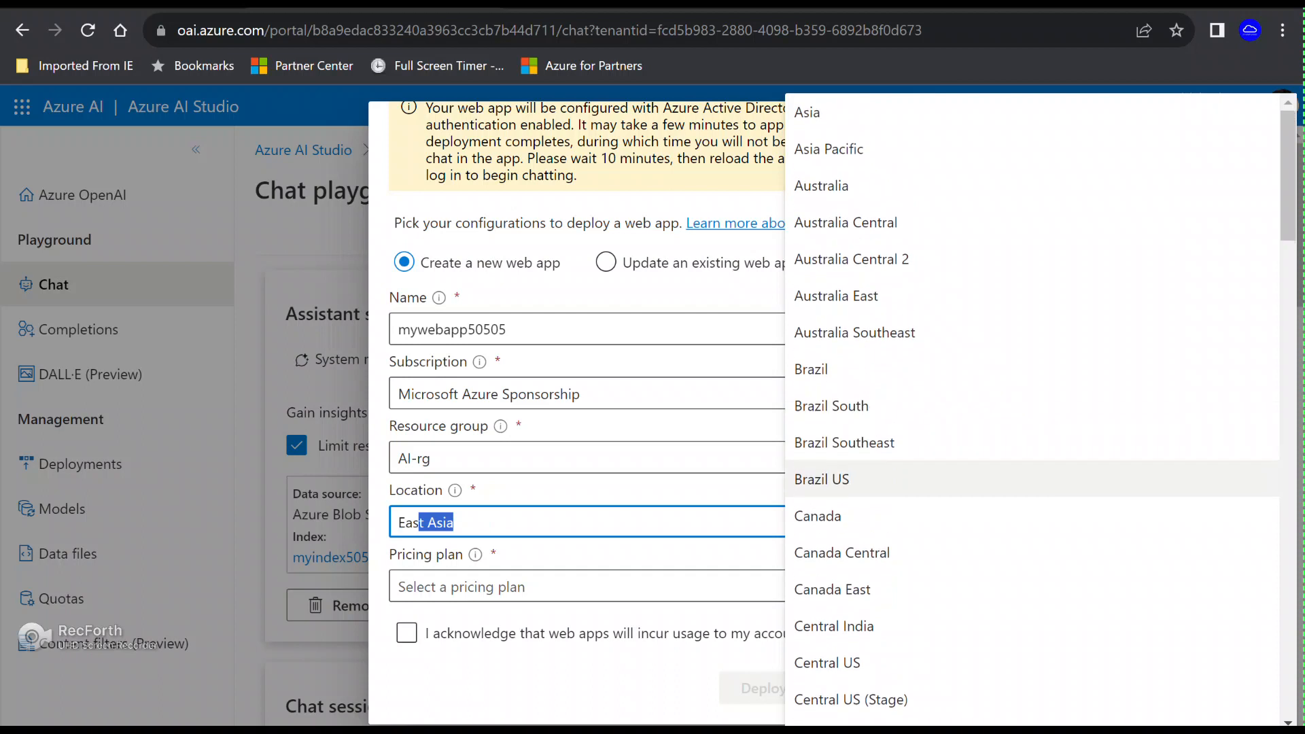
scroll("down", 3)
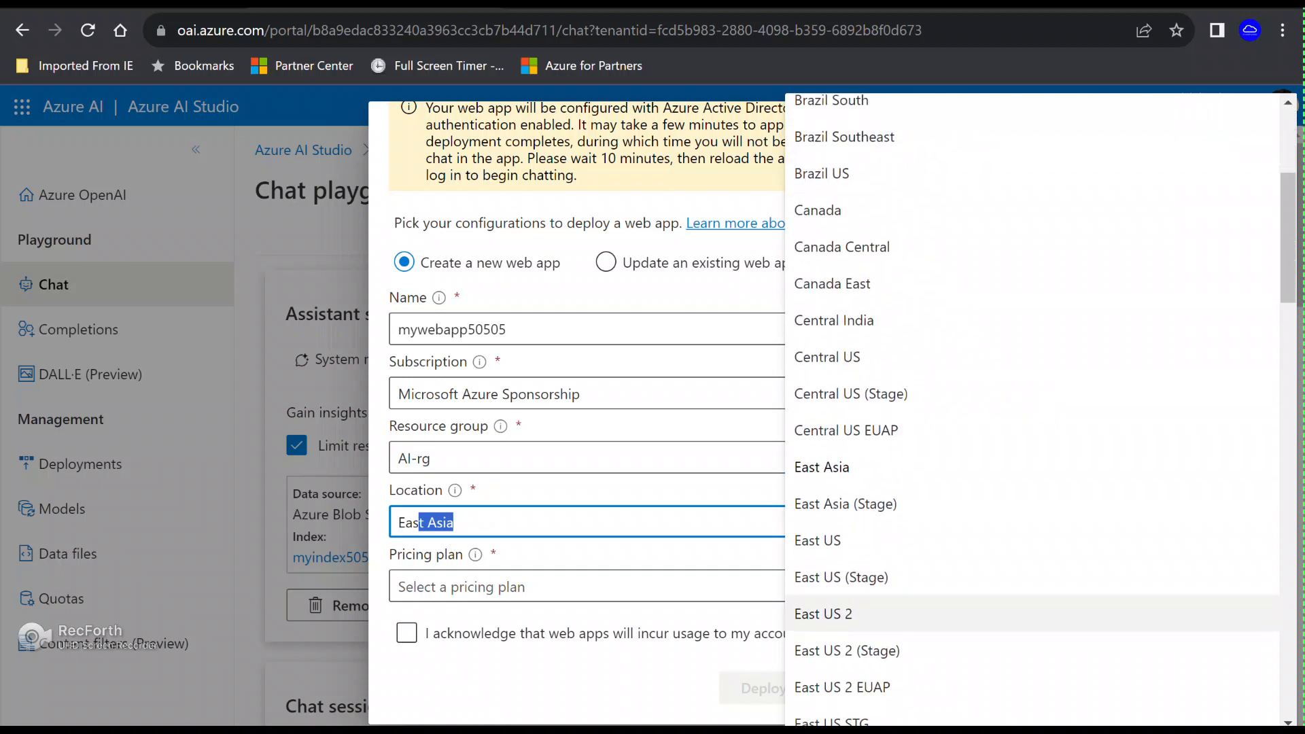
left_click(823, 613)
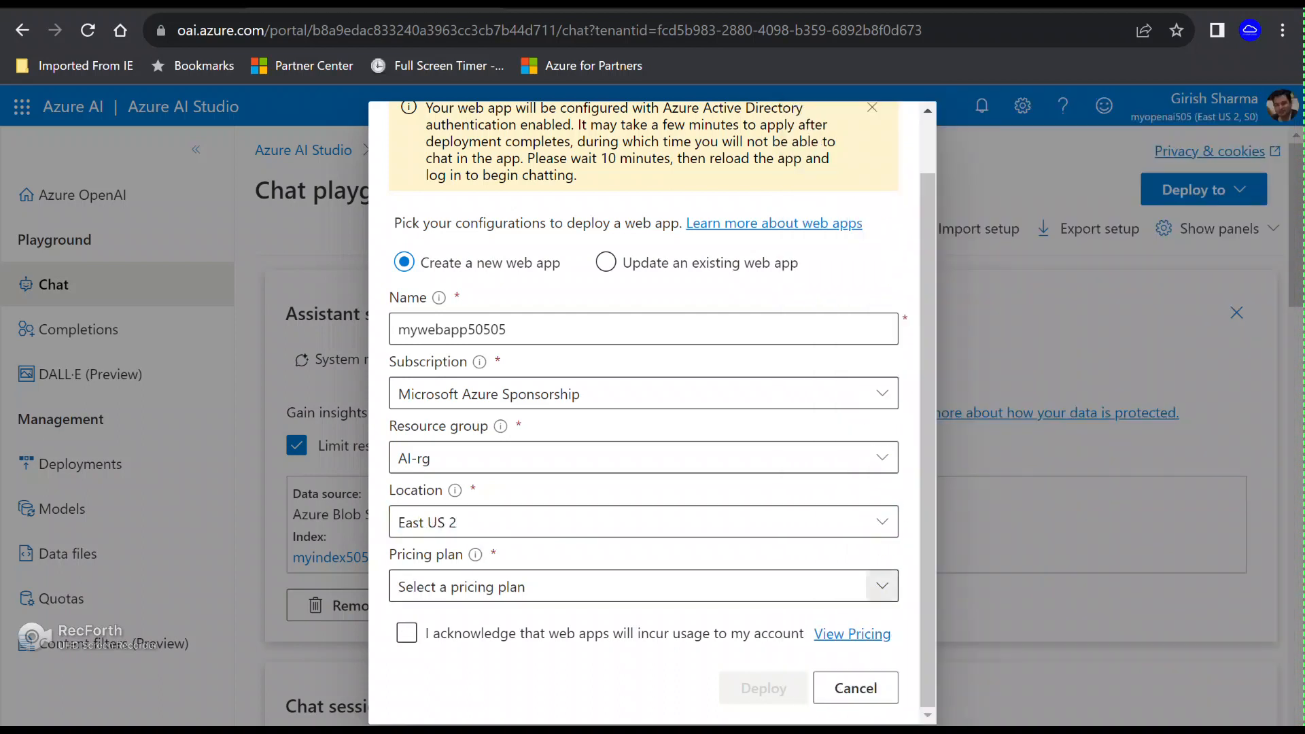
left_click(642, 586)
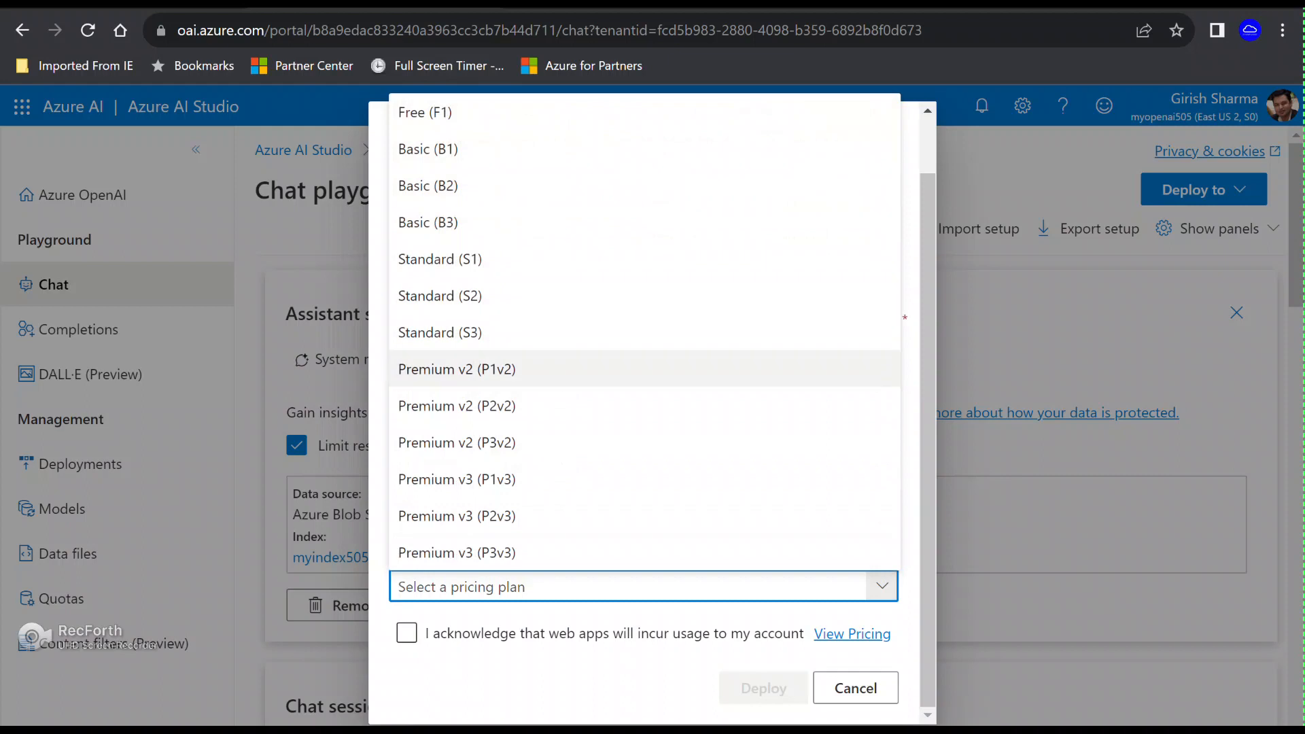
left_click(429, 149)
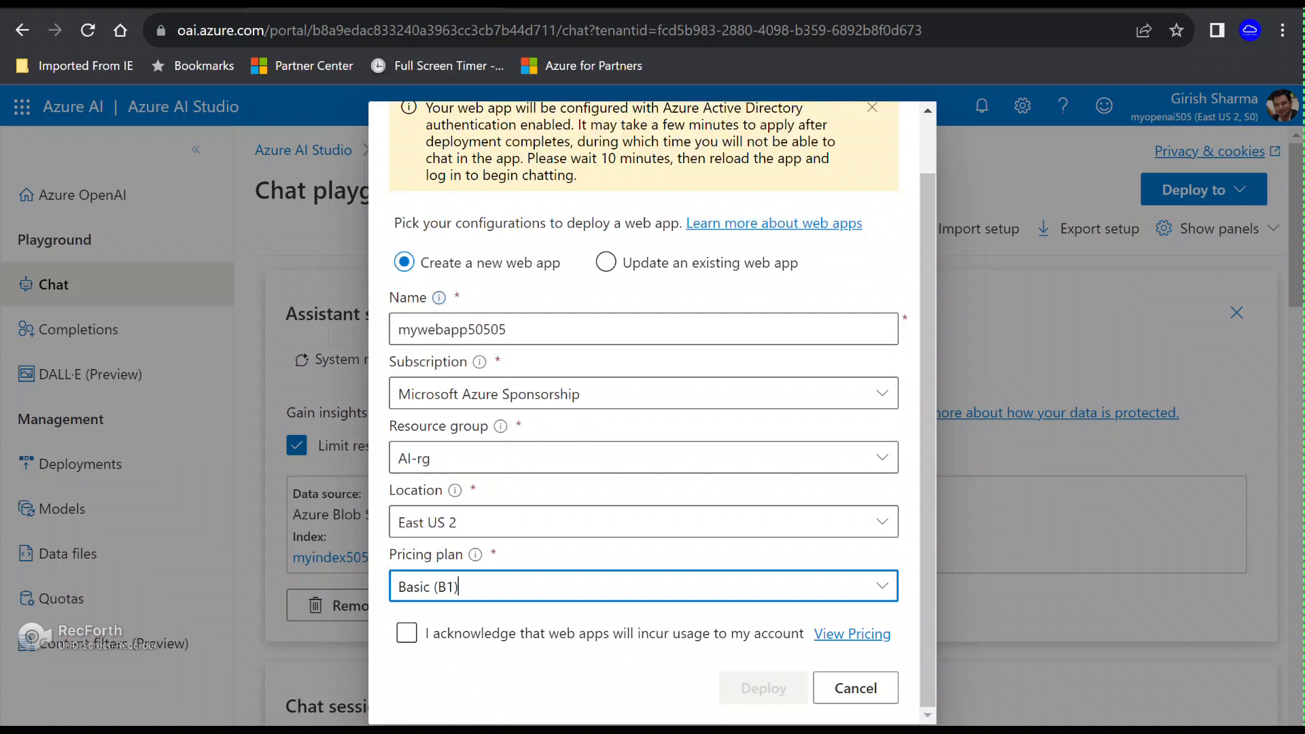
left_click(406, 633)
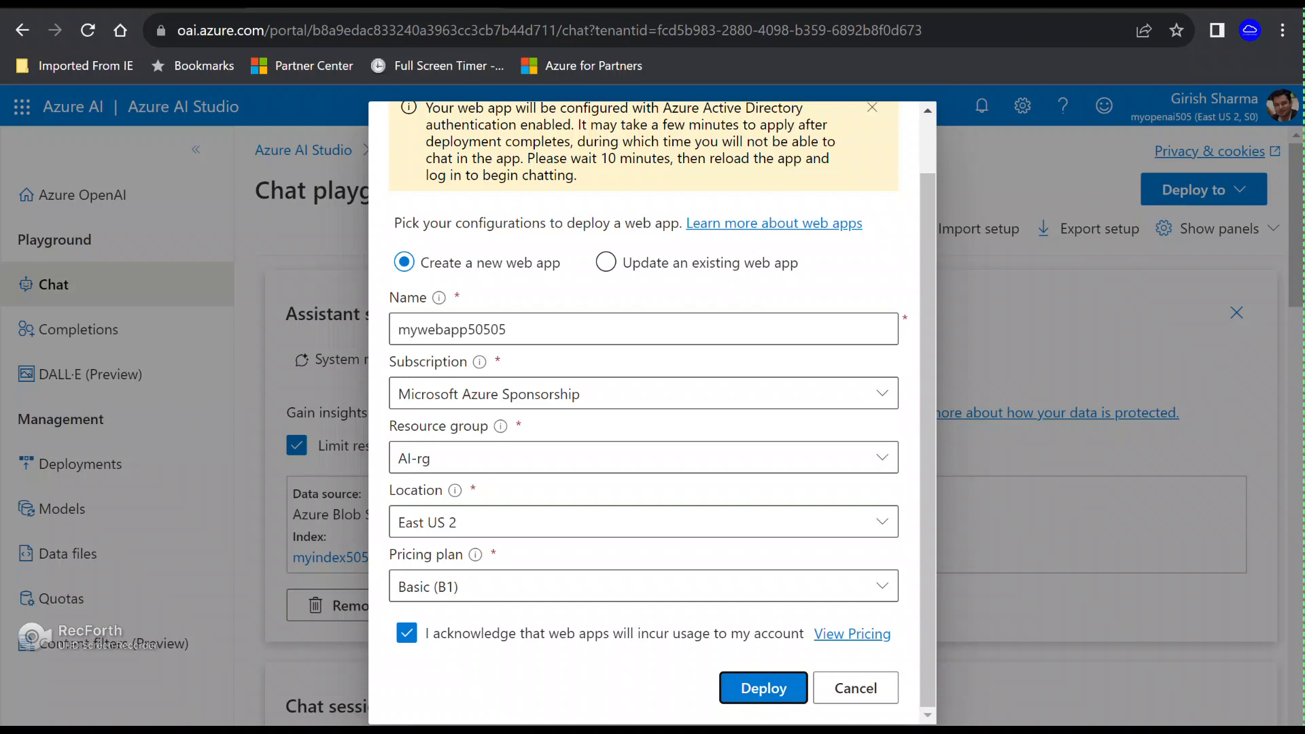
left_click(763, 687)
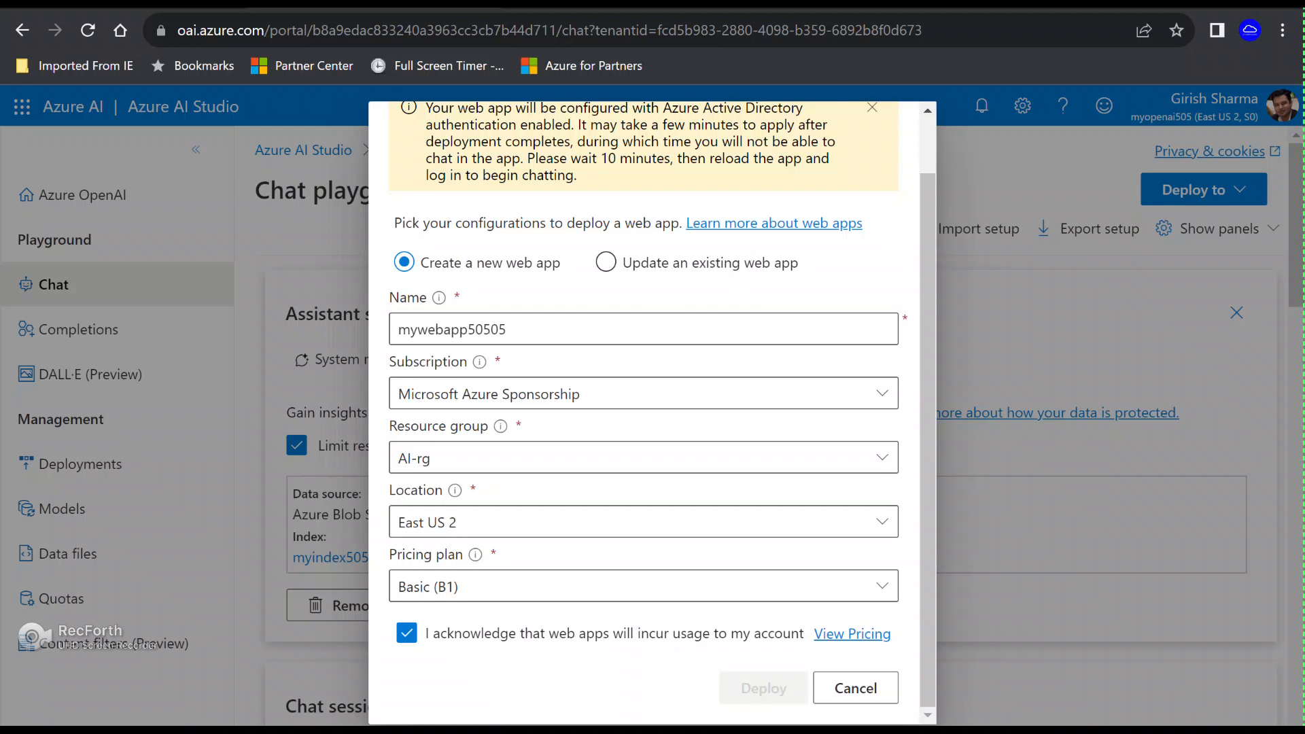
Step: Deploy web app mywebapp50505, close the dialog, and return to the Azure portal
left_click(761, 688)
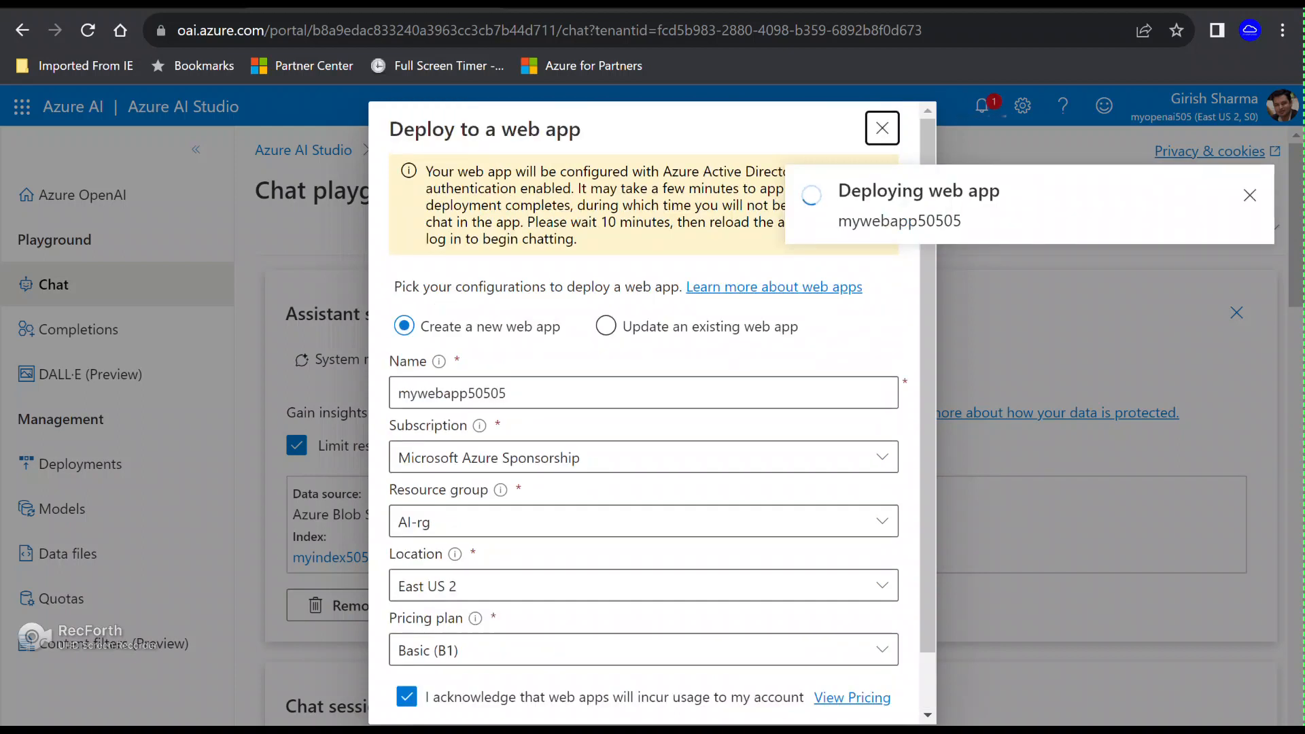
left_click(882, 129)
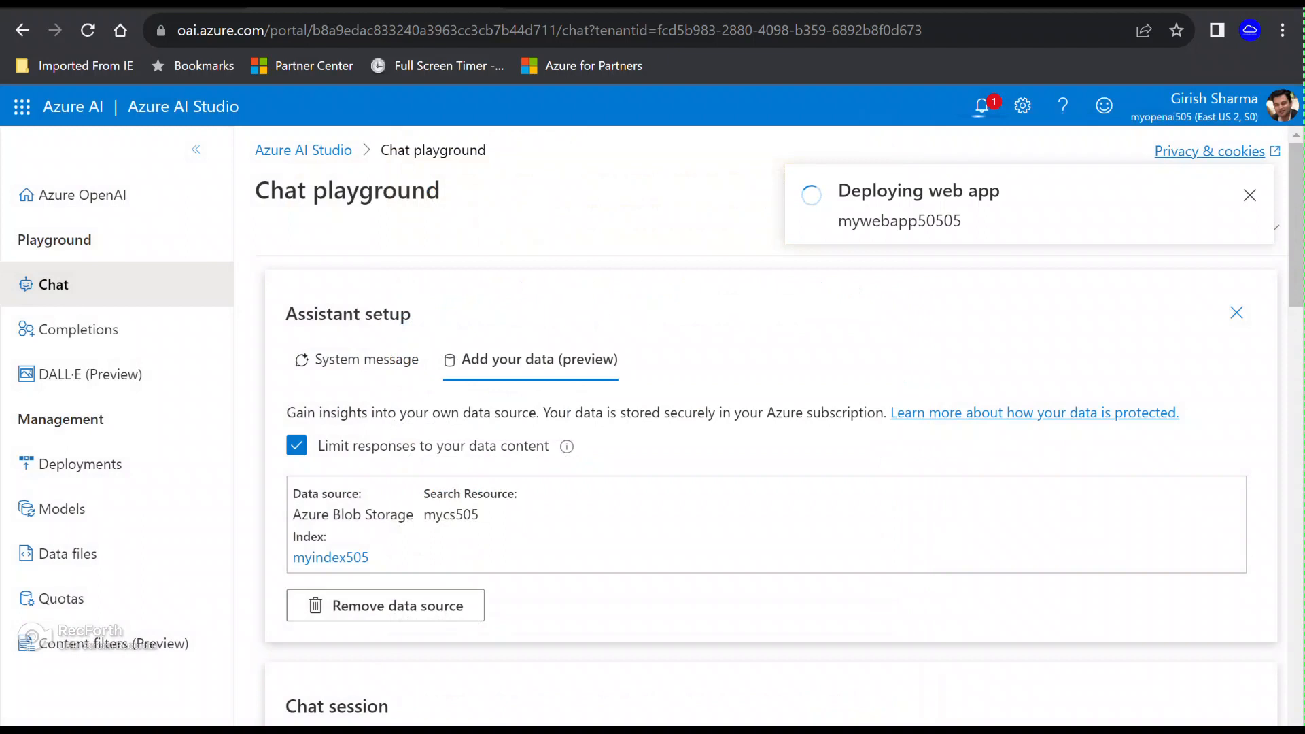
left_click(981, 106)
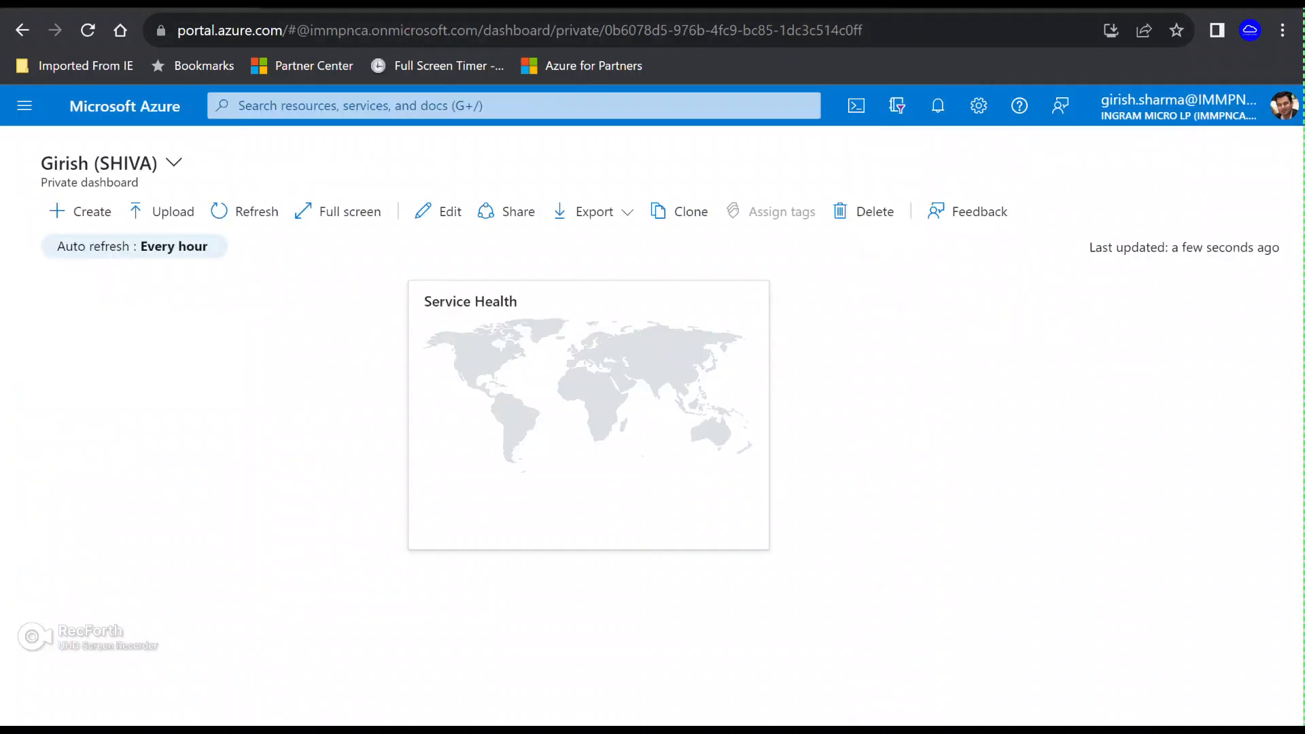
Step: Go through Resource groups to AI-rg and open the mywebapp50505 App Service overview
left_click(512, 104)
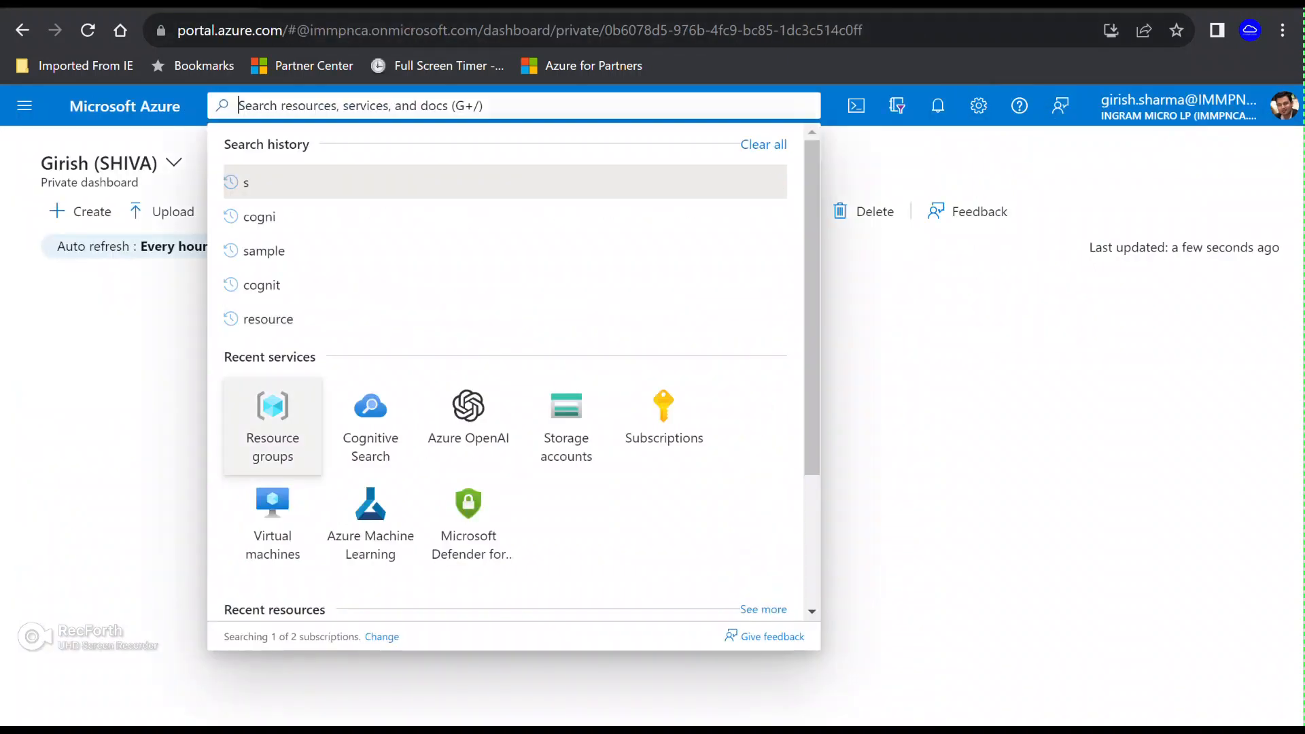
left_click(272, 424)
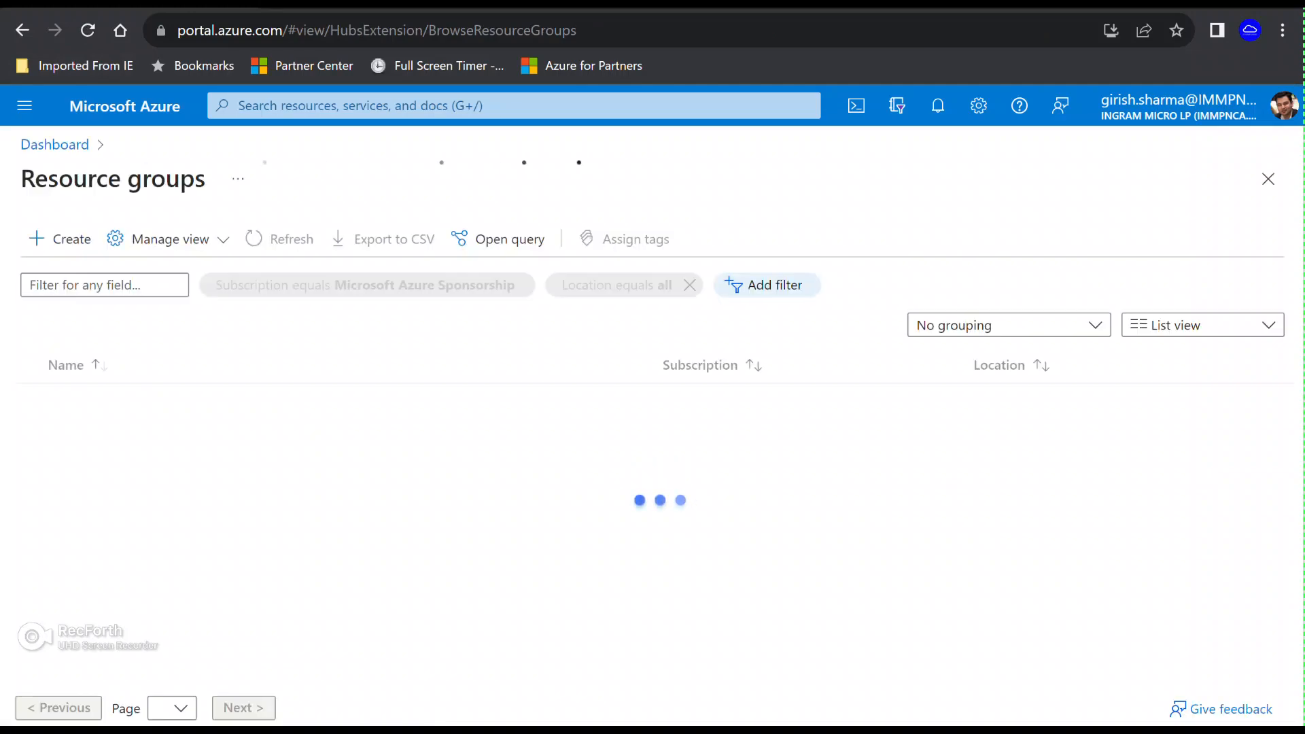
left_click(64, 482)
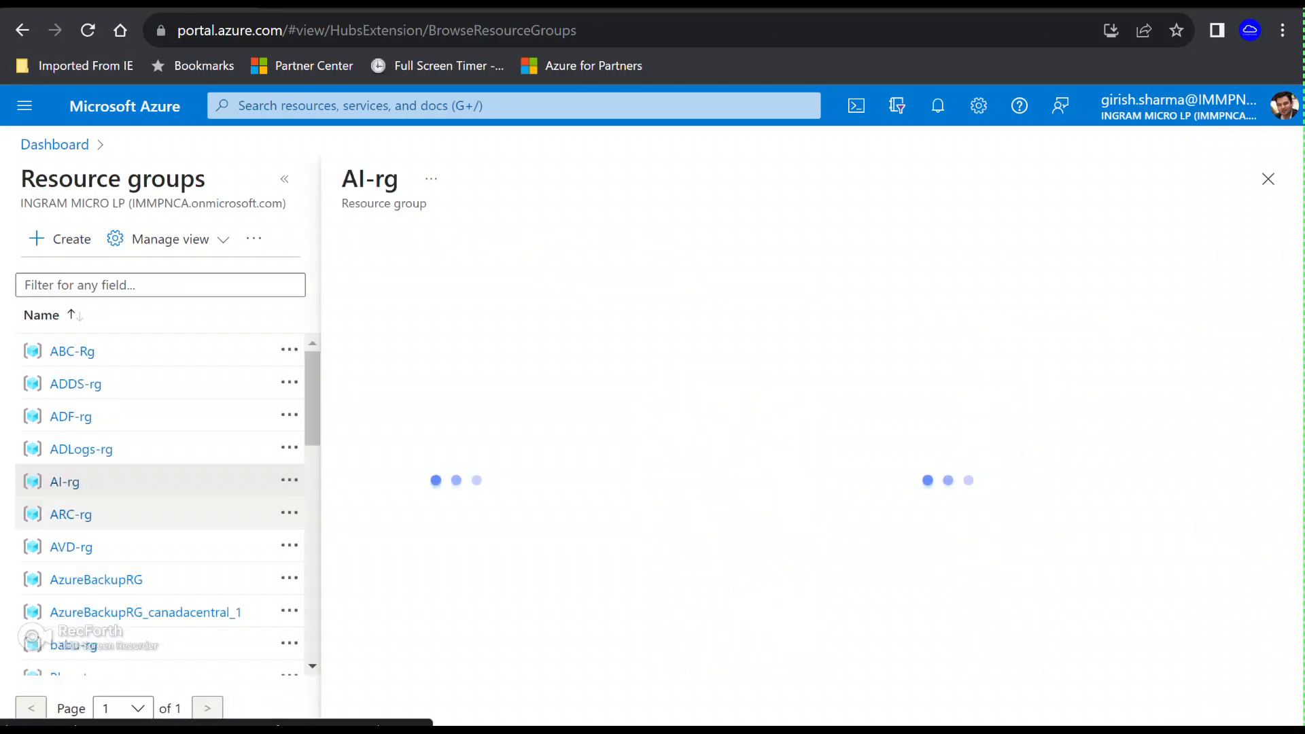
left_click(63, 481)
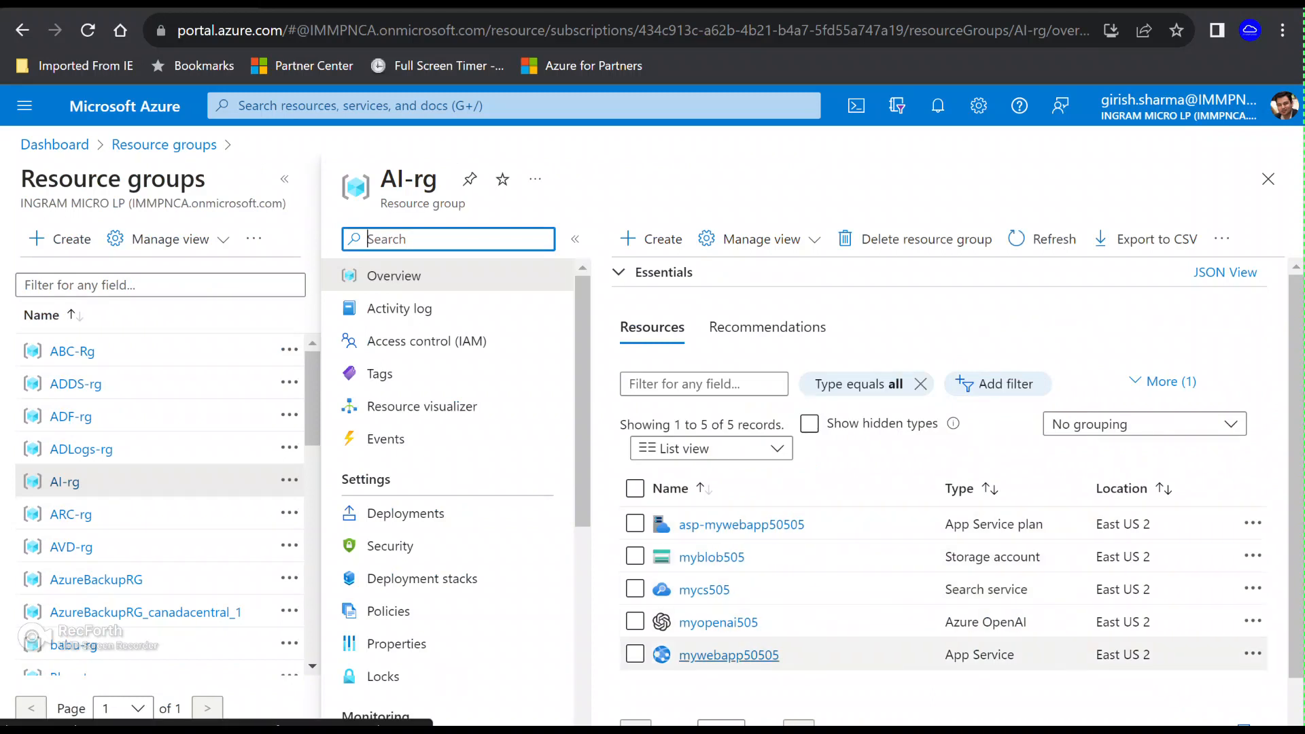
left_click(727, 655)
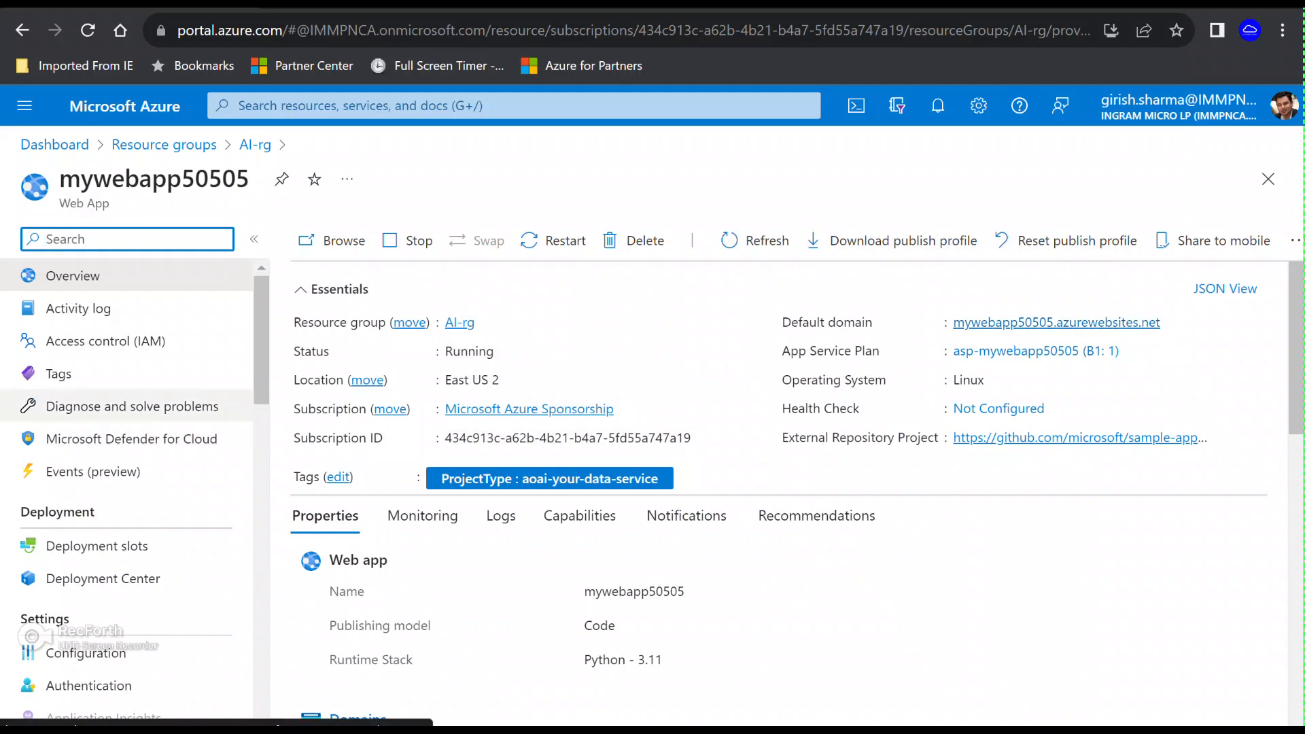
mouse_move(130, 407)
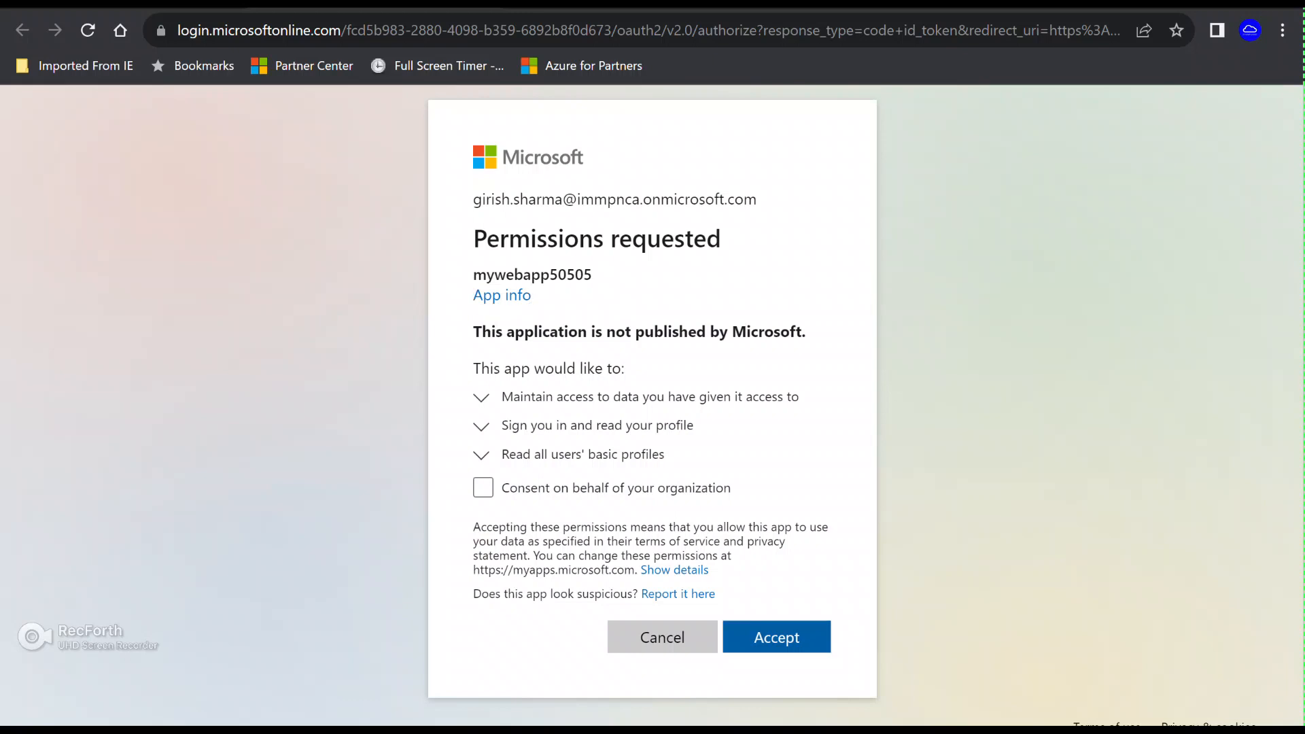
Step: Accept the requested sign-in permissions so the mywebapp50505 chatbot site loads
left_click(775, 637)
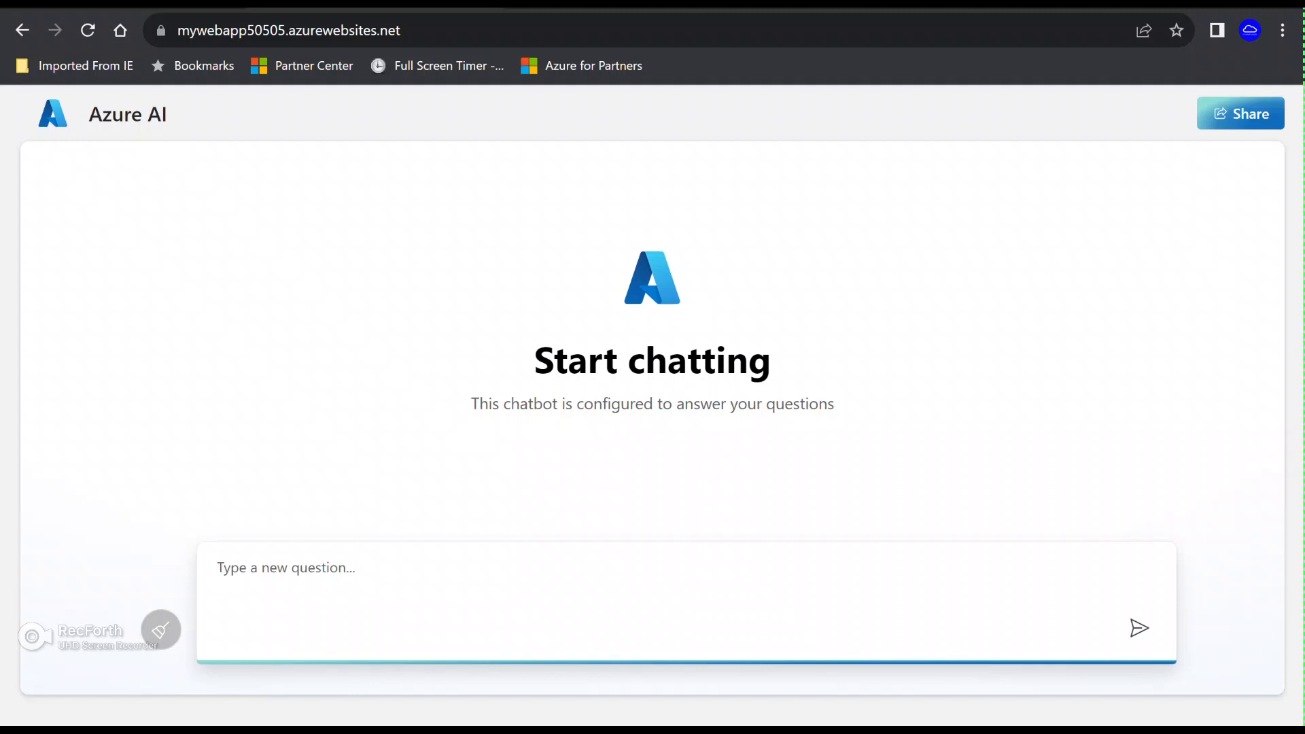
Step: Send 'Hello' then 'Tourism?' to the chatbot and scroll through its India arrivals answer
type("Hel")
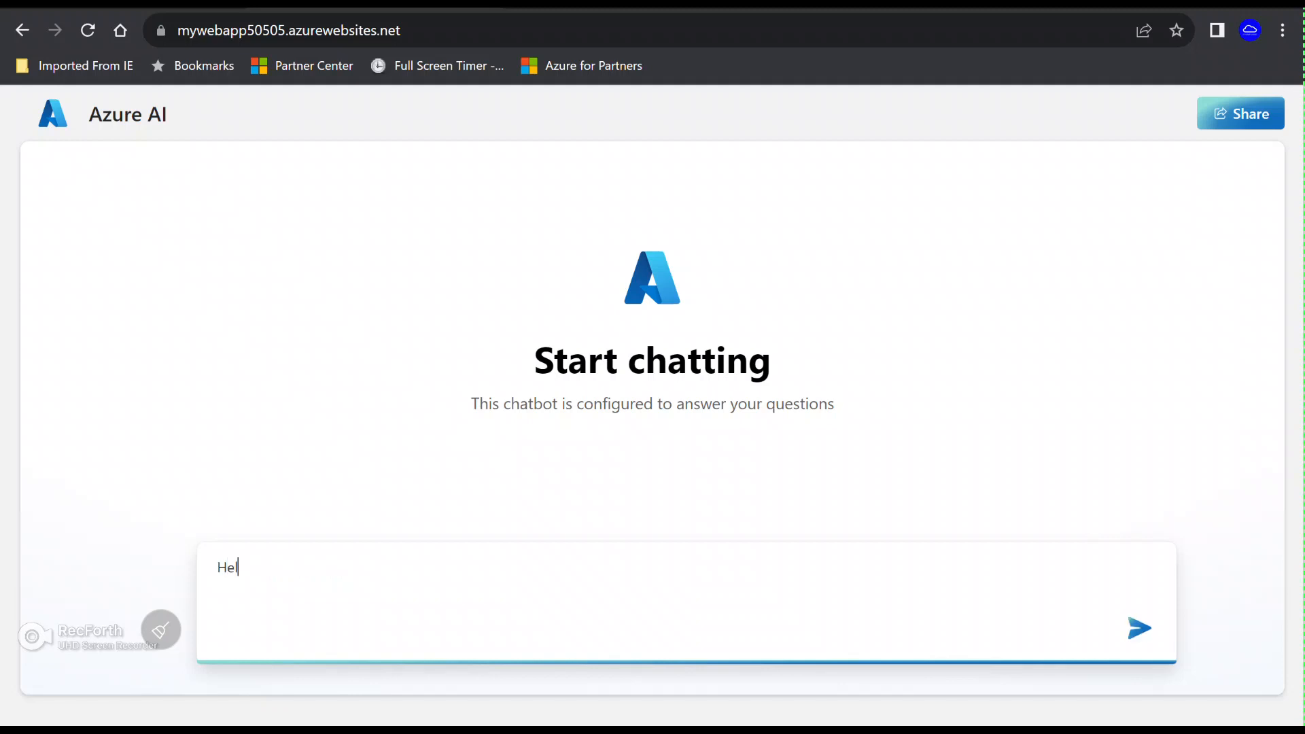
left_click(1139, 628)
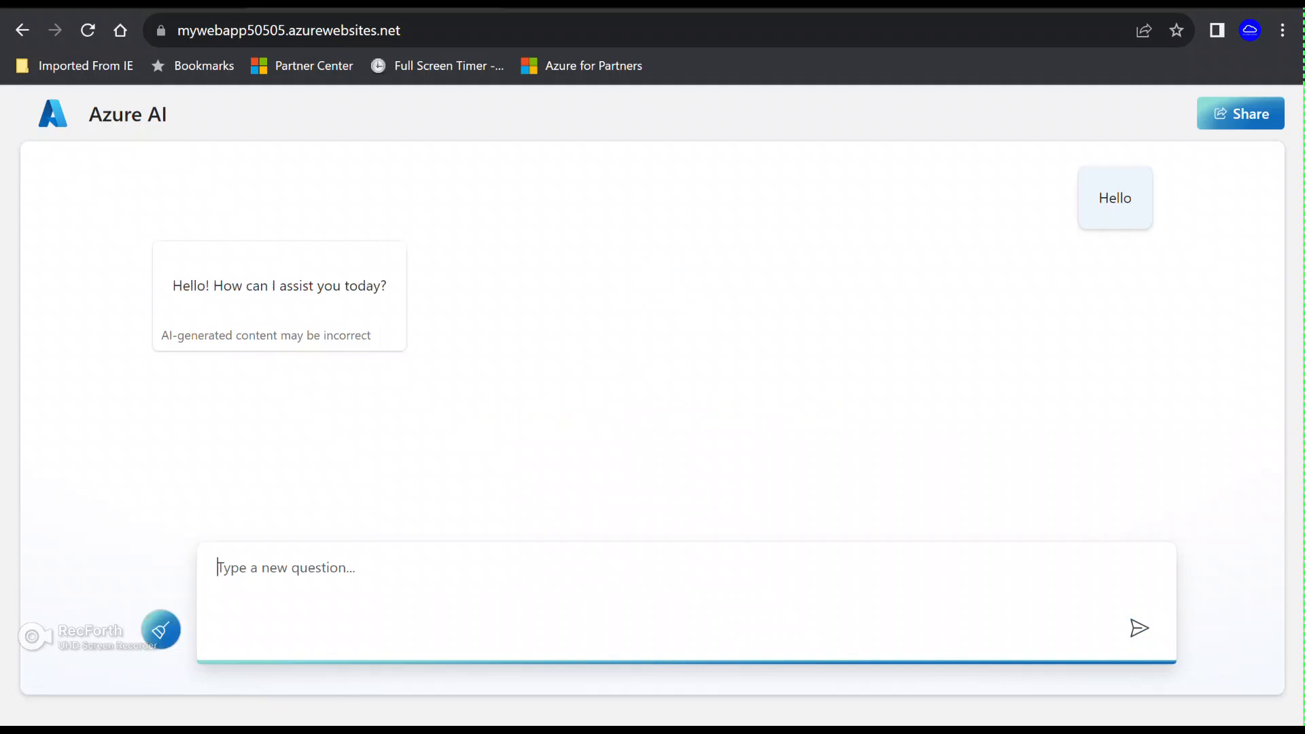
type("T")
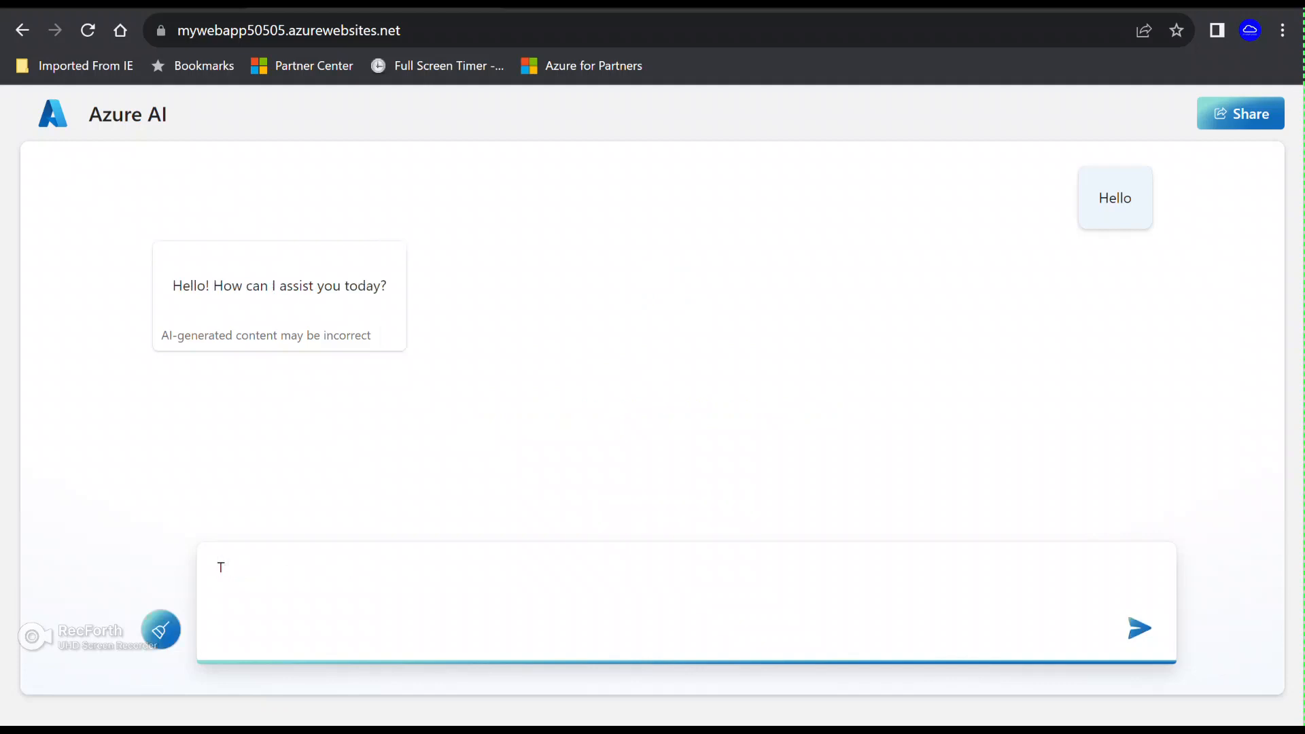
type("our")
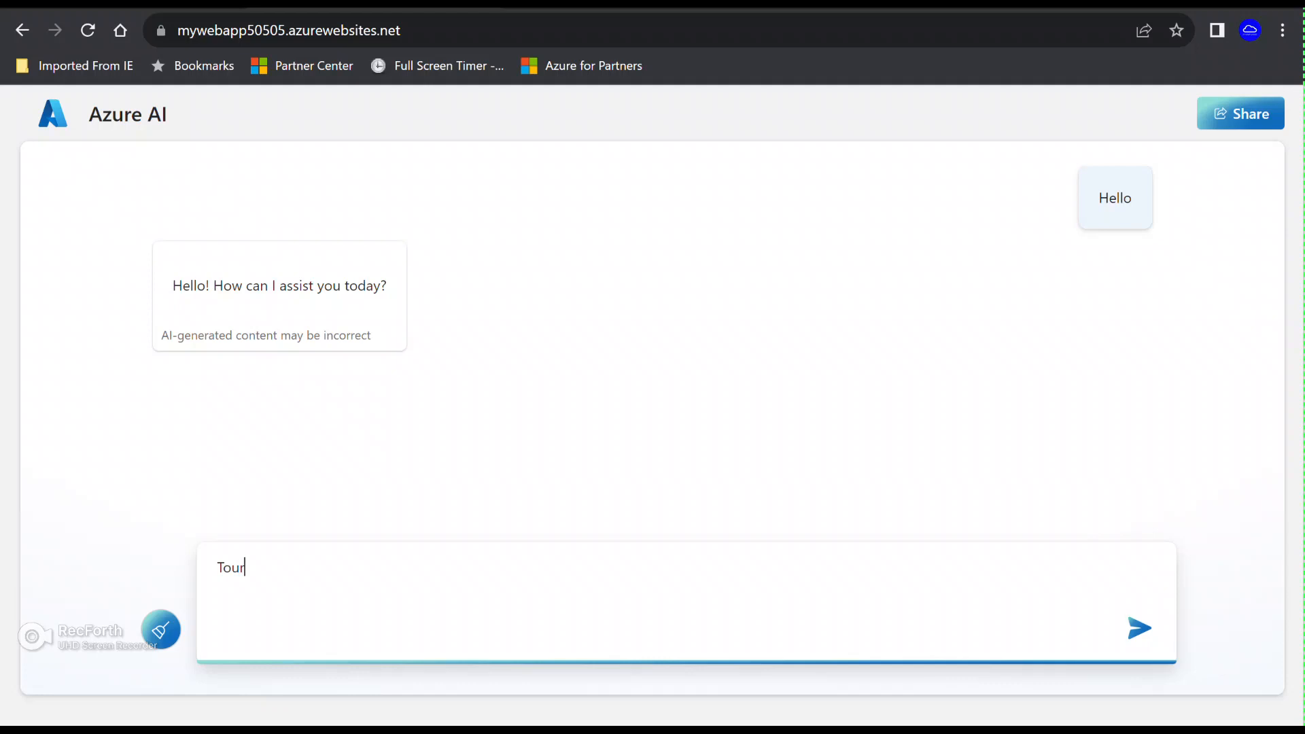
type("ism?")
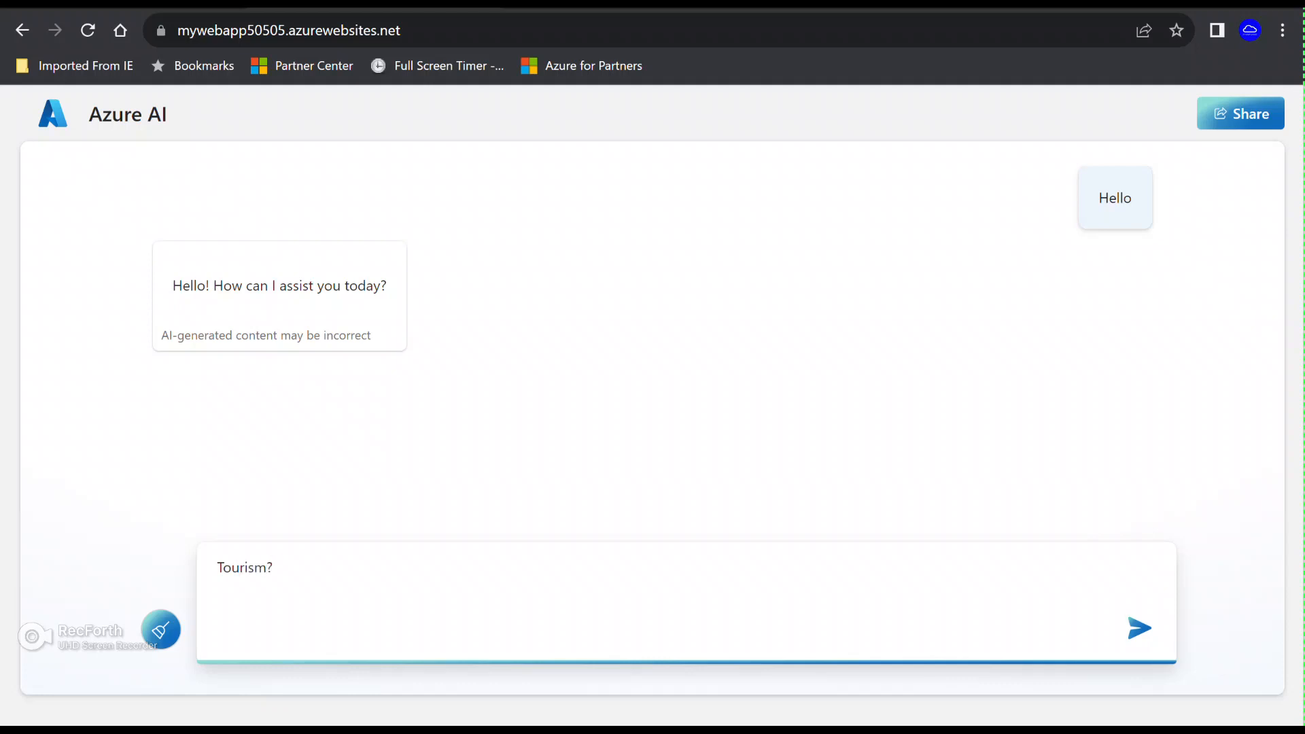
left_click(1140, 628)
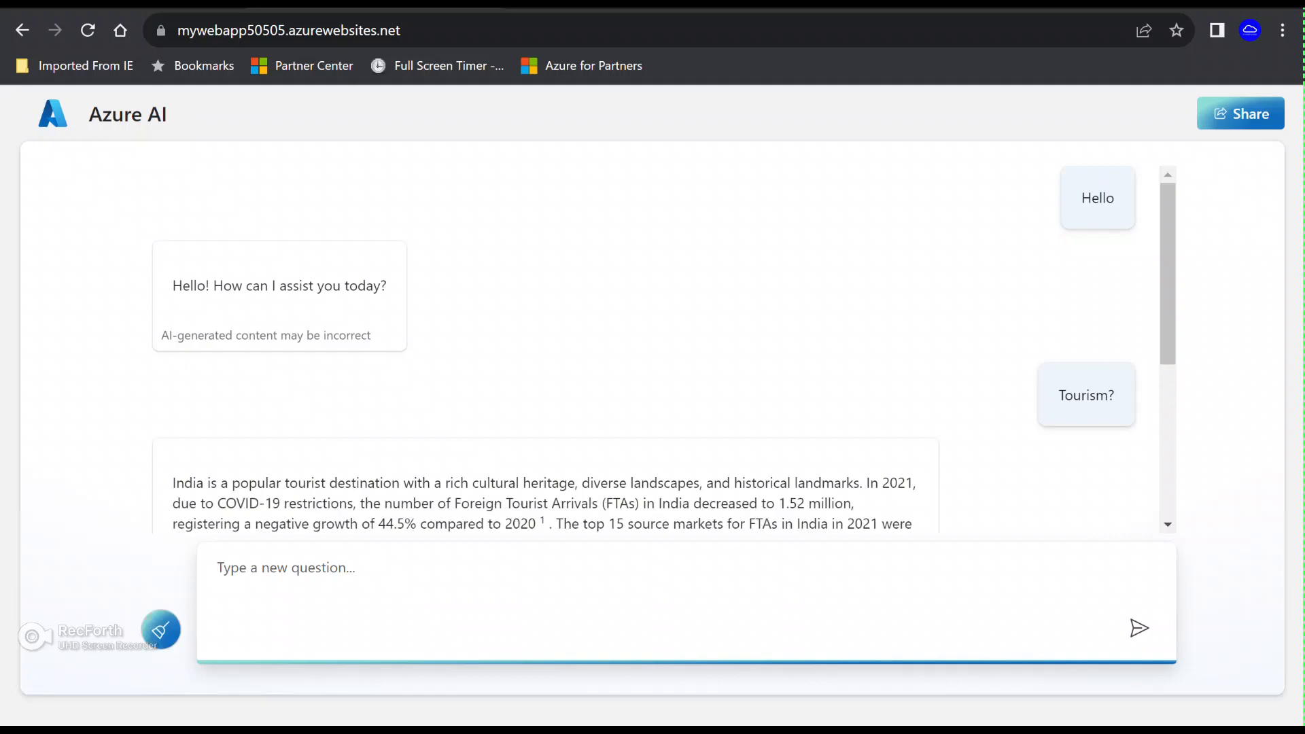
scroll("down", 3)
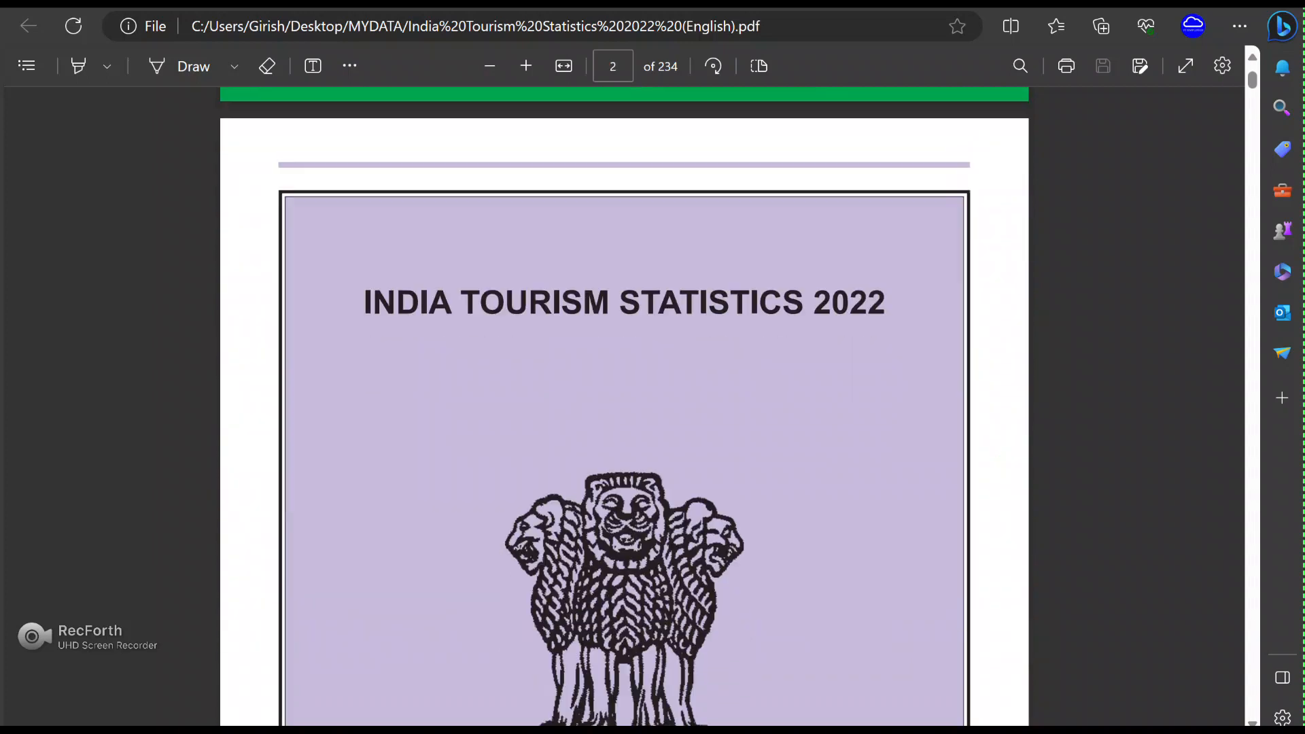
Step: Scroll the tourism statistics PDF to Table 2.1.4, then switch back to the chatbot window
scroll("down", 3)
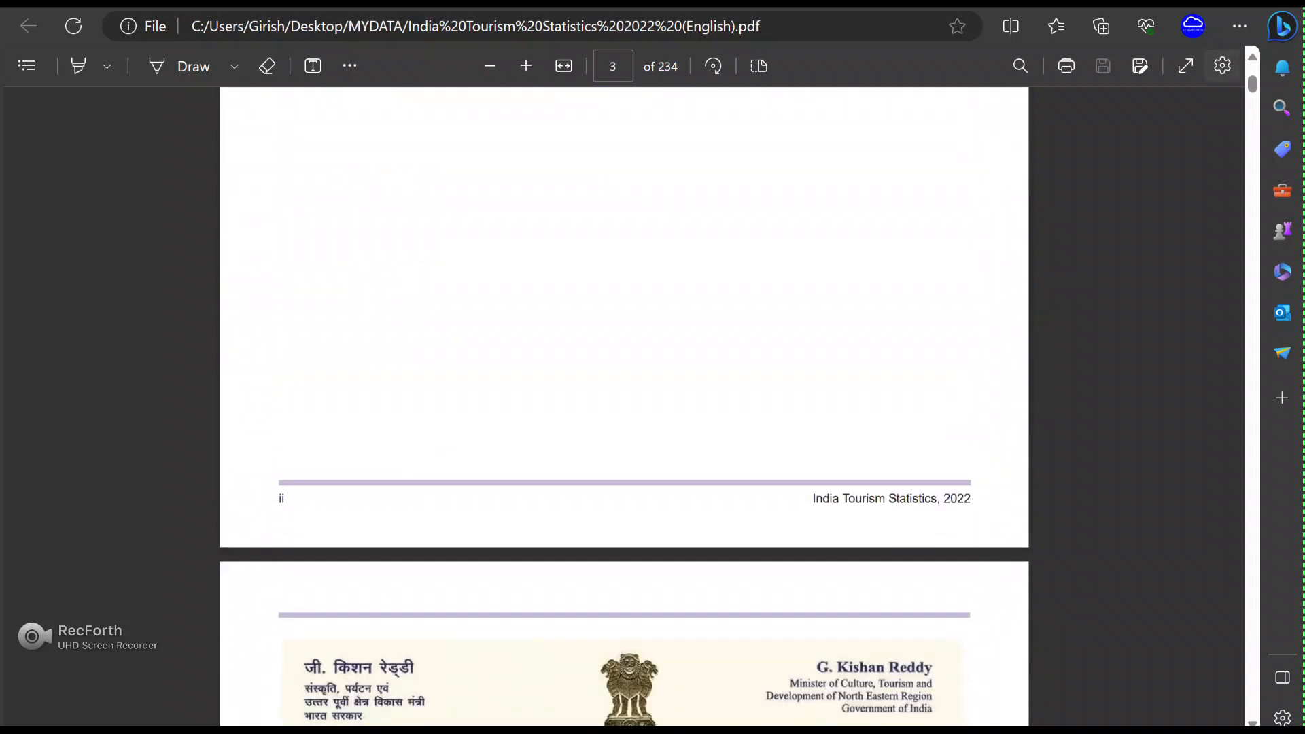
scroll("down", 3)
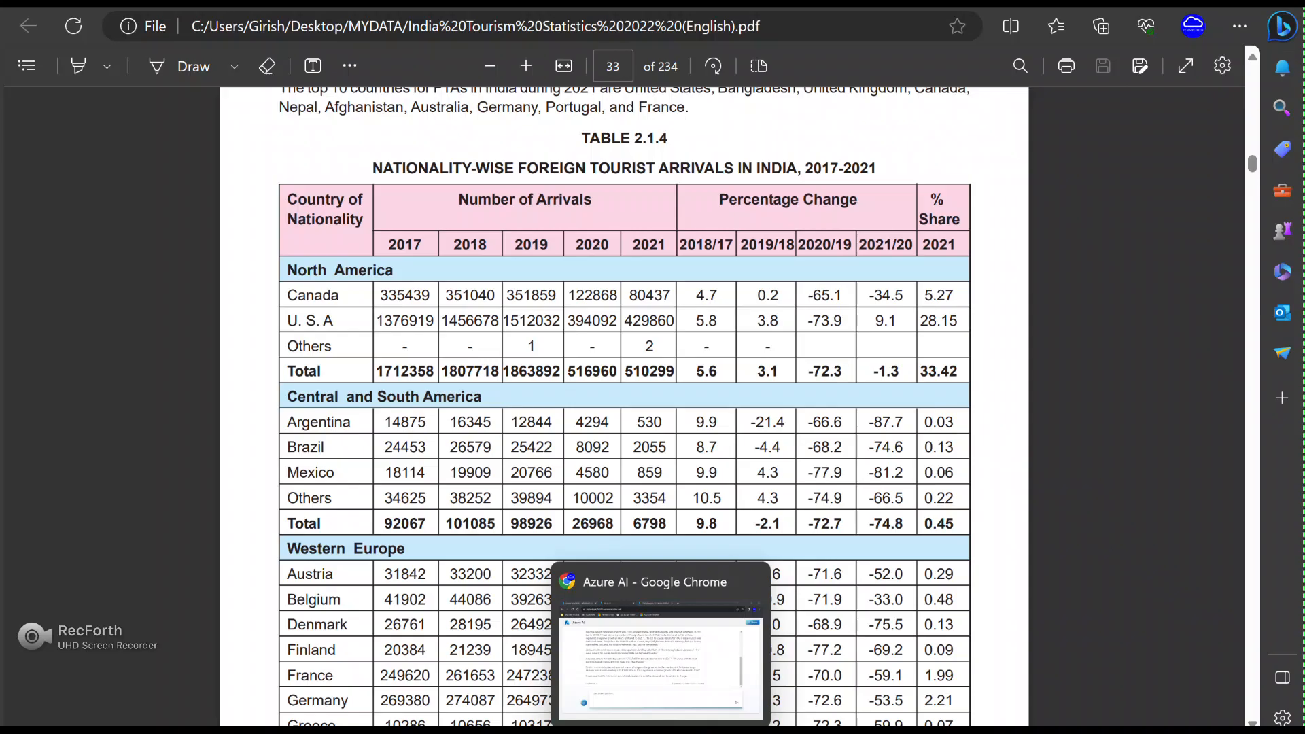
left_click(661, 641)
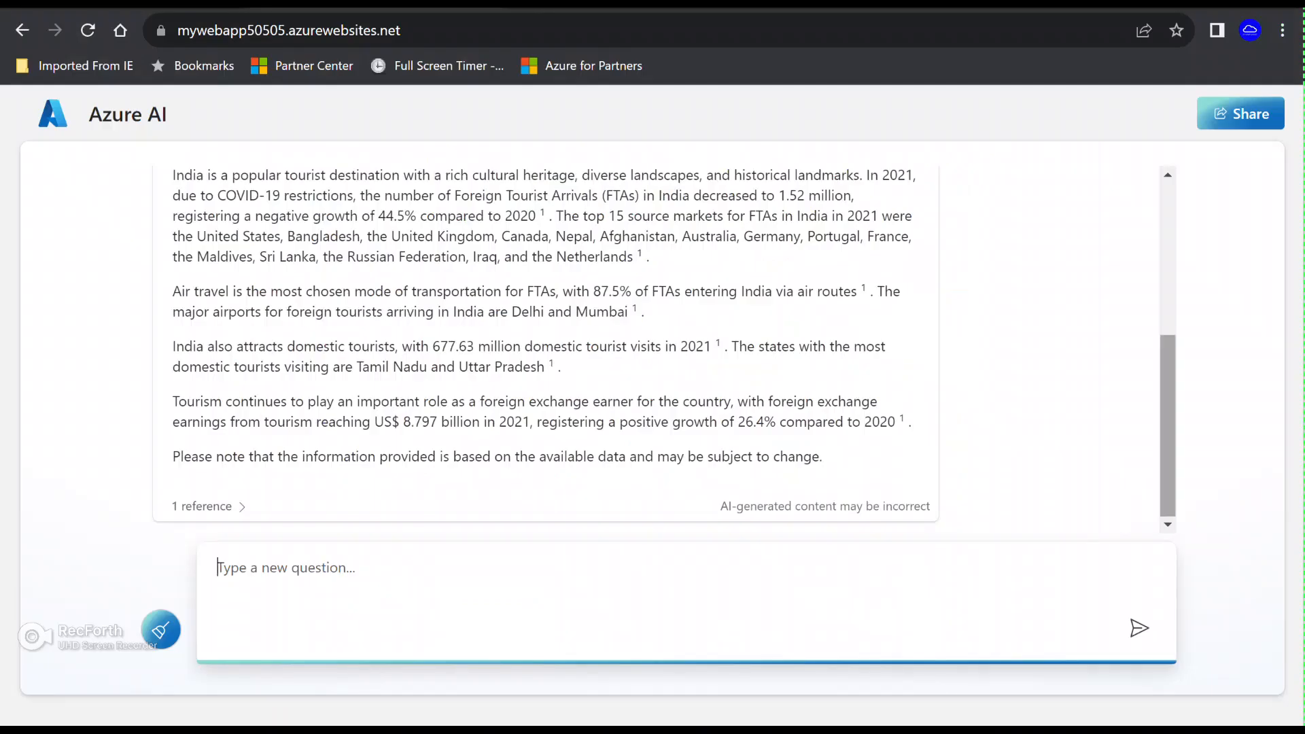
Step: Submit 'which month is best to visit India?' to the mywebapp50505 chatbot
type("which mon")
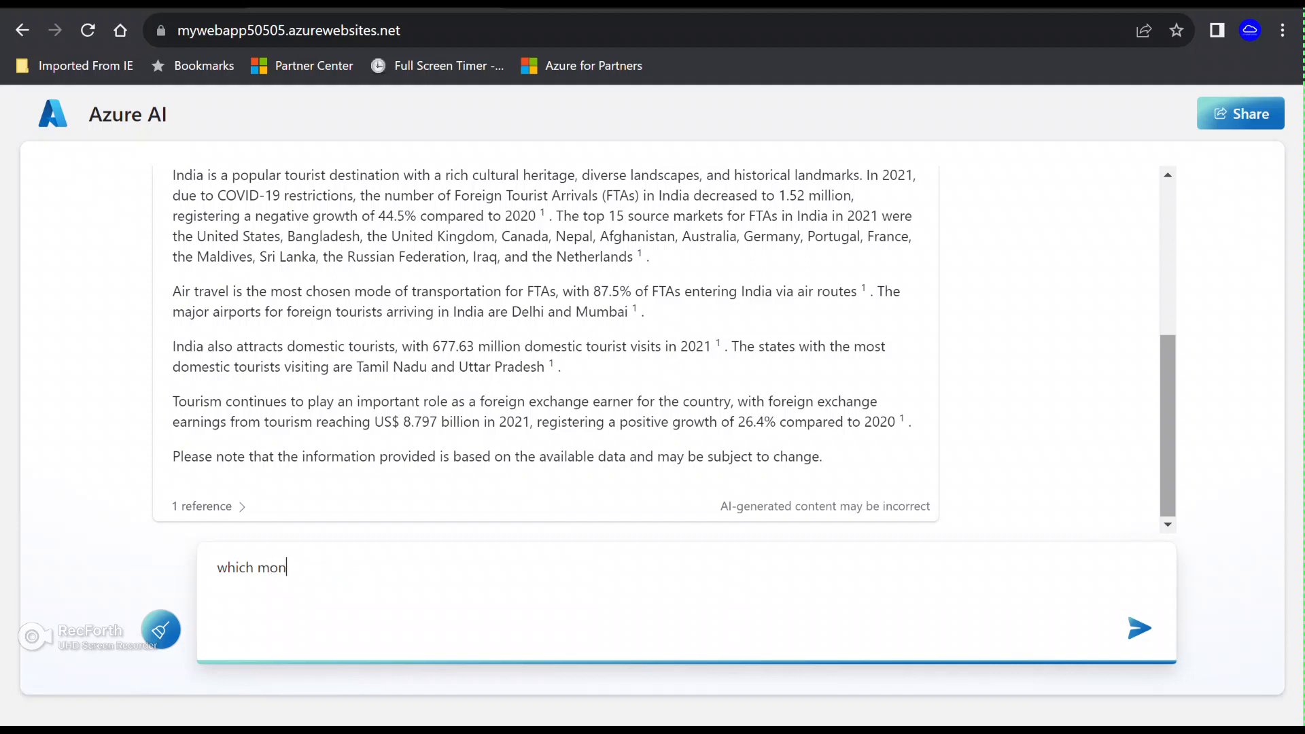
type("th is best to vis")
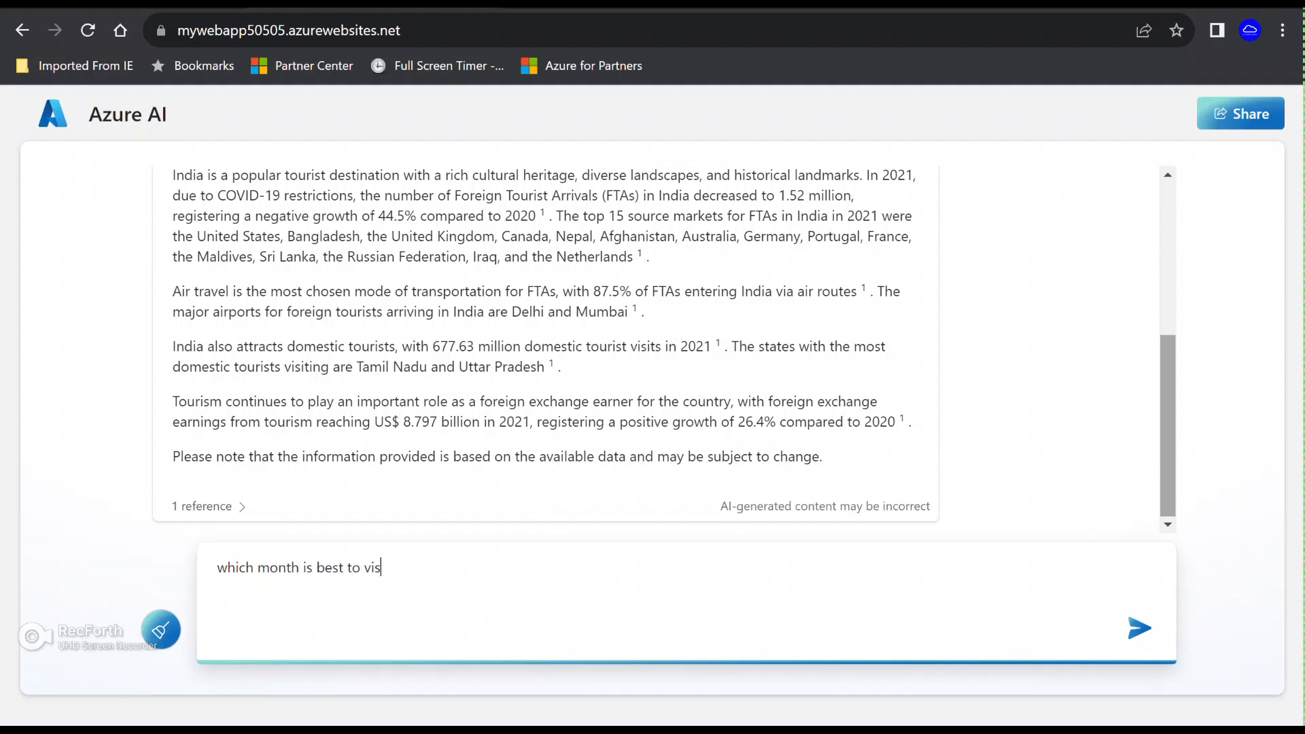
type("it India")
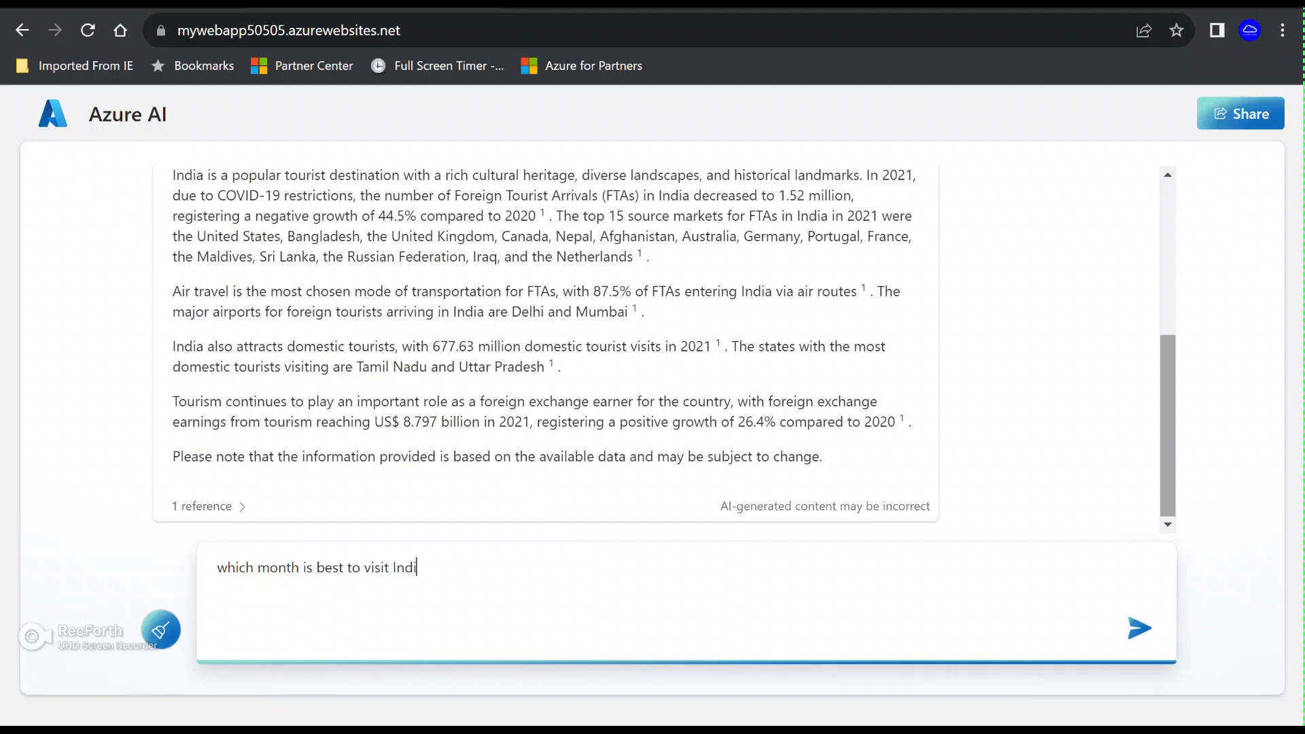
left_click(1140, 628)
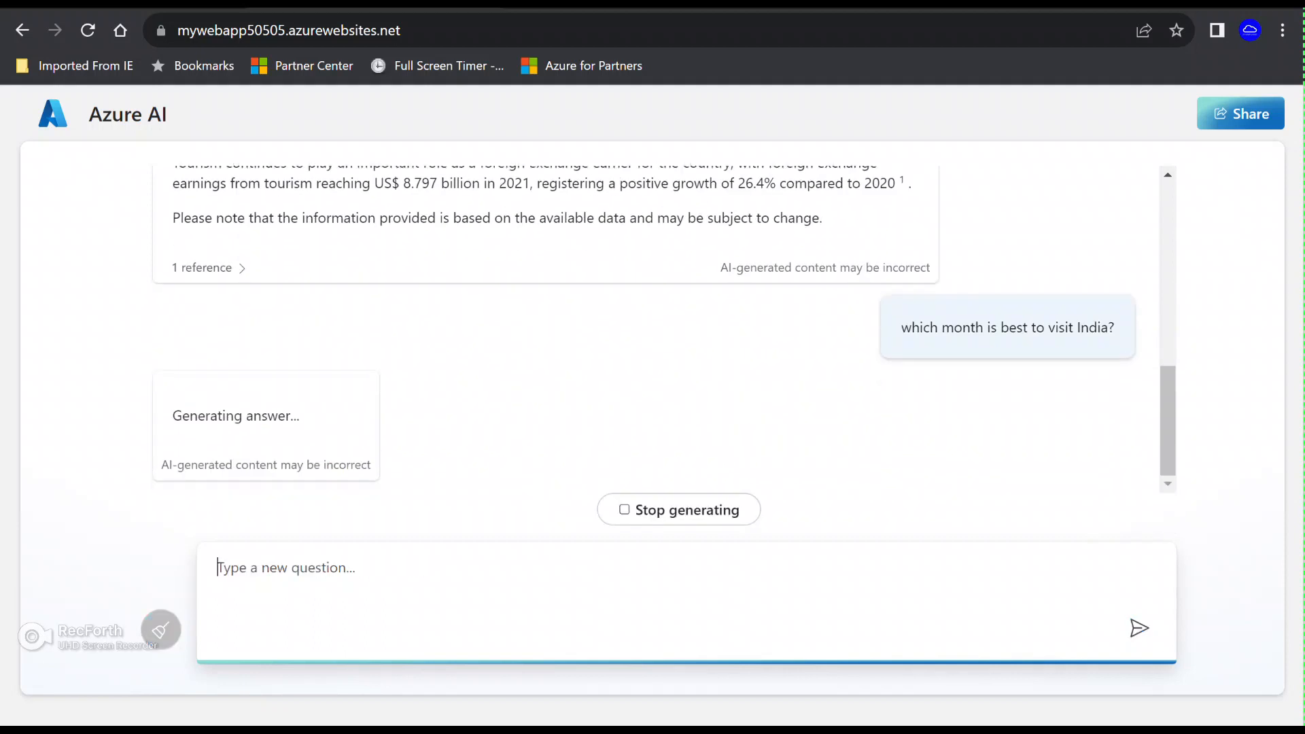